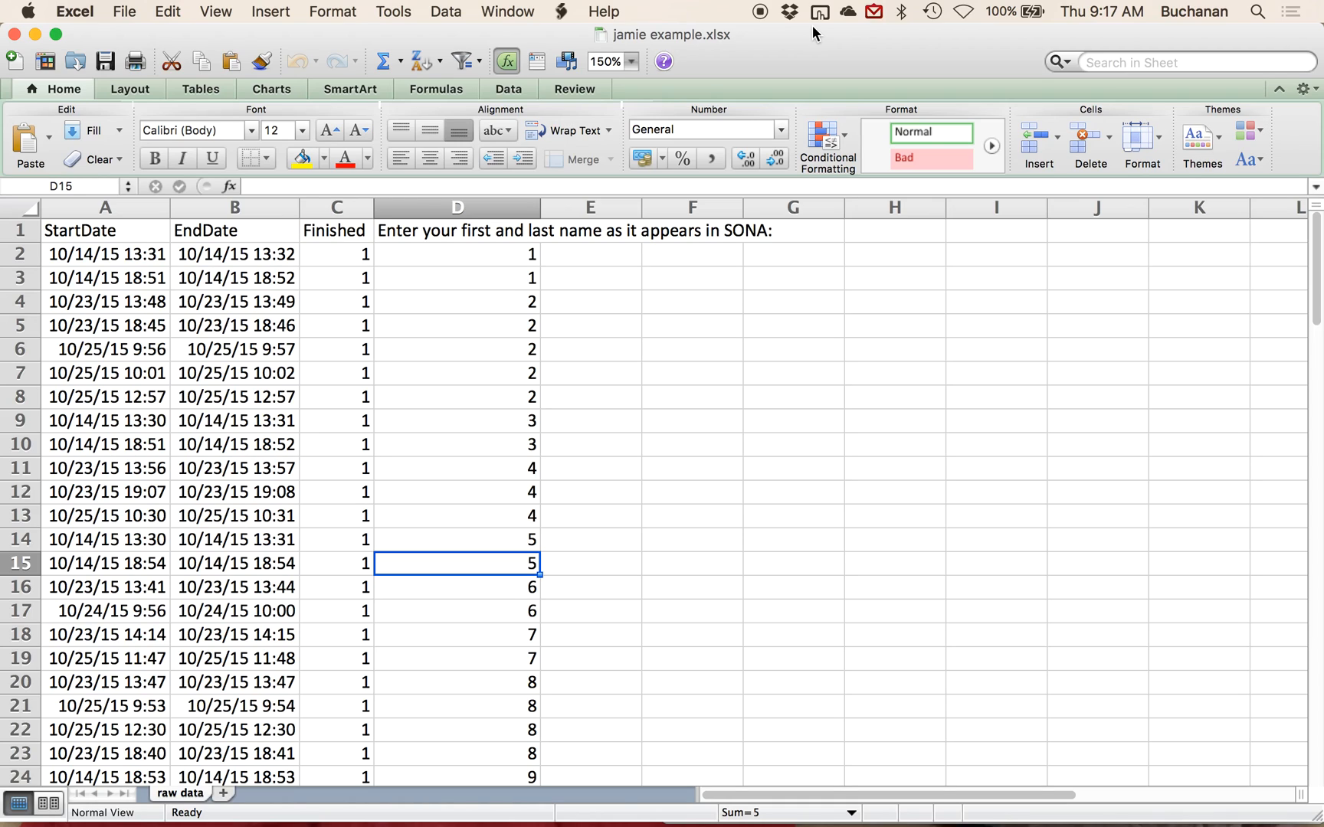
mouse_move(505, 405)
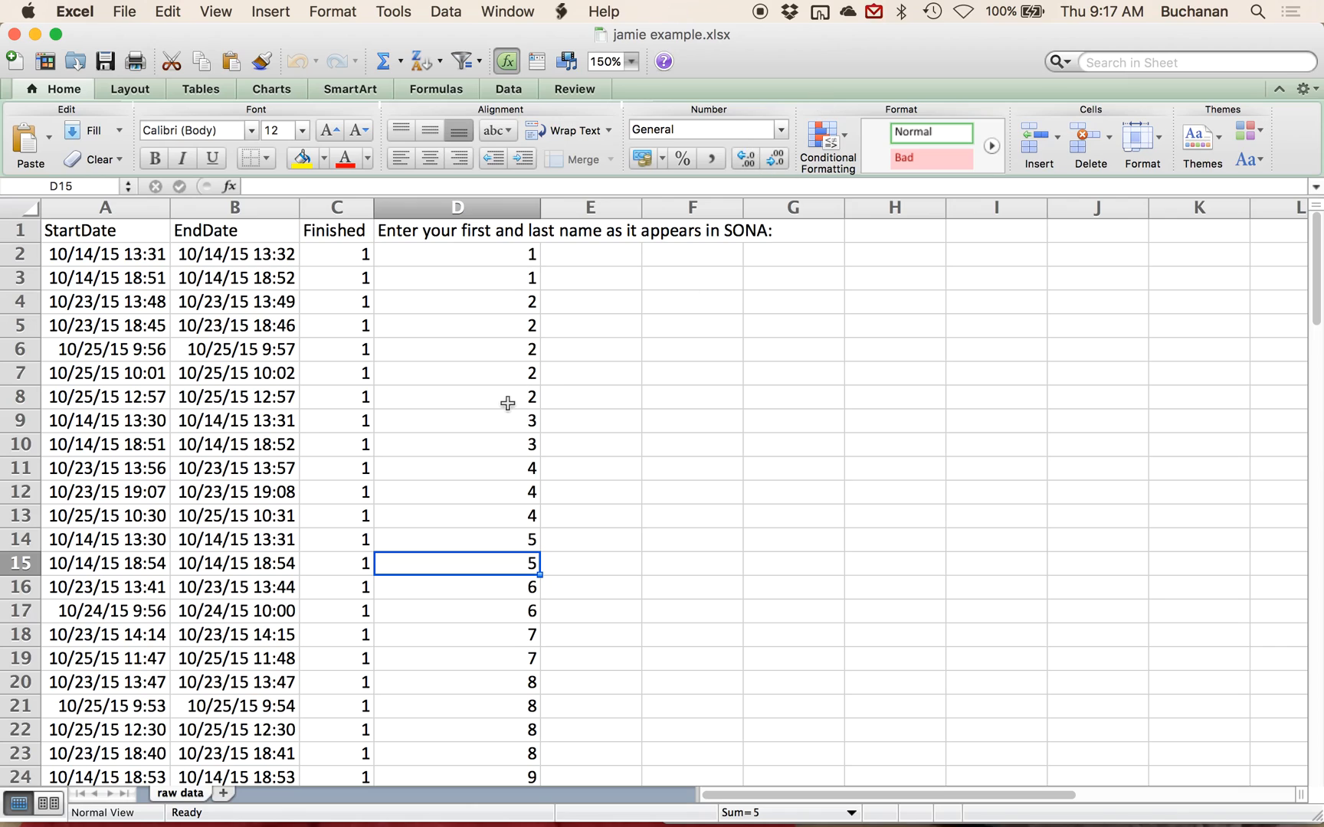
mouse_move(511, 254)
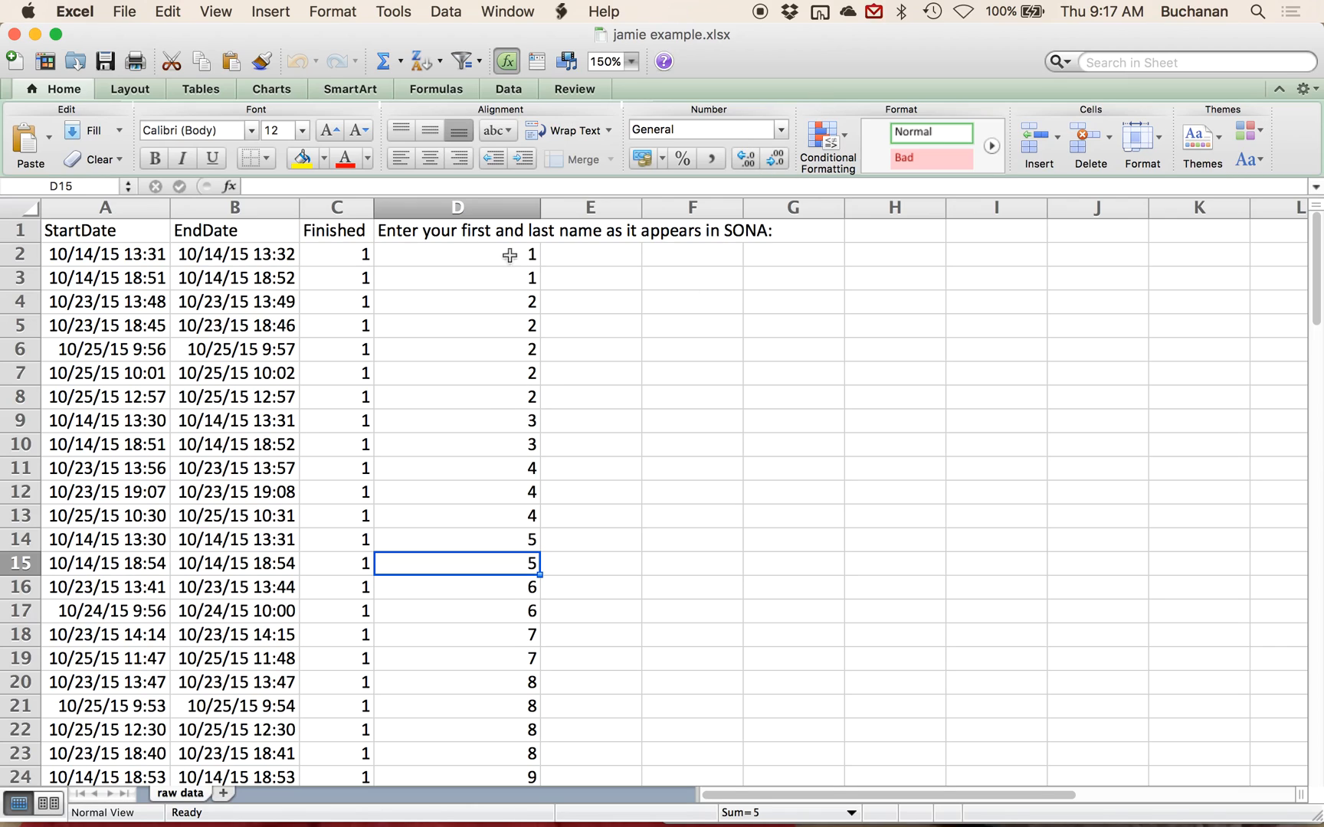
mouse_move(551, 274)
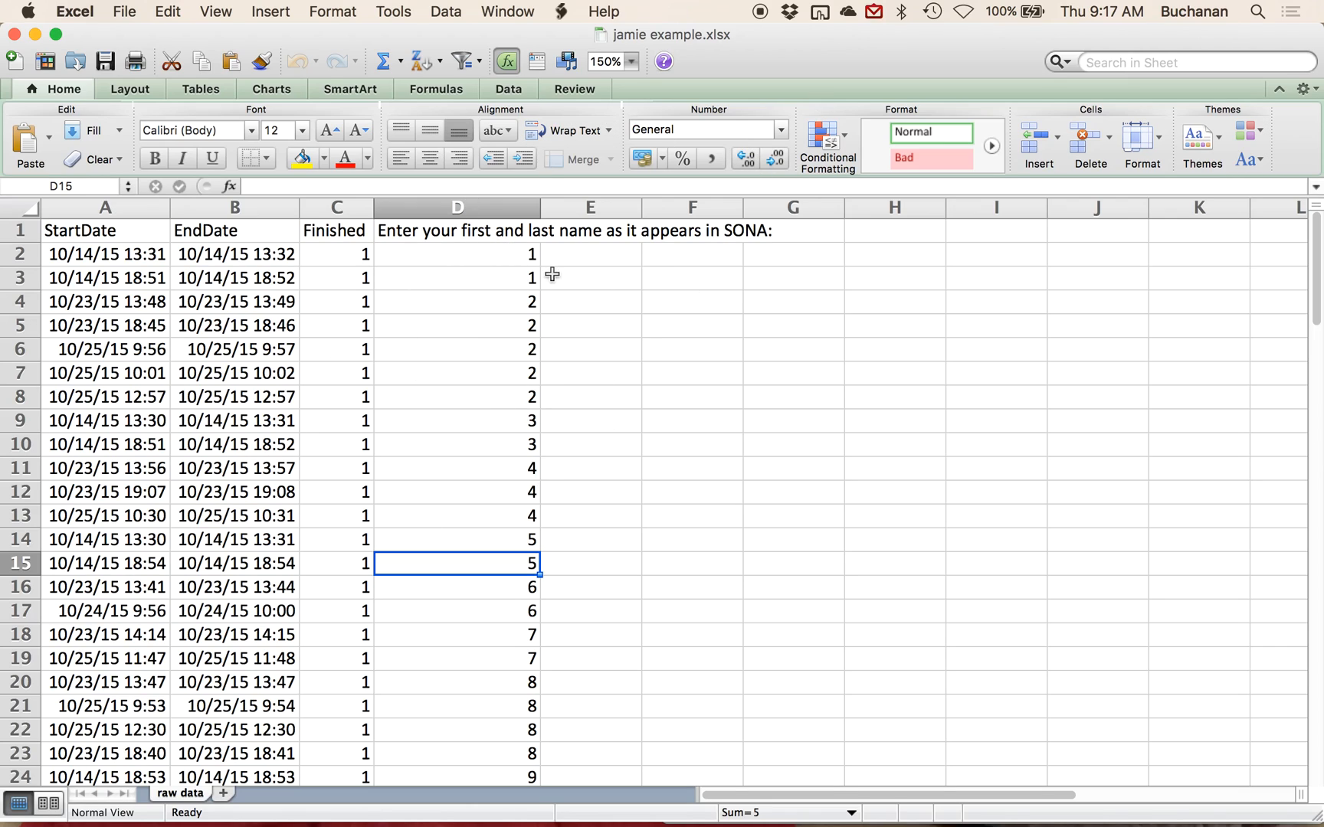
- Review the StartDate, EndDate and Finished columns in the raw survey data
scroll(down, 3)
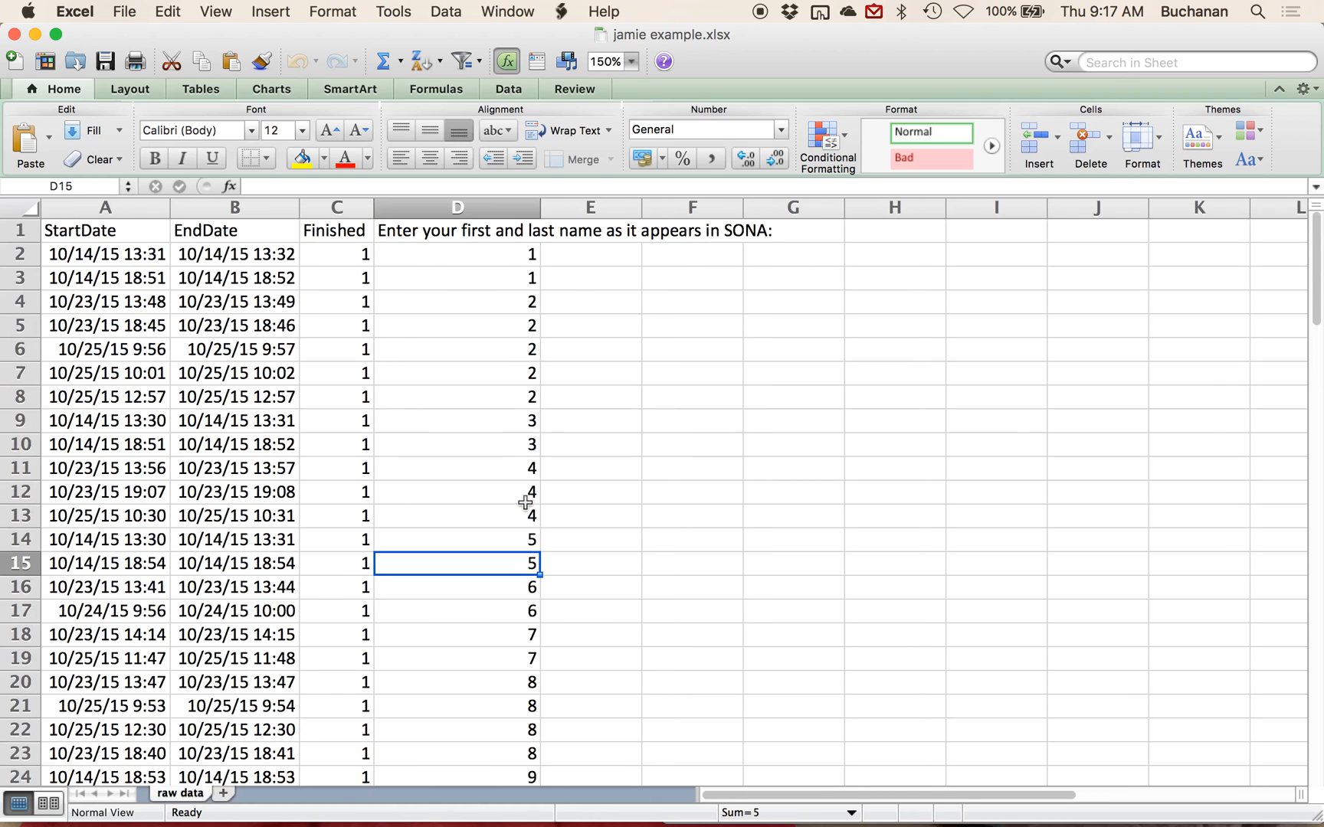
click(106, 230)
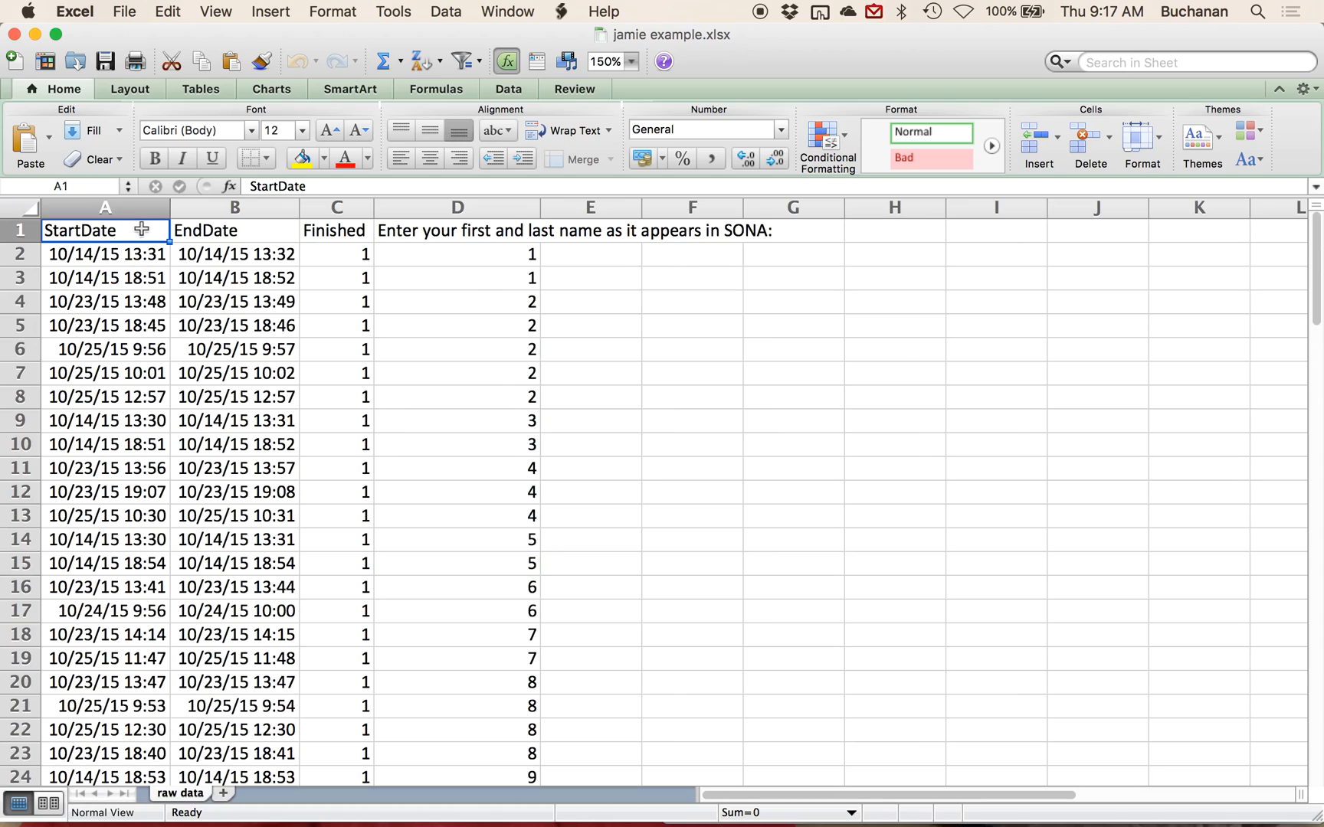
click(235, 208)
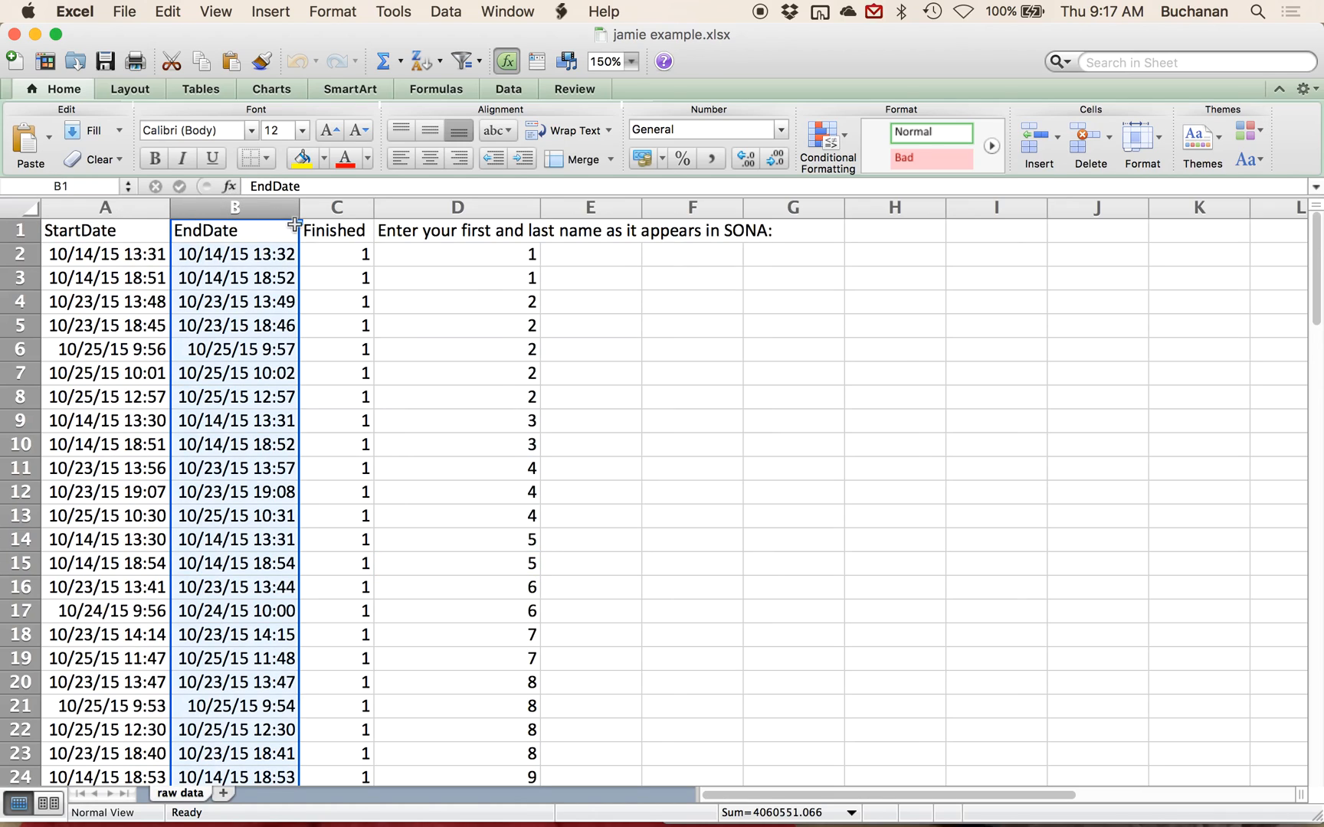
click(337, 208)
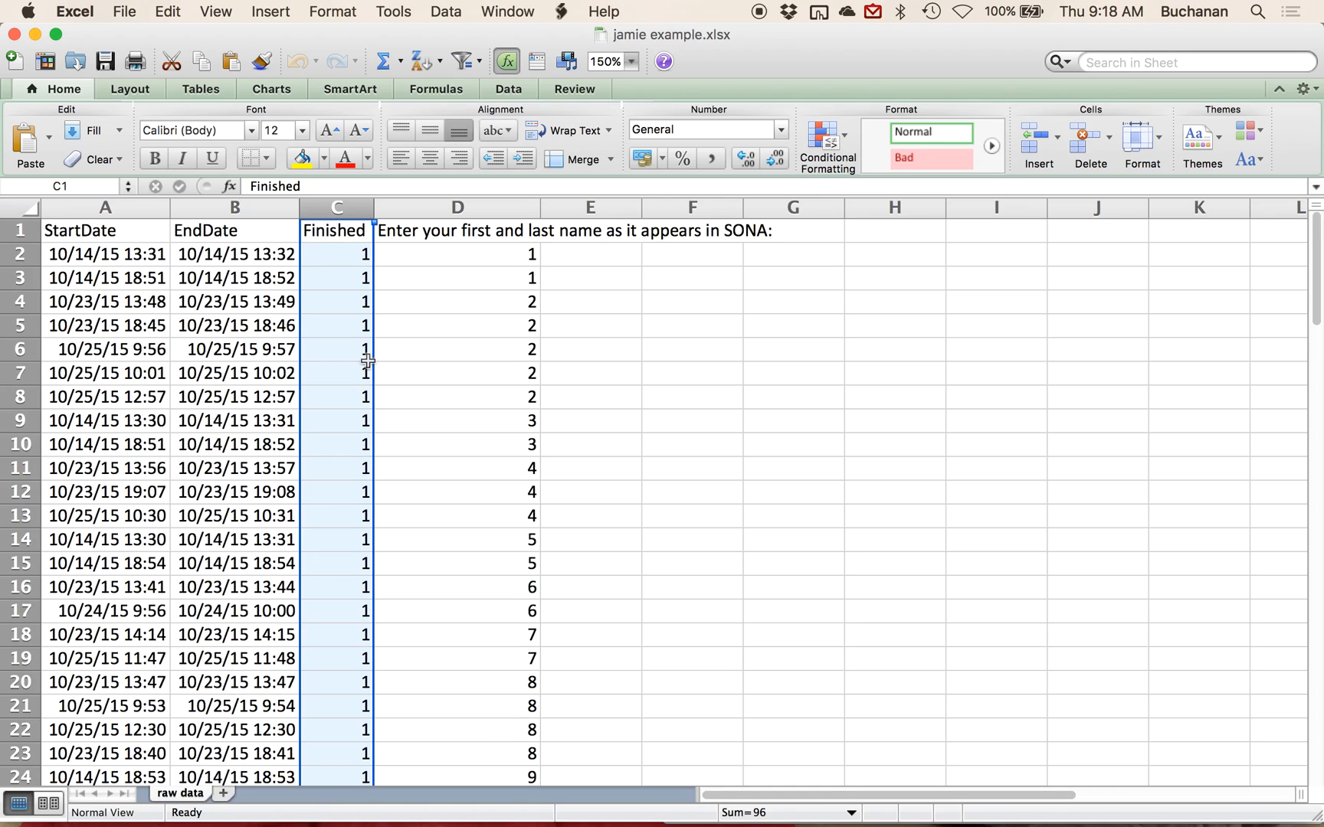
mouse_move(345, 435)
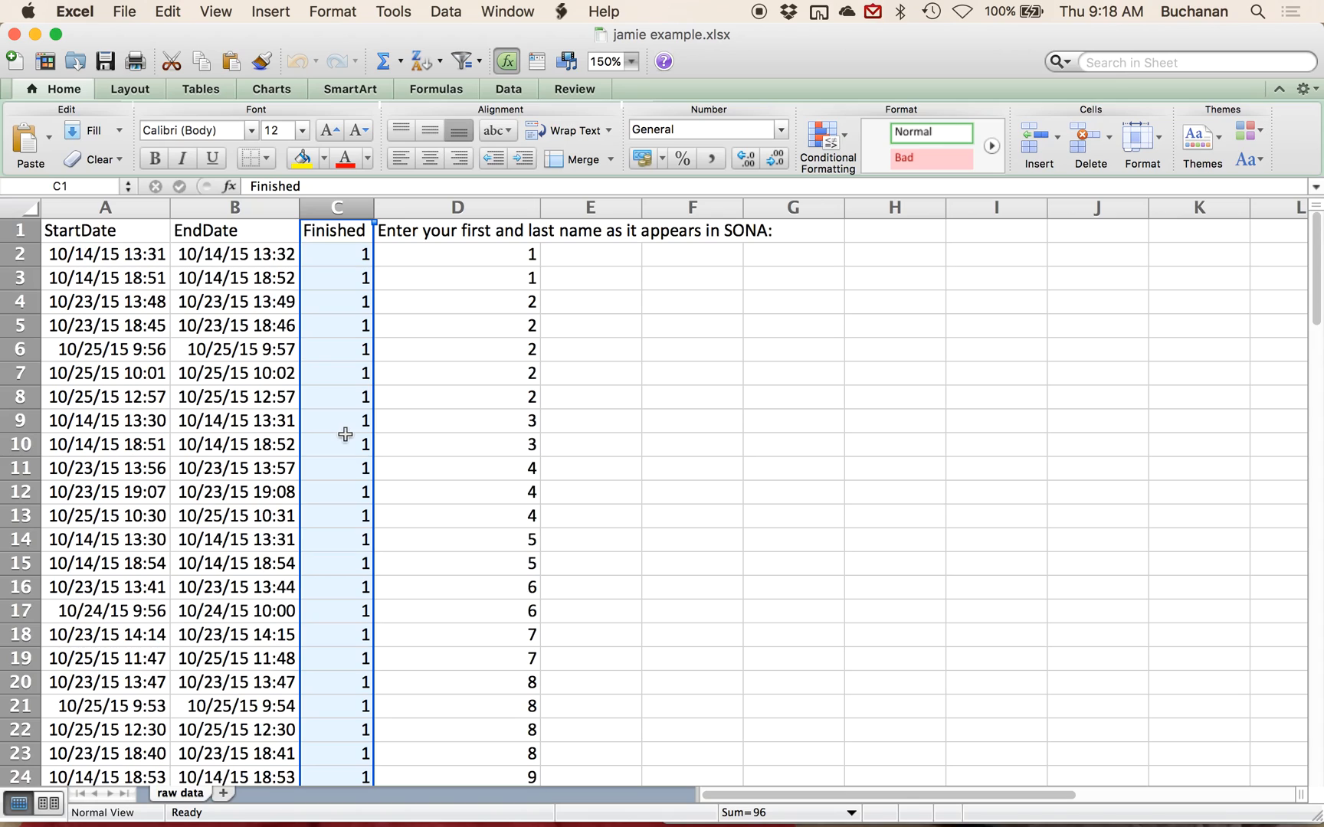
click(458, 421)
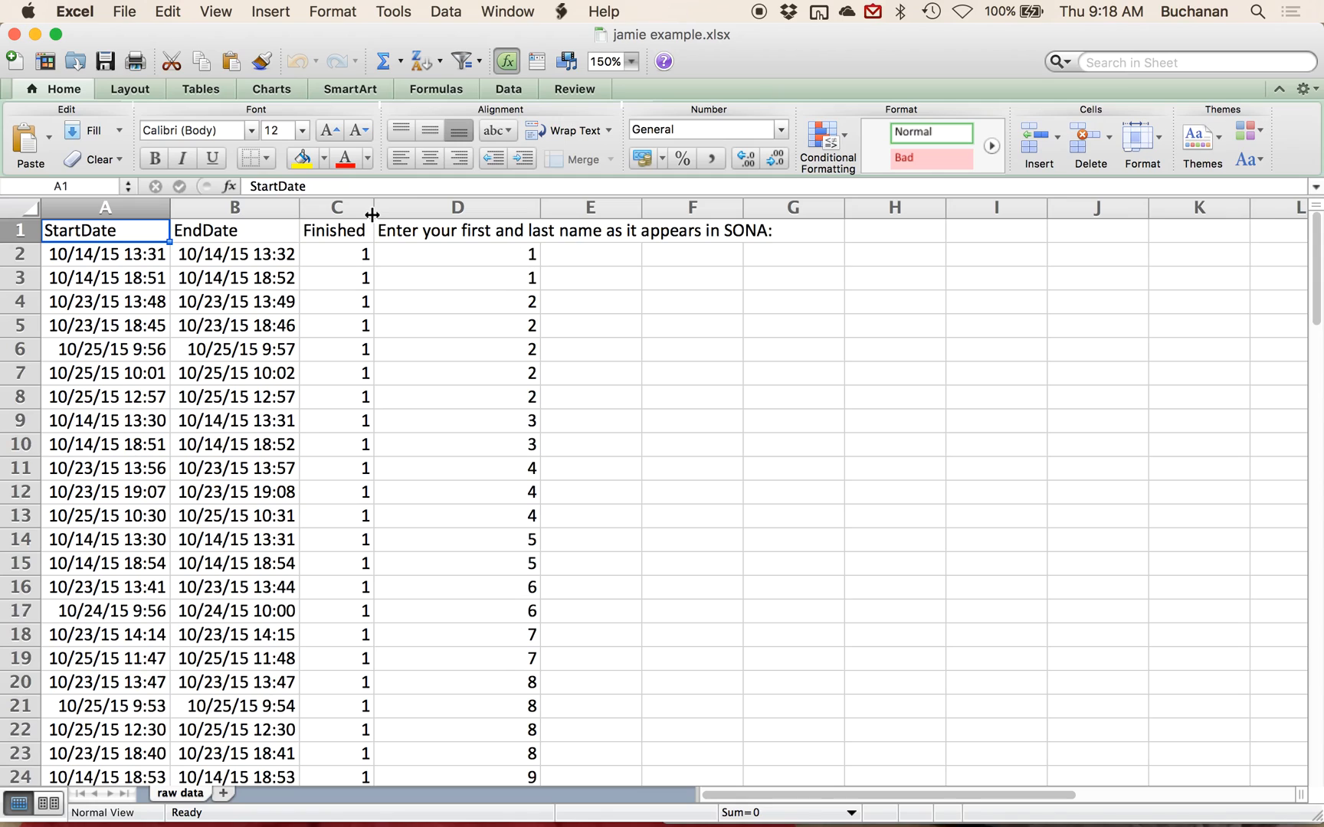
mouse_move(129, 316)
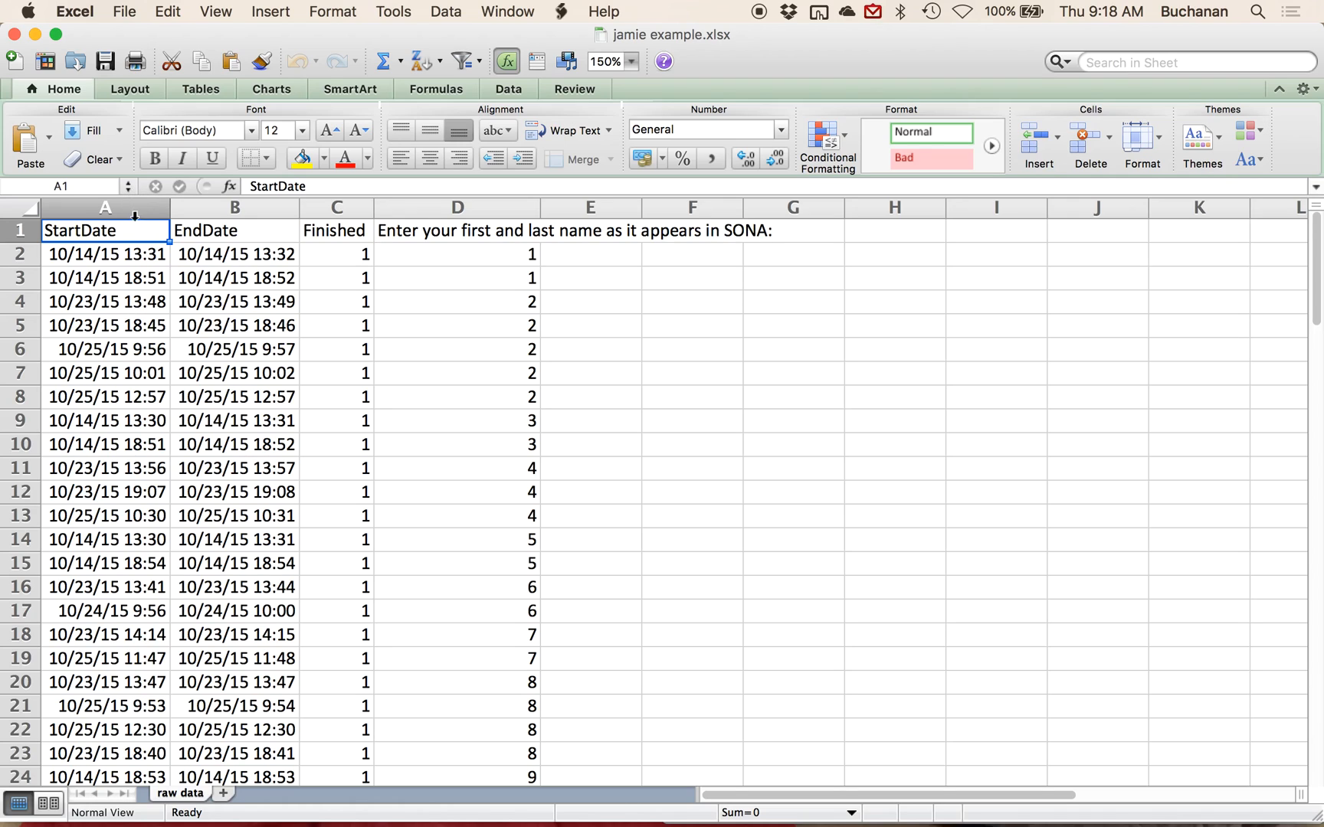
- Sort the responses by StartDate so the earliest dates come first
click(104, 209)
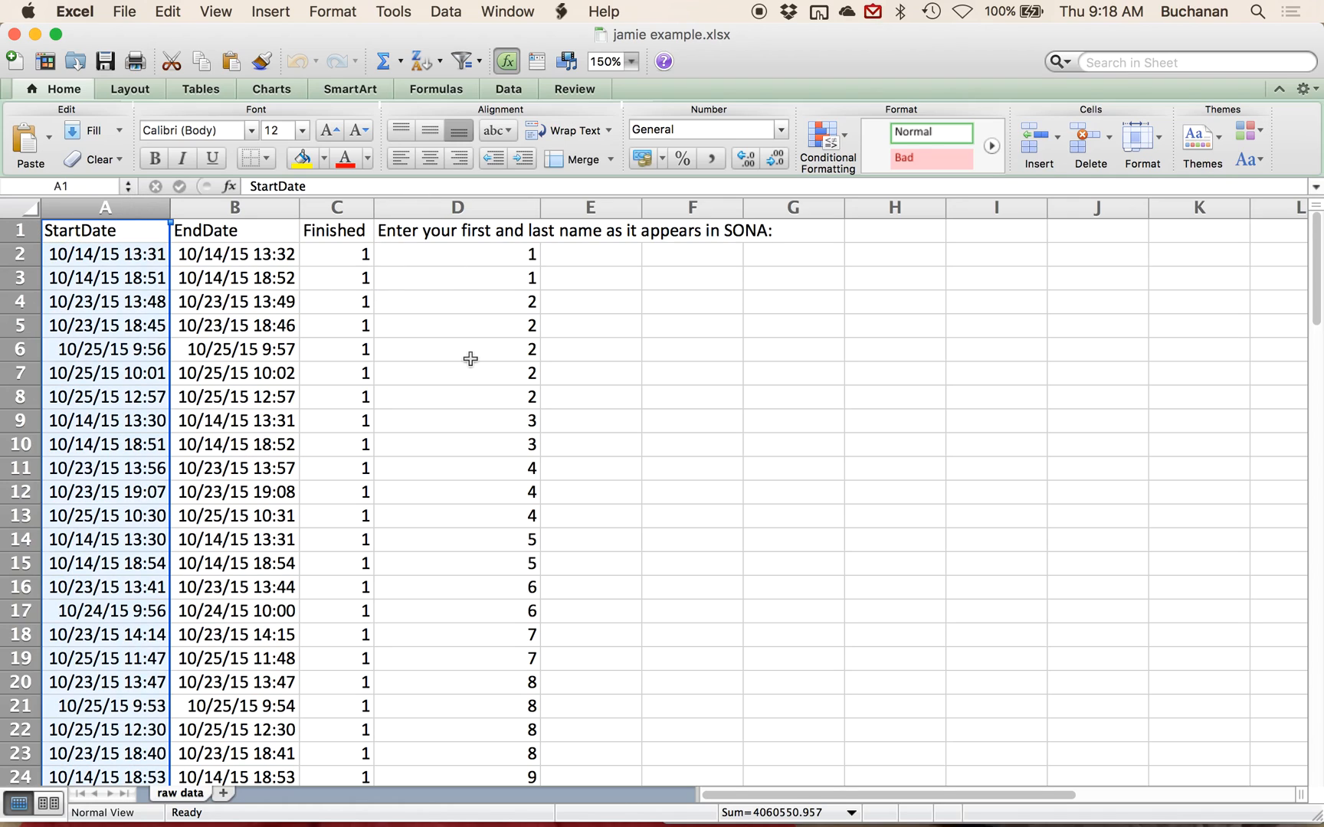
mouse_move(431, 576)
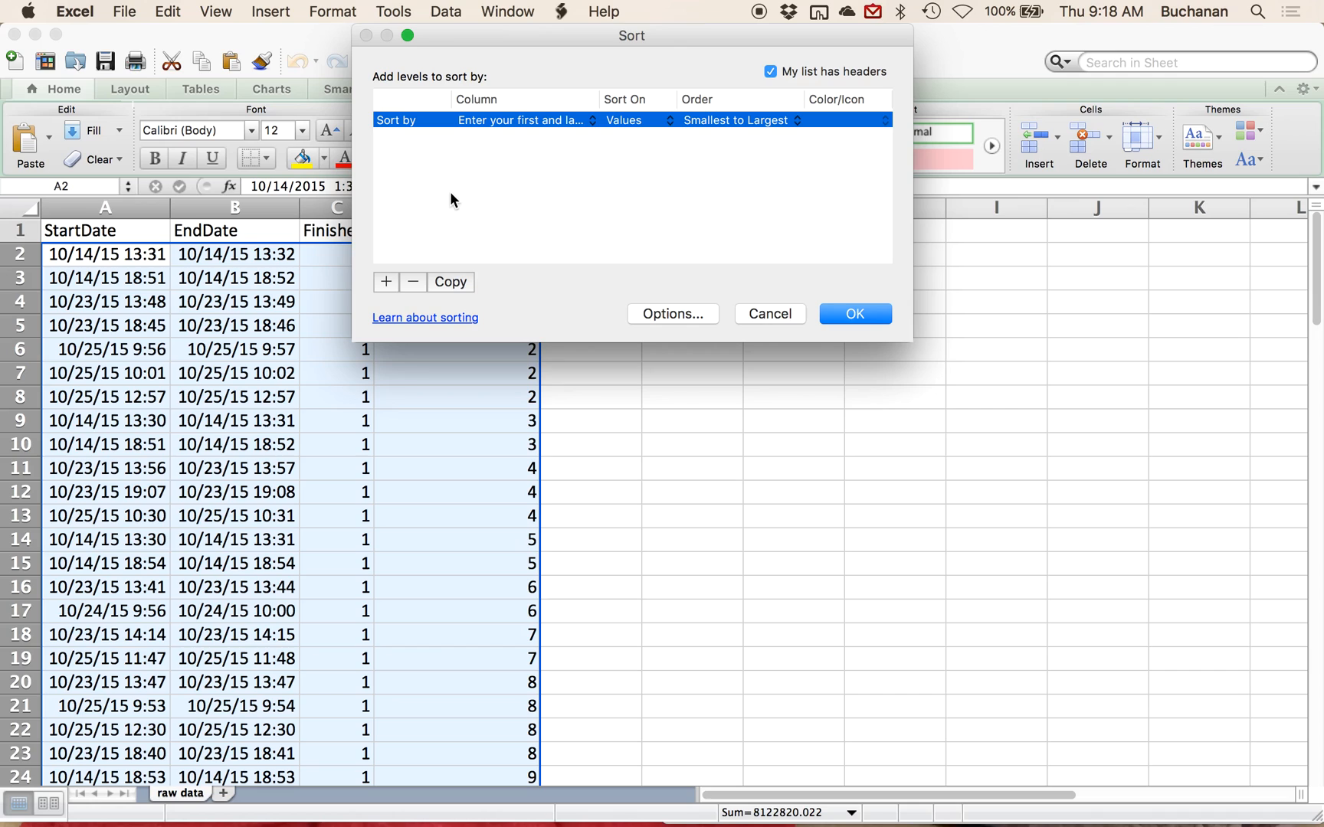
click(524, 121)
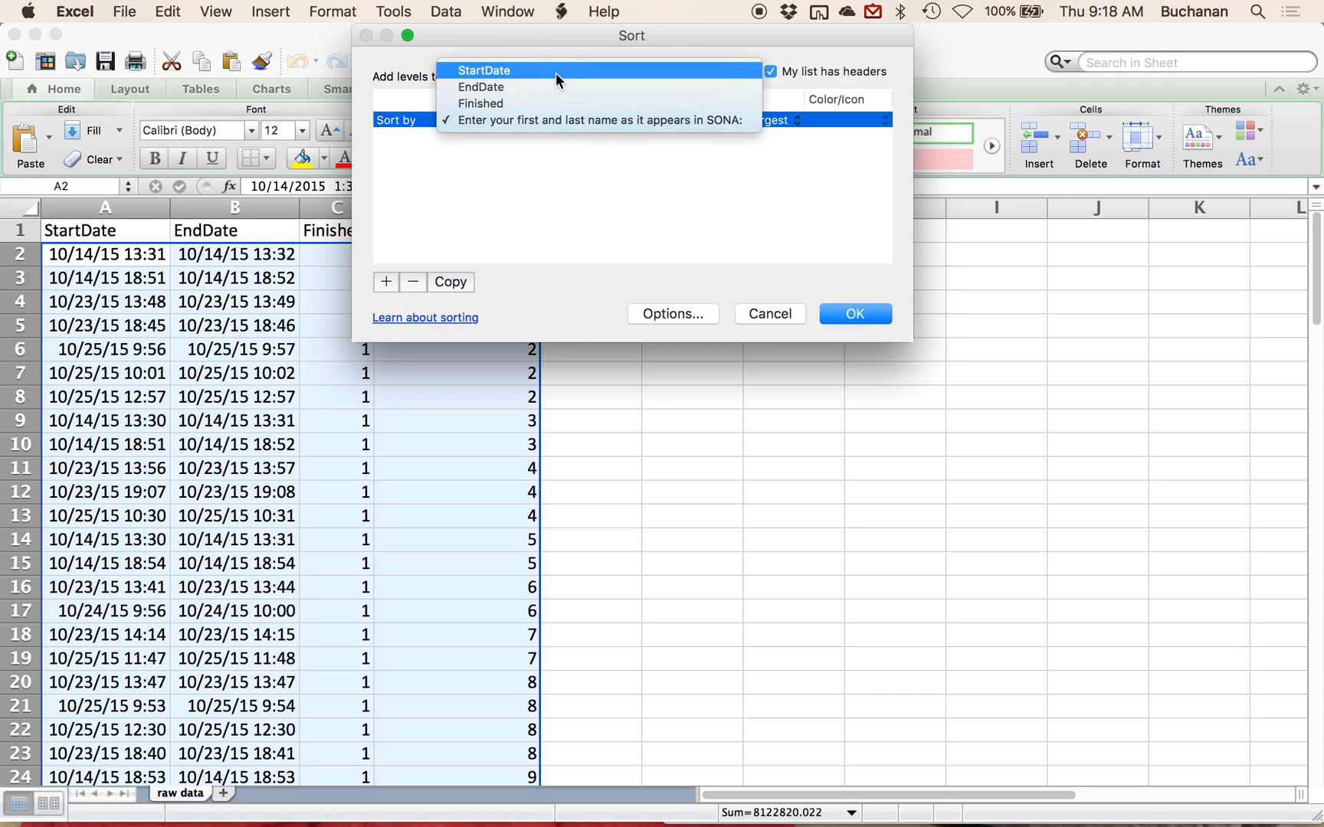
click(855, 314)
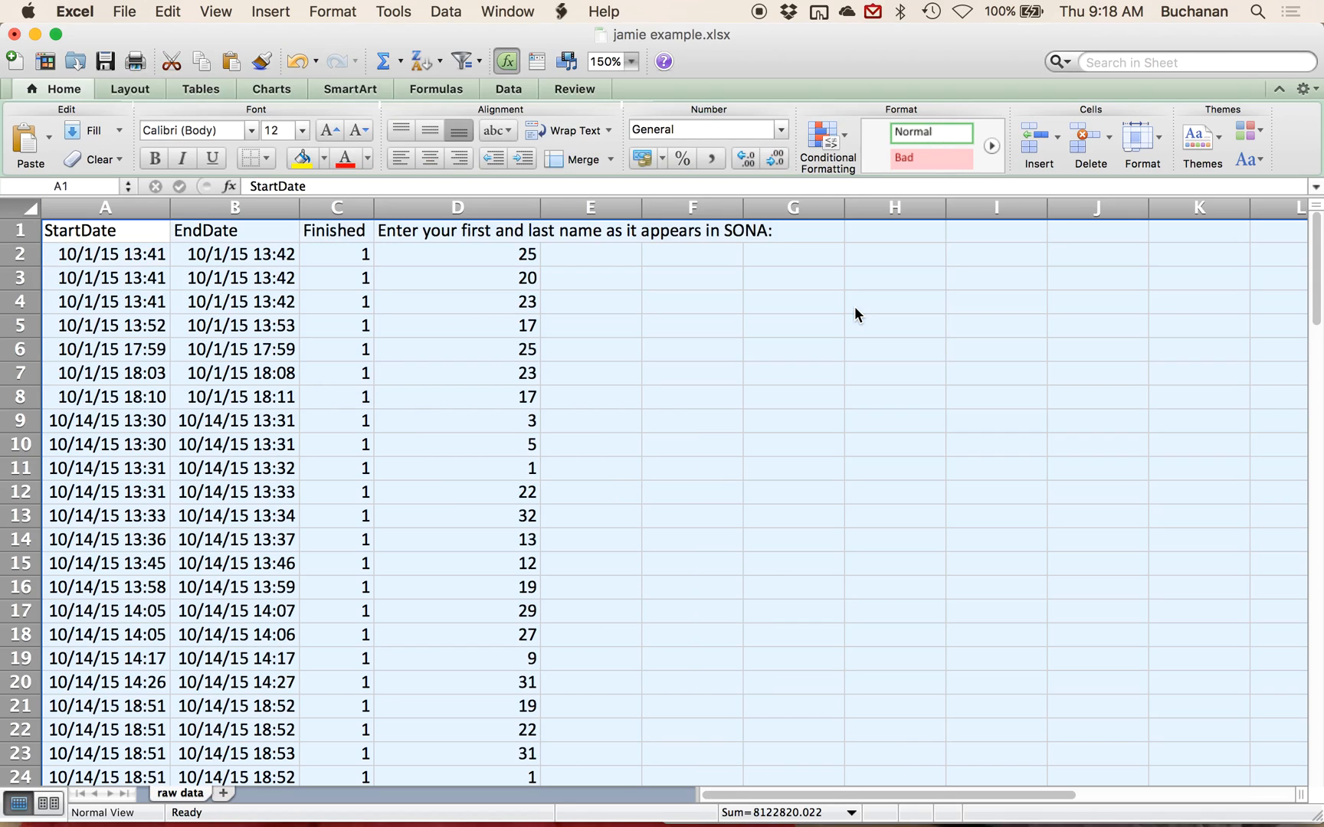
click(104, 302)
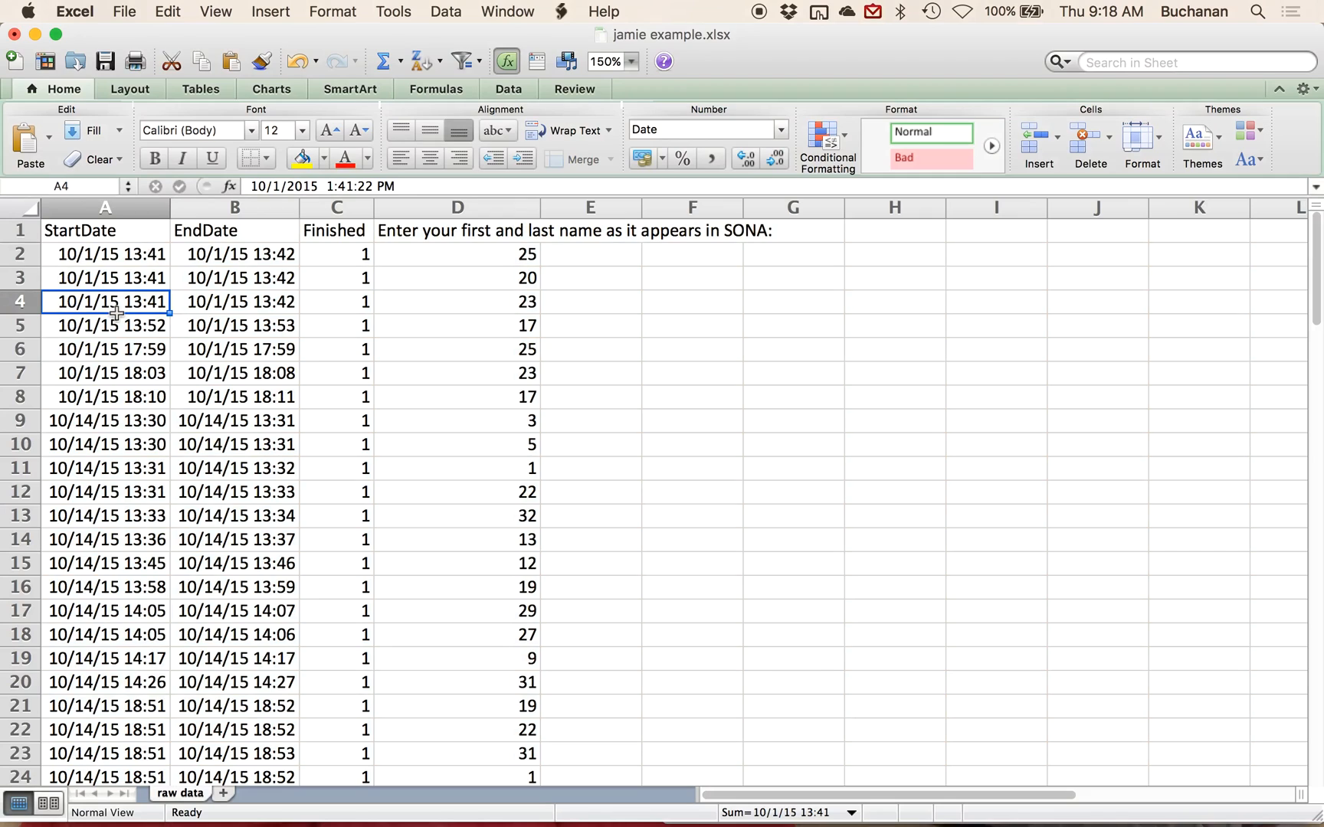
mouse_move(250, 402)
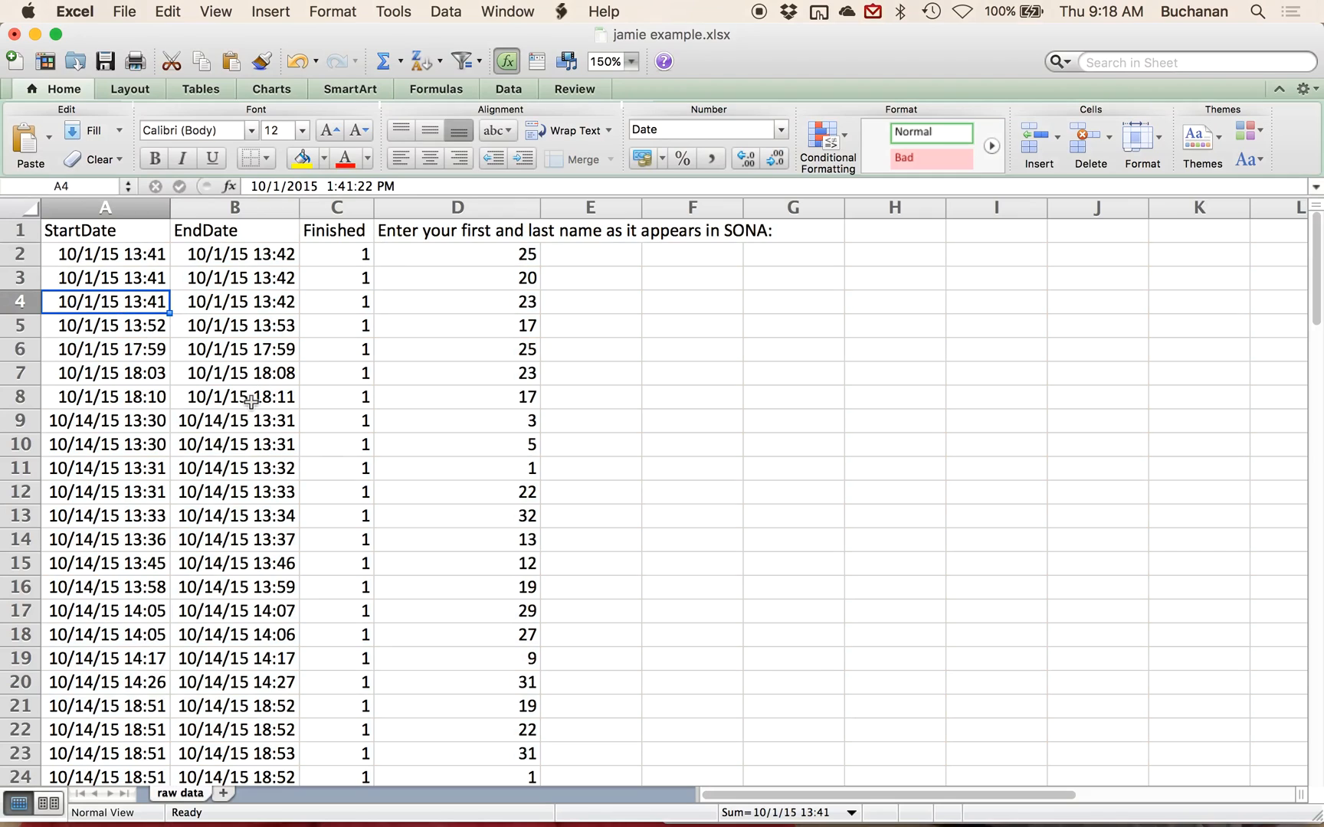
mouse_move(265, 491)
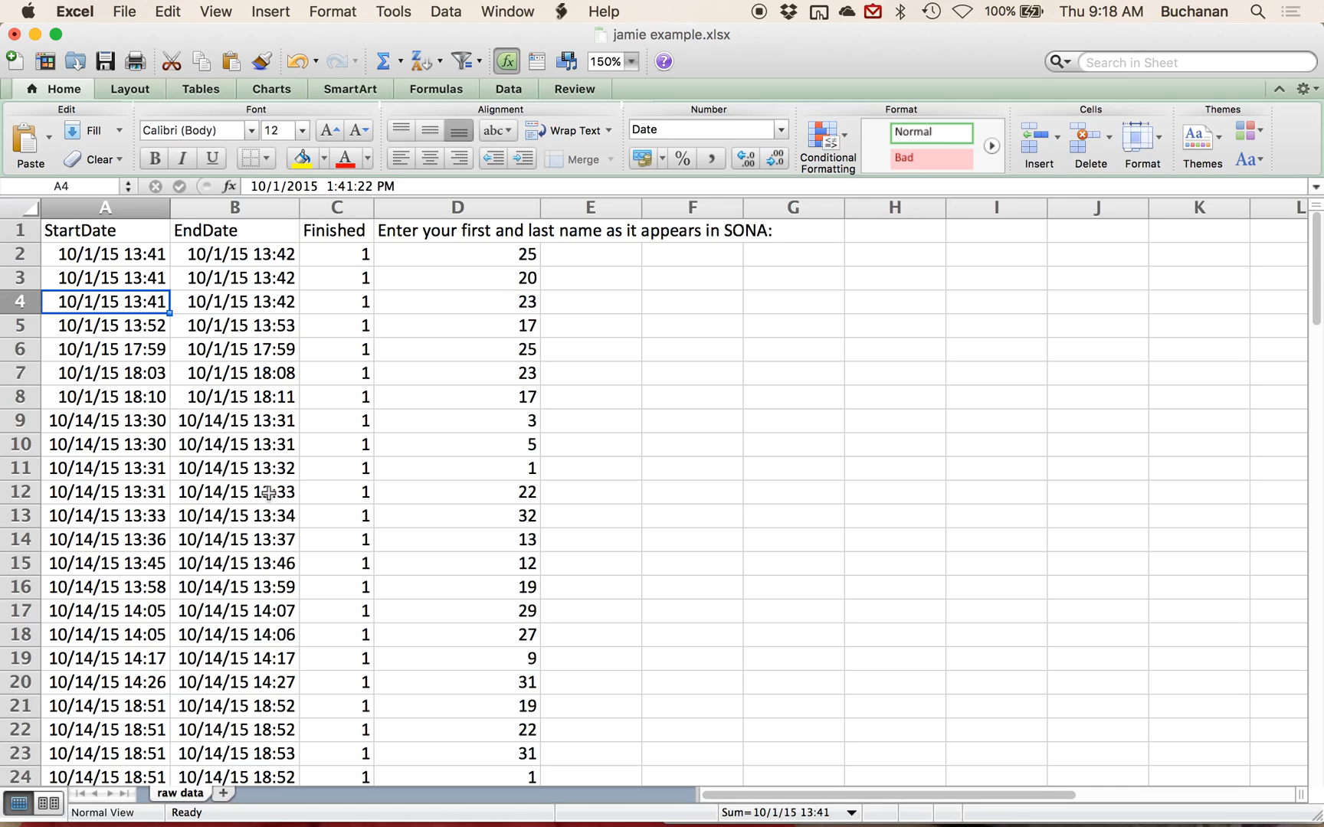
mouse_move(270, 600)
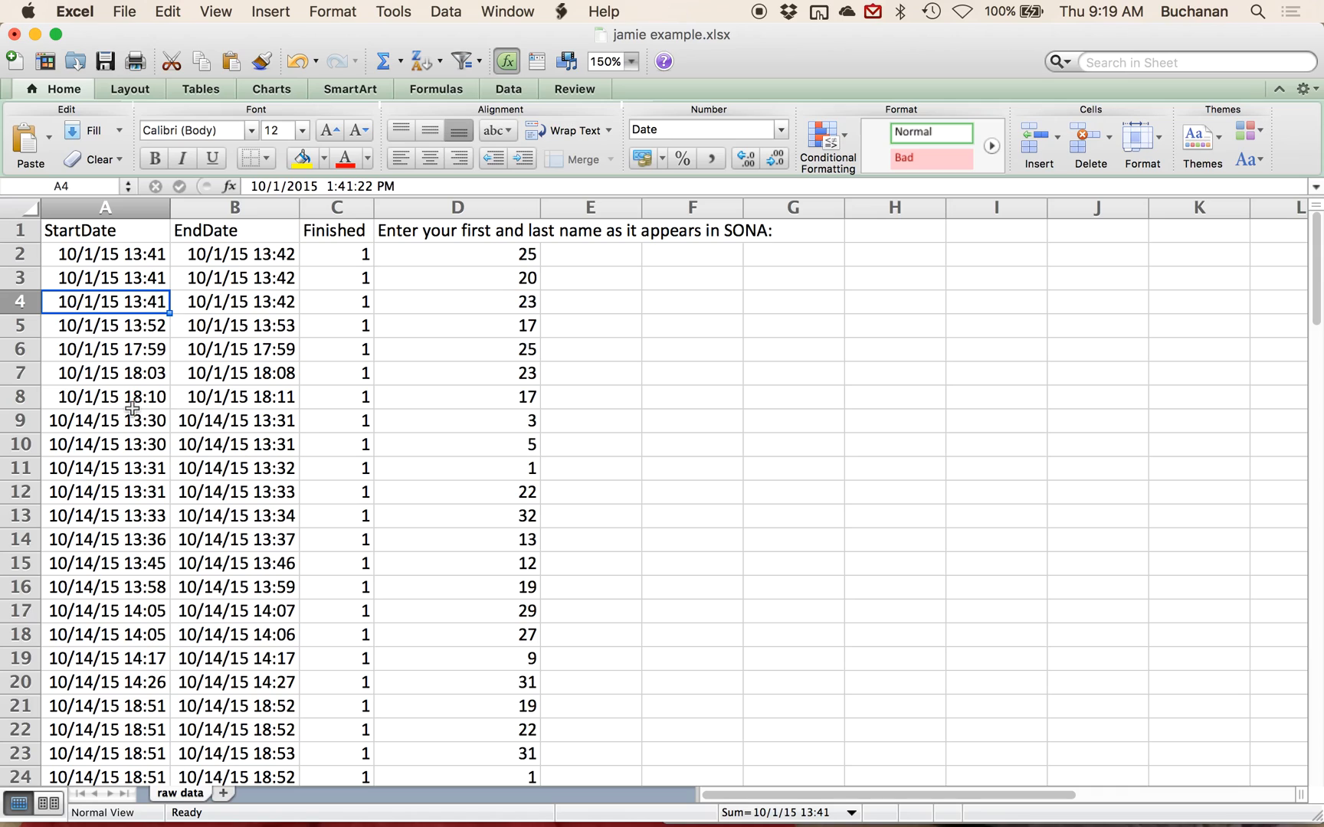
mouse_move(138, 349)
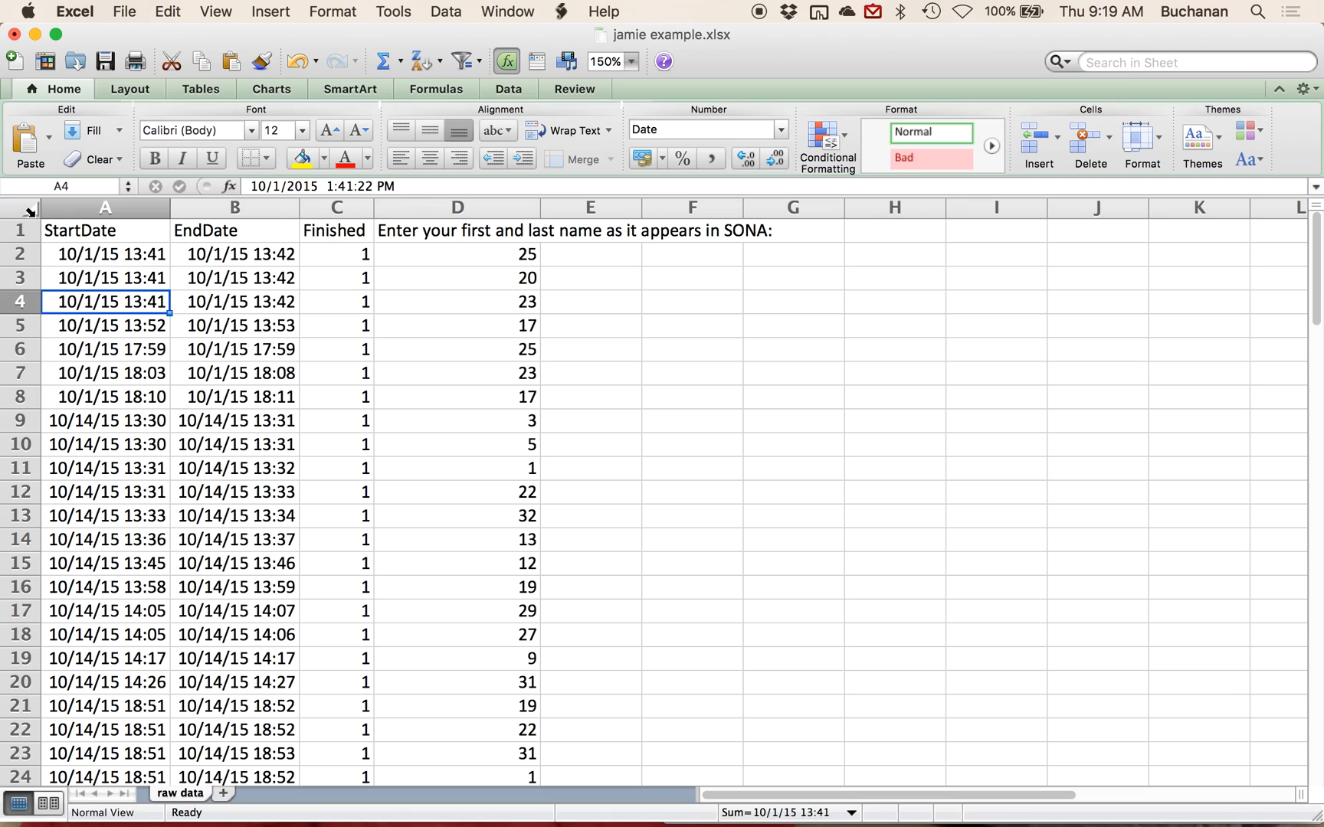
- Split the StartDate column with Text to Columns, delimited at spaces
click(104, 209)
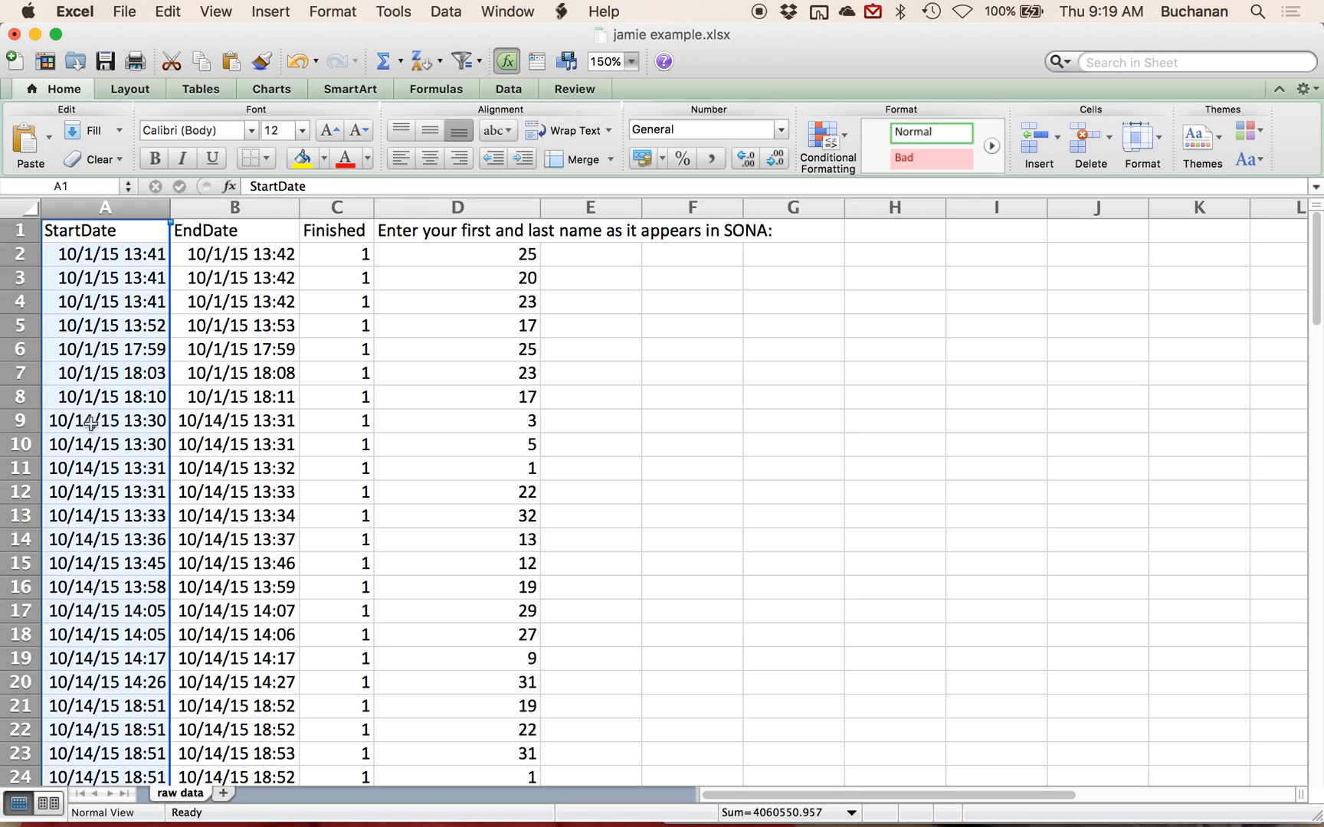
mouse_move(94, 707)
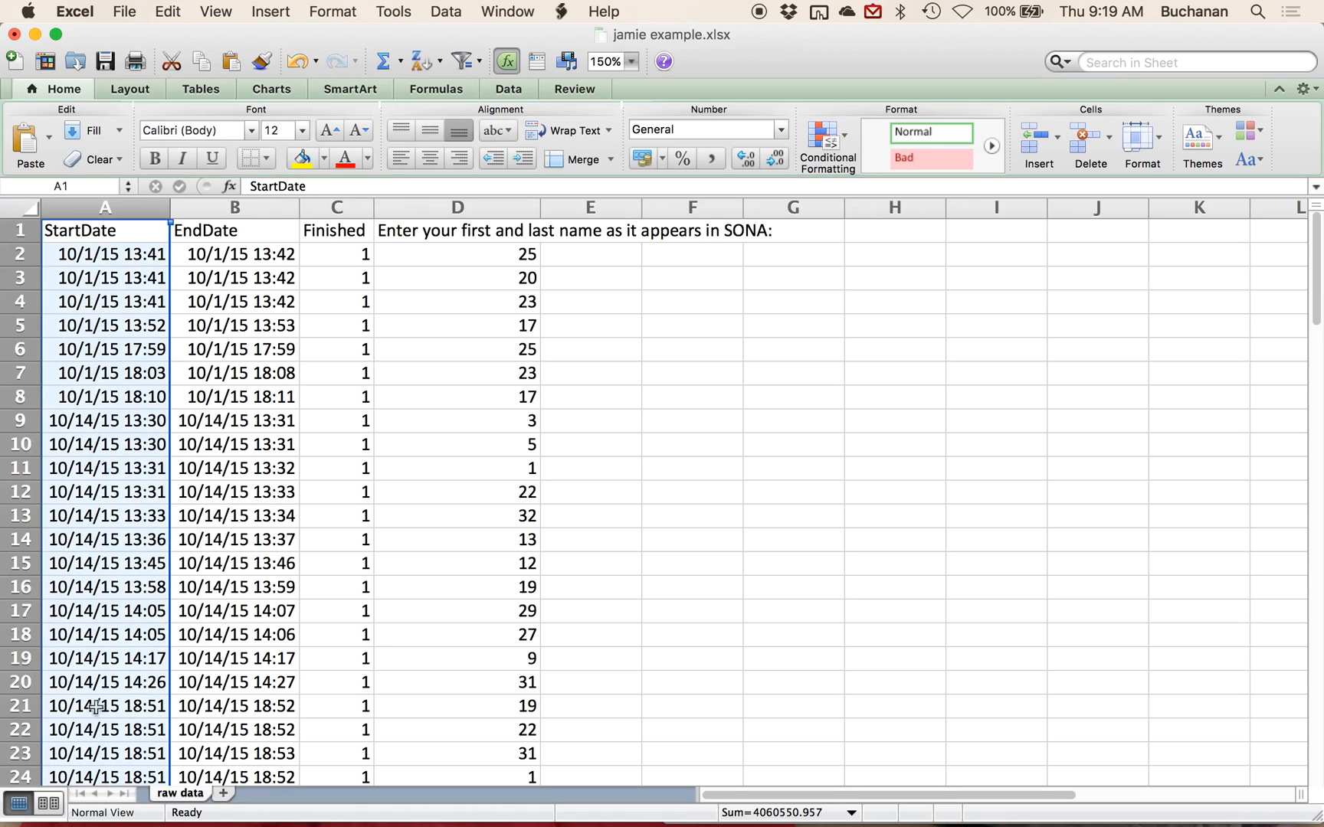
mouse_move(98, 692)
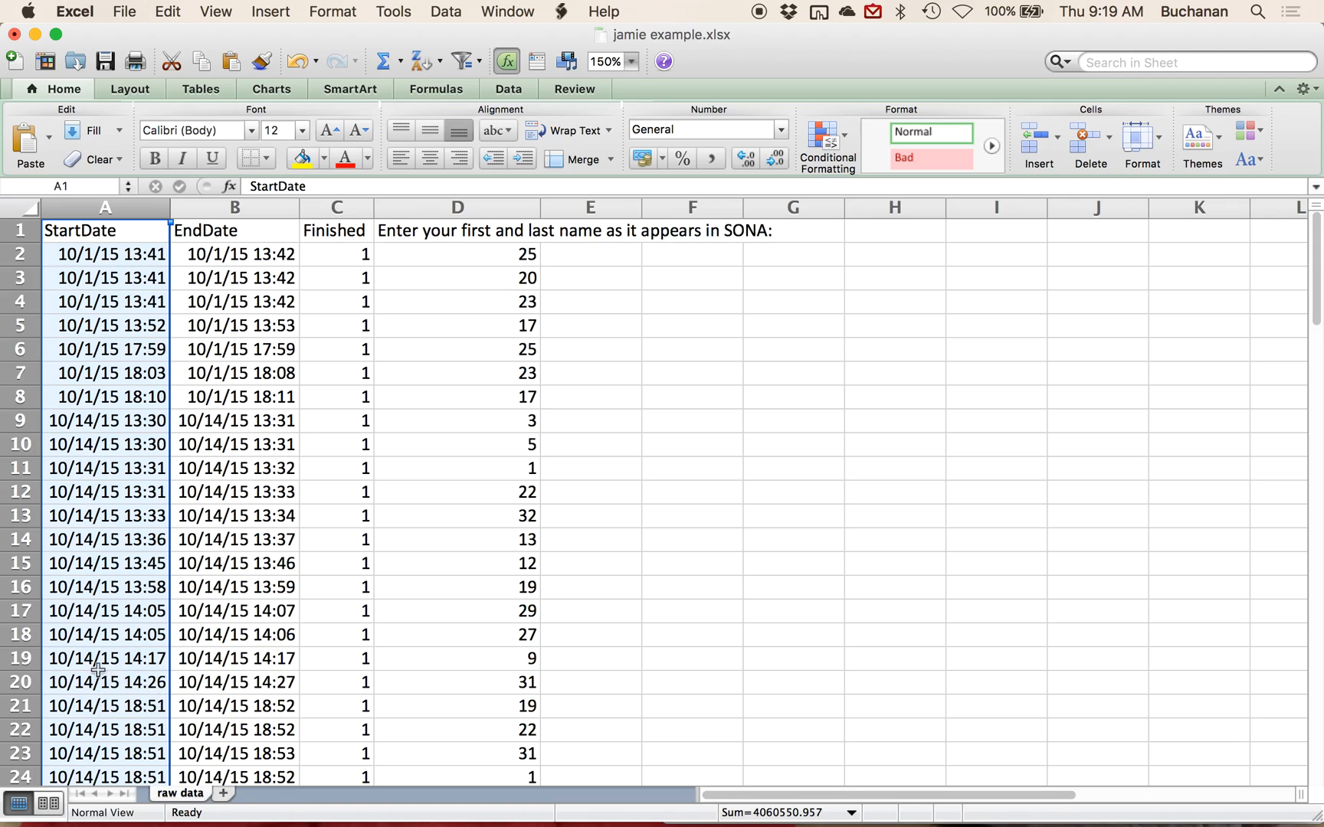
mouse_move(95, 680)
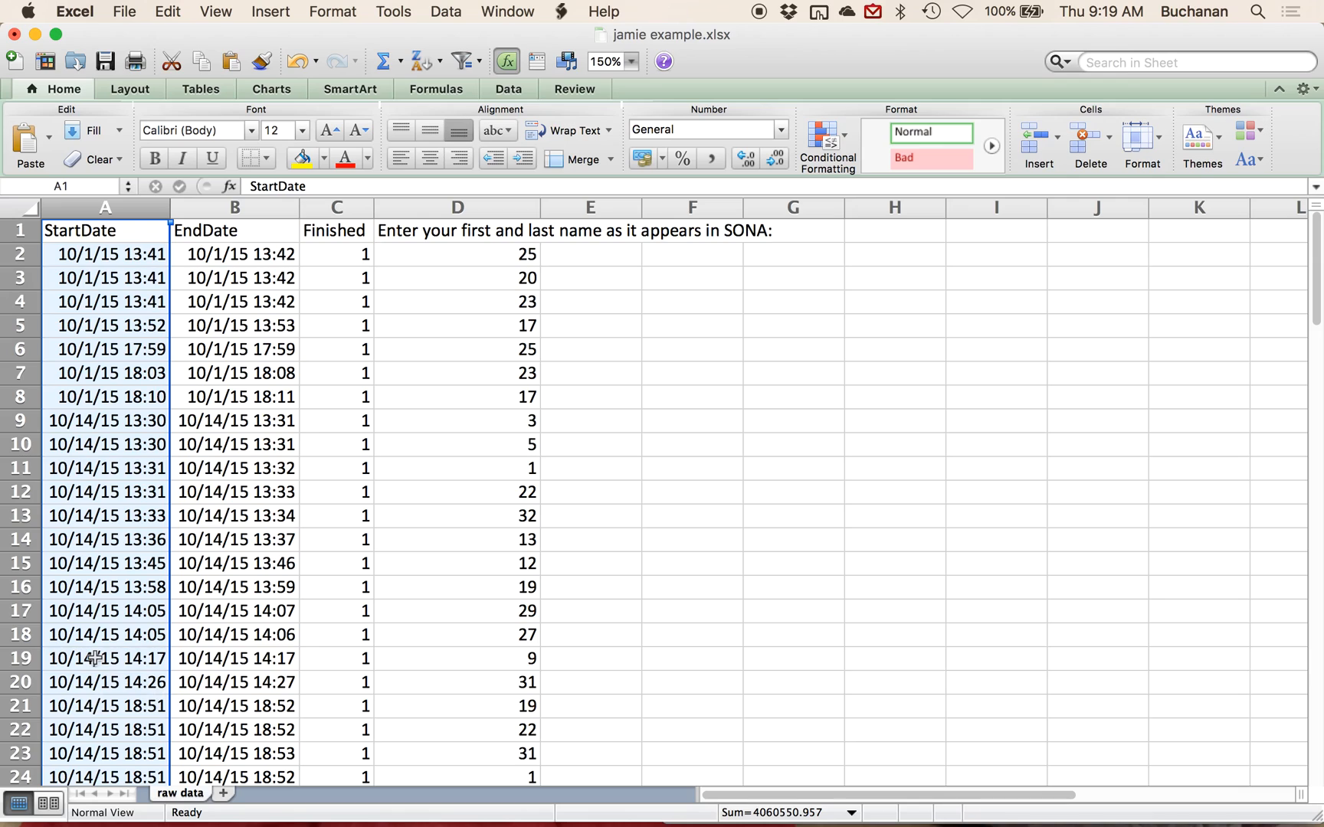
mouse_move(116, 252)
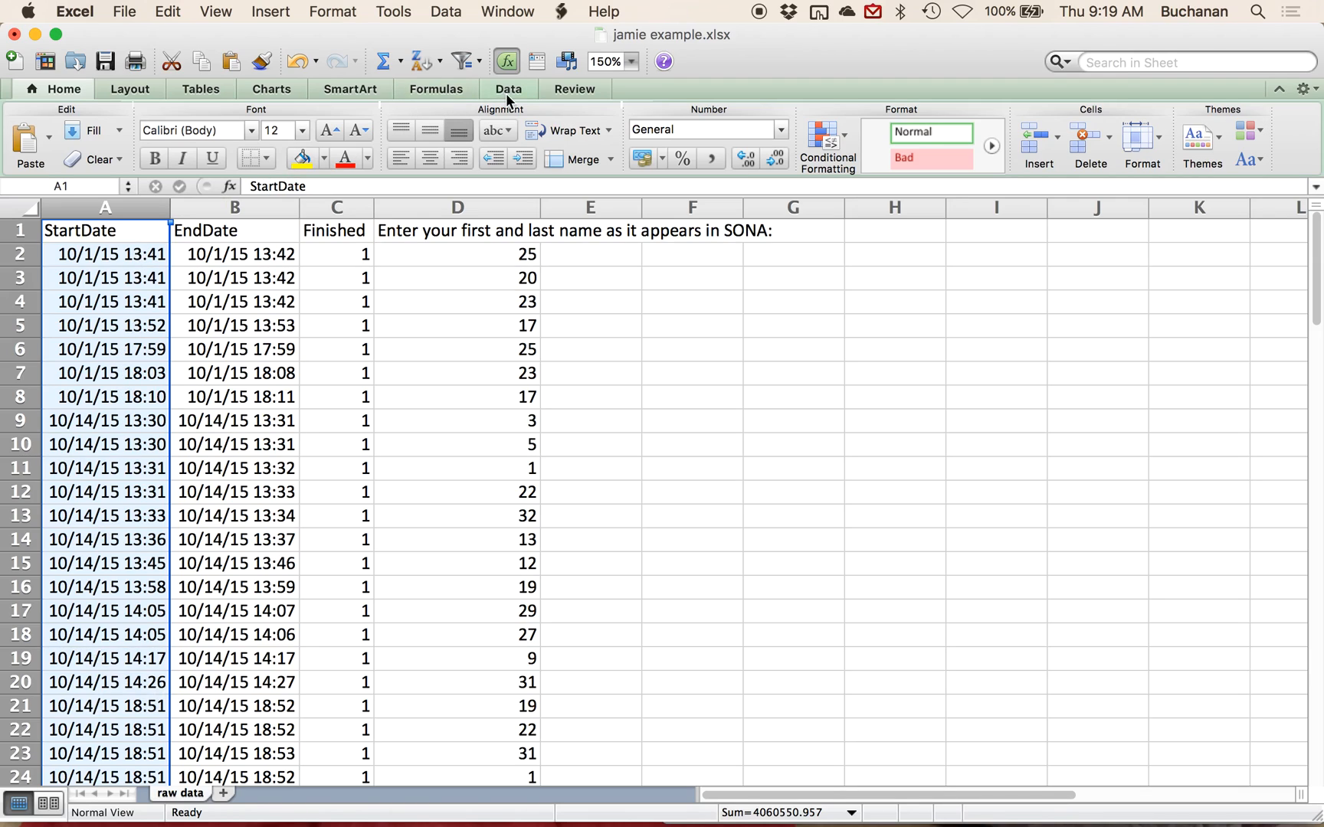
click(509, 89)
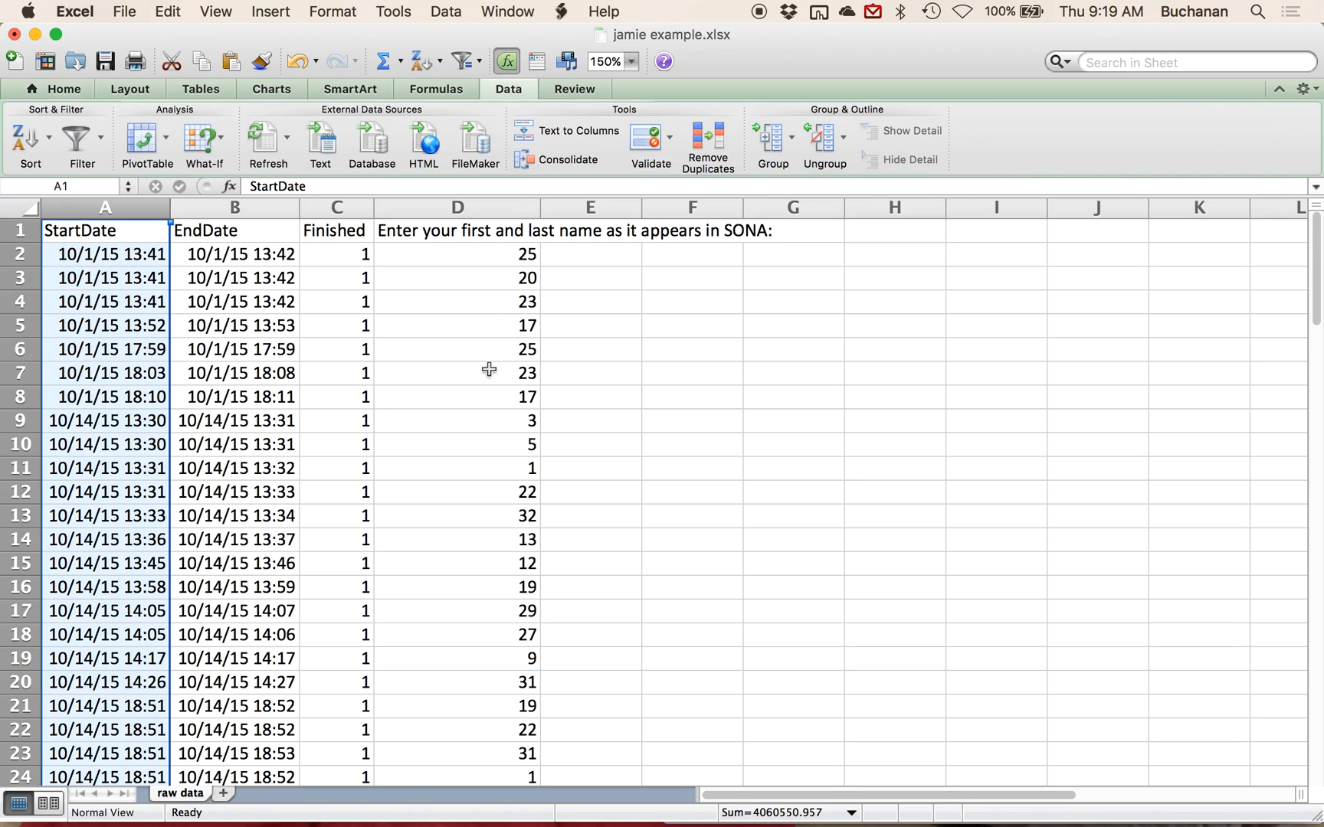
mouse_move(581, 136)
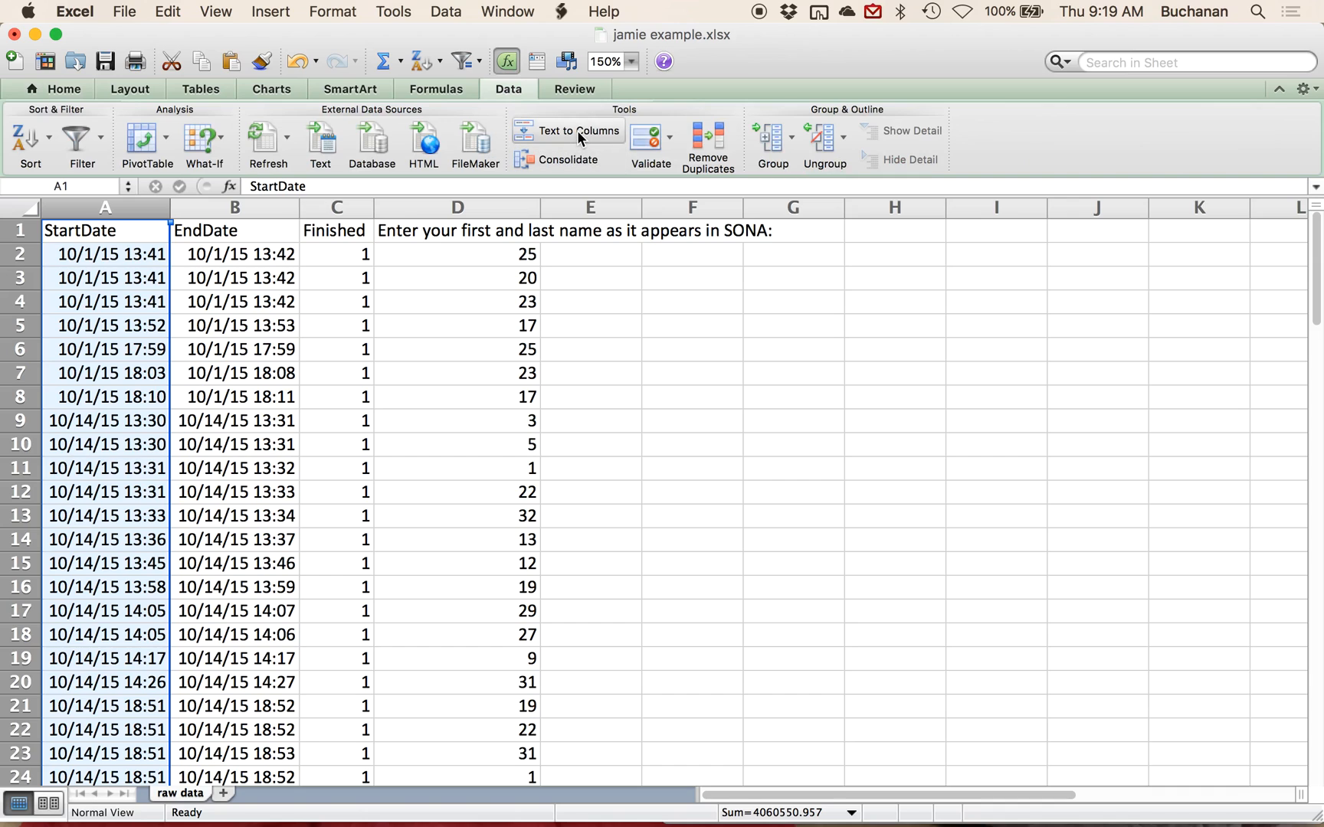
click(575, 131)
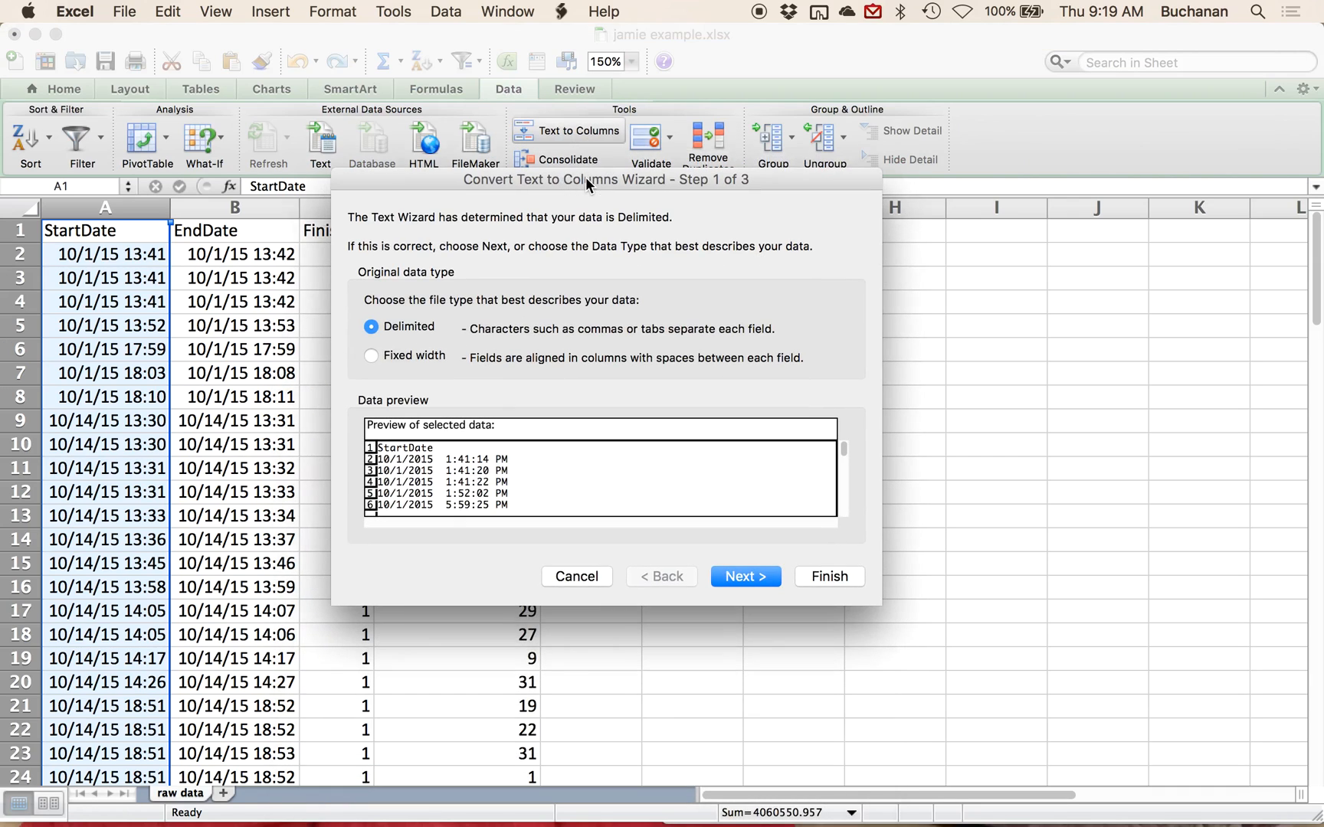
mouse_move(587, 345)
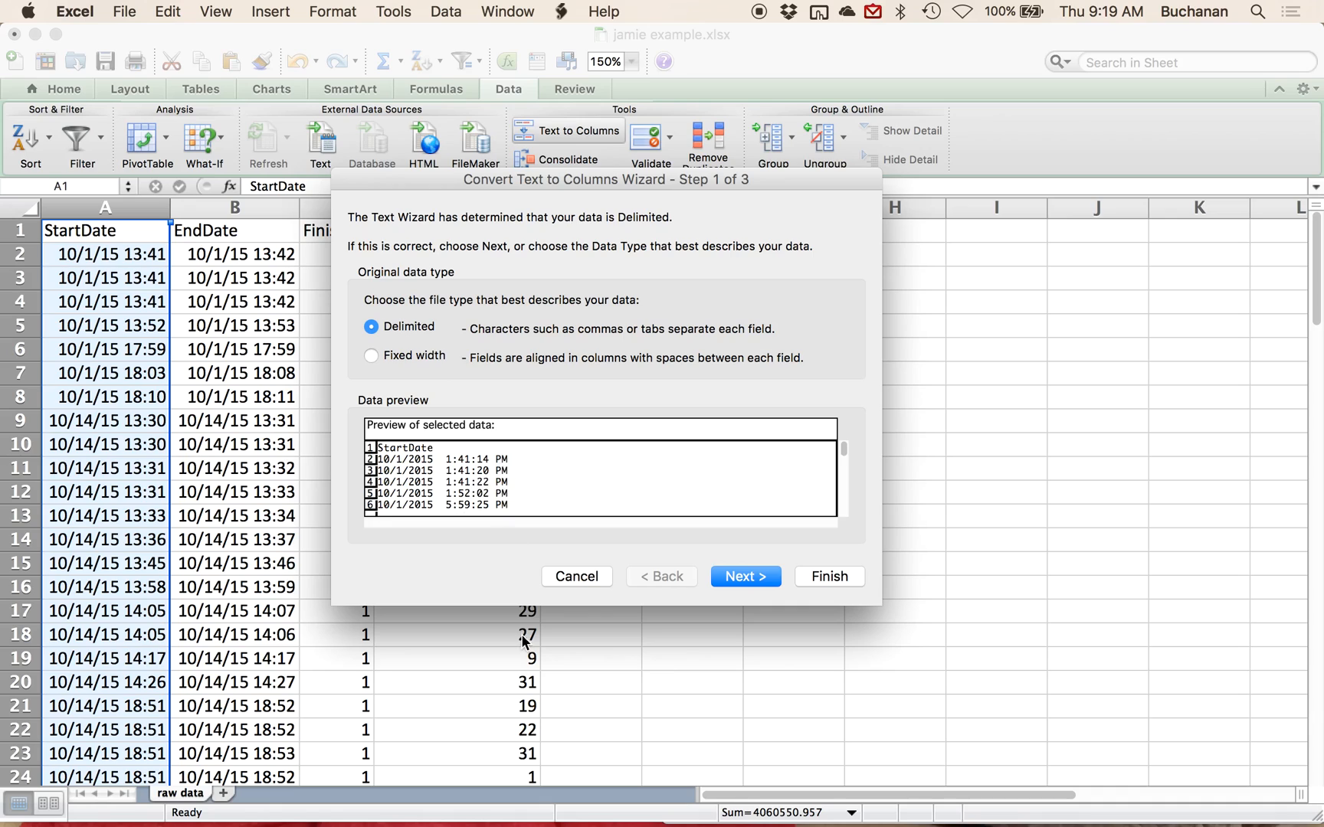
mouse_move(542, 473)
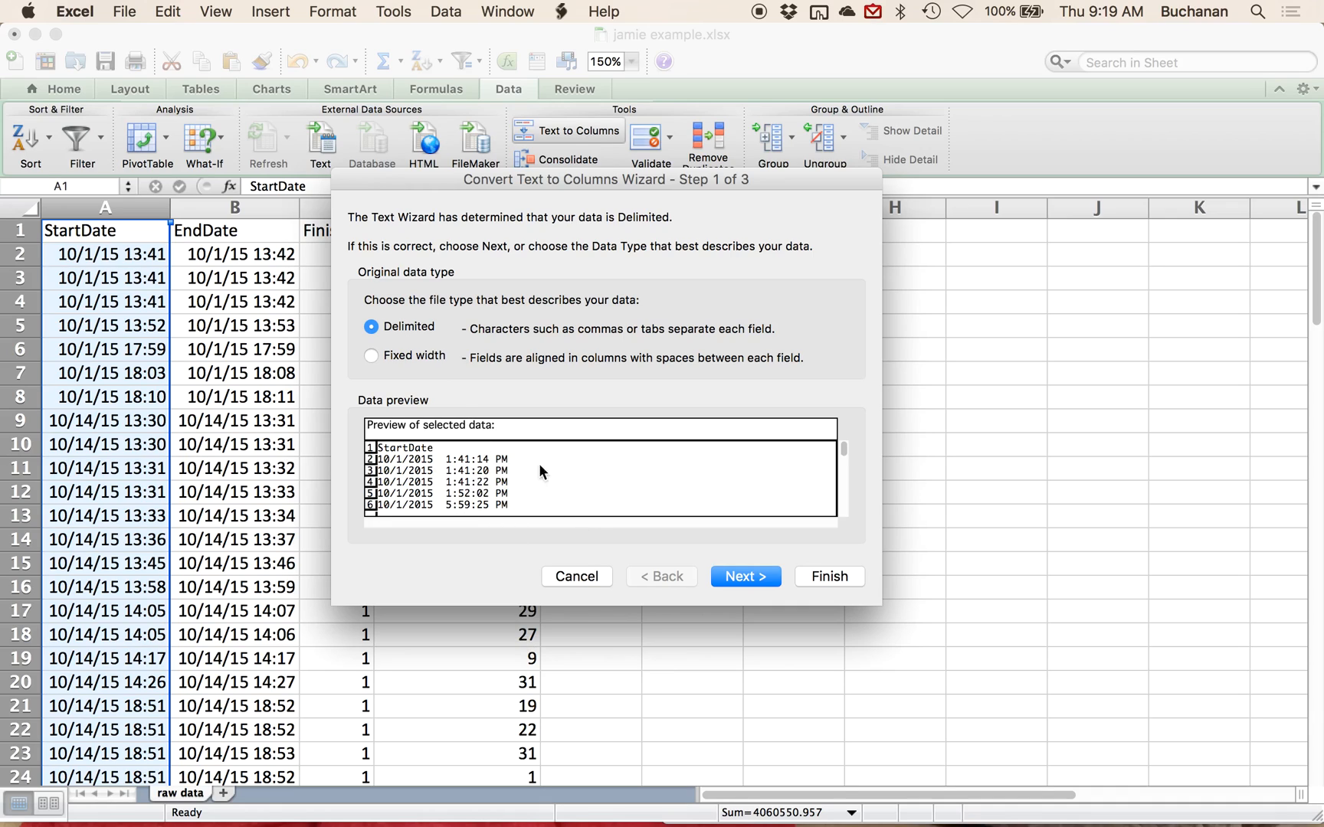
click(744, 577)
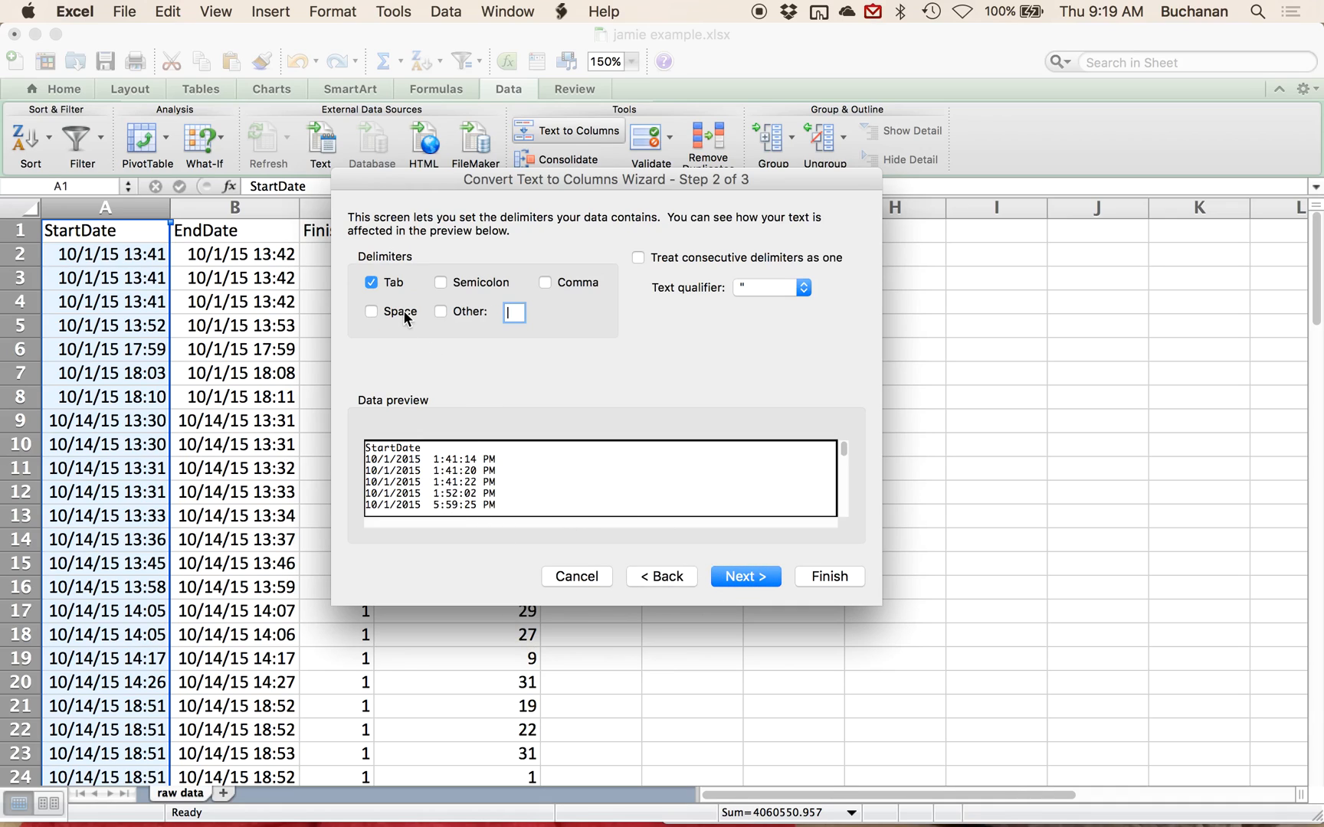
click(371, 312)
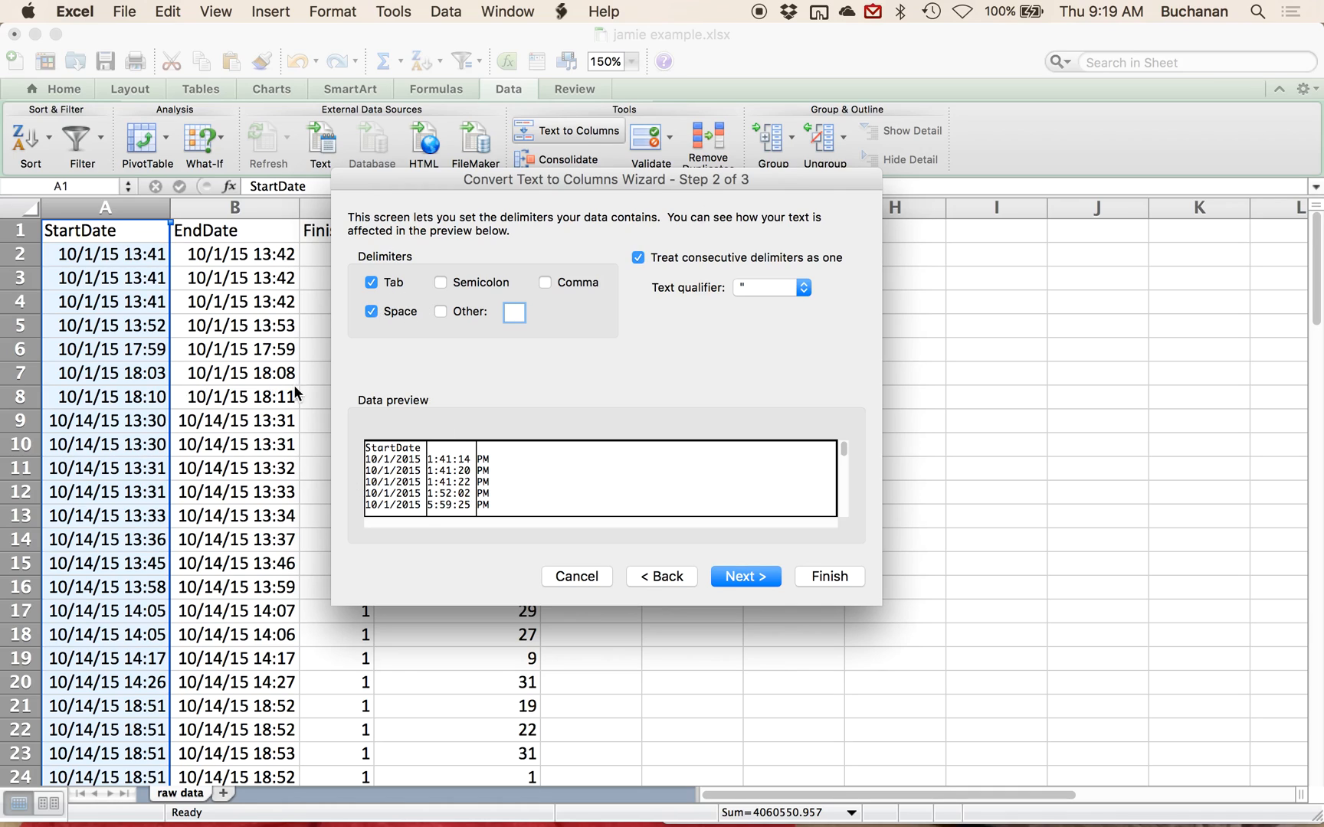
mouse_move(670, 553)
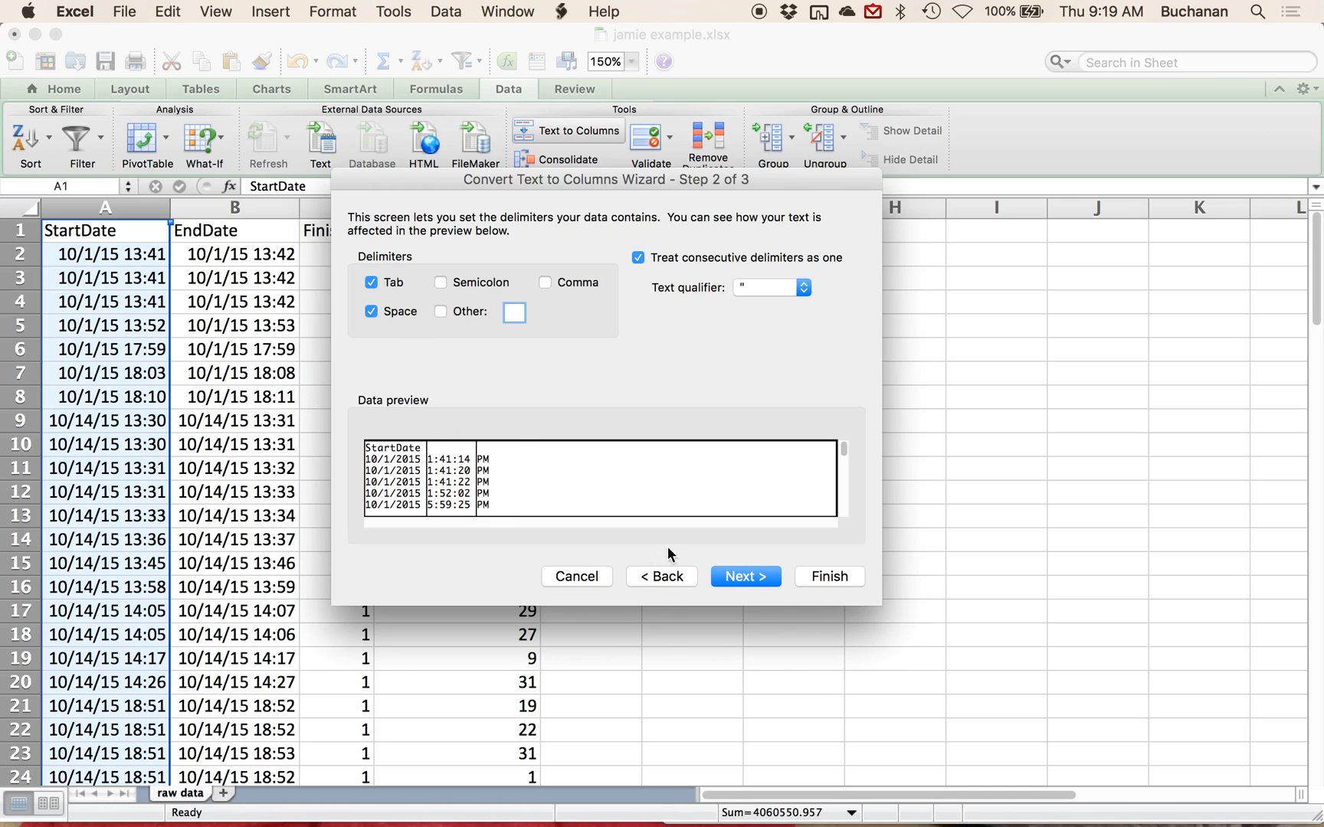
click(830, 577)
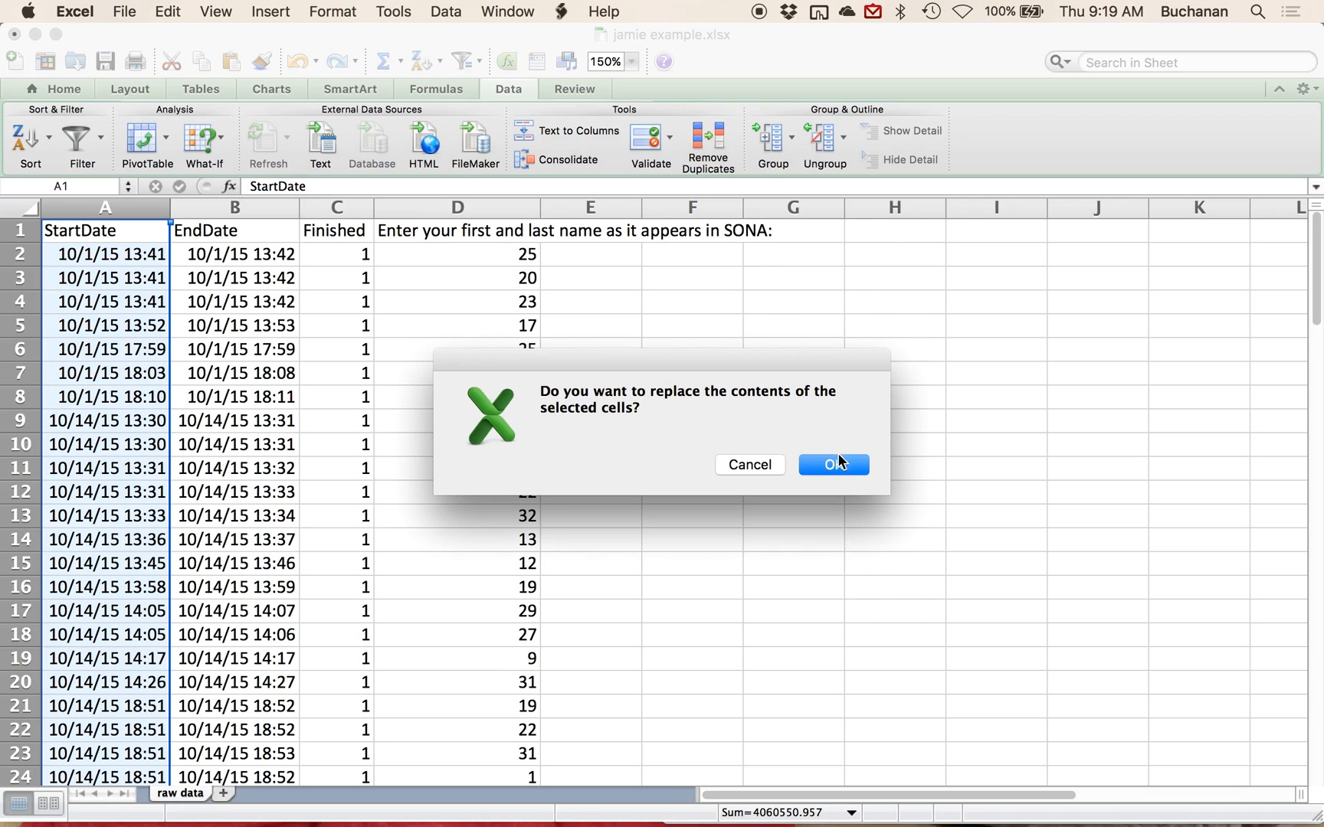
- Accept overwriting neighbouring cells and head the new columns Time and Morning
click(833, 464)
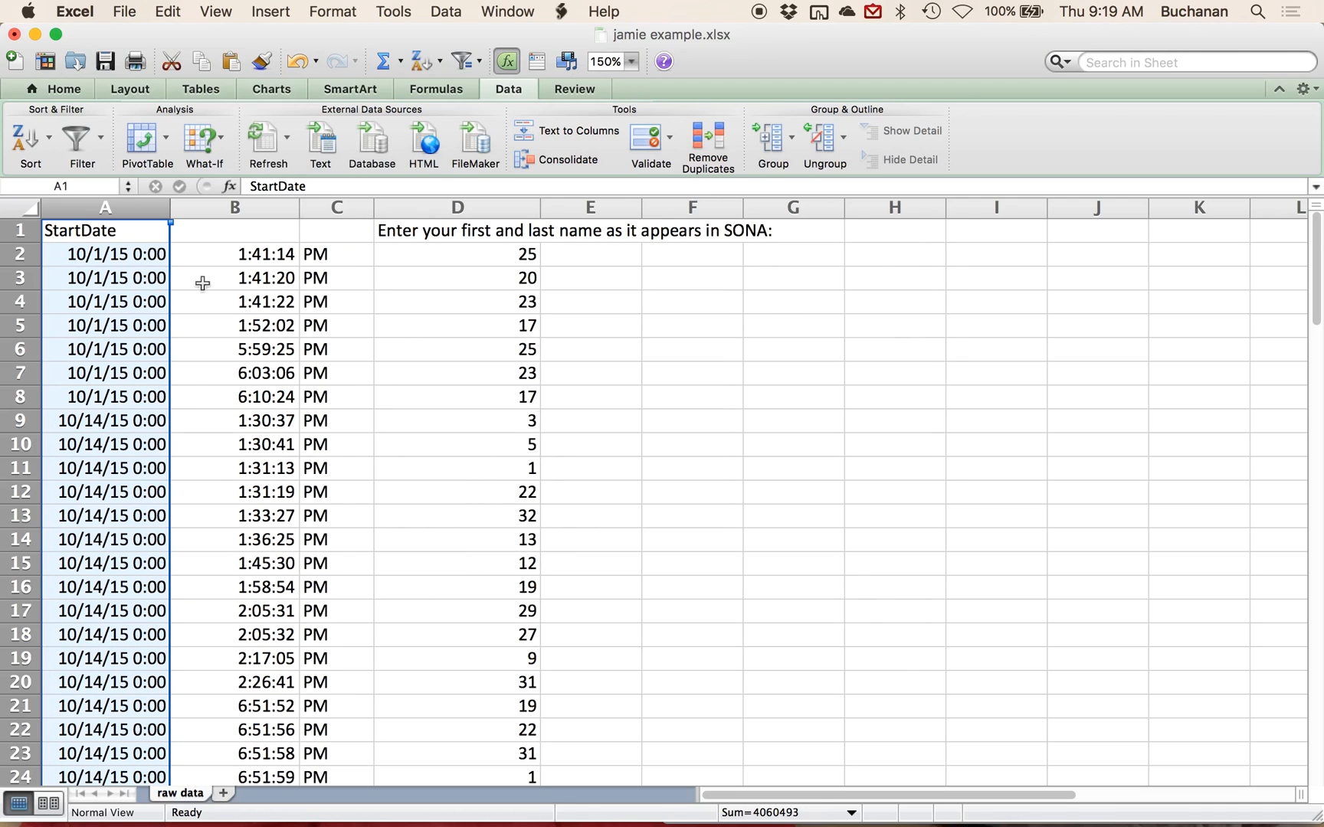
click(104, 255)
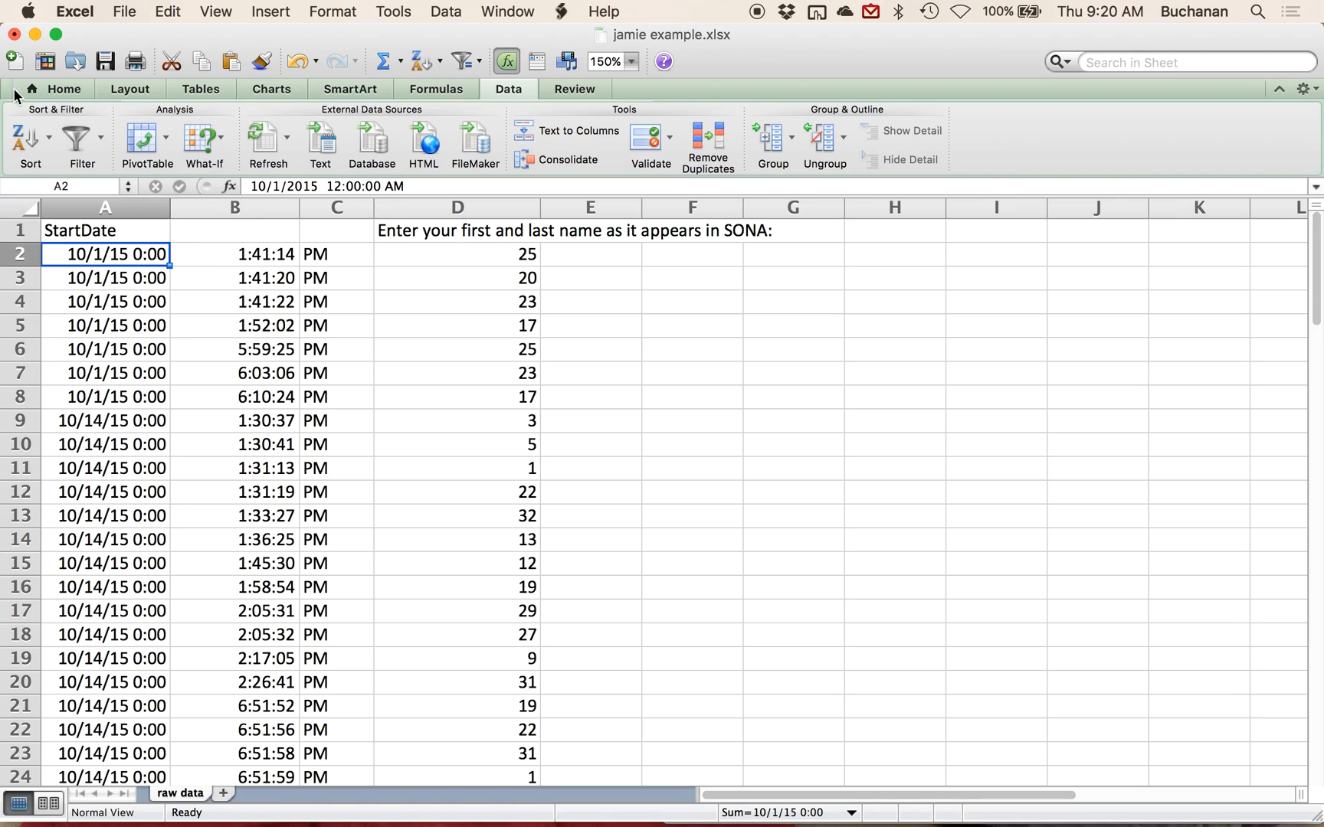
mouse_move(177, 297)
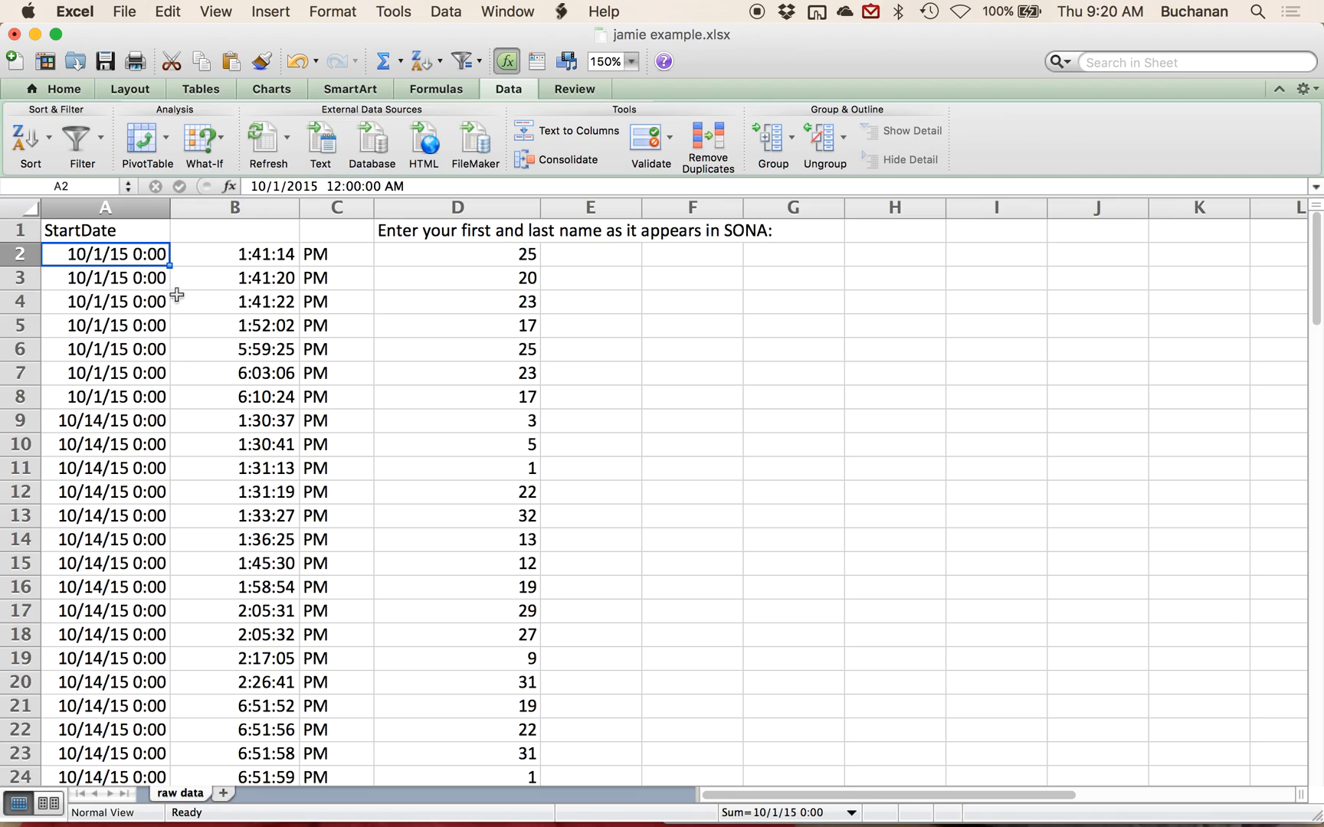
click(235, 231)
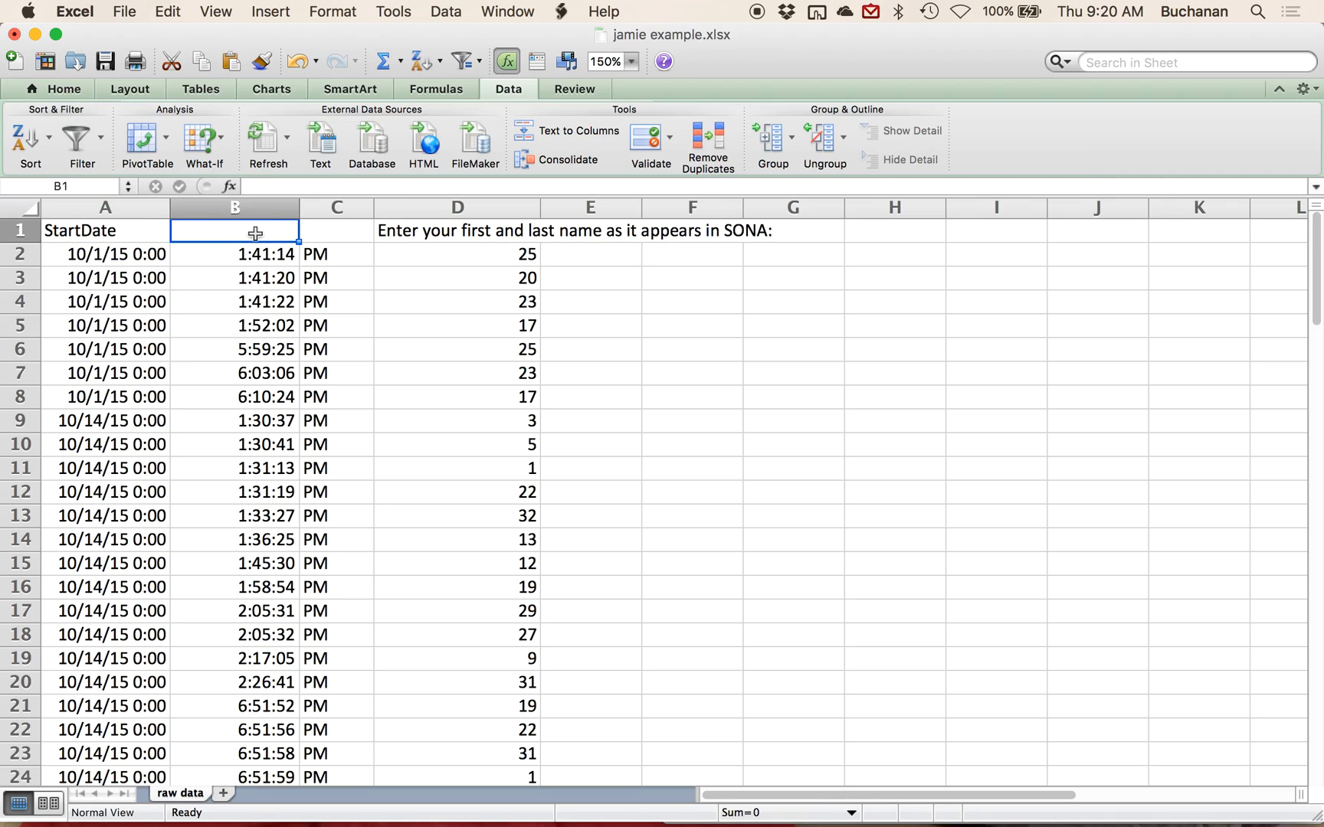
text(Time)
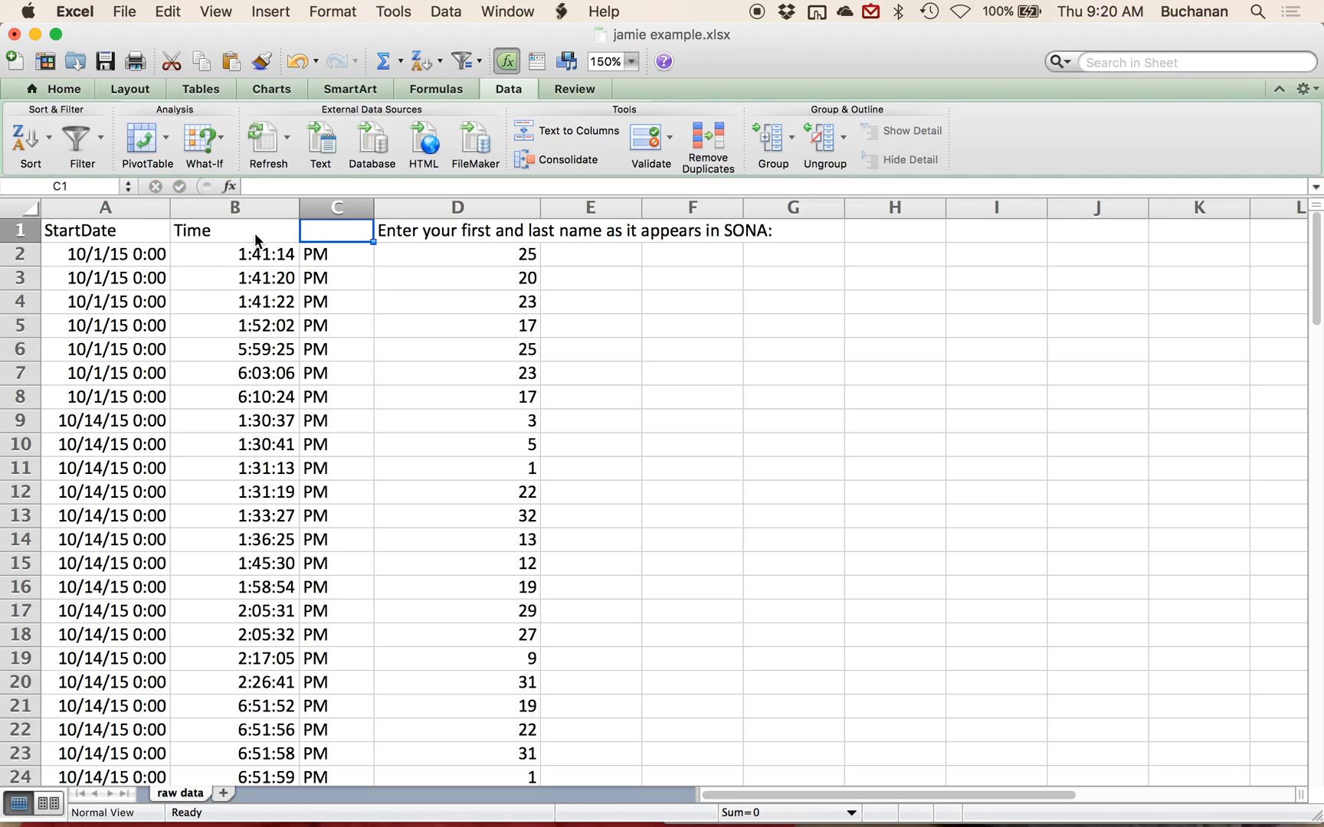
scroll(down, 3)
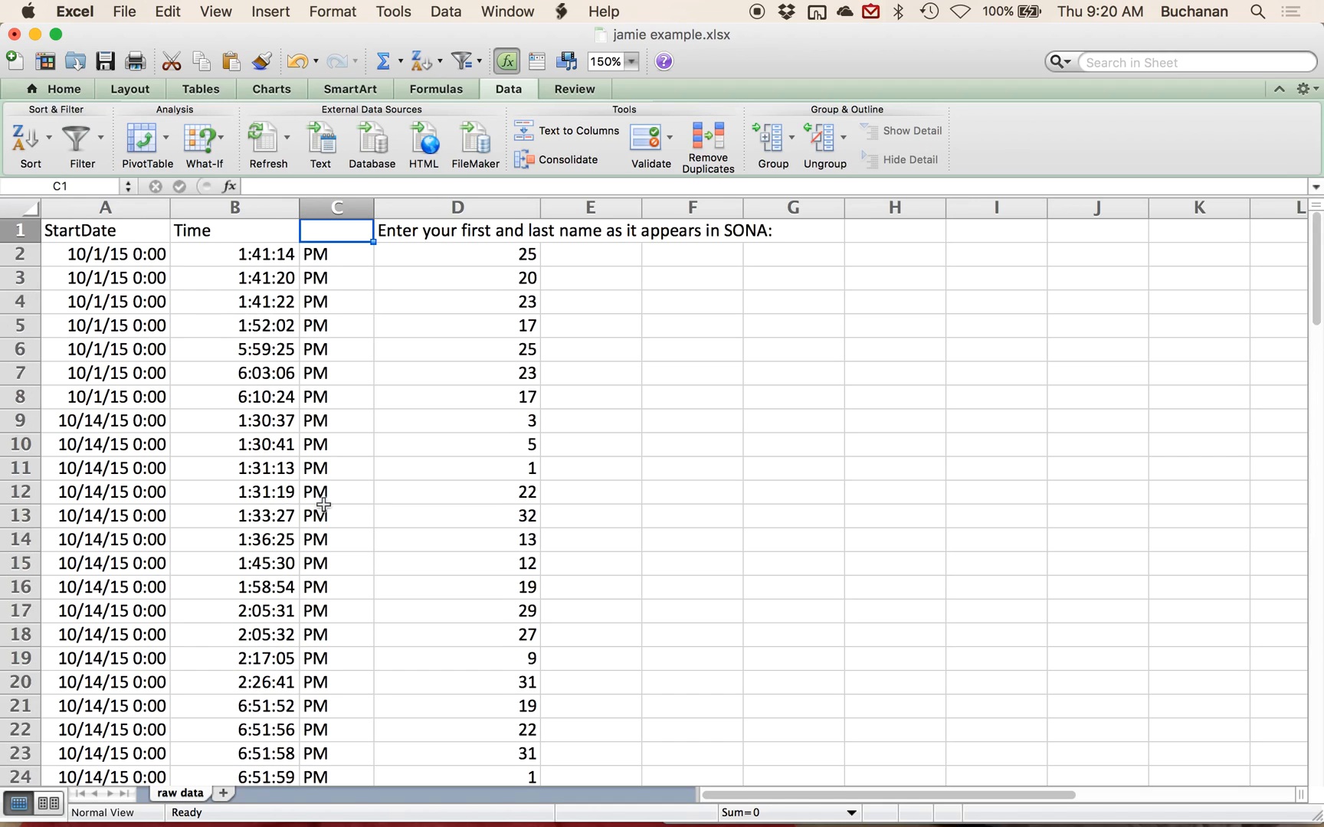
text(Morni)
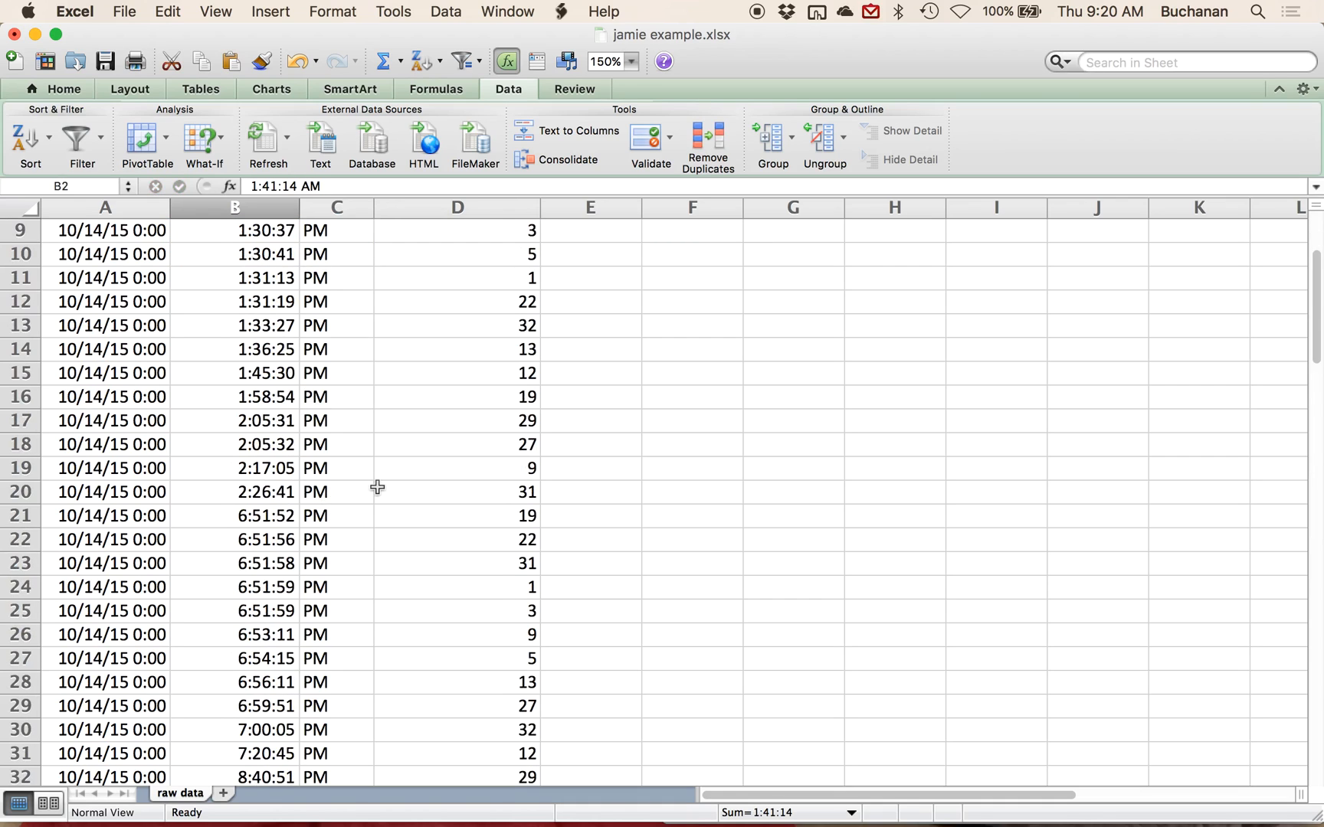
- Scroll through the split data, then undo it back to the original columns
scroll(down, 3)
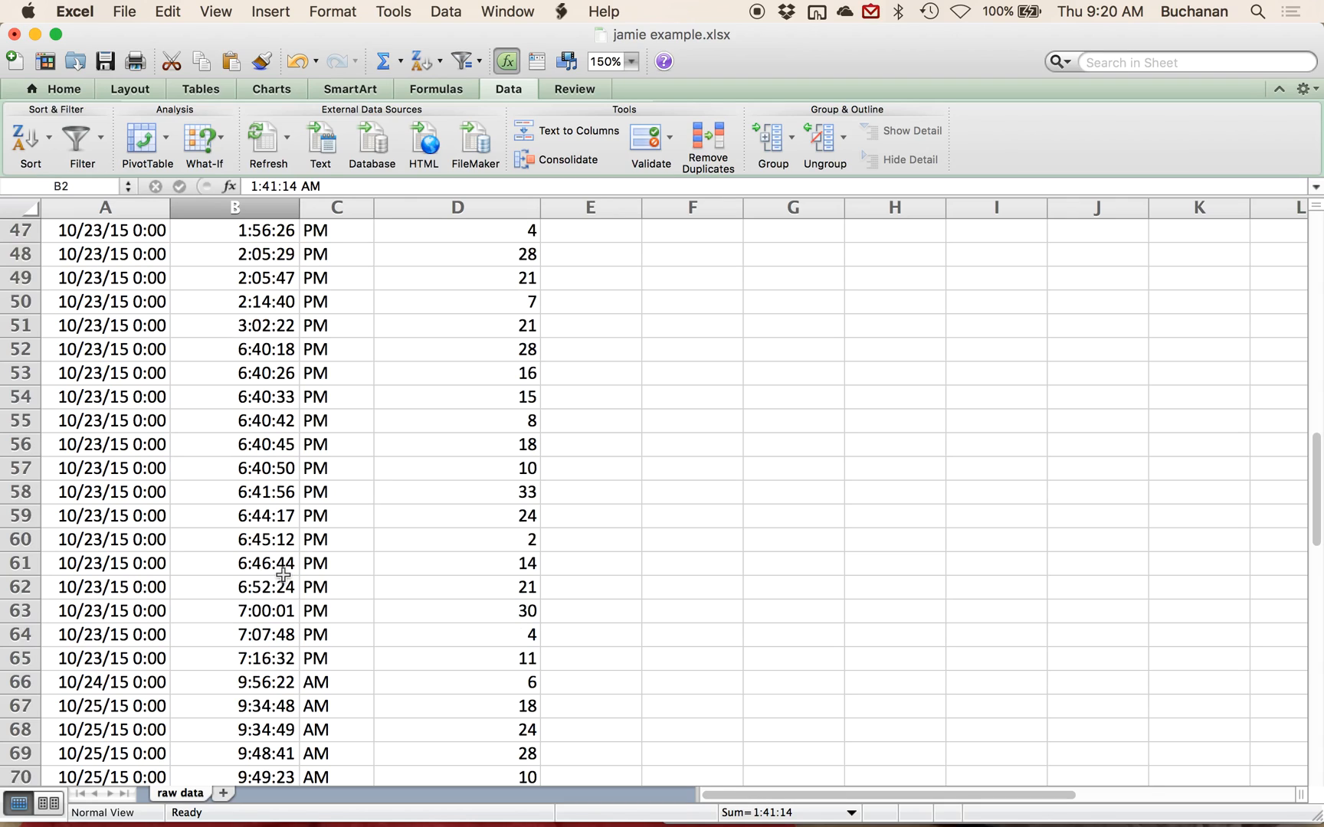
scroll(down, 3)
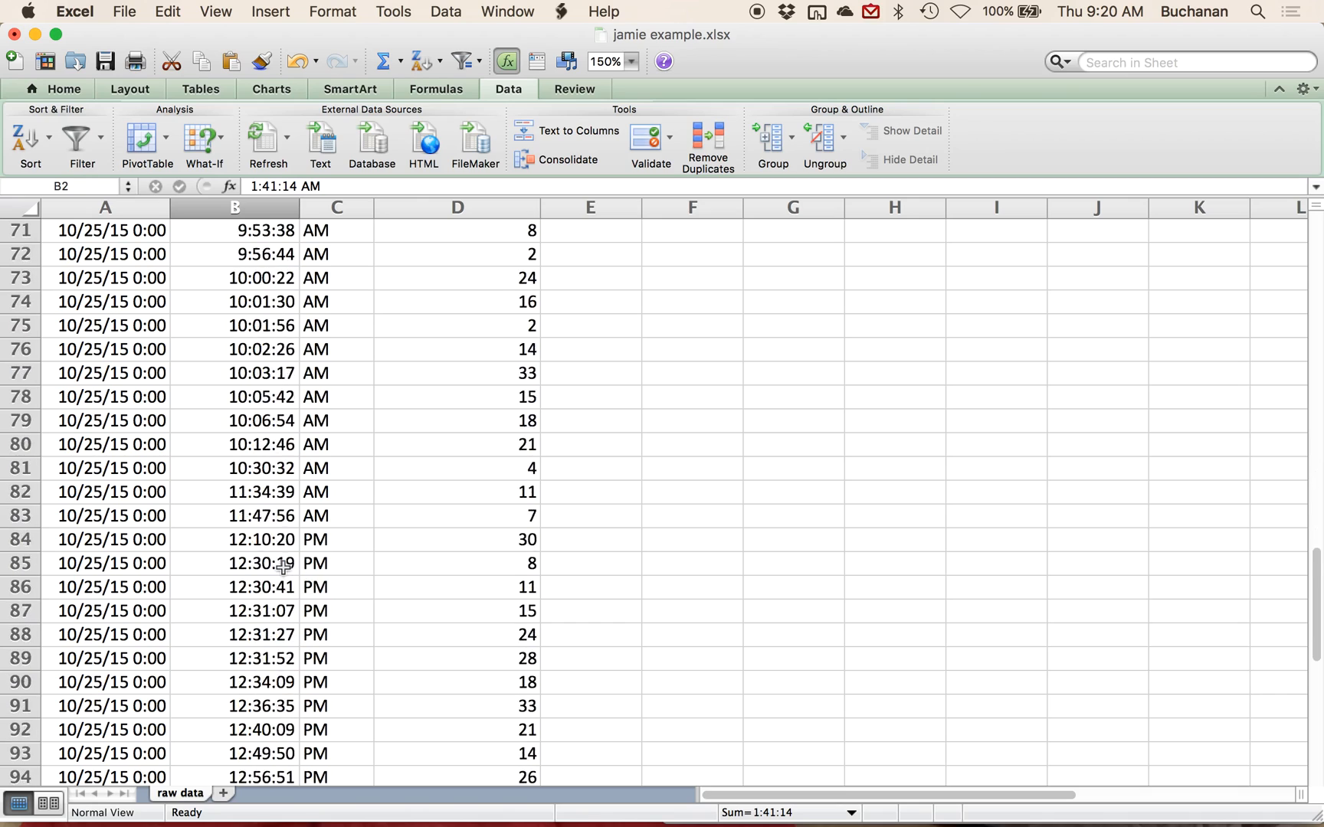
scroll(up, 3)
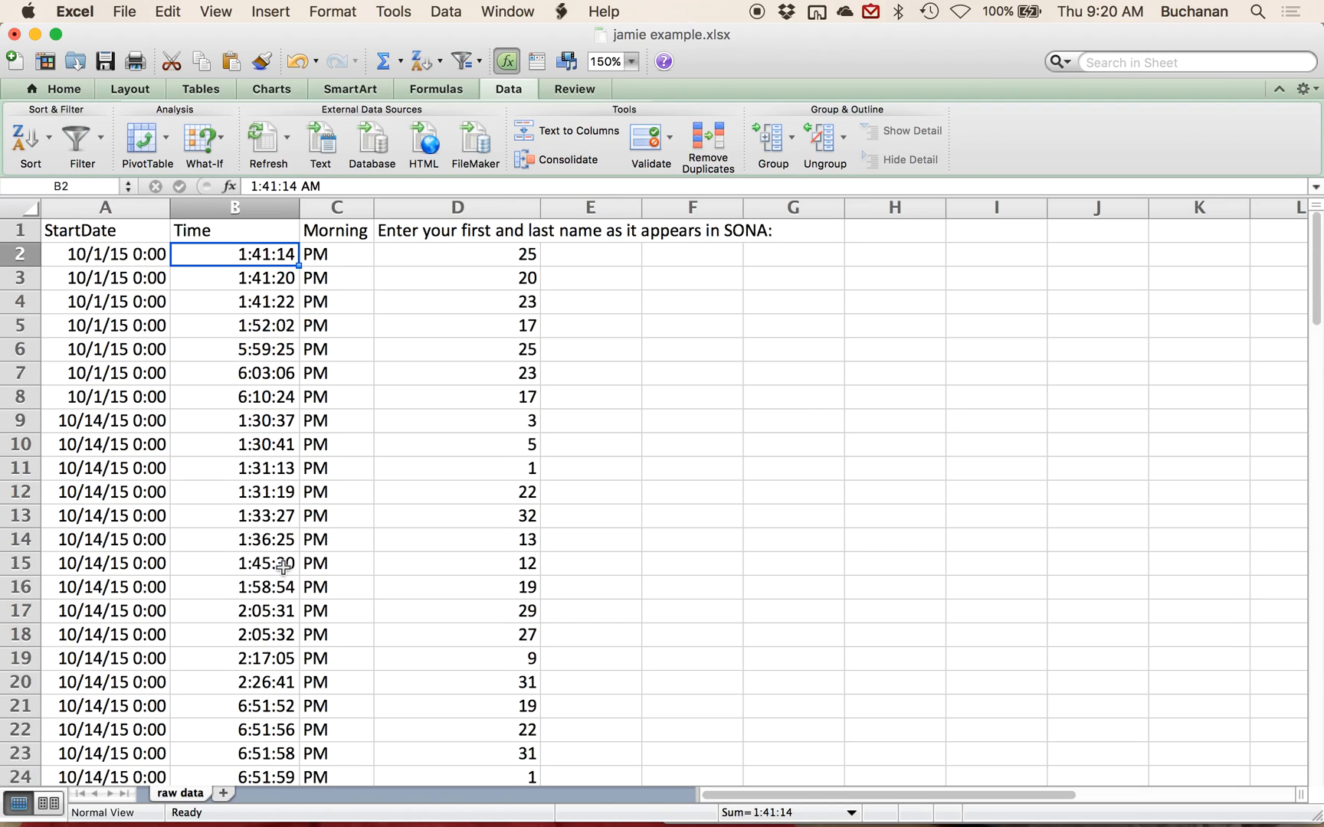
click(335, 230)
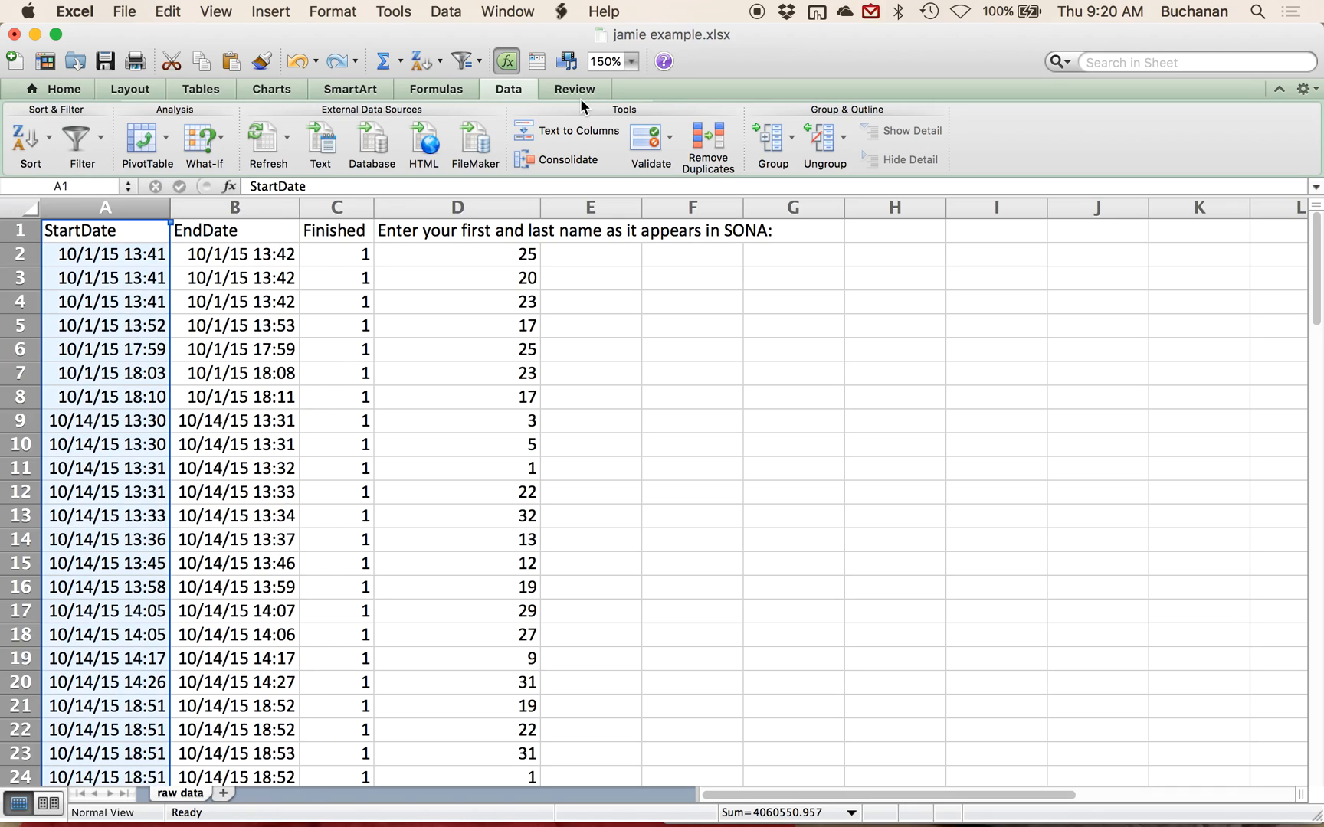
mouse_move(575, 144)
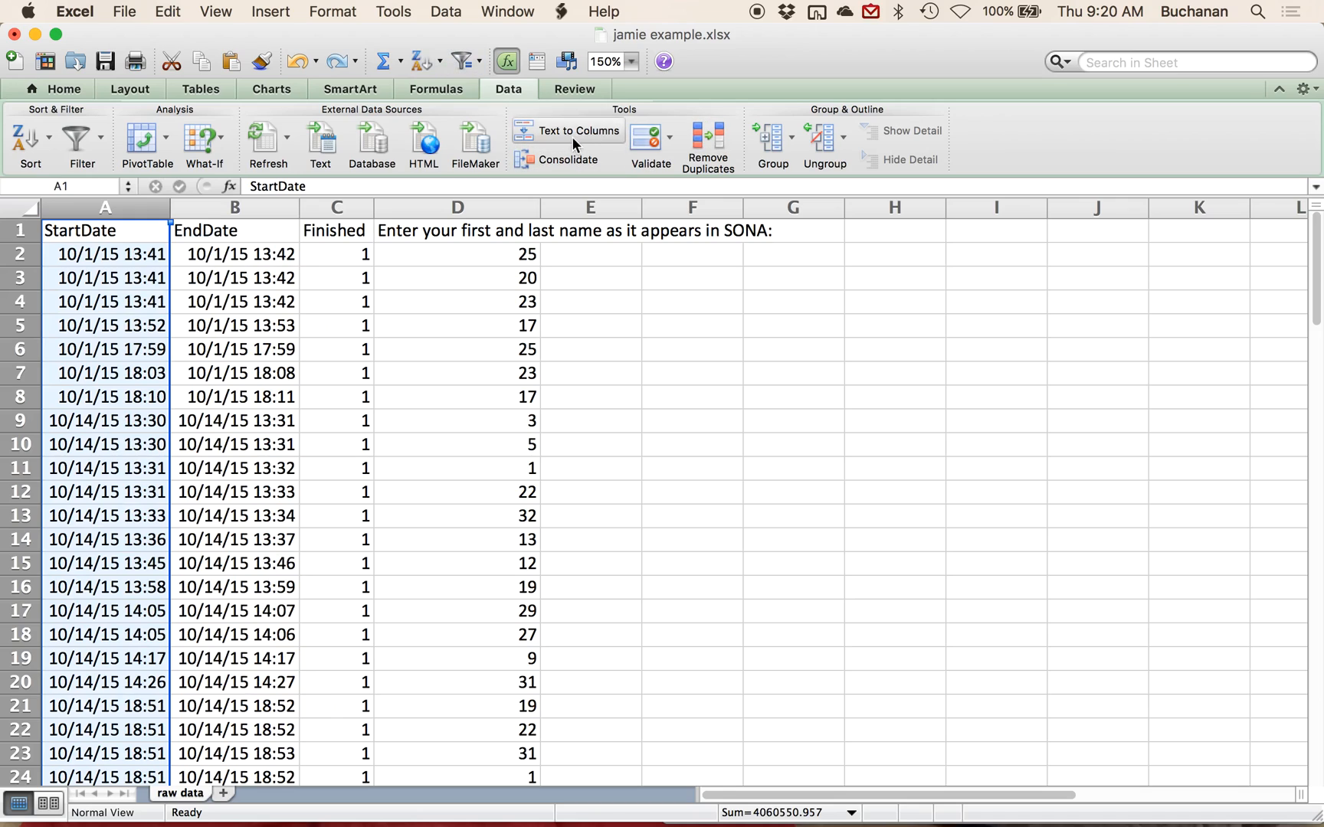
- Split StartDate at a fixed width so dates stay in A and times fill B
click(576, 130)
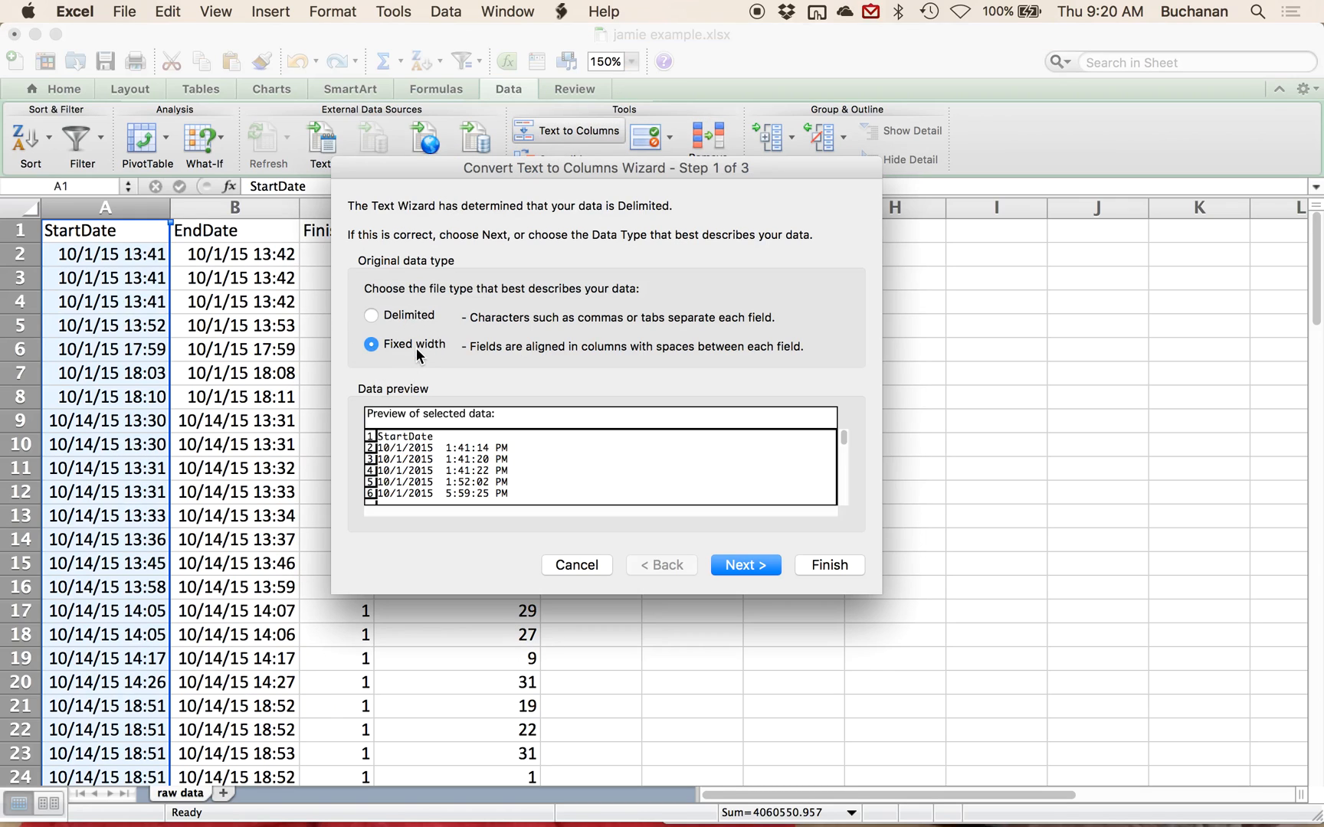
click(744, 566)
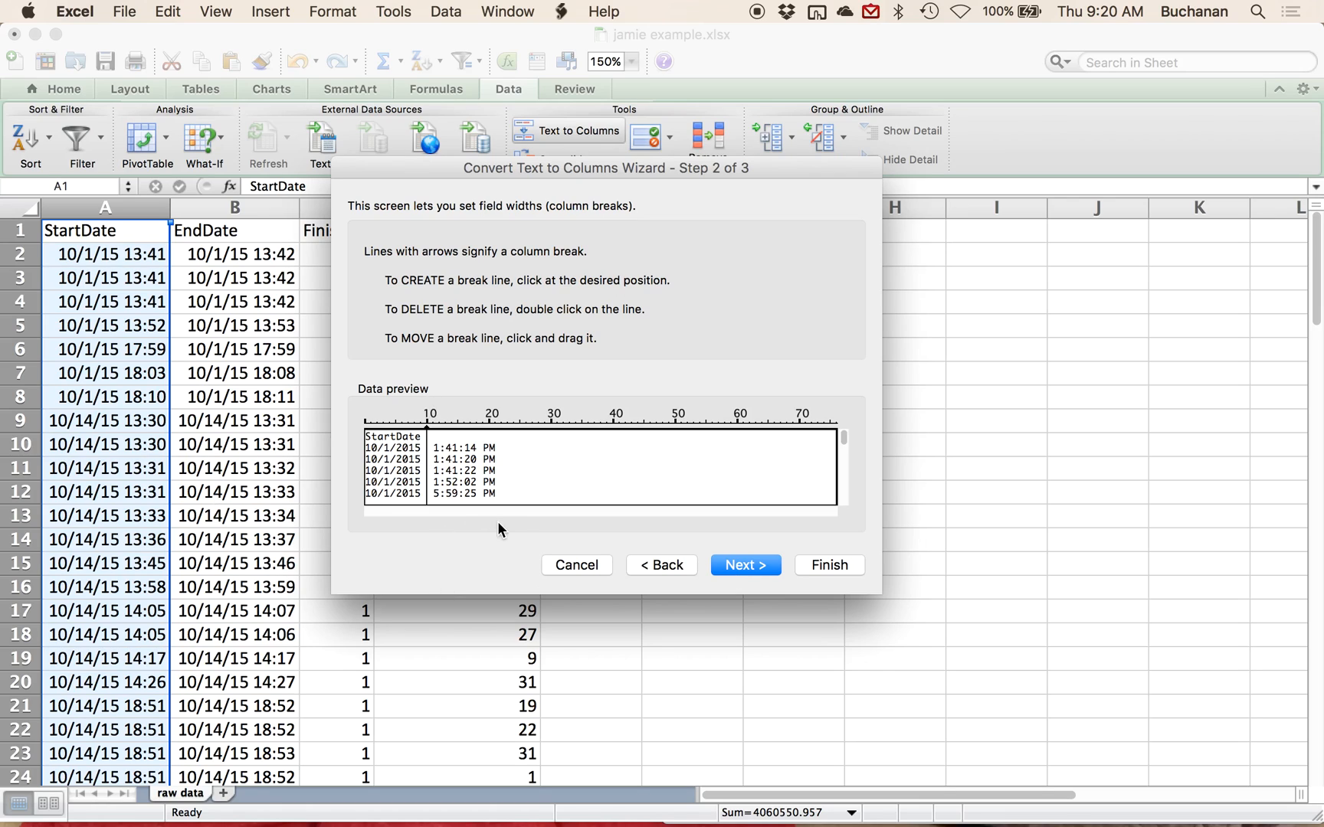
mouse_move(519, 533)
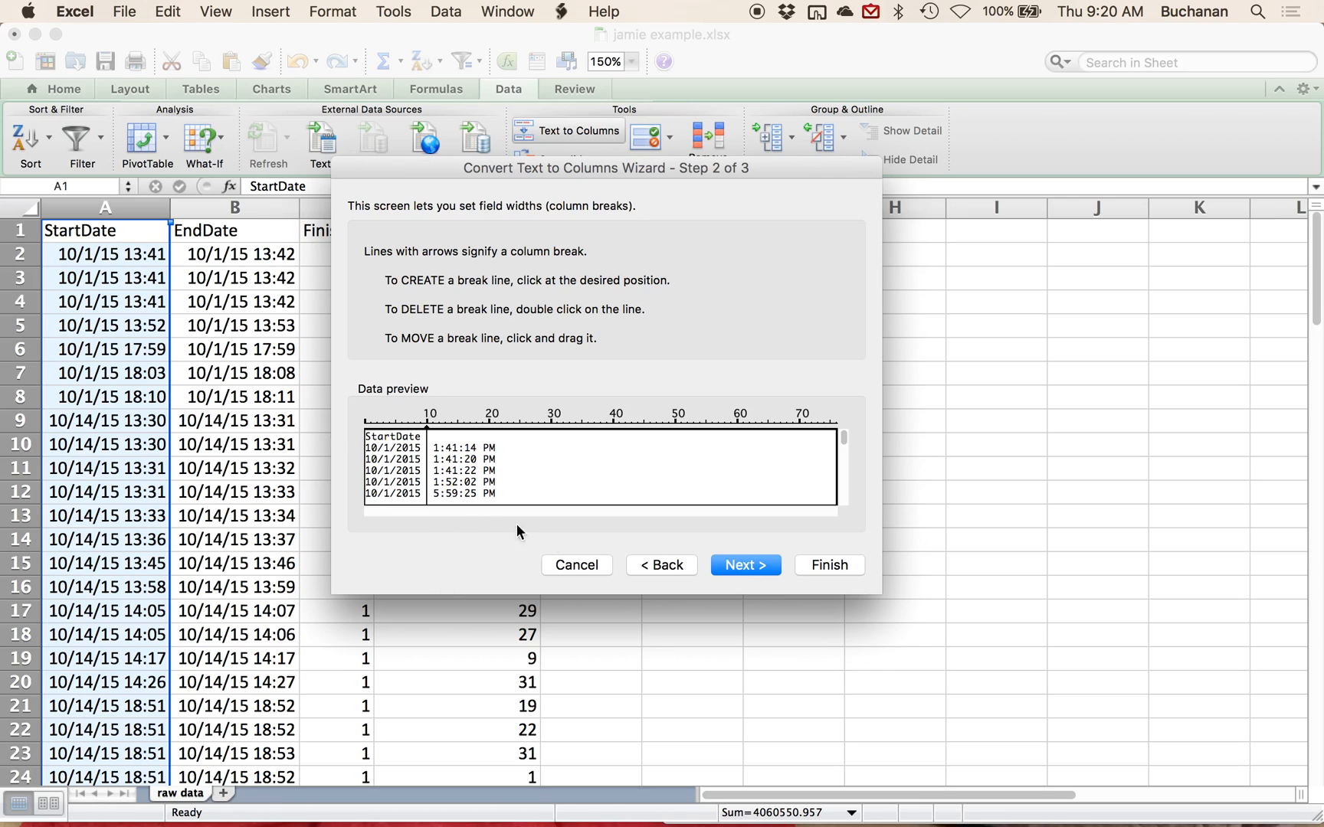
click(829, 565)
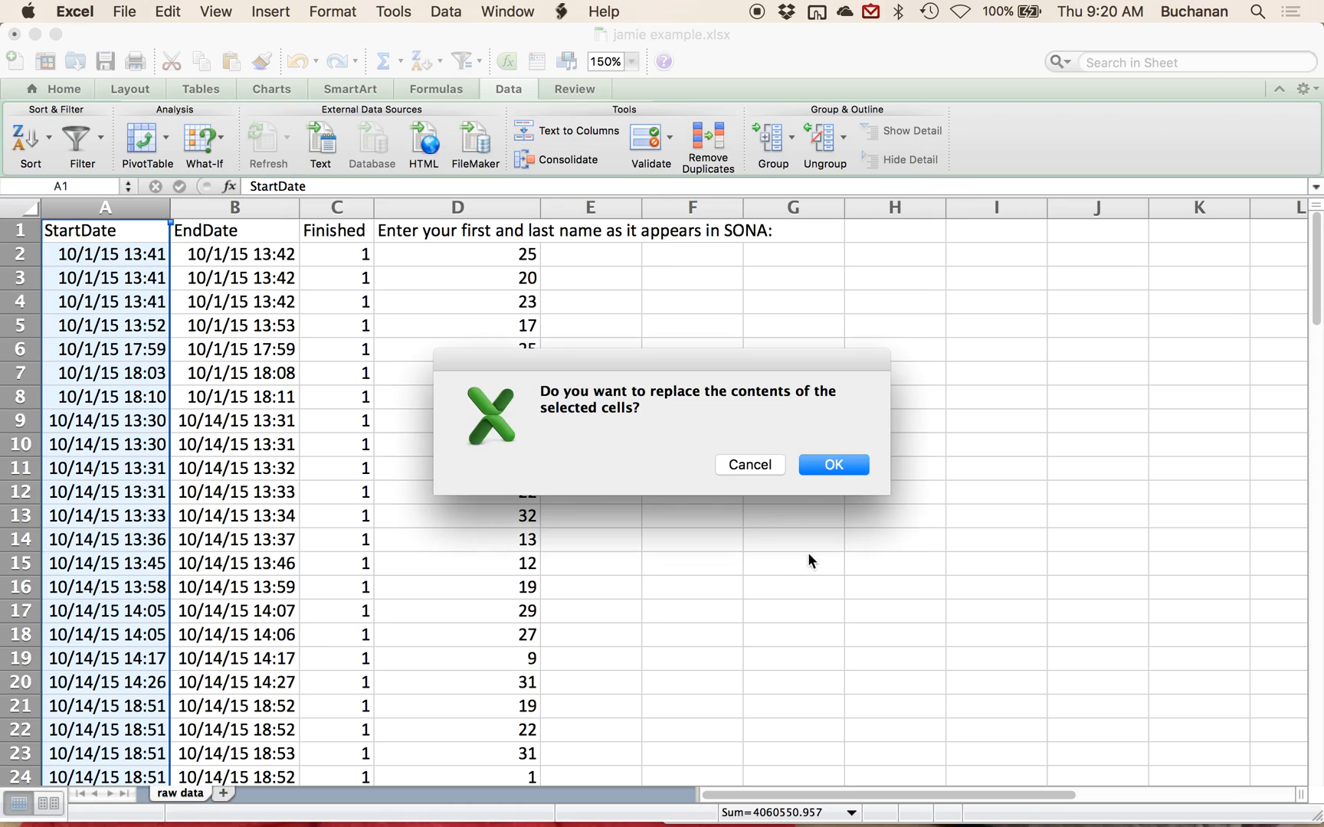
click(834, 464)
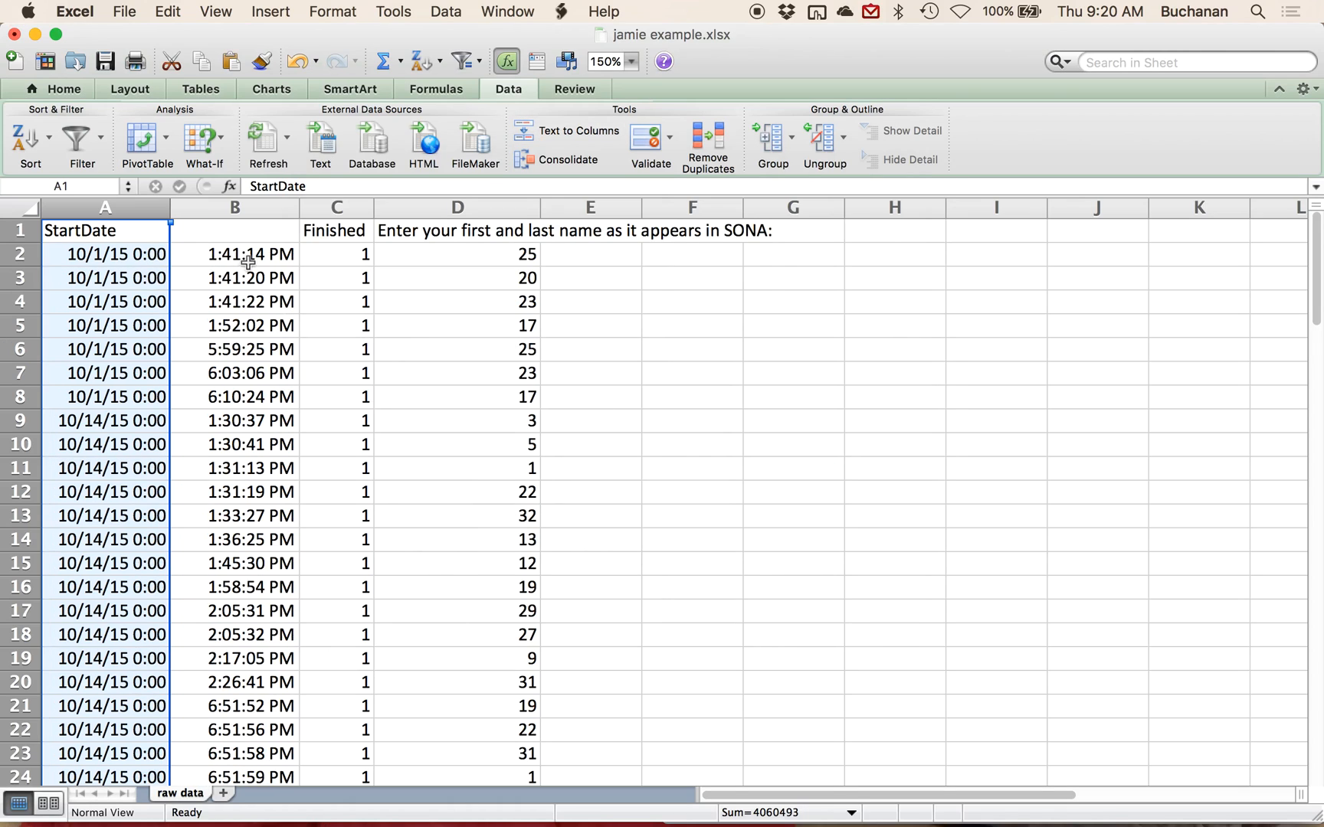
- Scroll down checking the split time values in column B
click(245, 659)
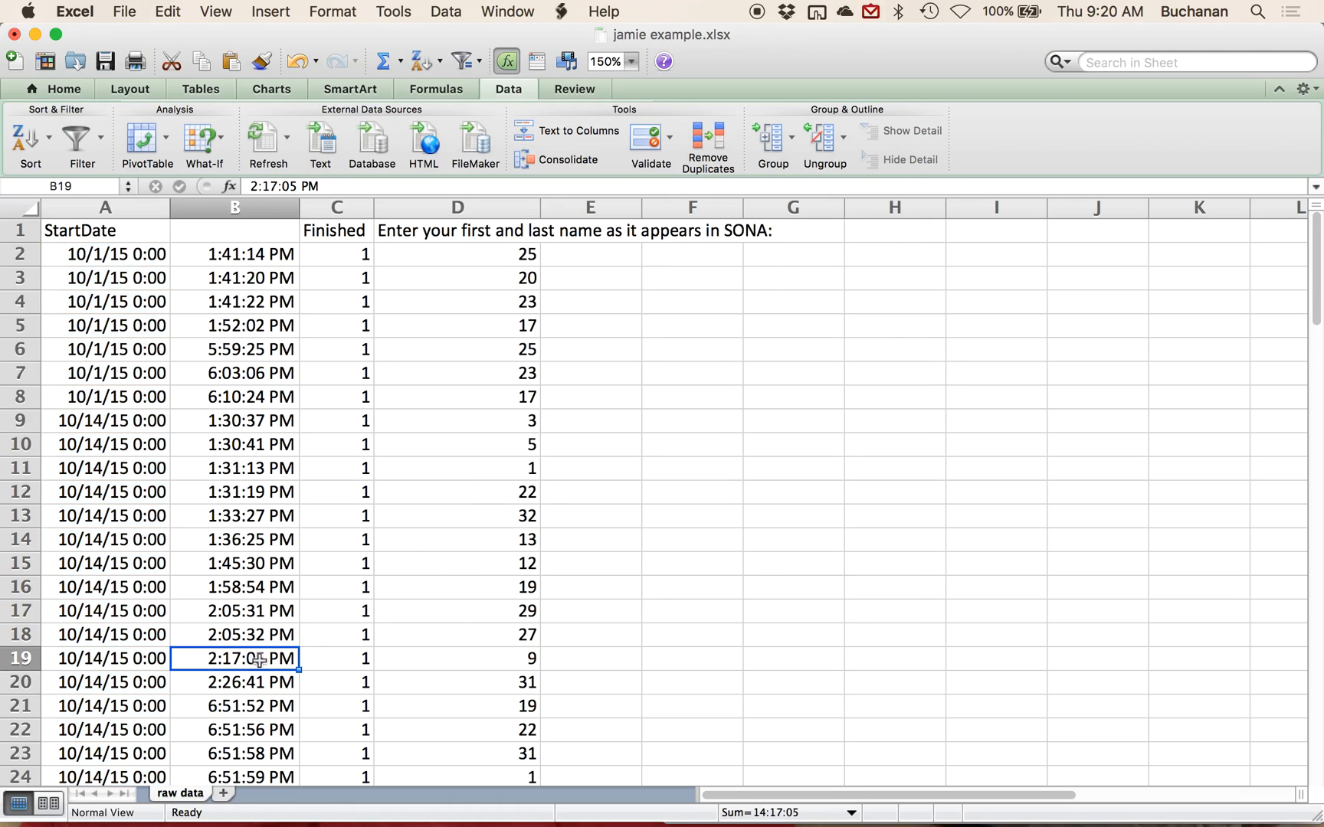
scroll(down, 3)
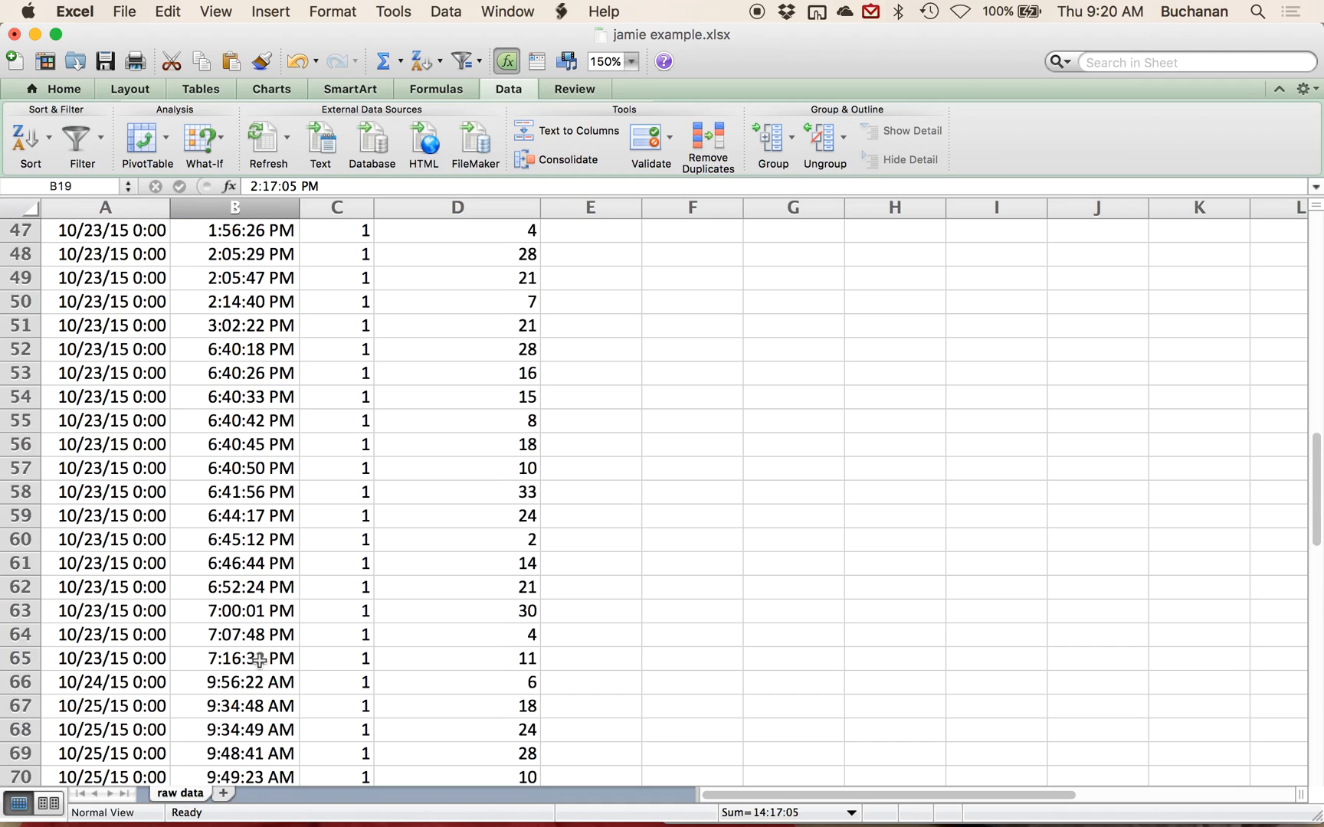
scroll(down, 3)
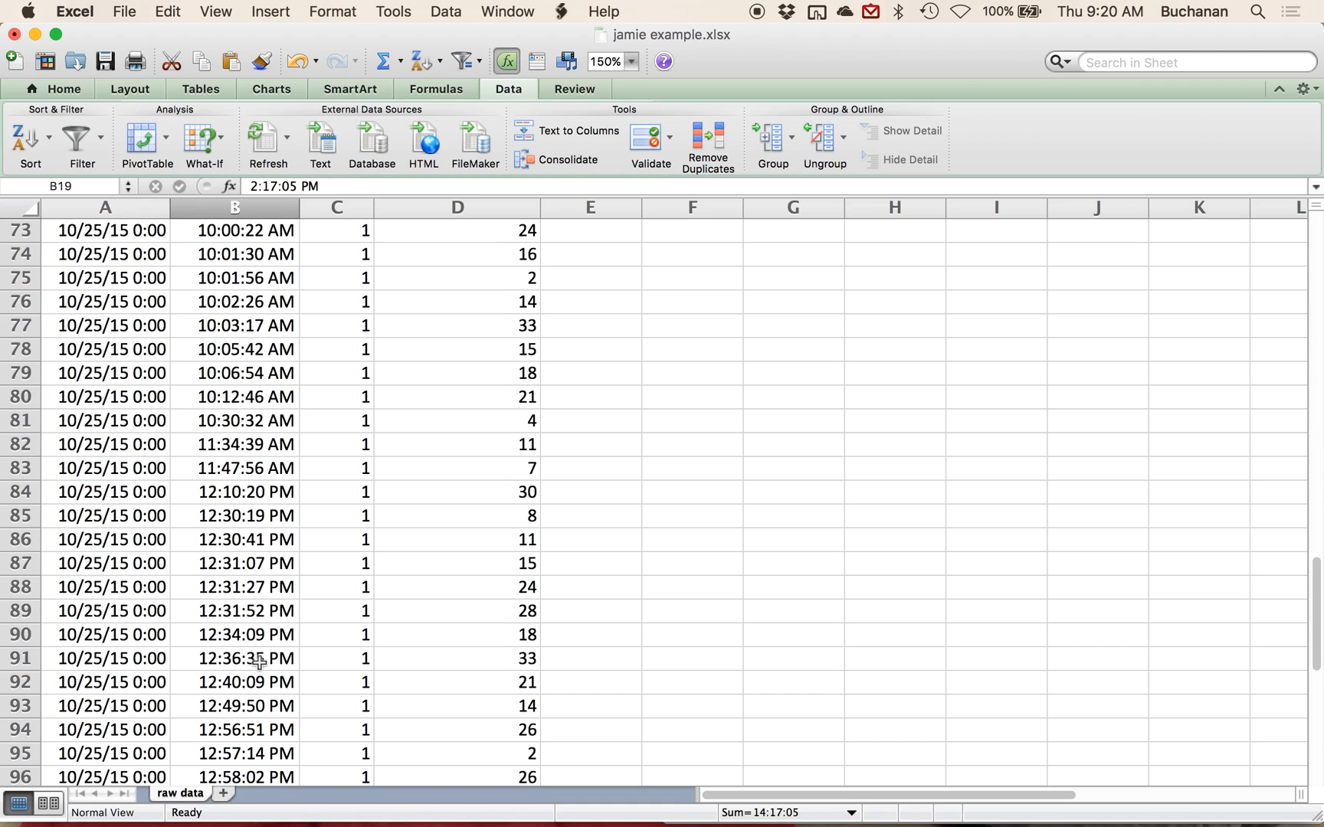
scroll(down, 3)
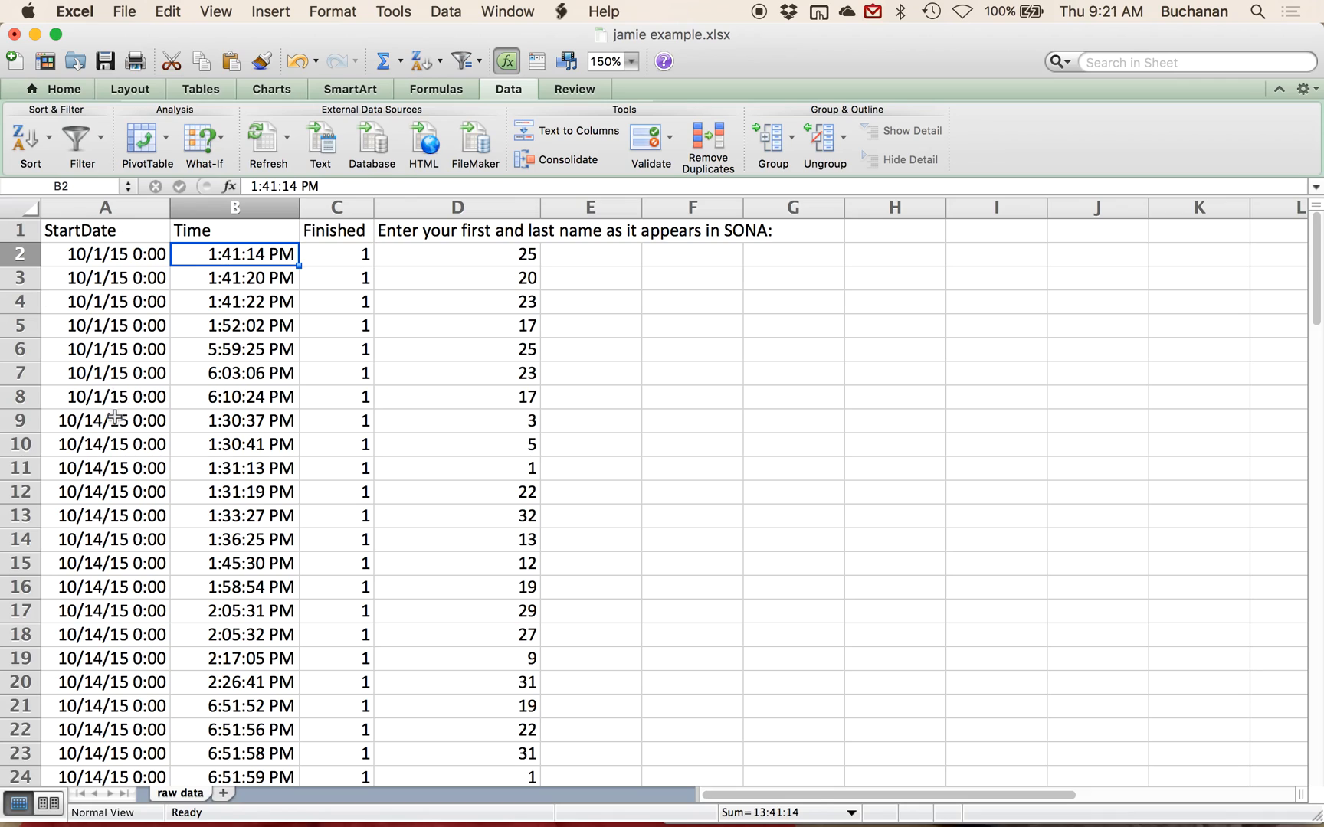
- Check another time value under the new Time heading in column B
click(234, 446)
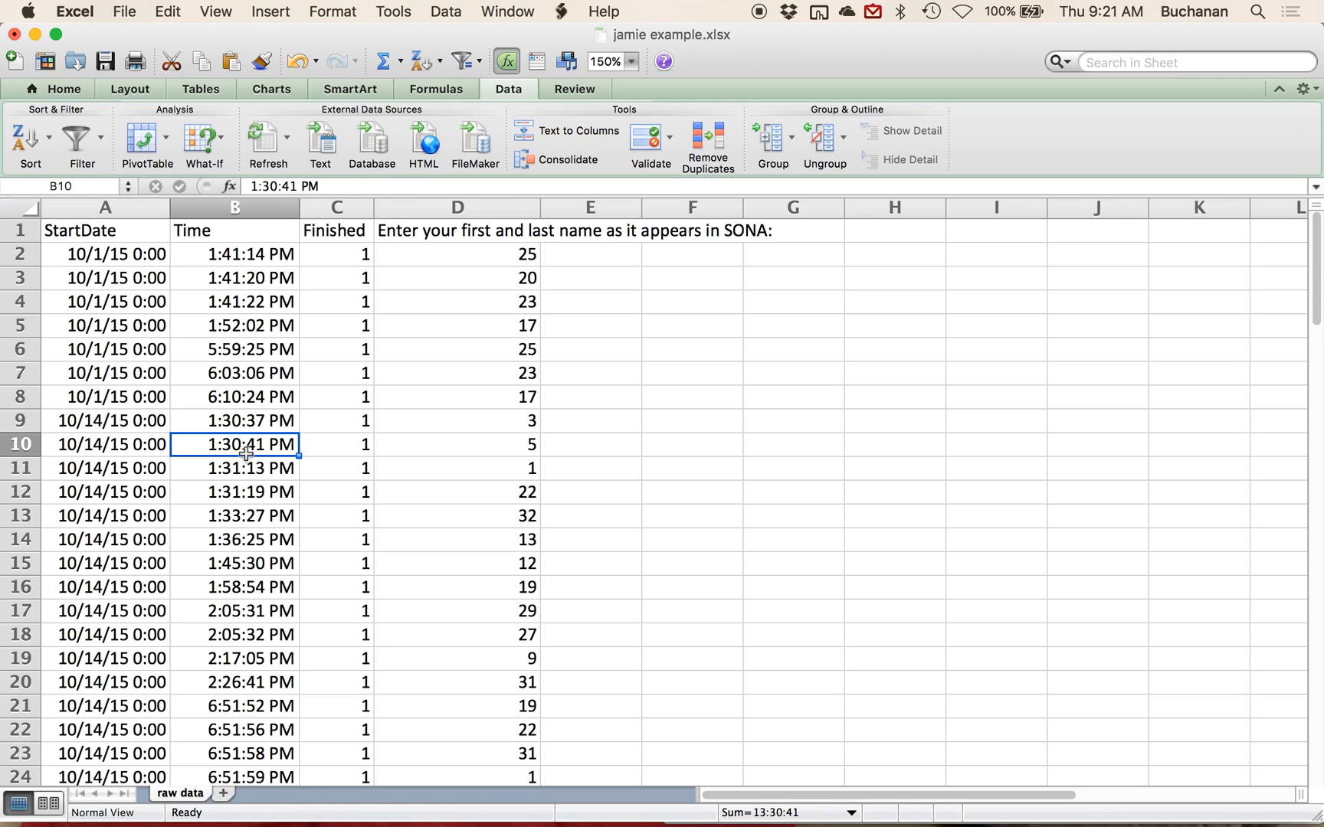
mouse_move(207, 658)
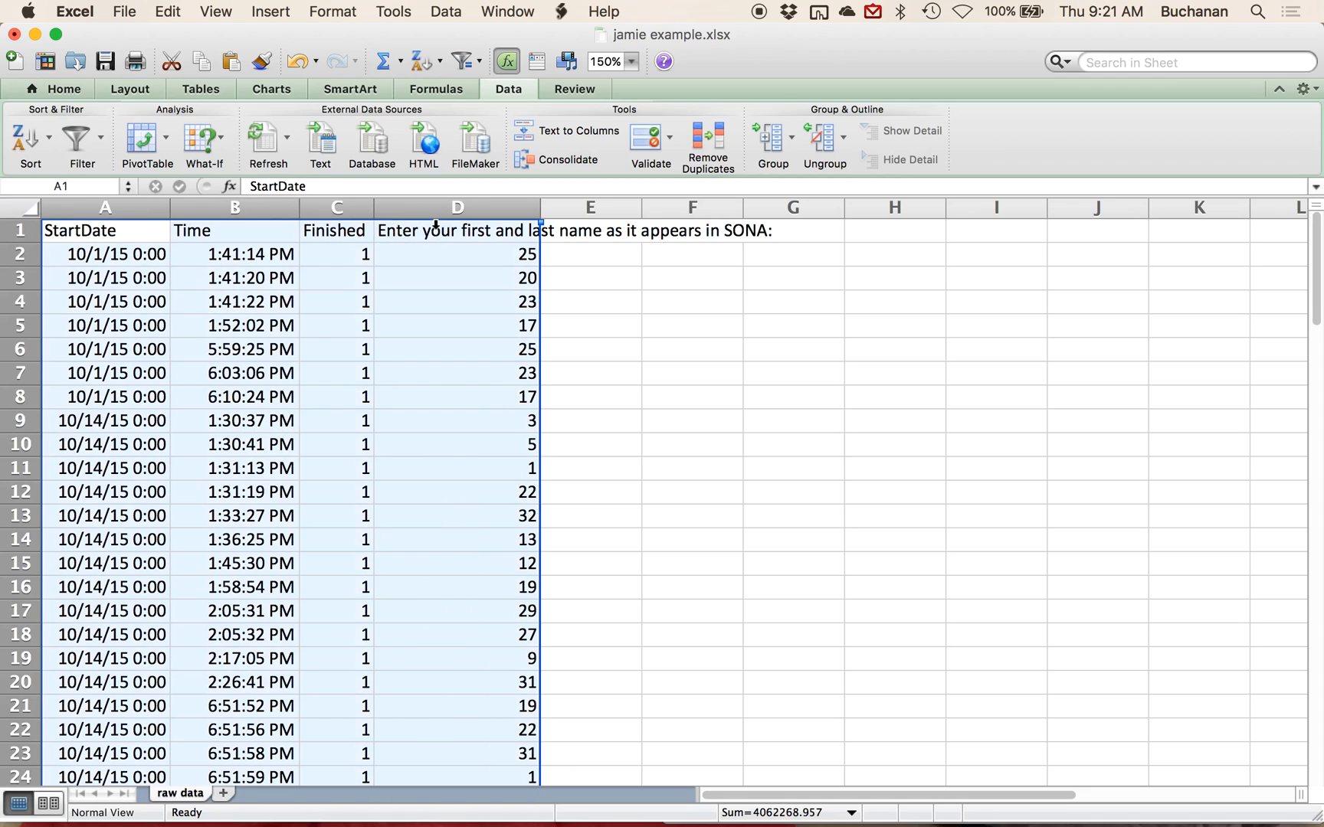
mouse_move(515, 101)
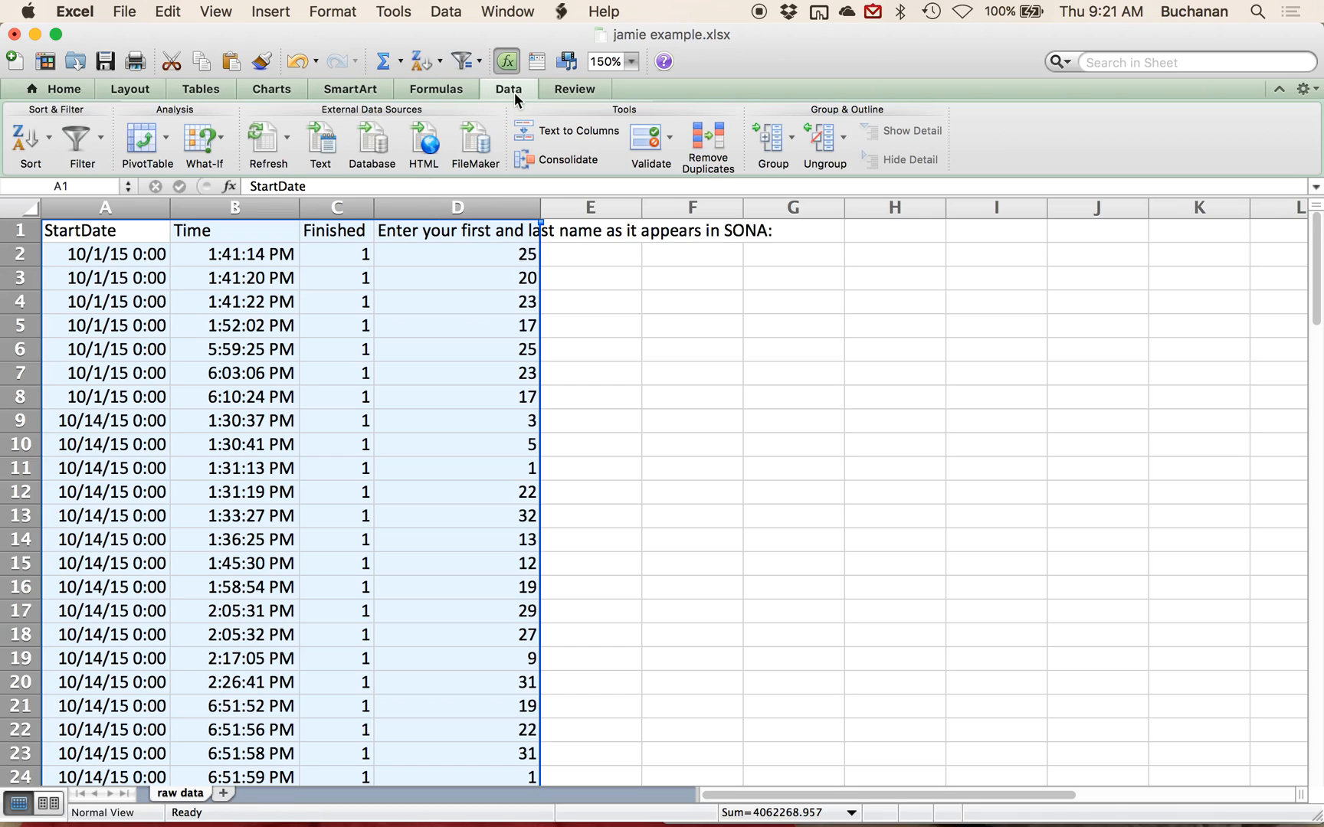
mouse_move(157, 164)
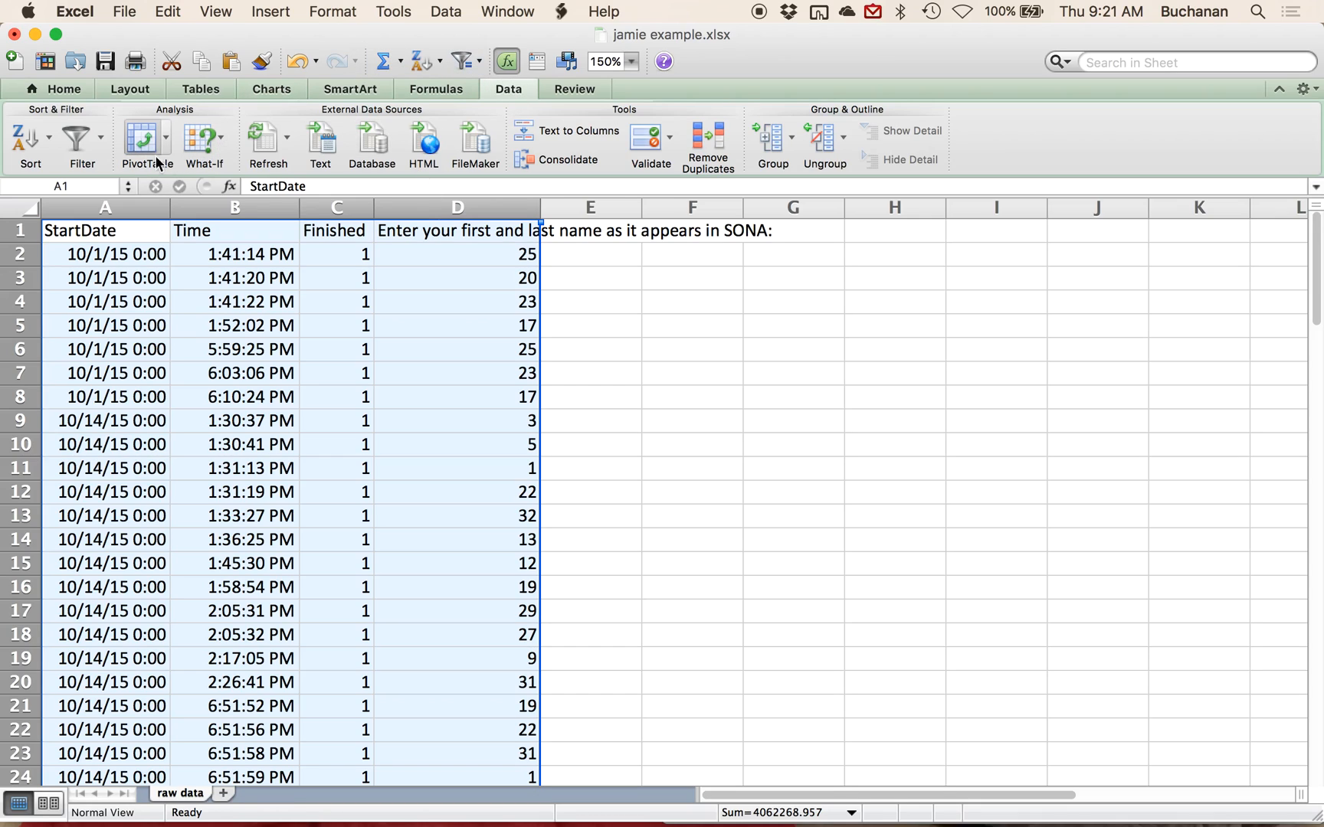
- Start a PivotTable from the raw data on a new sheet
click(146, 141)
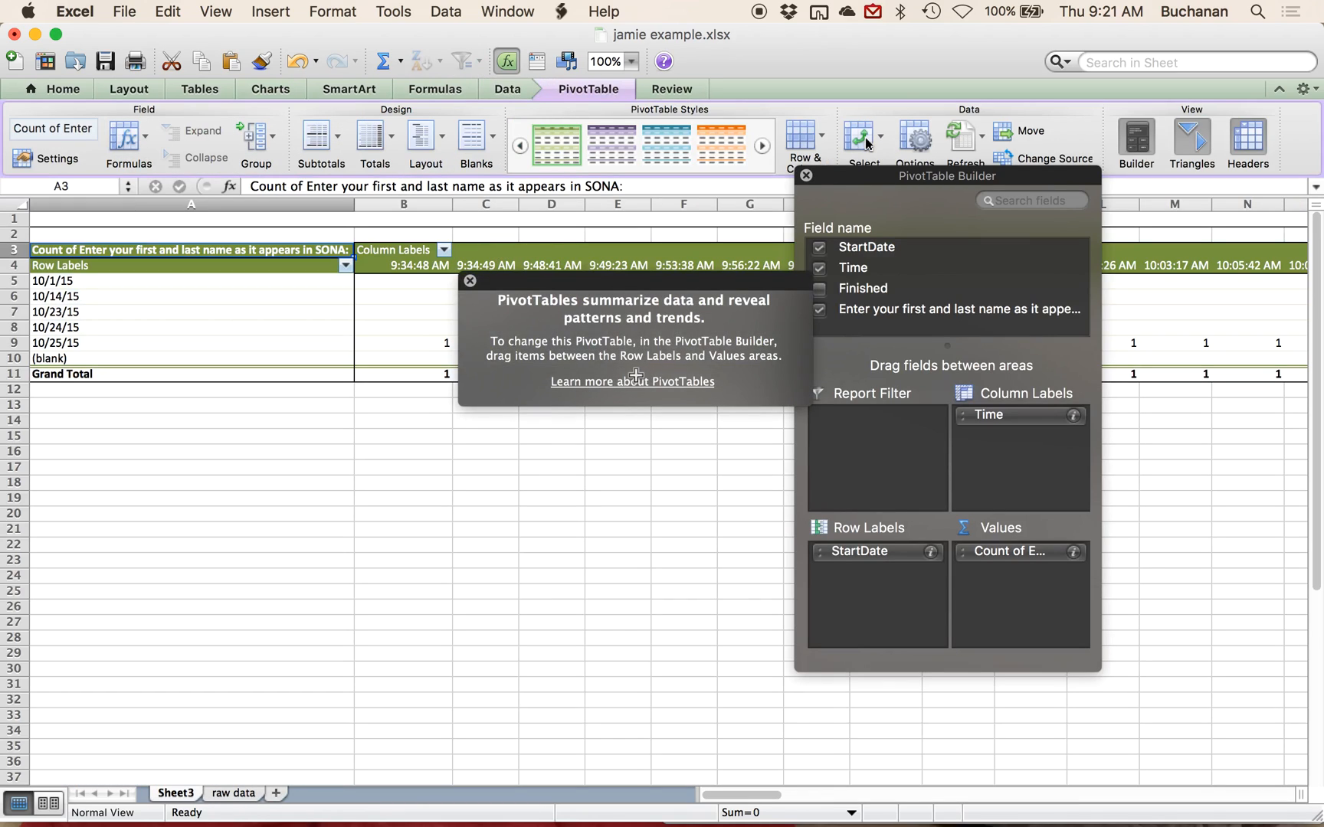
mouse_move(472, 284)
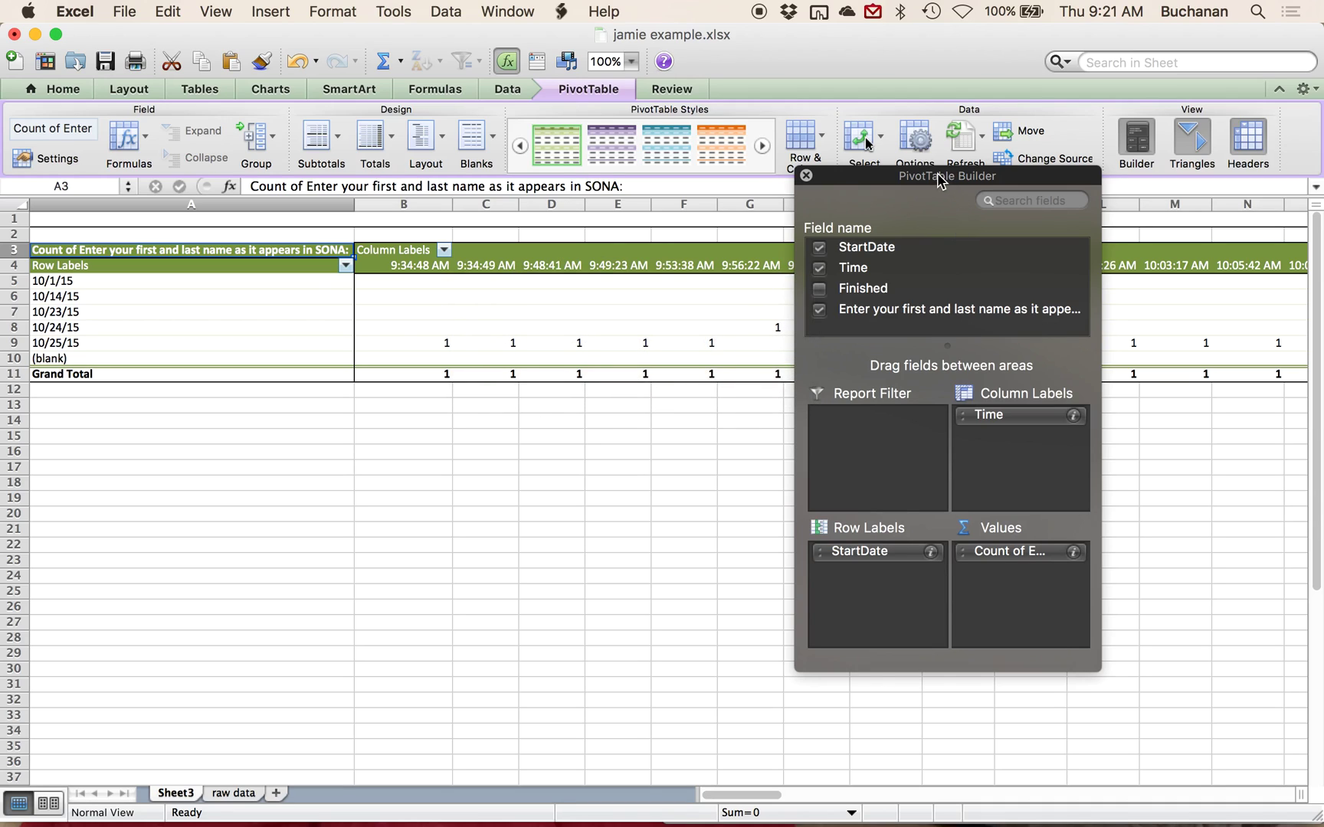
mouse_move(919, 457)
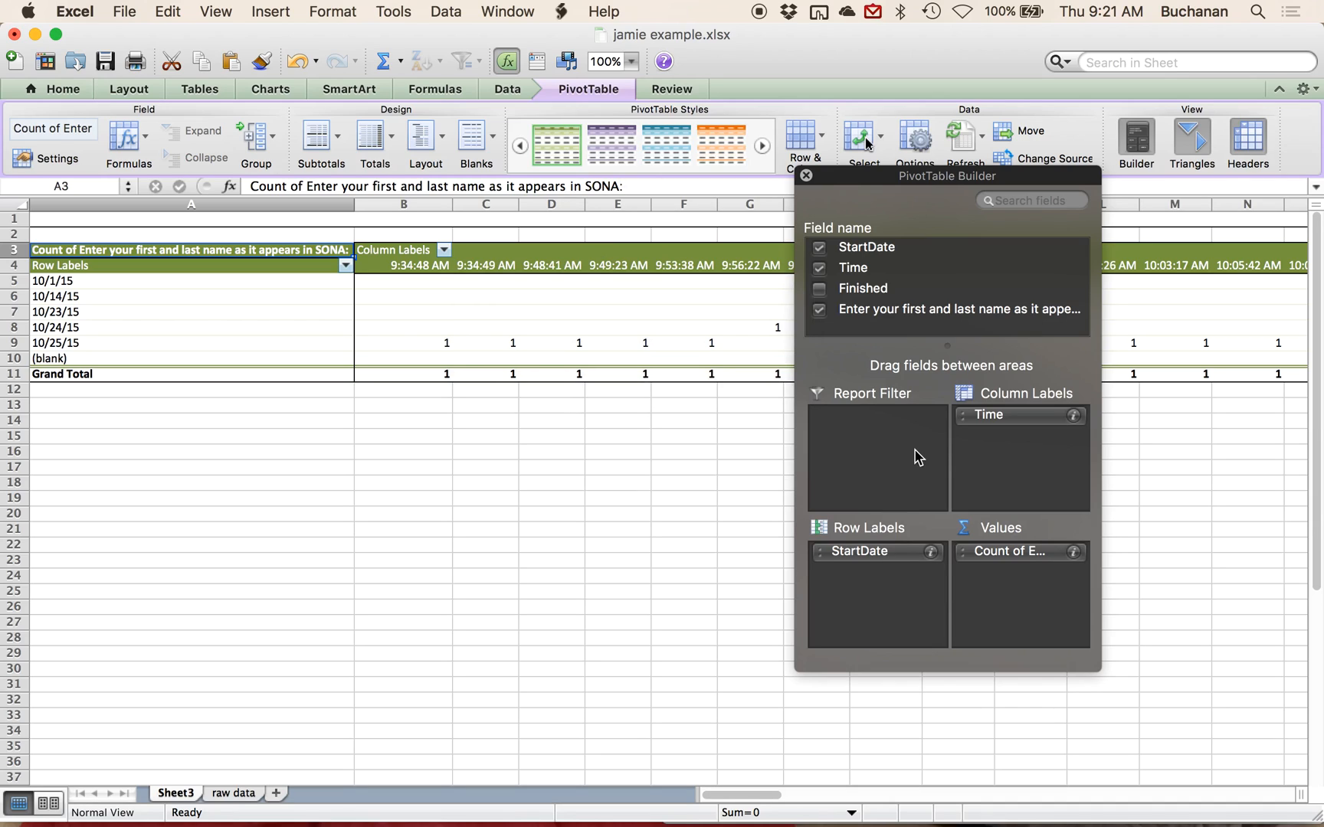
mouse_move(948, 475)
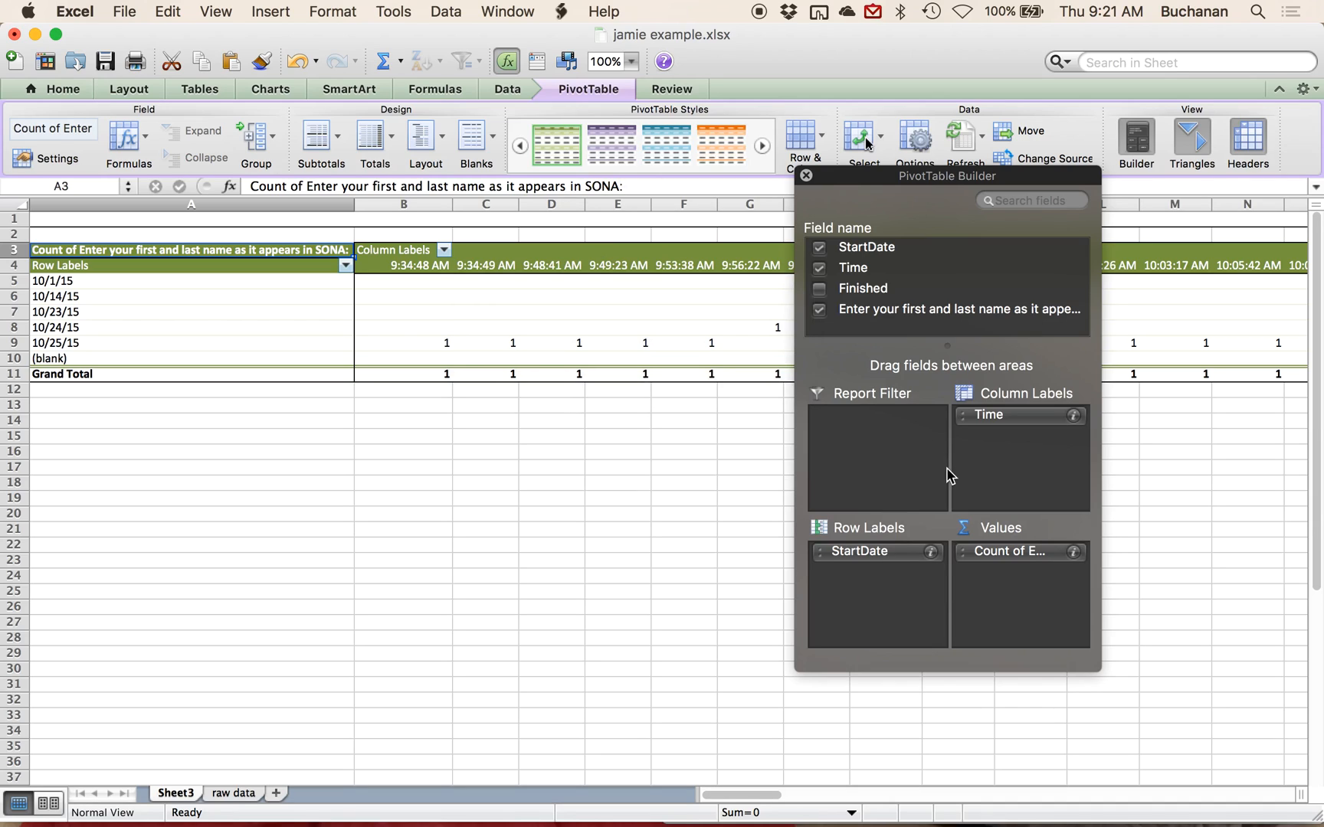
mouse_move(993, 428)
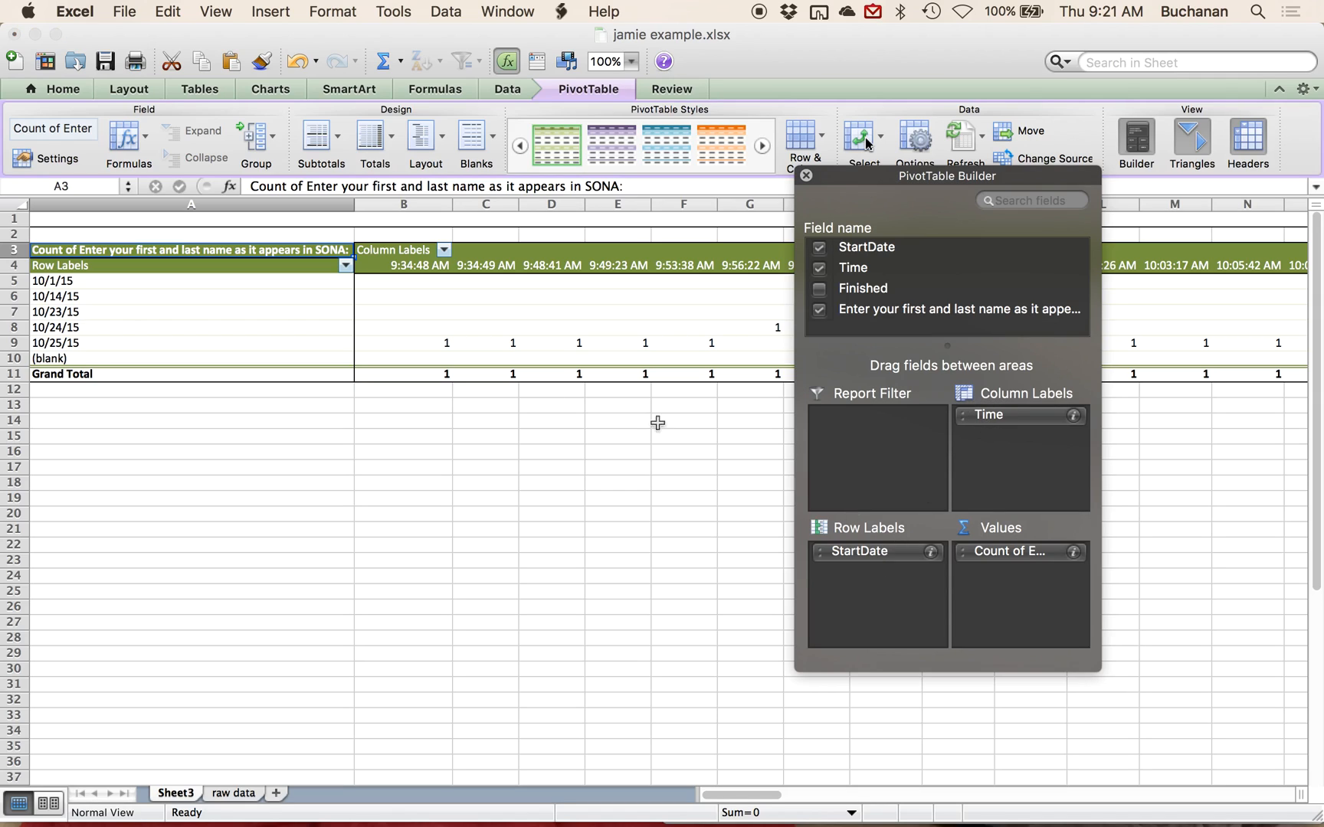
mouse_move(916, 510)
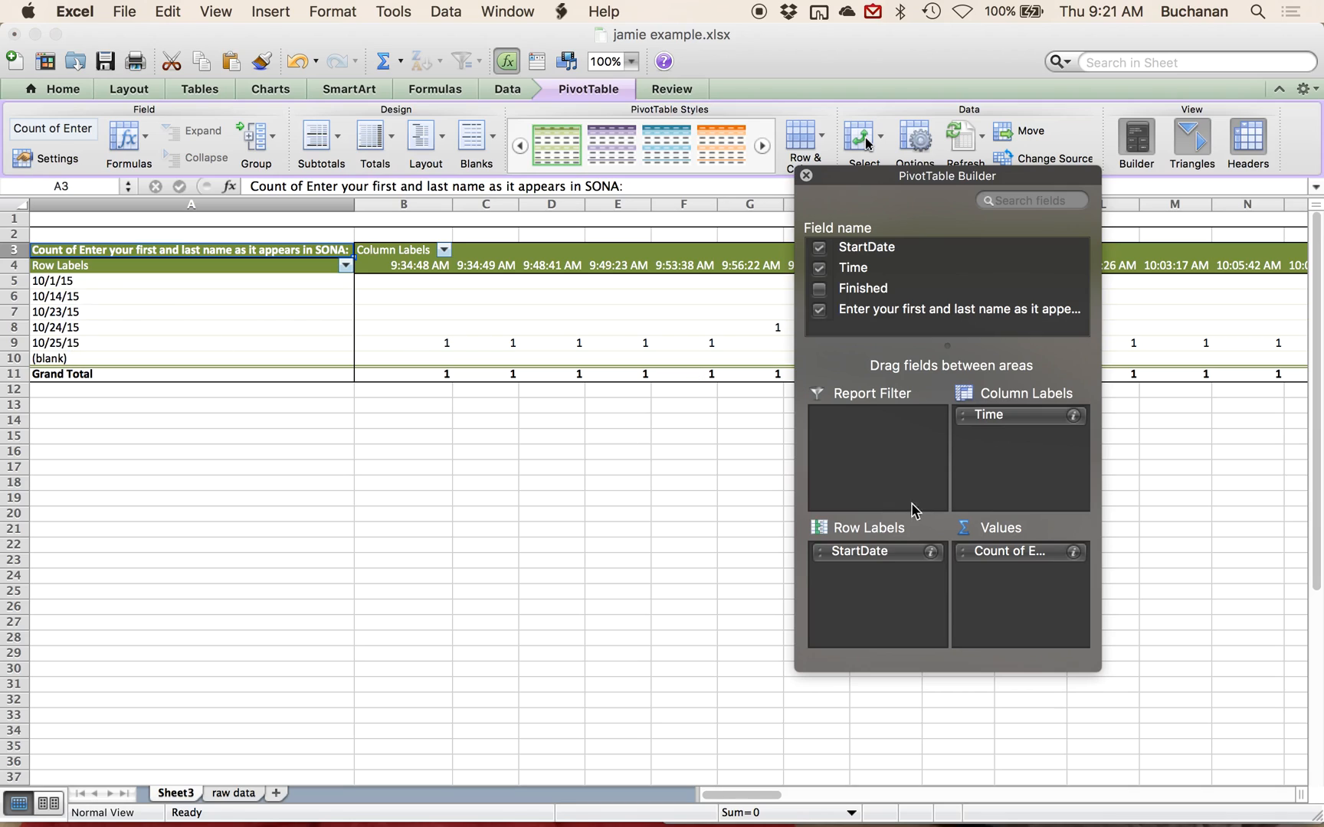
mouse_move(1043, 298)
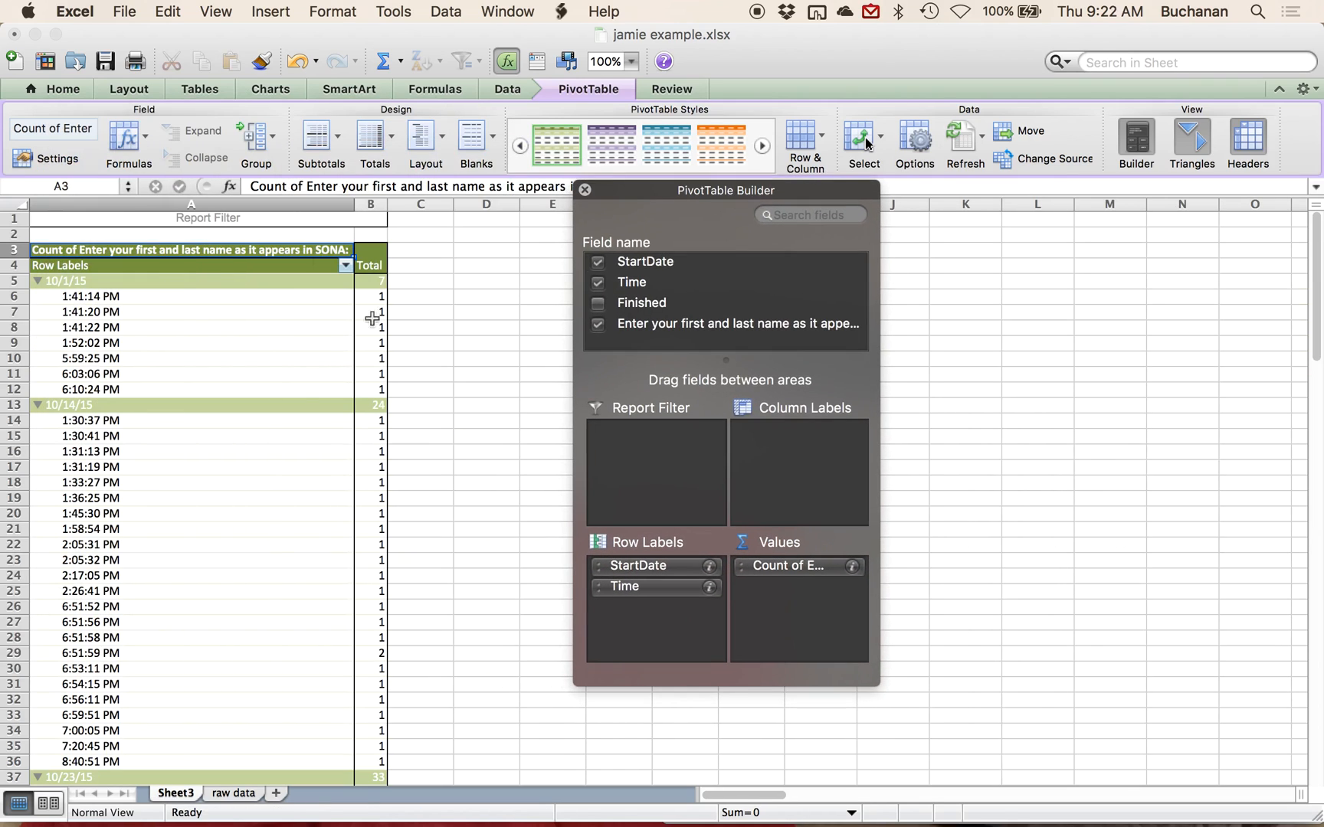
mouse_move(636, 602)
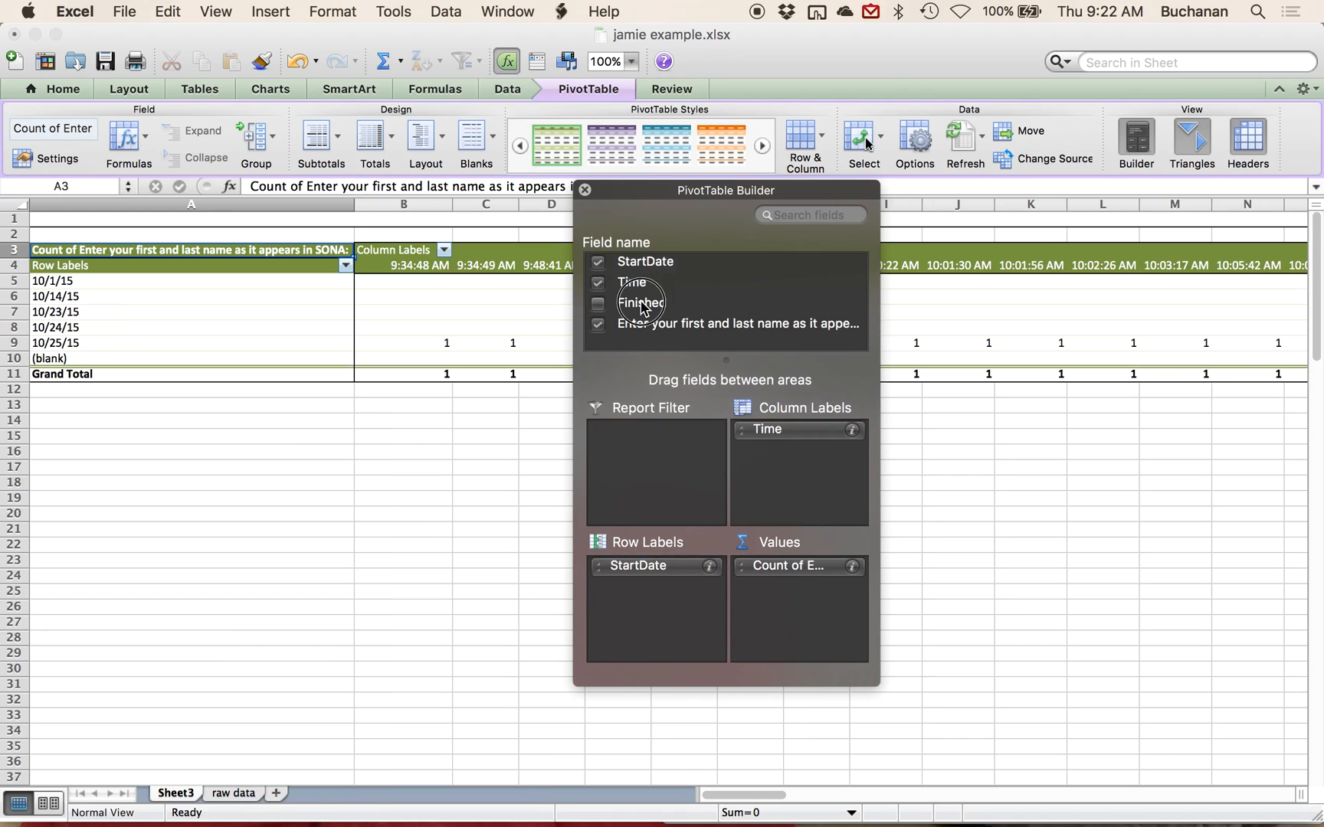
- Move participant names into Row Labels and StartDate into Column Labels under Time
click(598, 304)
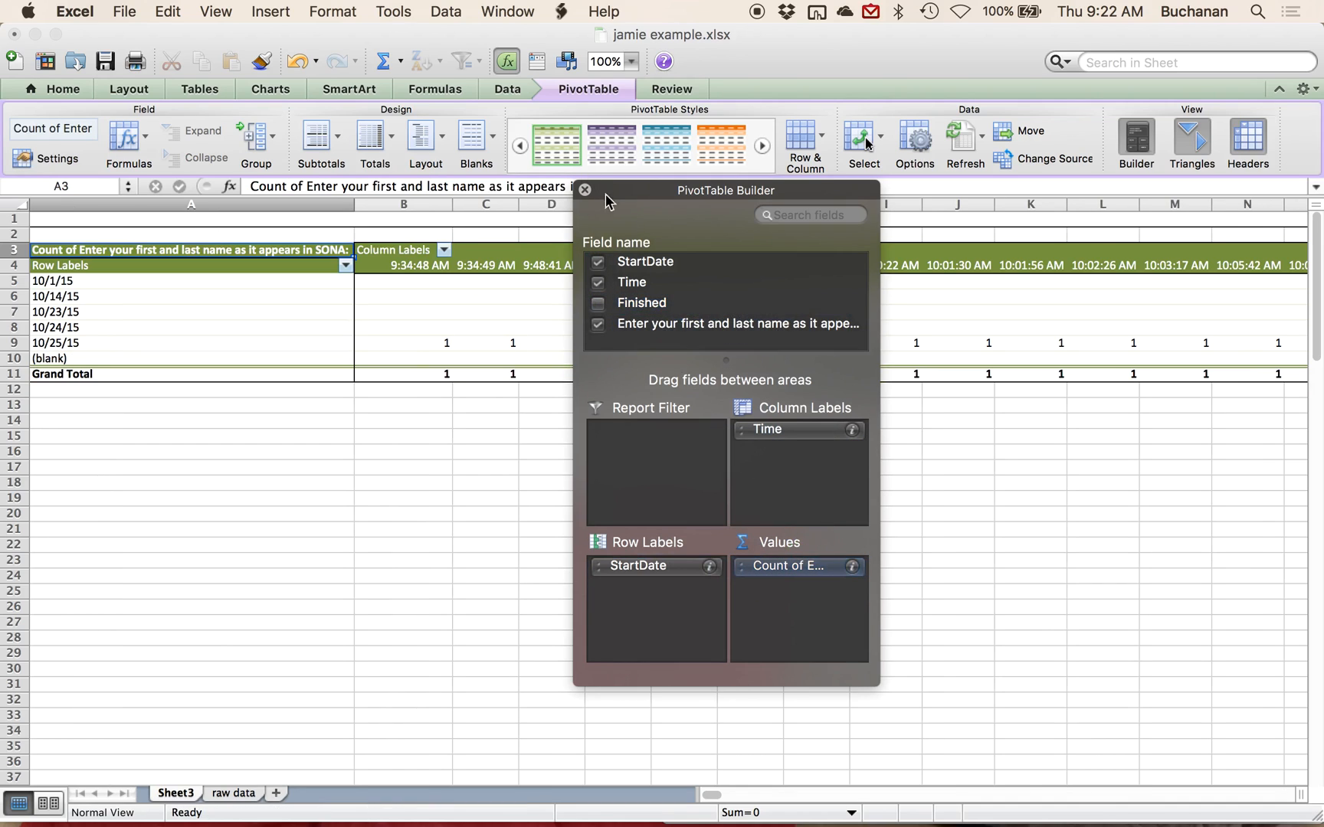
mouse_move(665, 573)
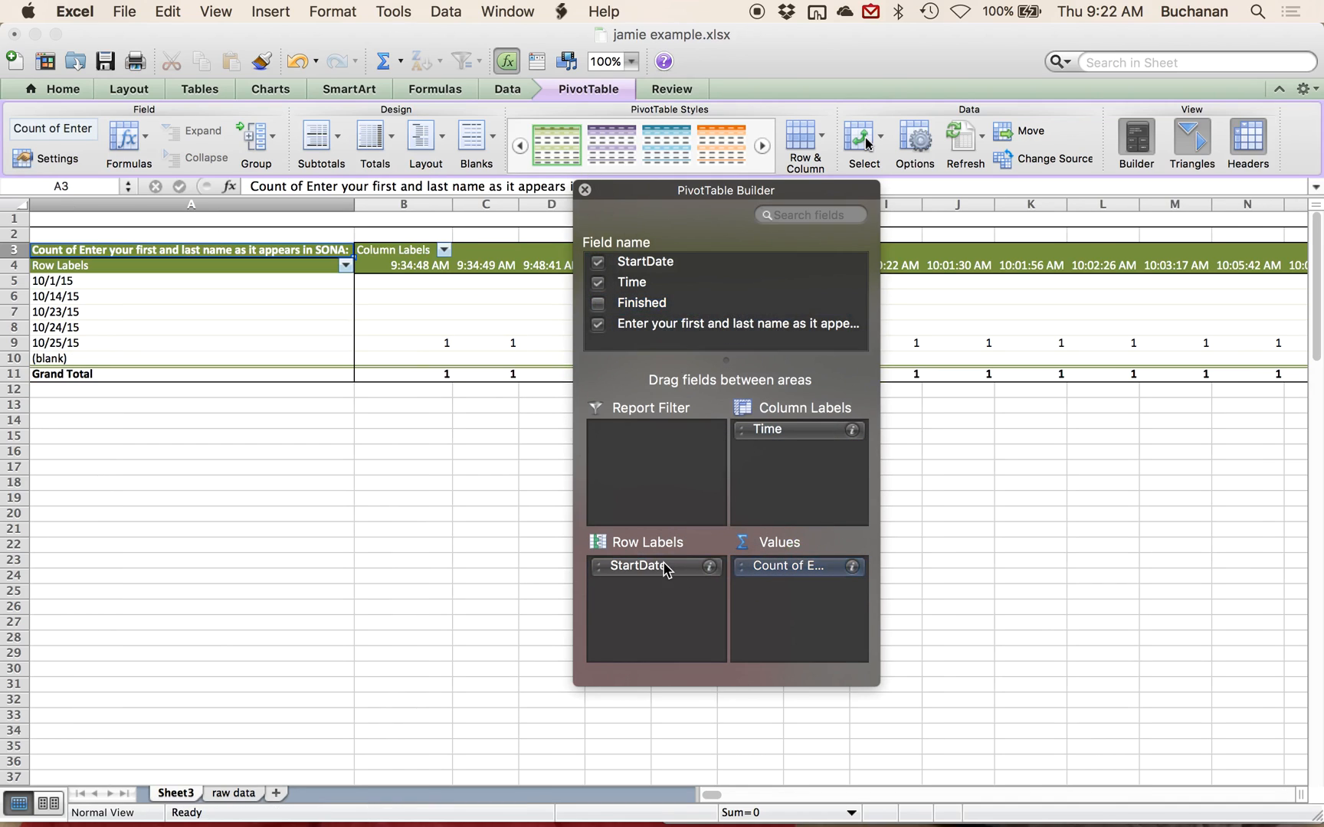
mouse_move(118, 533)
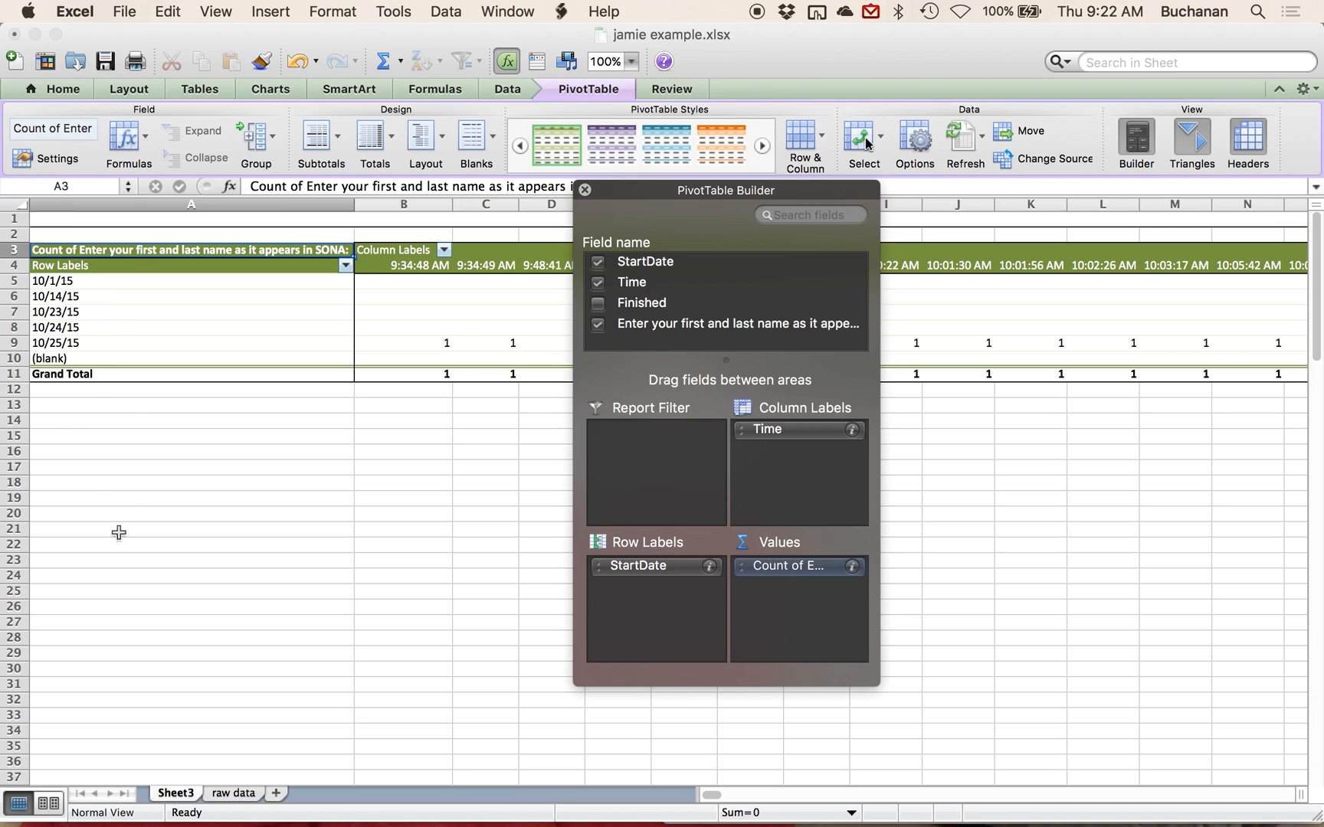
mouse_move(158, 474)
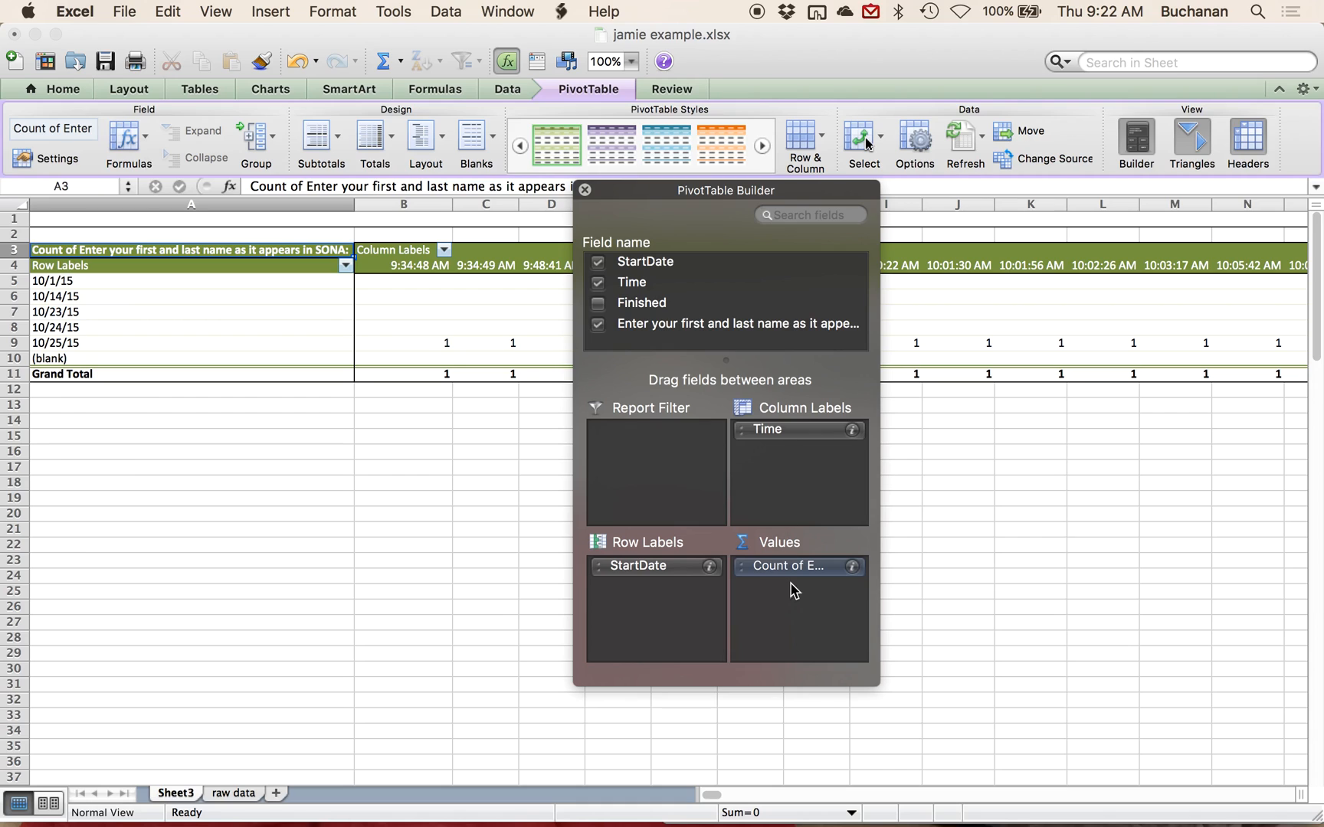
drag(792, 565, 654, 587)
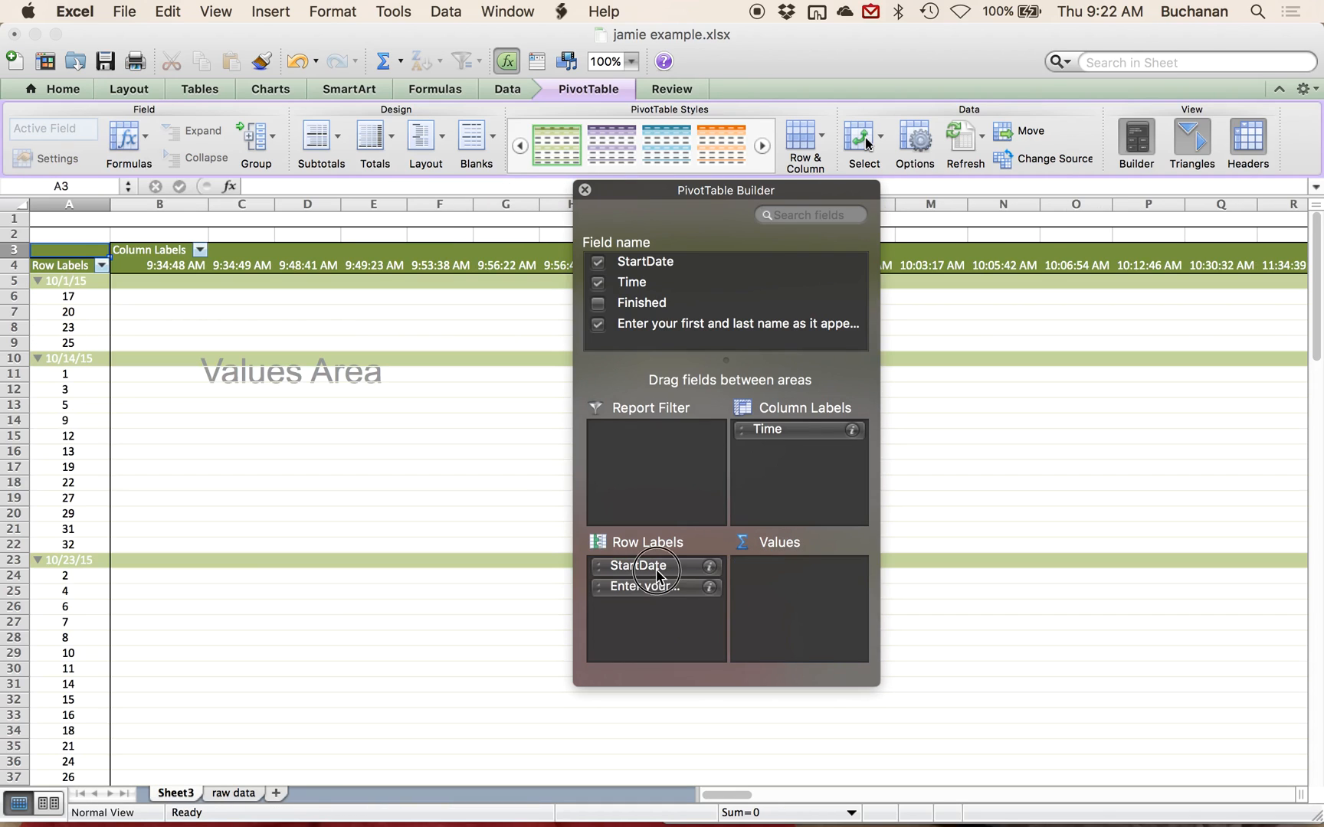
drag(637, 565, 793, 450)
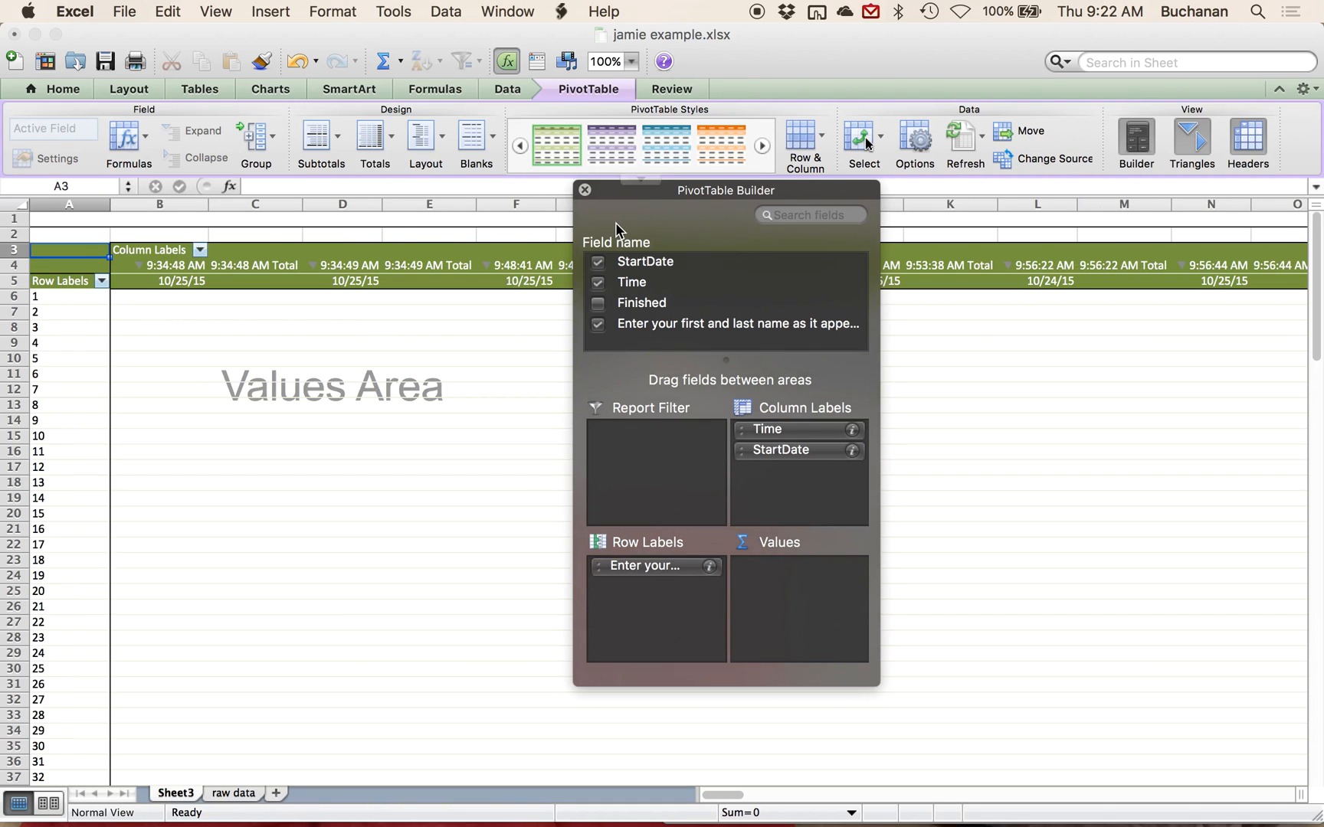
mouse_move(639, 331)
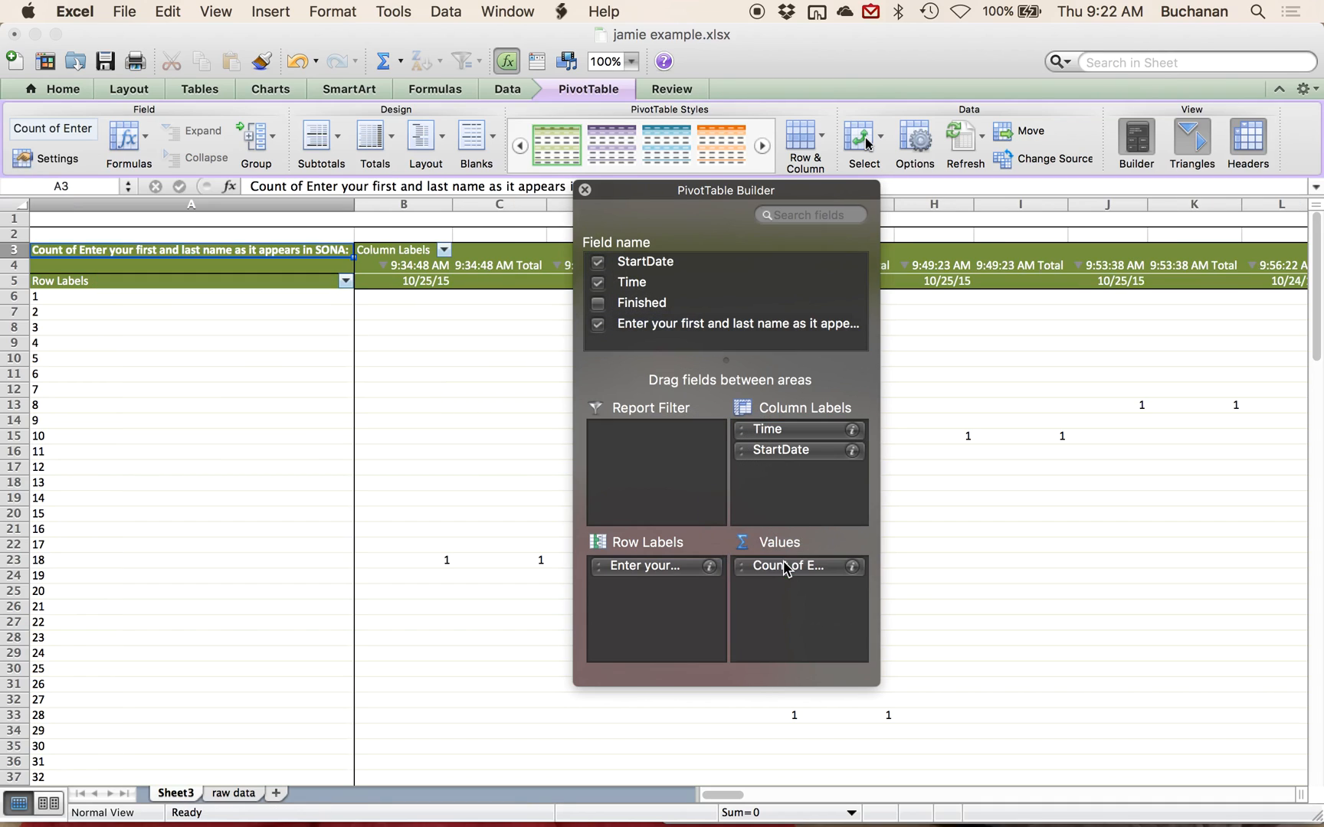
mouse_move(833, 530)
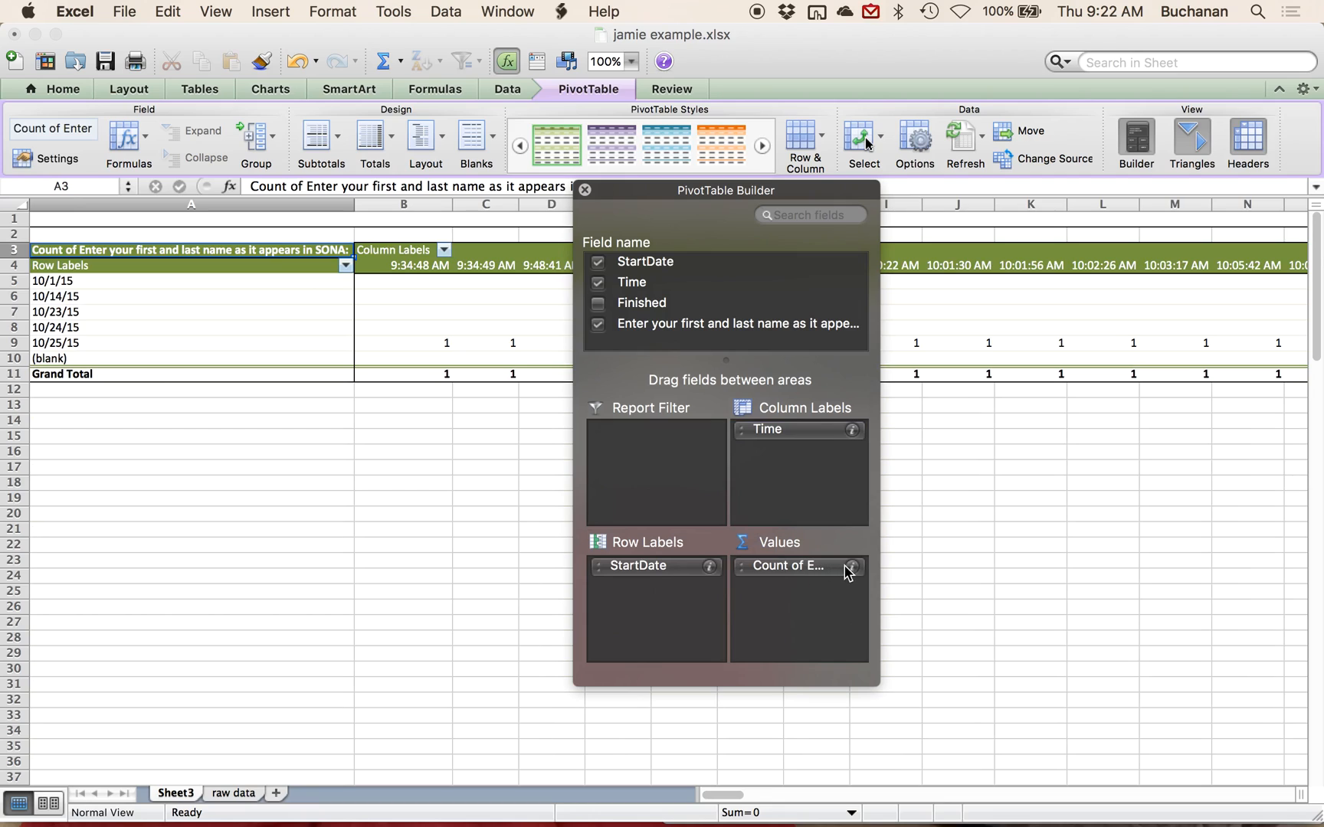
mouse_move(858, 580)
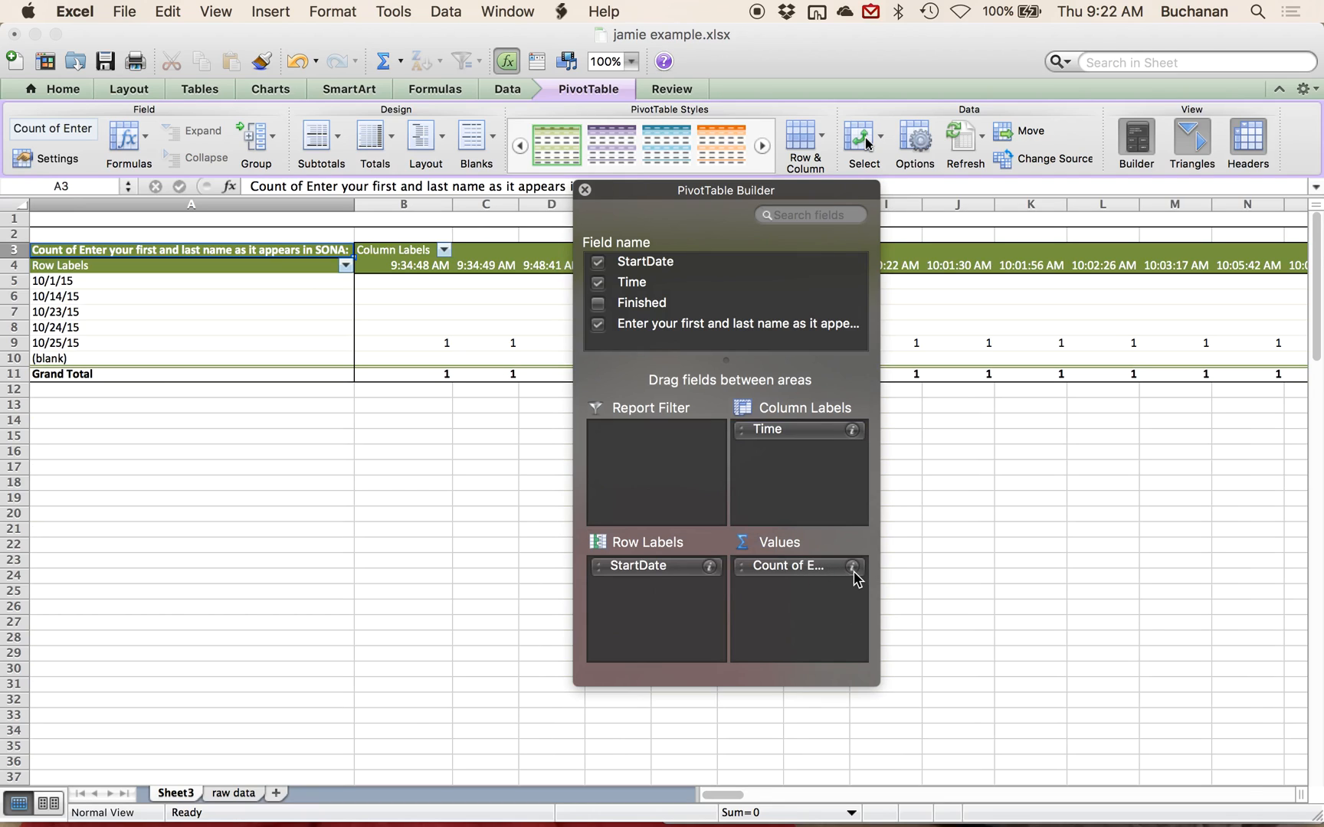
- Keep the response field summarized by Count and close the PivotTable Builder
click(852, 567)
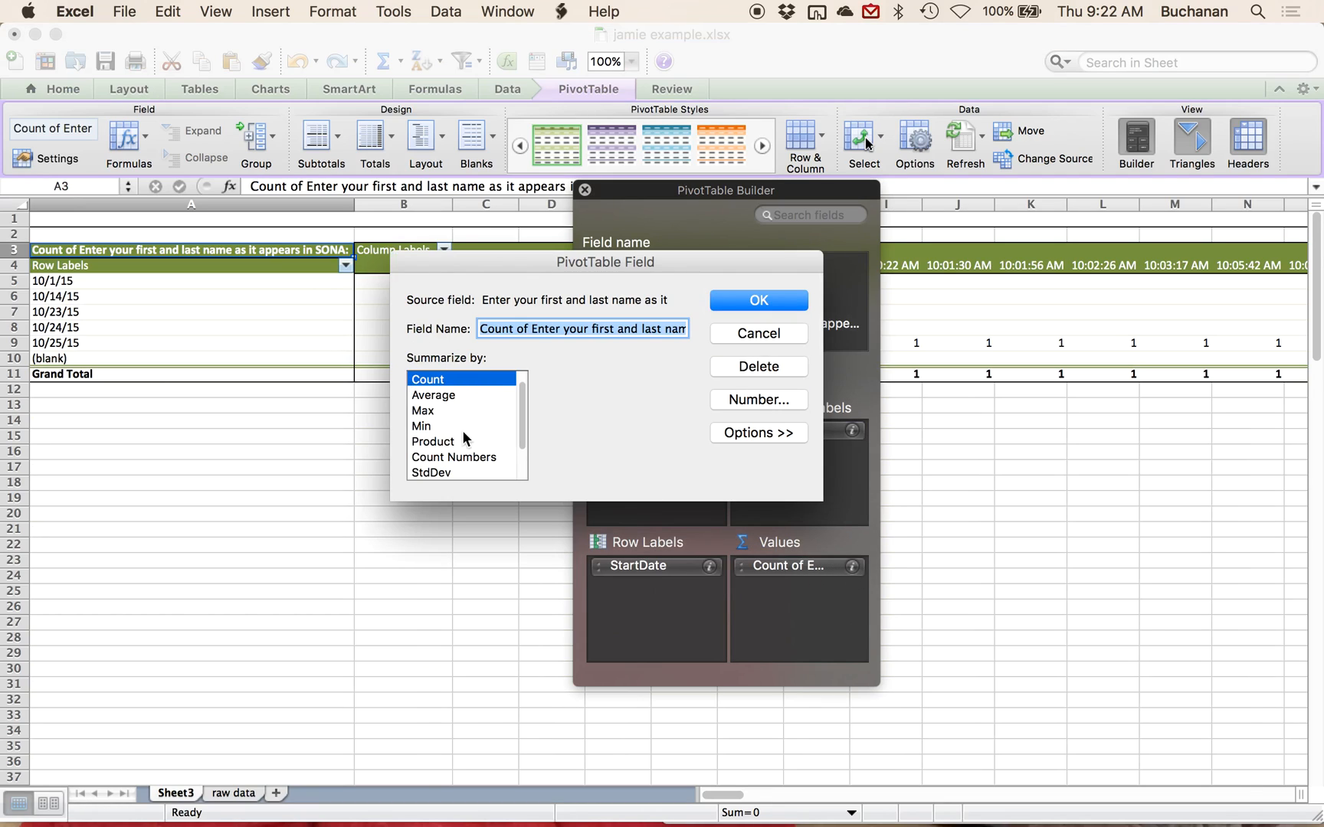
scroll(down, 3)
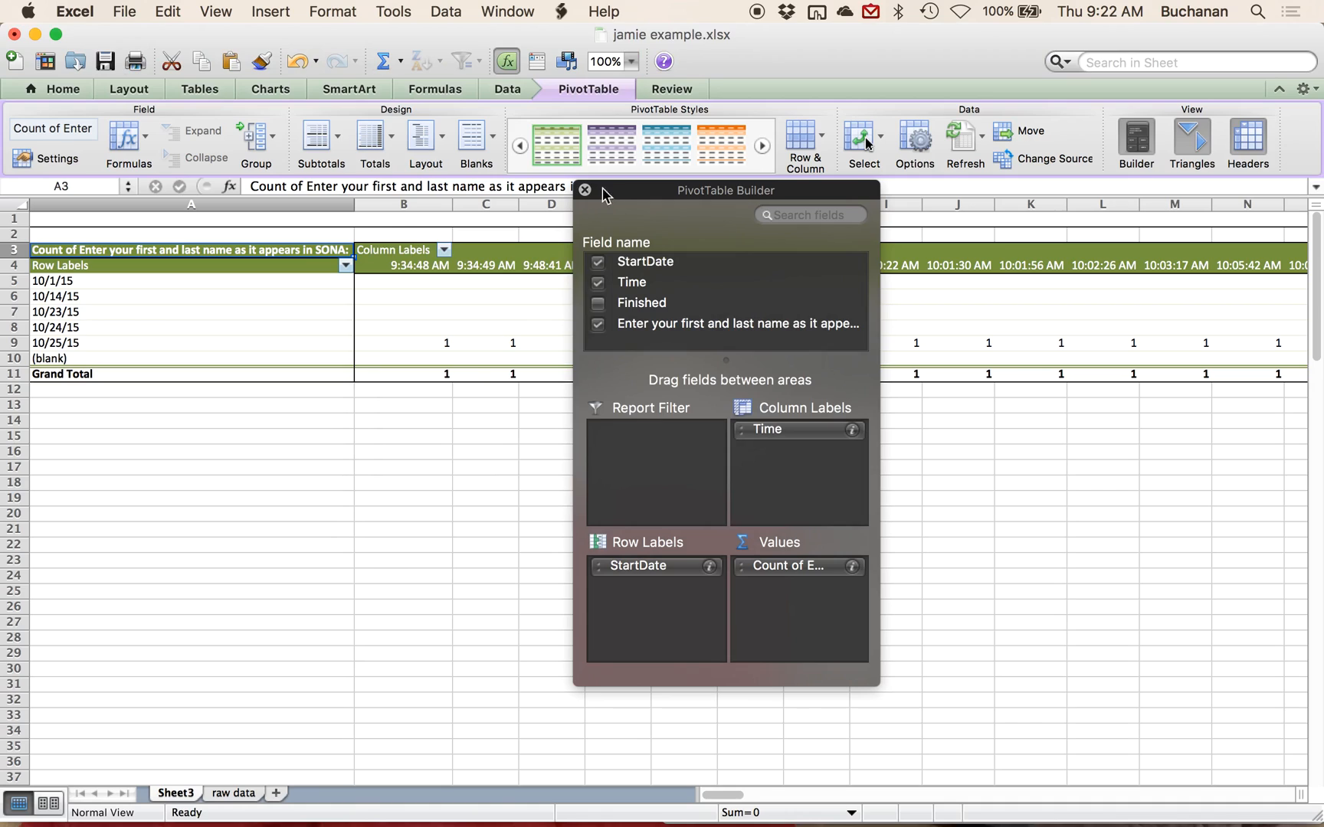
mouse_move(586, 196)
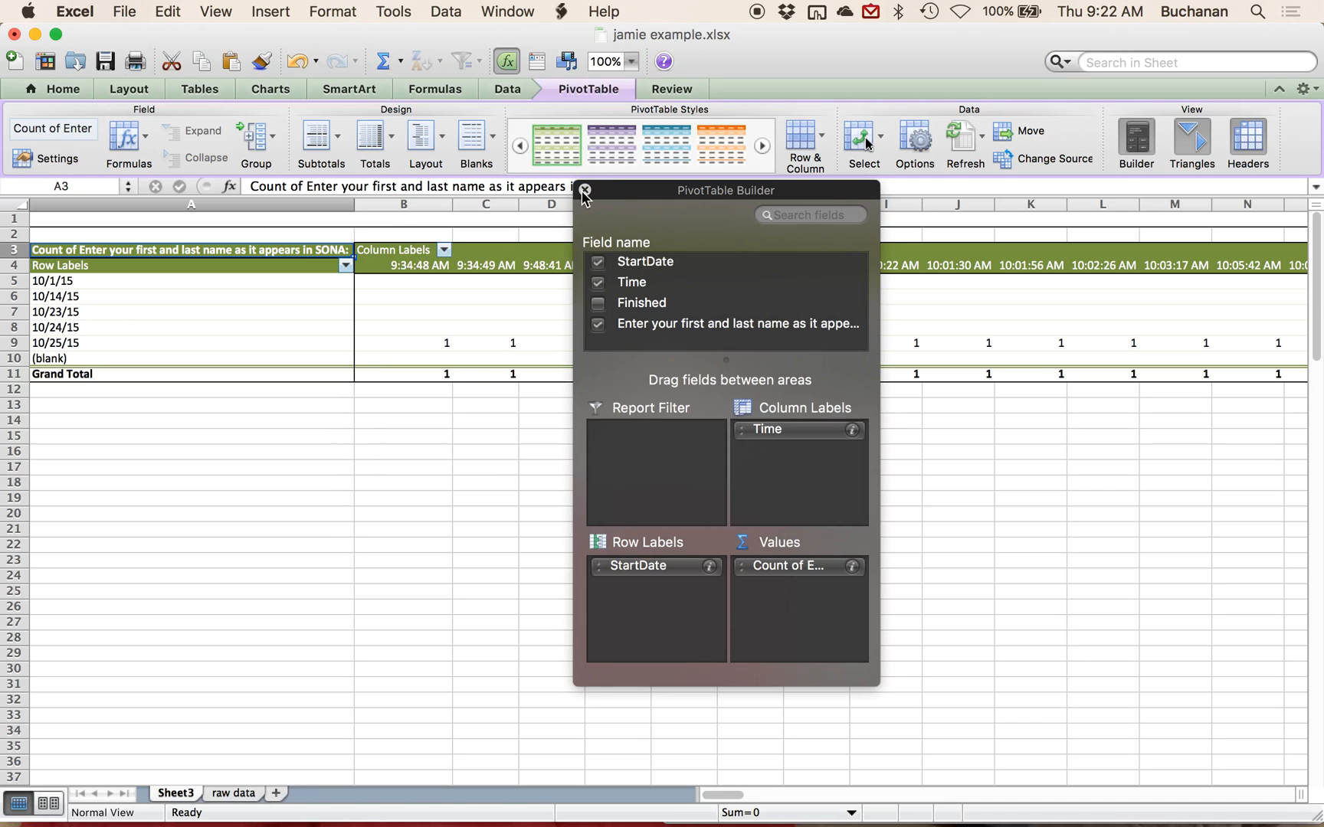
click(584, 190)
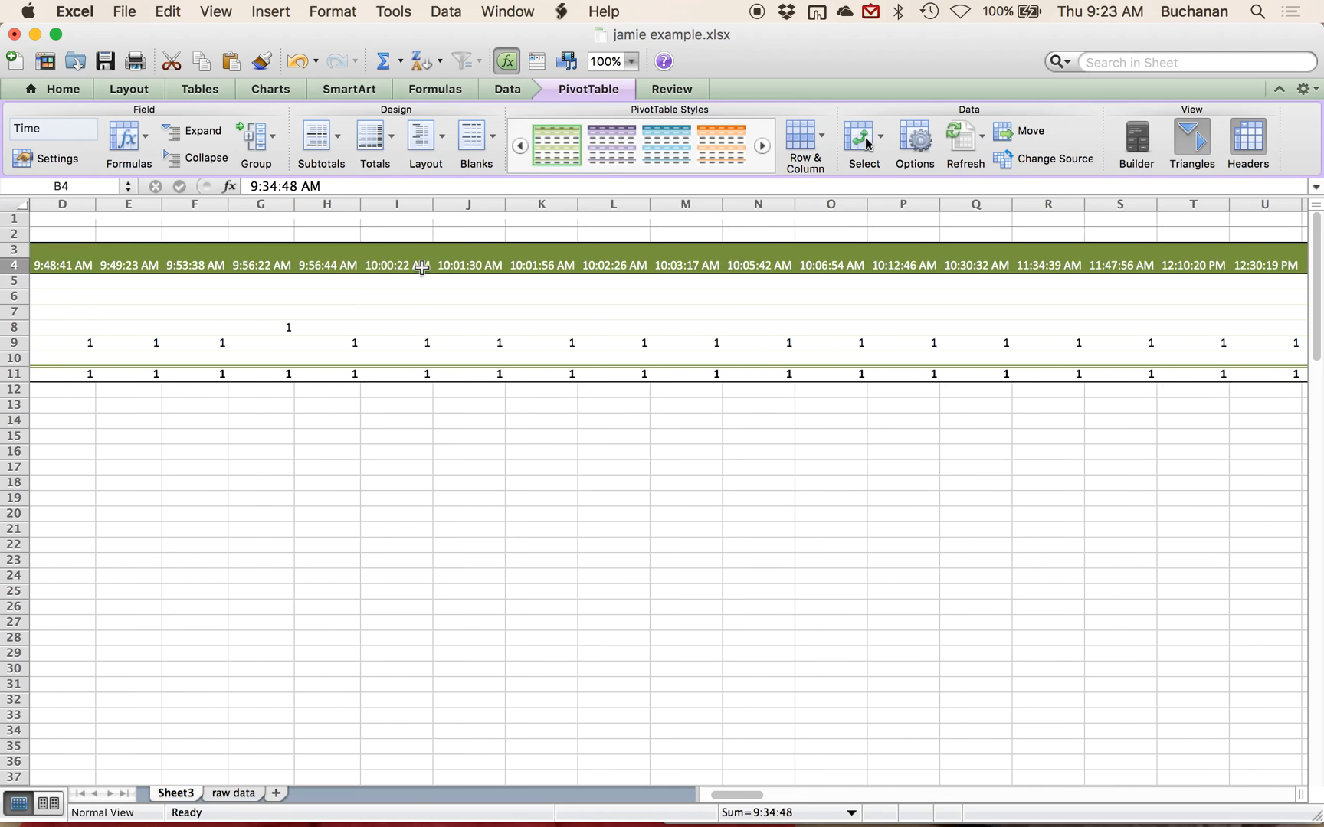
- Scroll across the pivot table and return to the raw data sheet
scroll(right, 3)
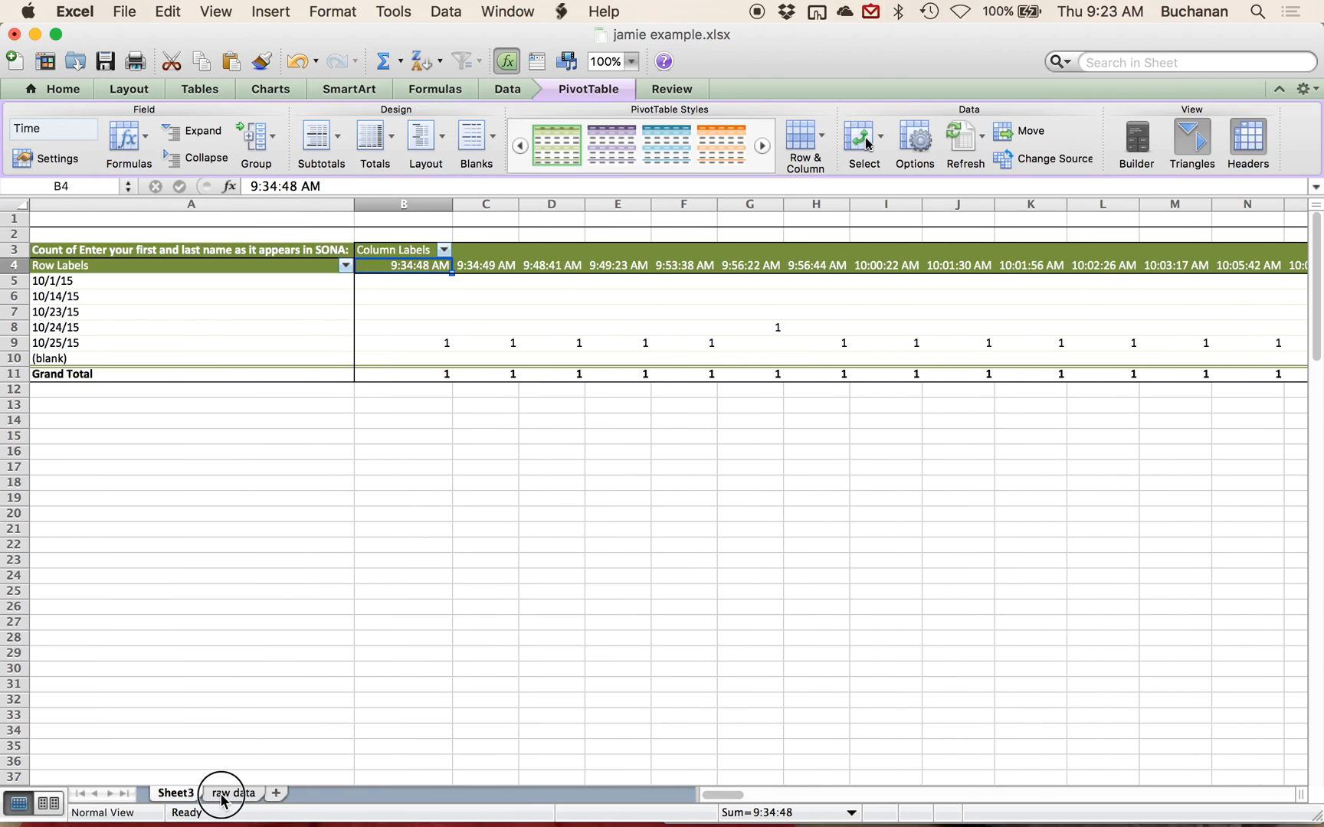
click(221, 815)
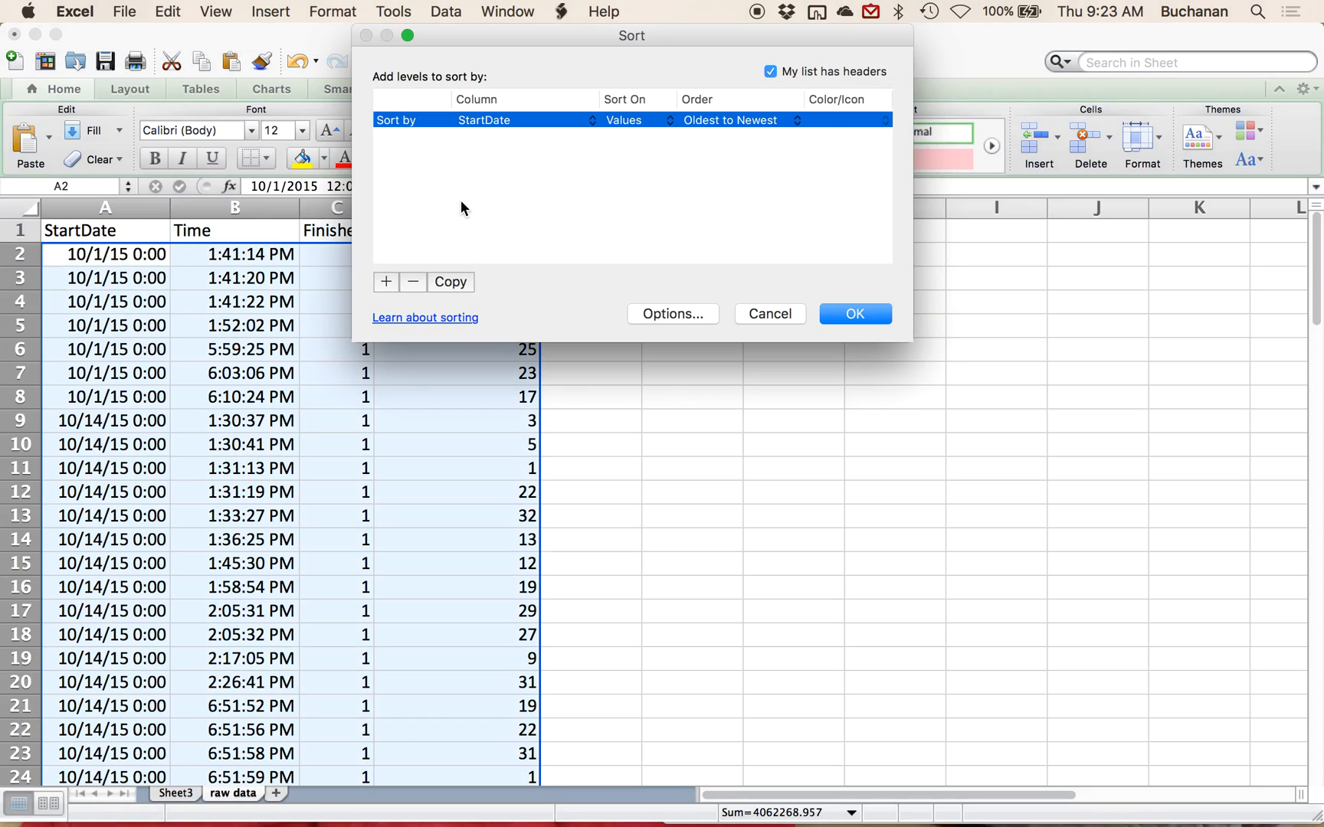
click(525, 121)
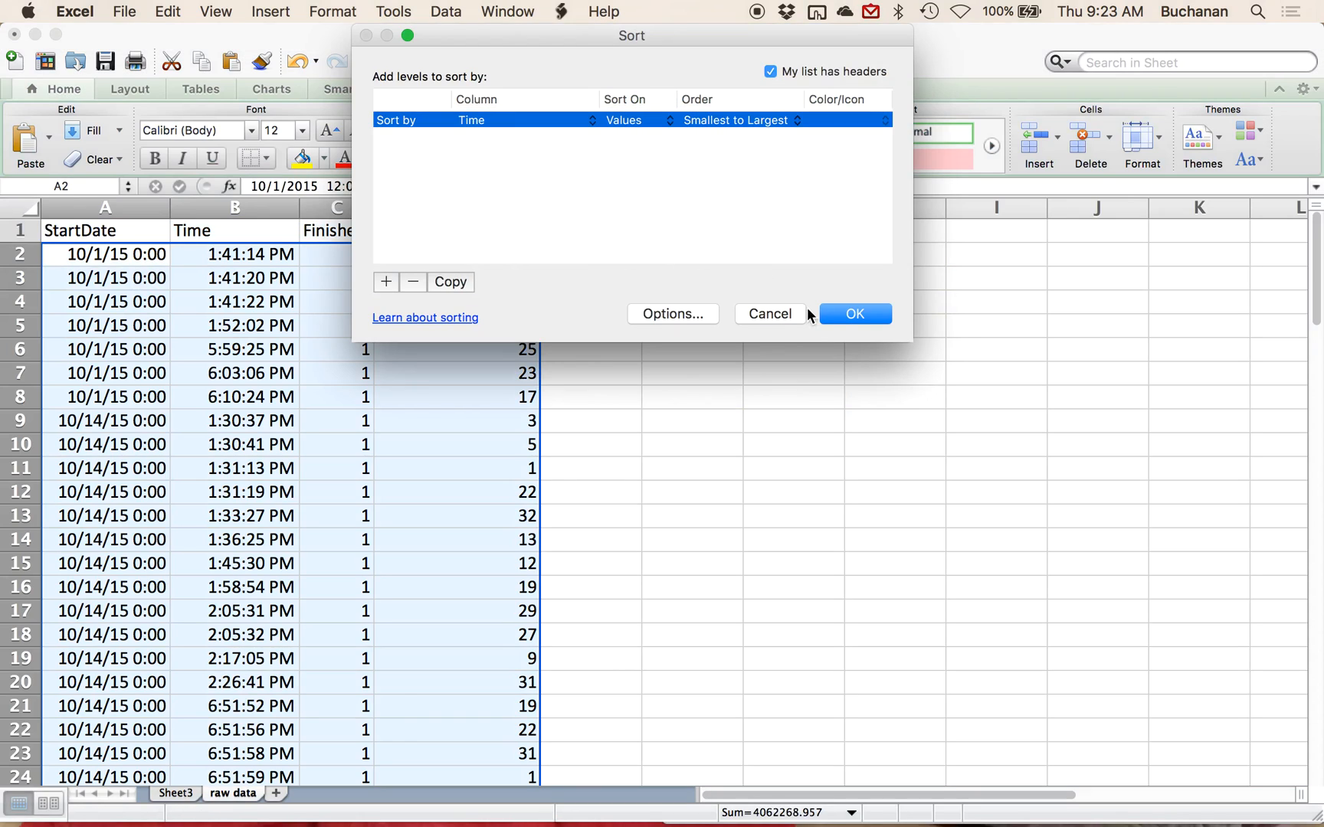
click(855, 314)
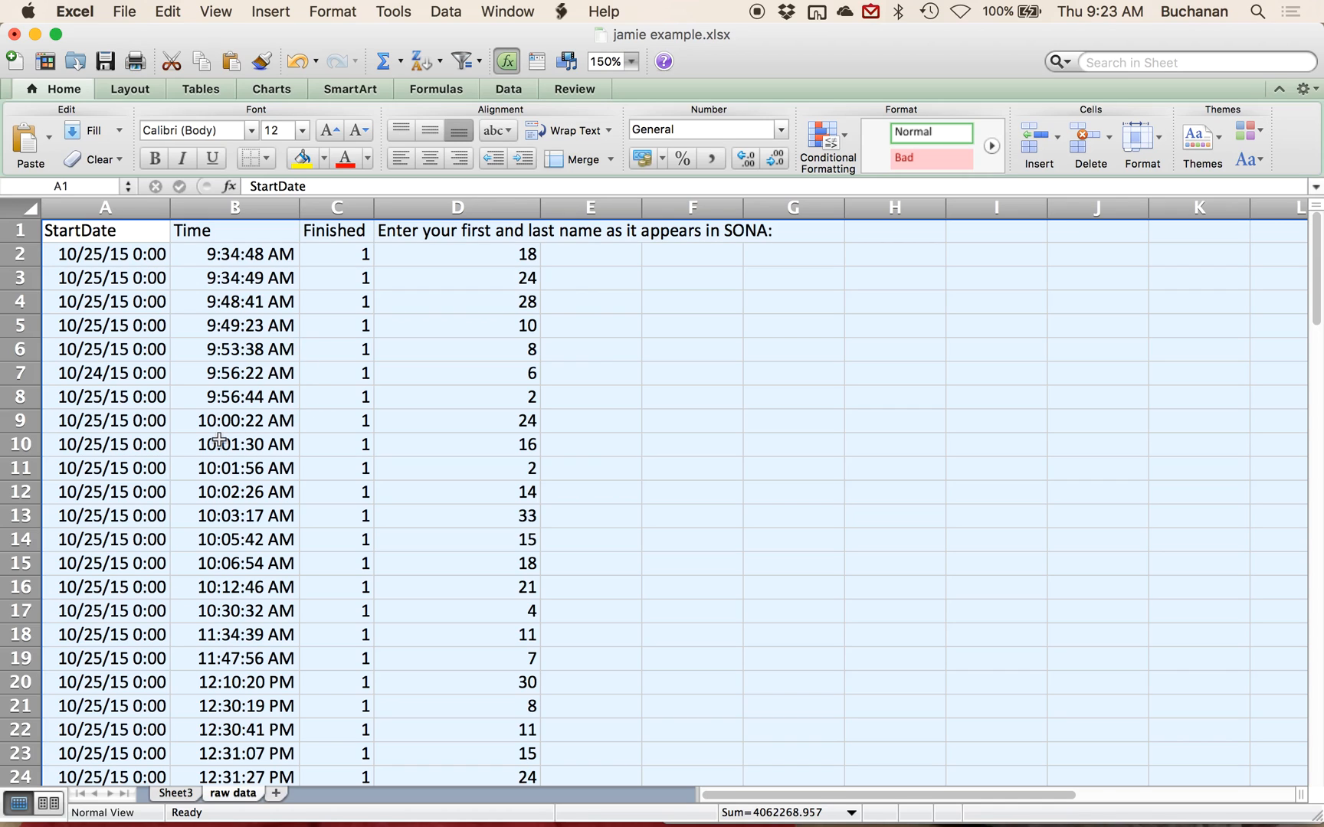
scroll(down, 3)
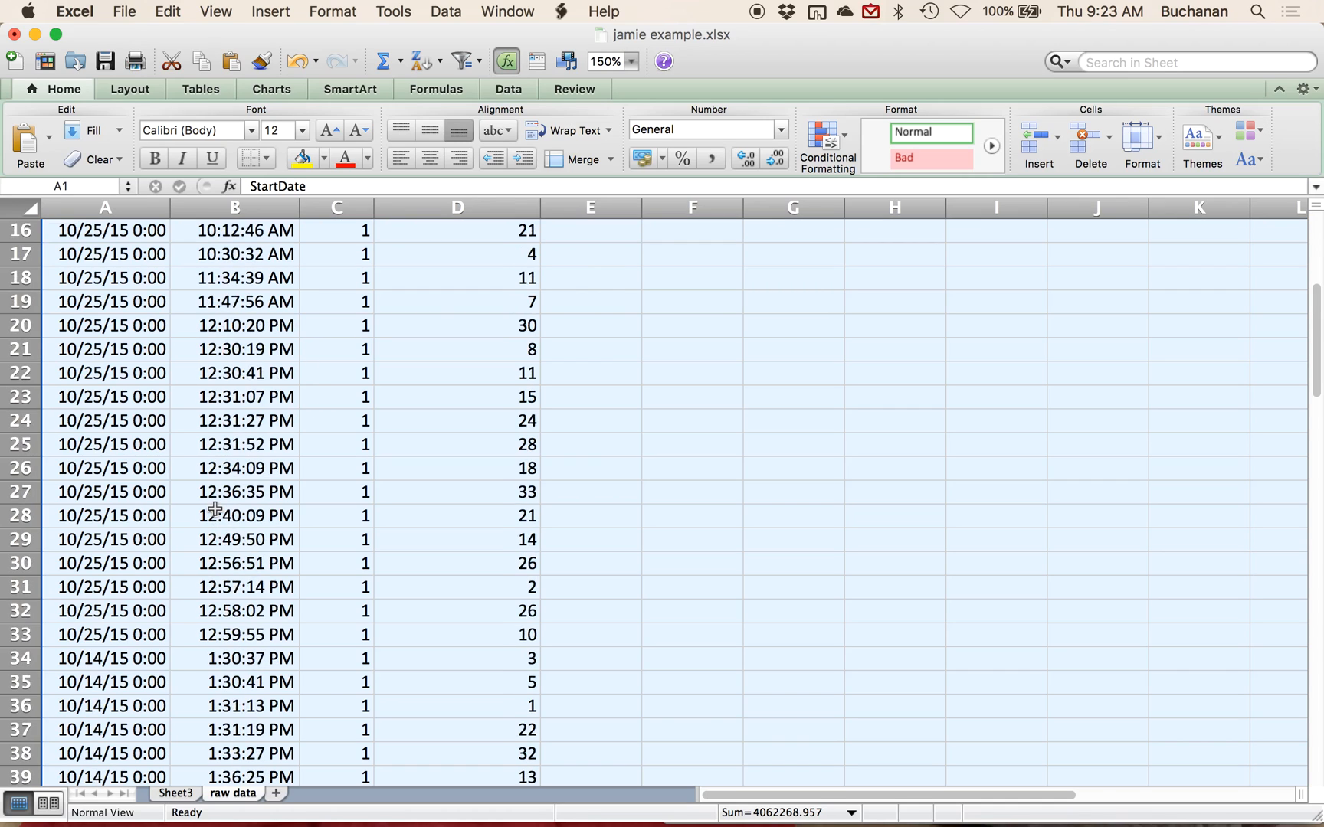
scroll(down, 3)
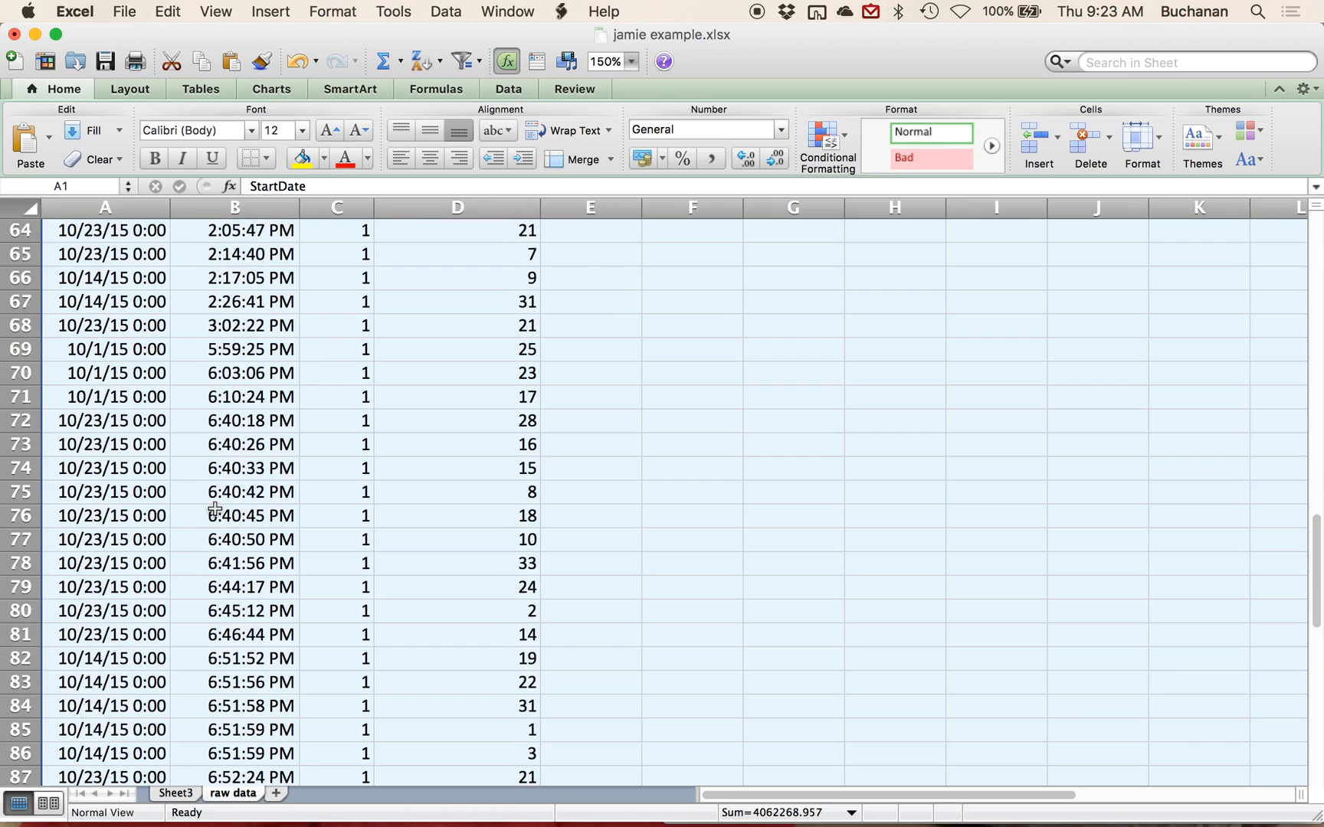
scroll(up, 3)
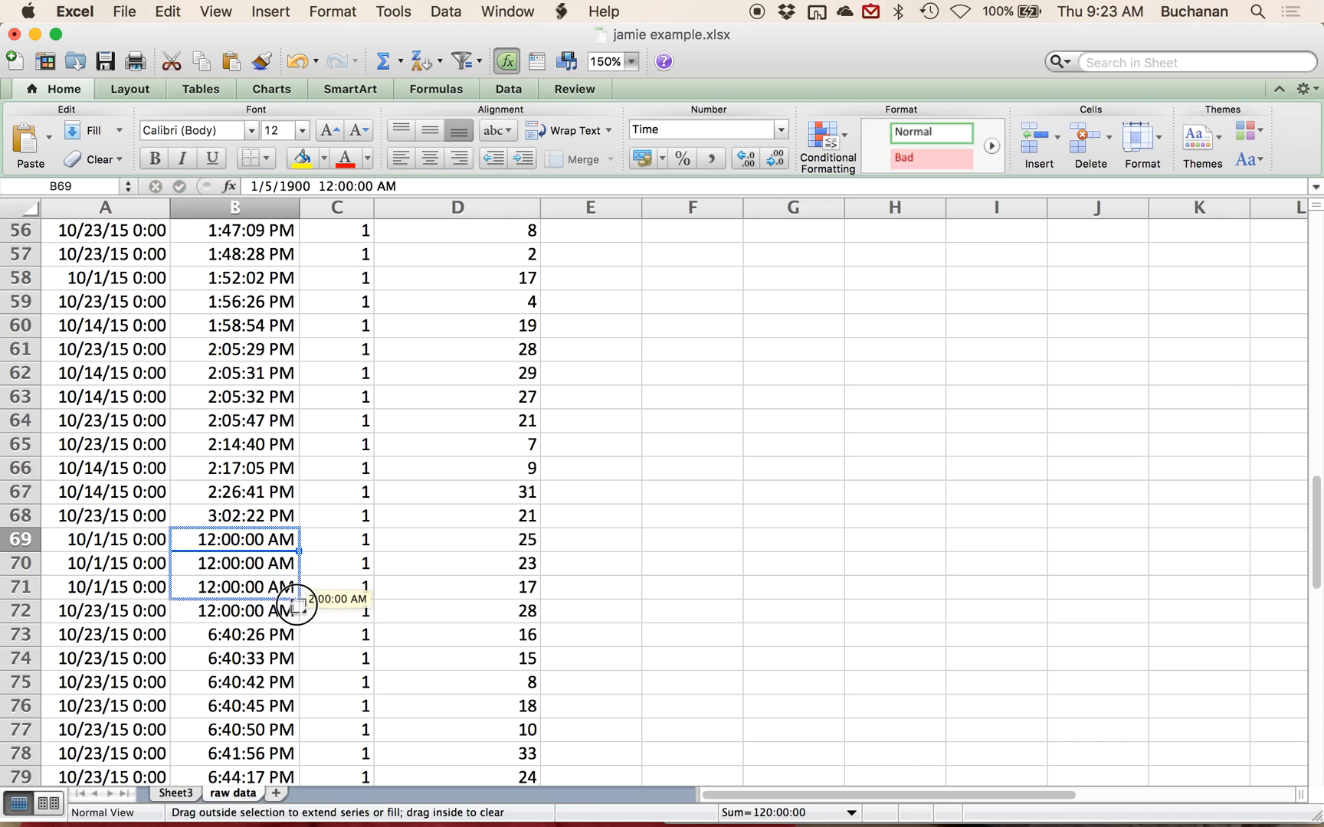
- Fill a period code down a block of times and enter code 2 over the next block
drag(296, 608, 283, 717)
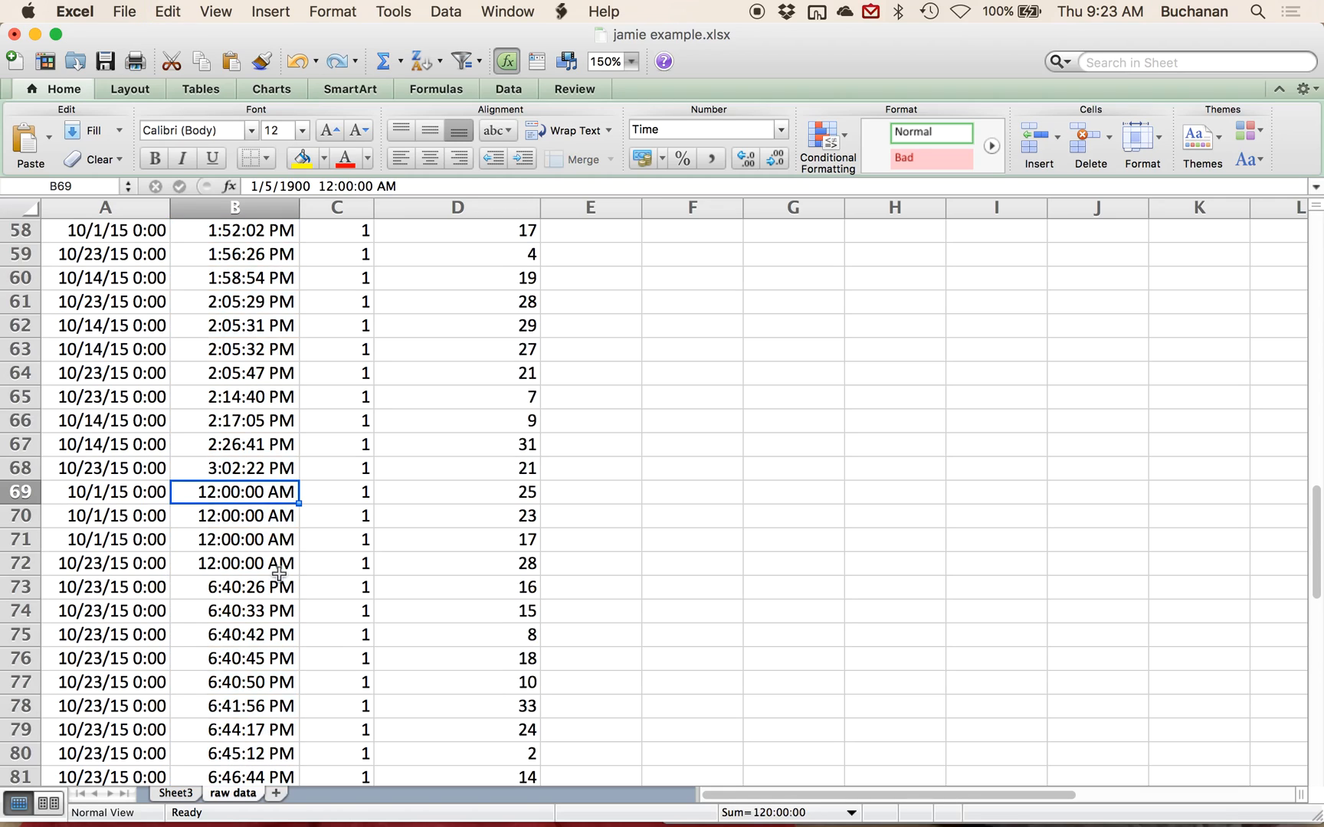
click(230, 516)
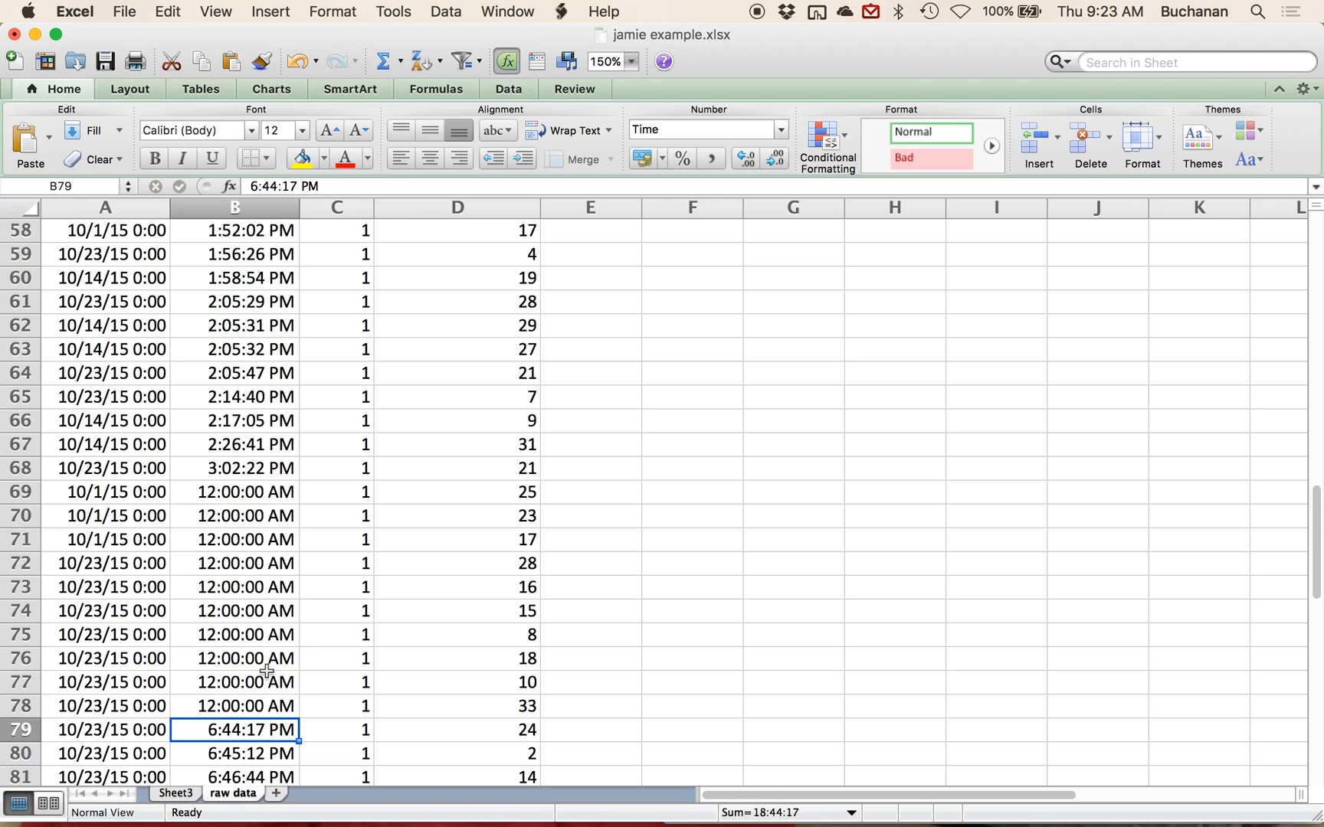
scroll(down, 3)
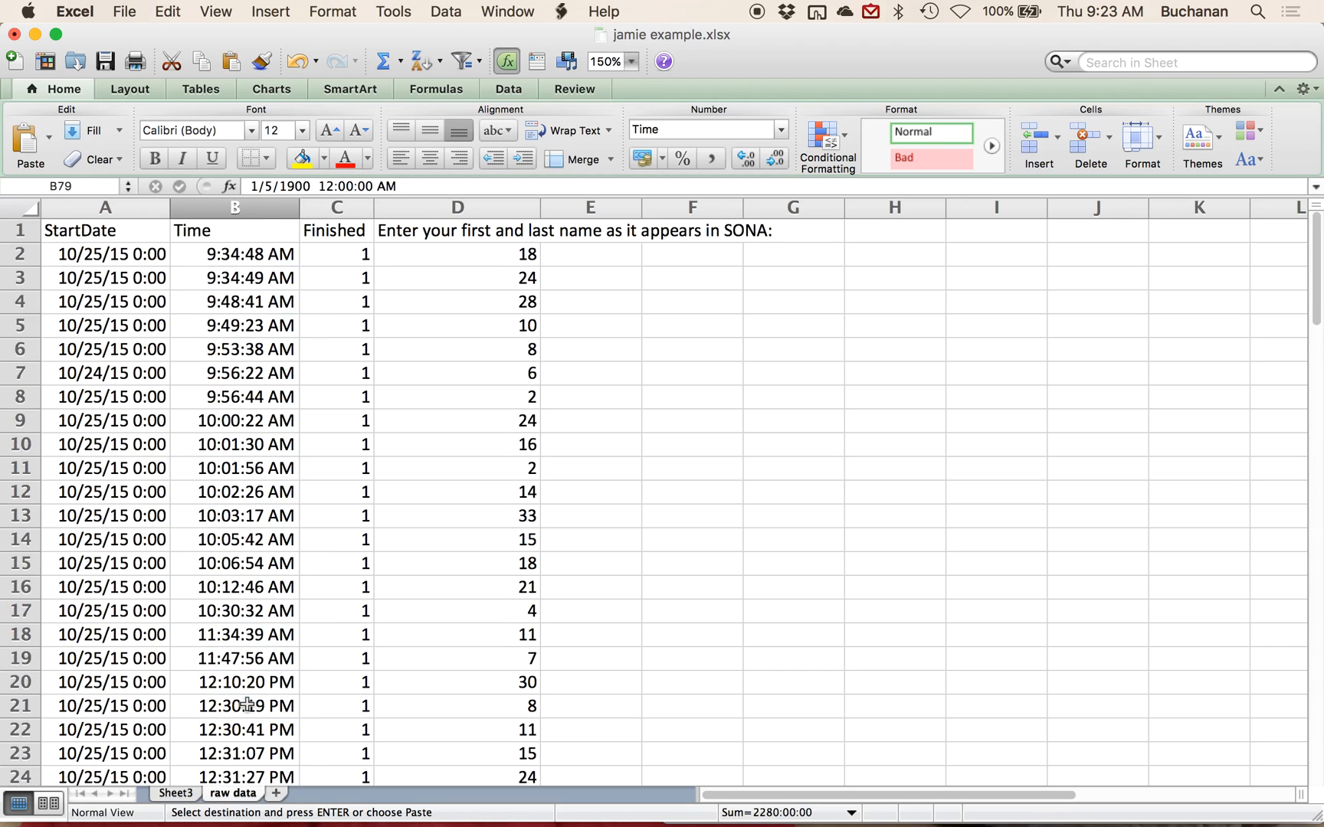
mouse_move(241, 611)
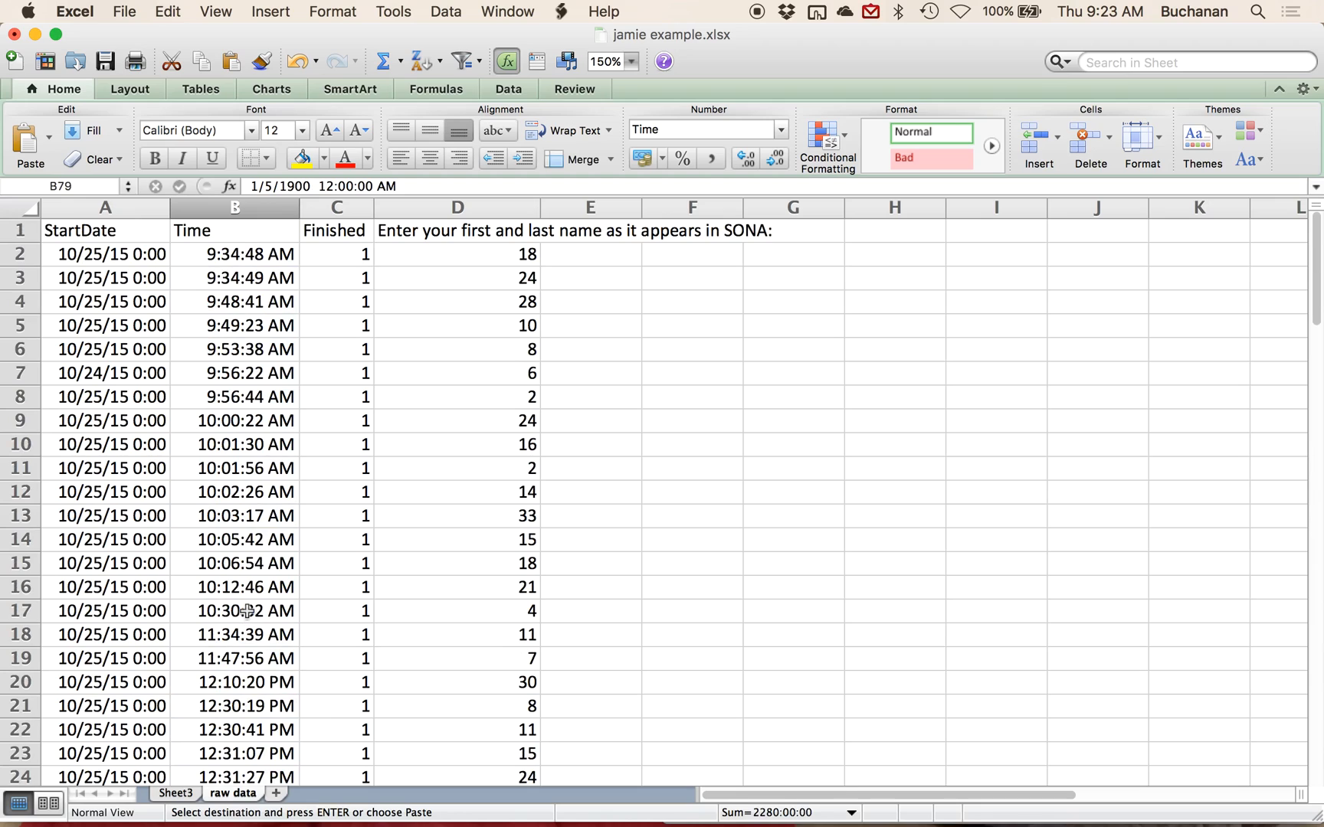
click(240, 611)
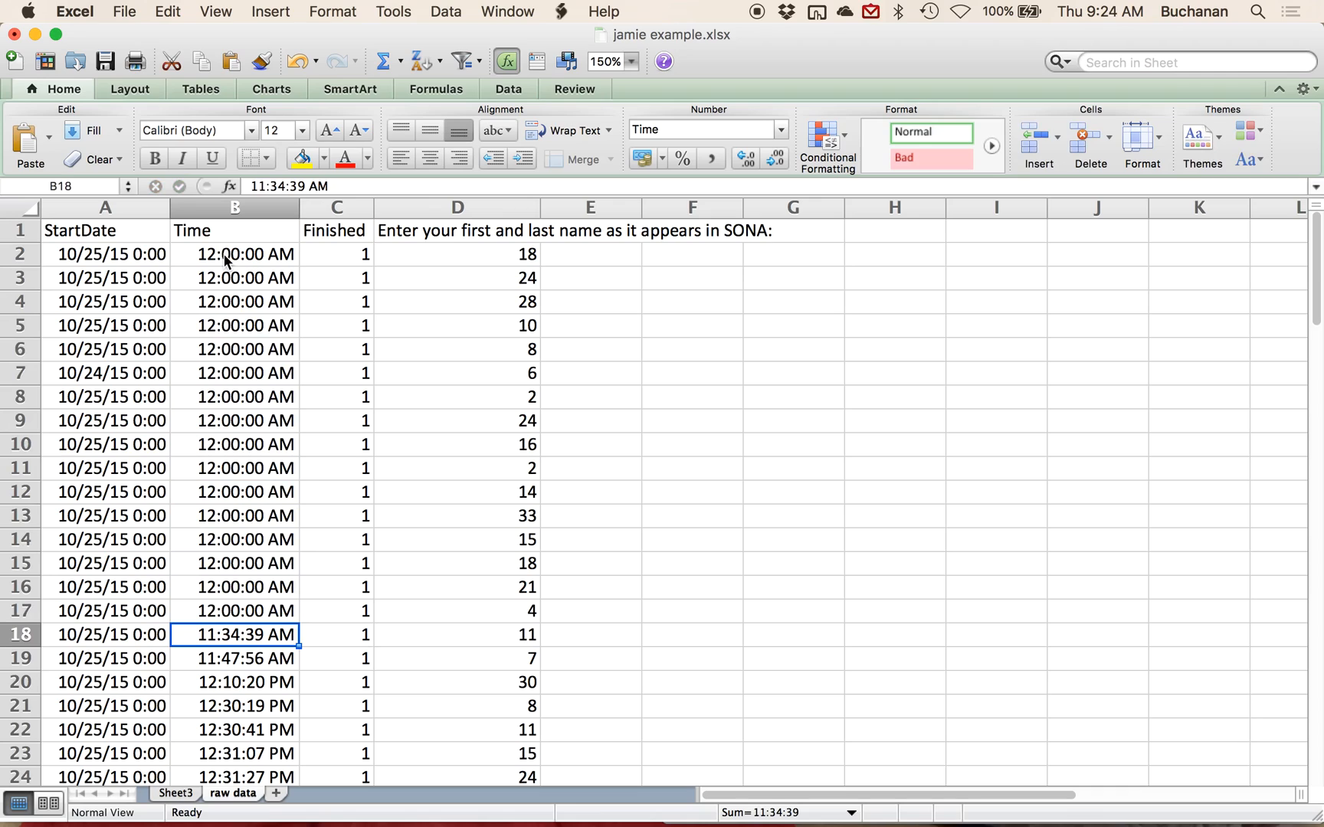
text(2)
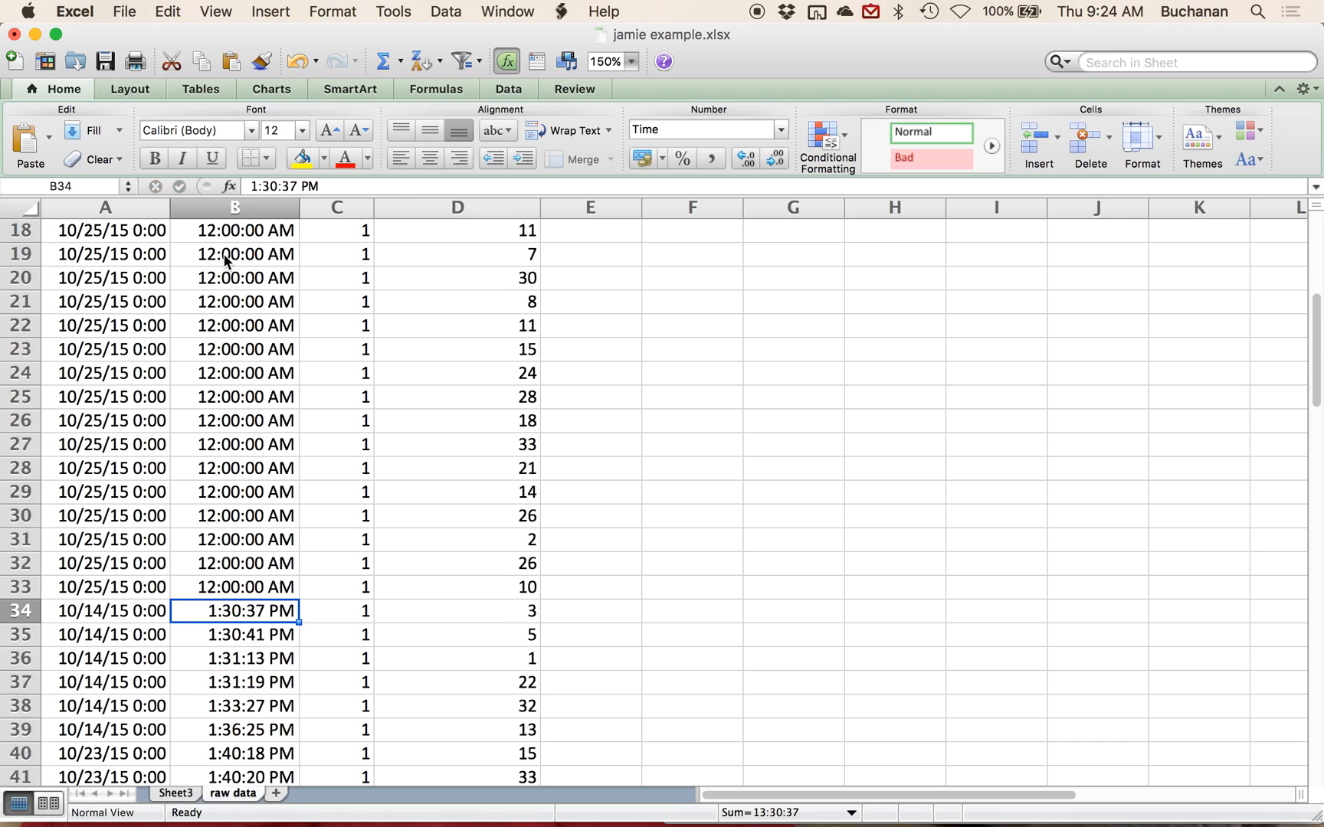
- Scroll through the Time column reviewing the recoded blocks
scroll(down, 3)
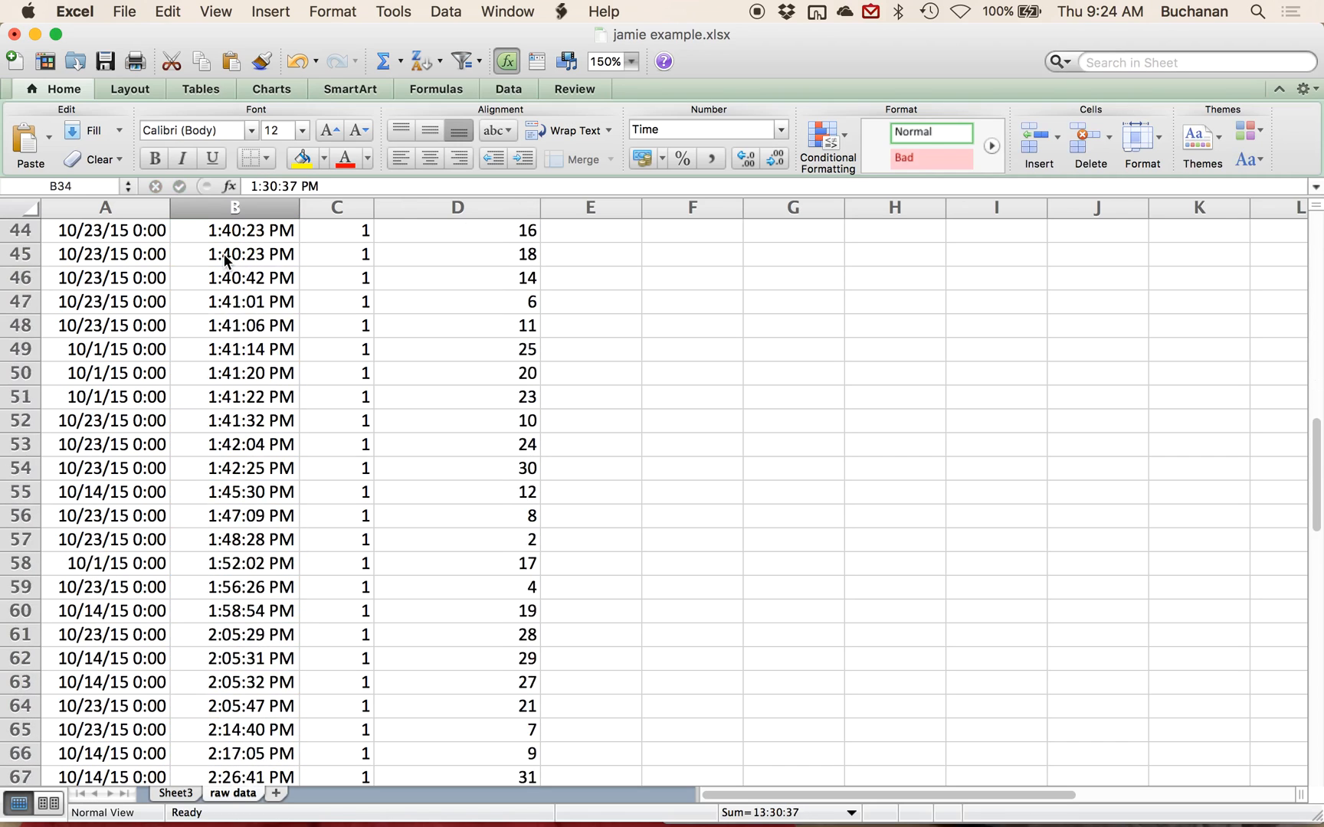
scroll(up, 3)
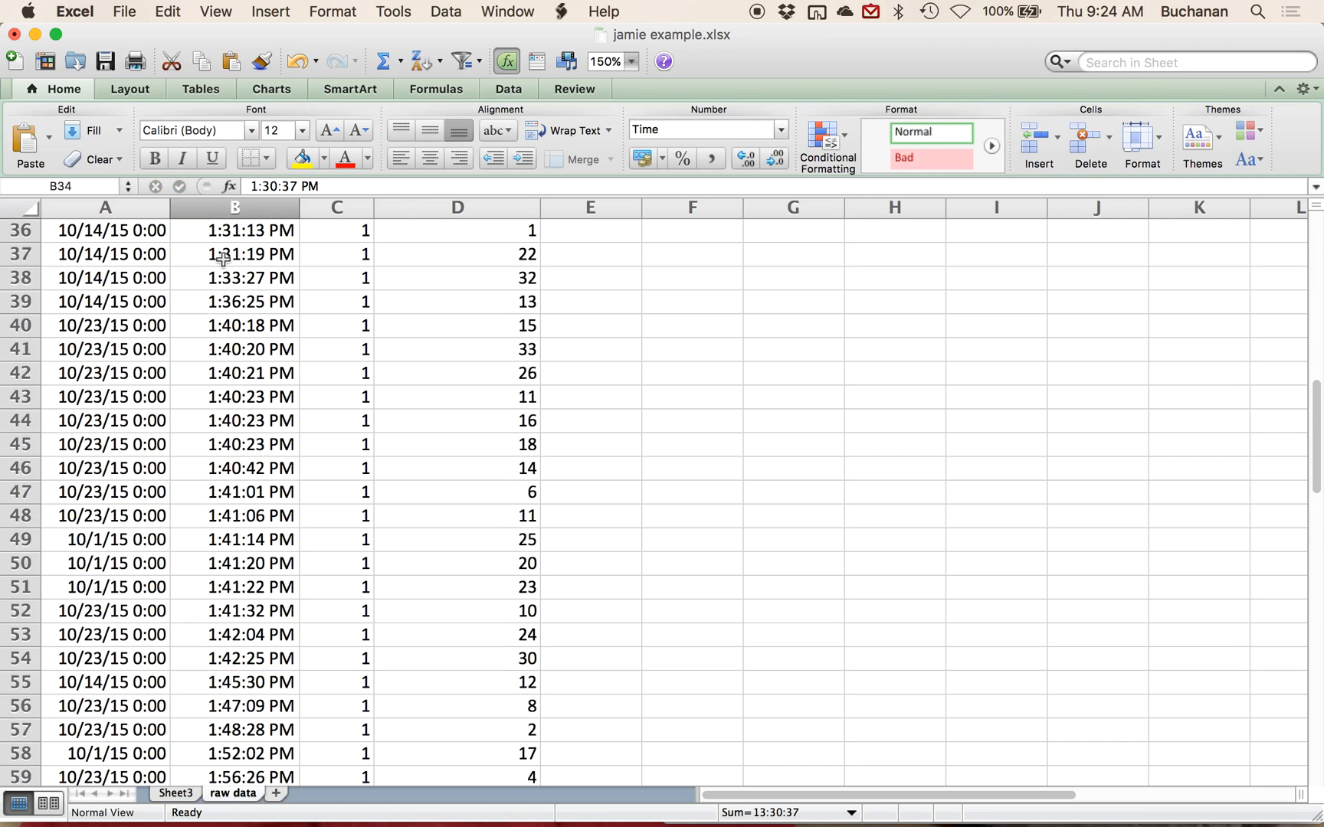
scroll(down, 3)
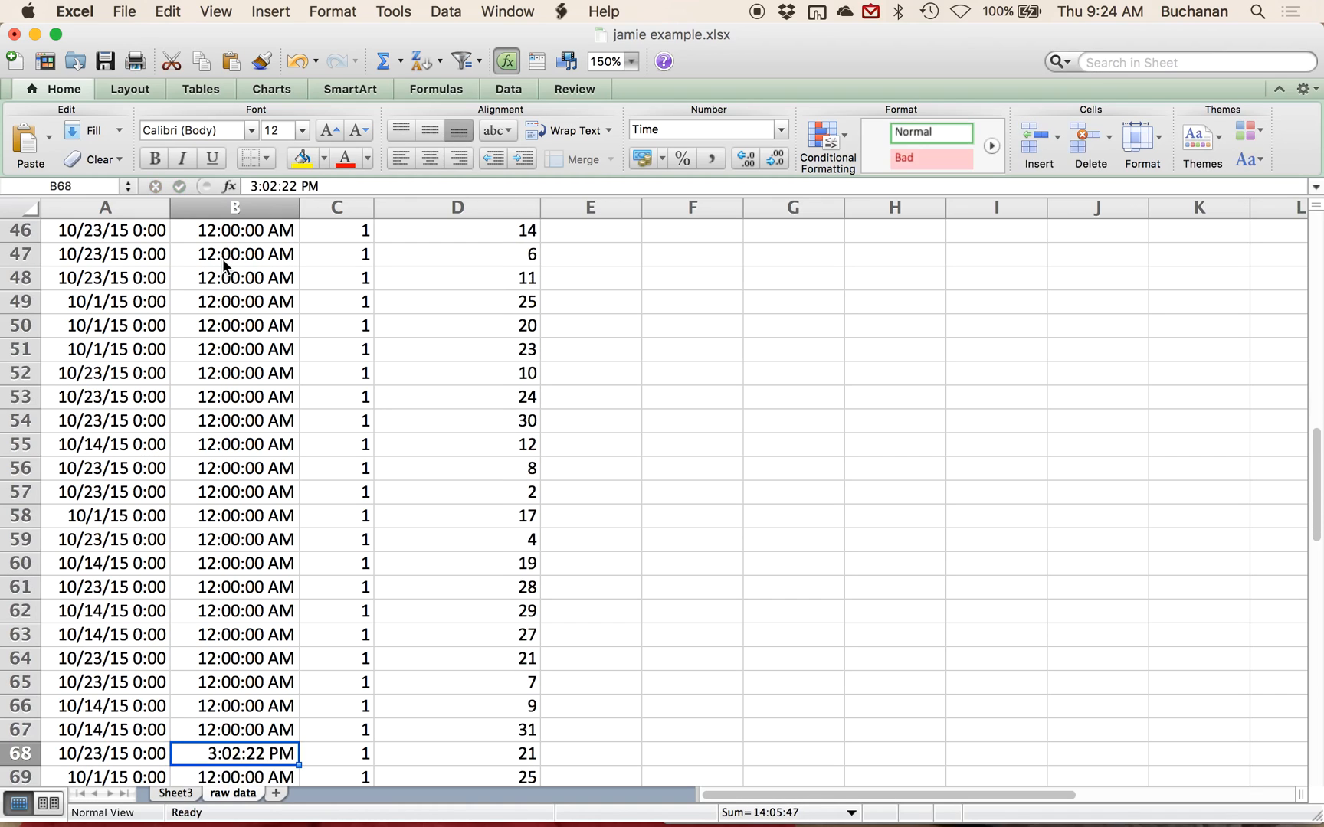
scroll(down, 3)
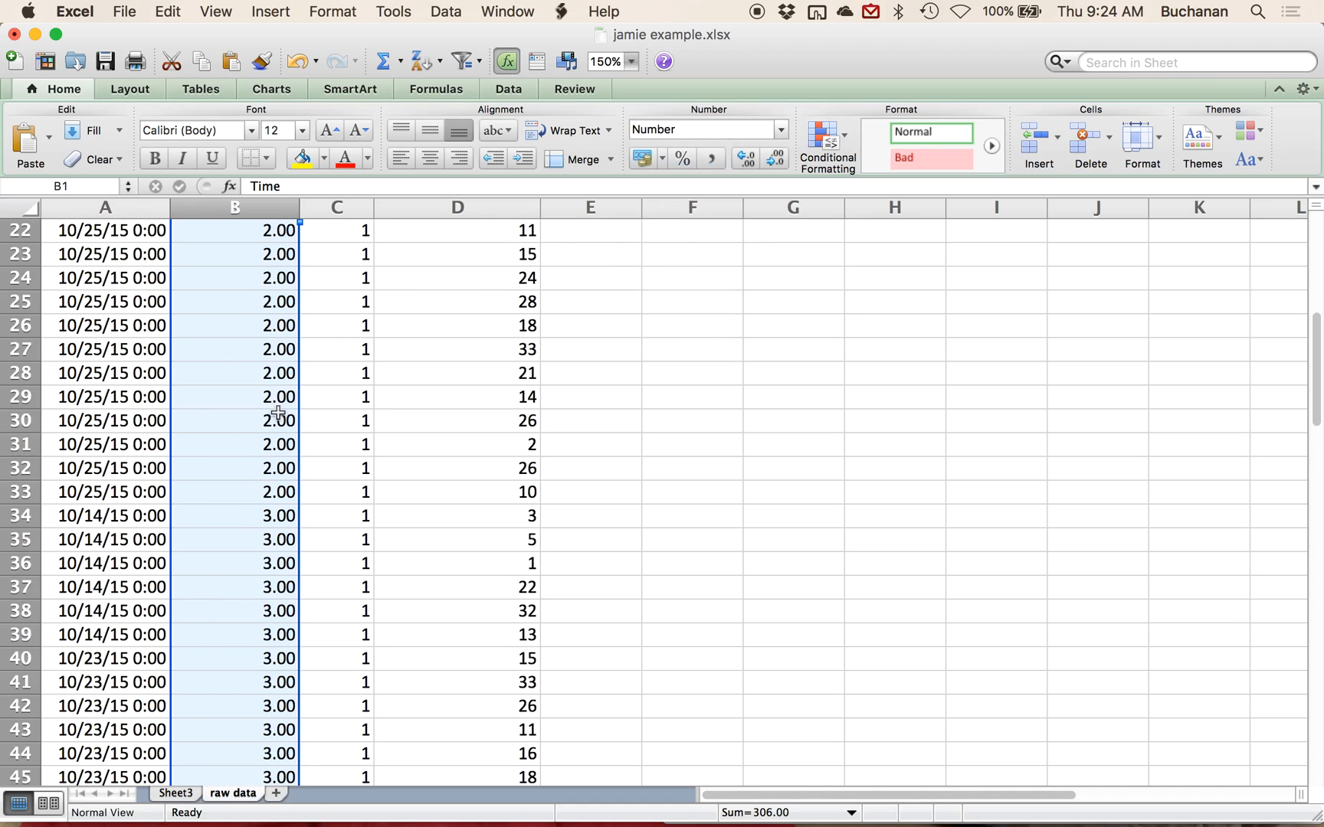
- Scroll down the pivot table sheet to review the columns still showing clock times
scroll(down, 3)
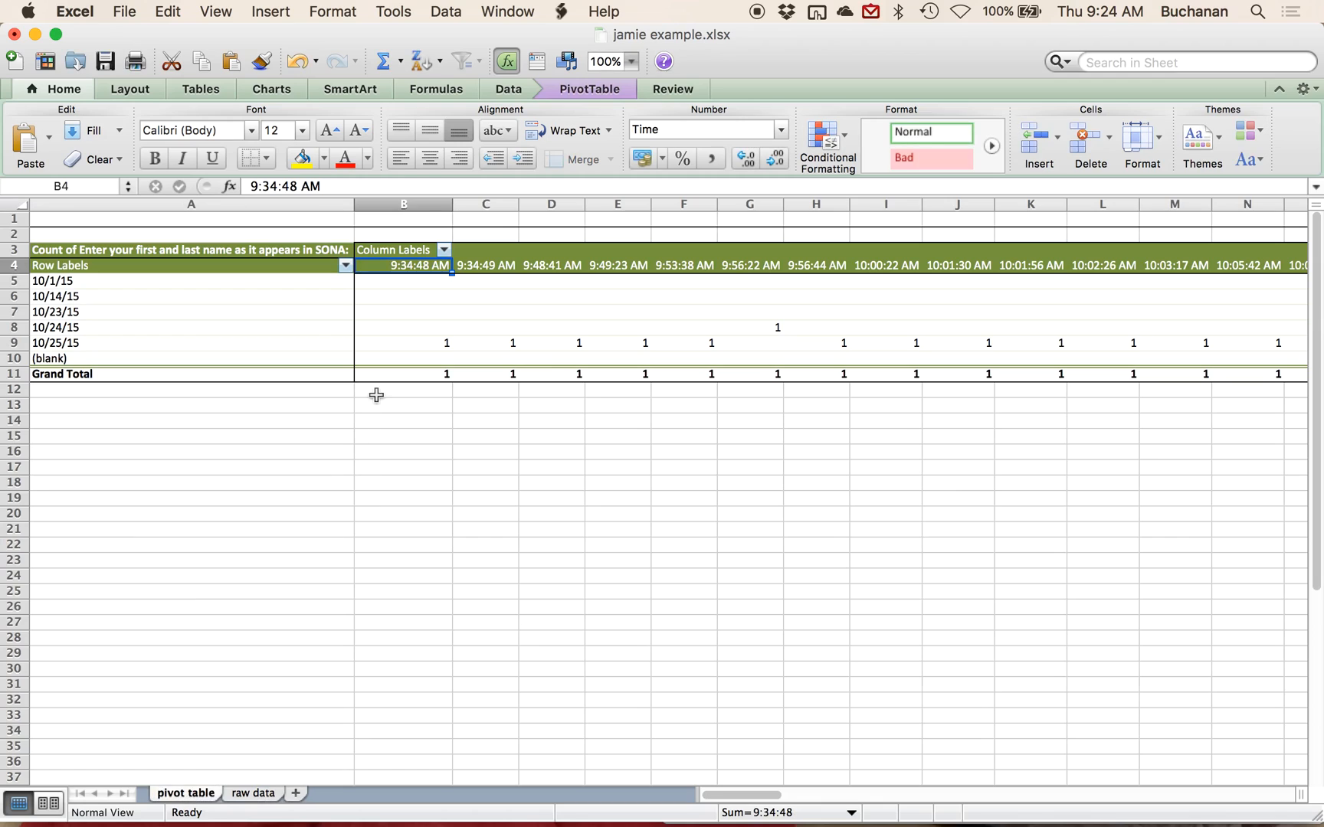
mouse_move(619, 107)
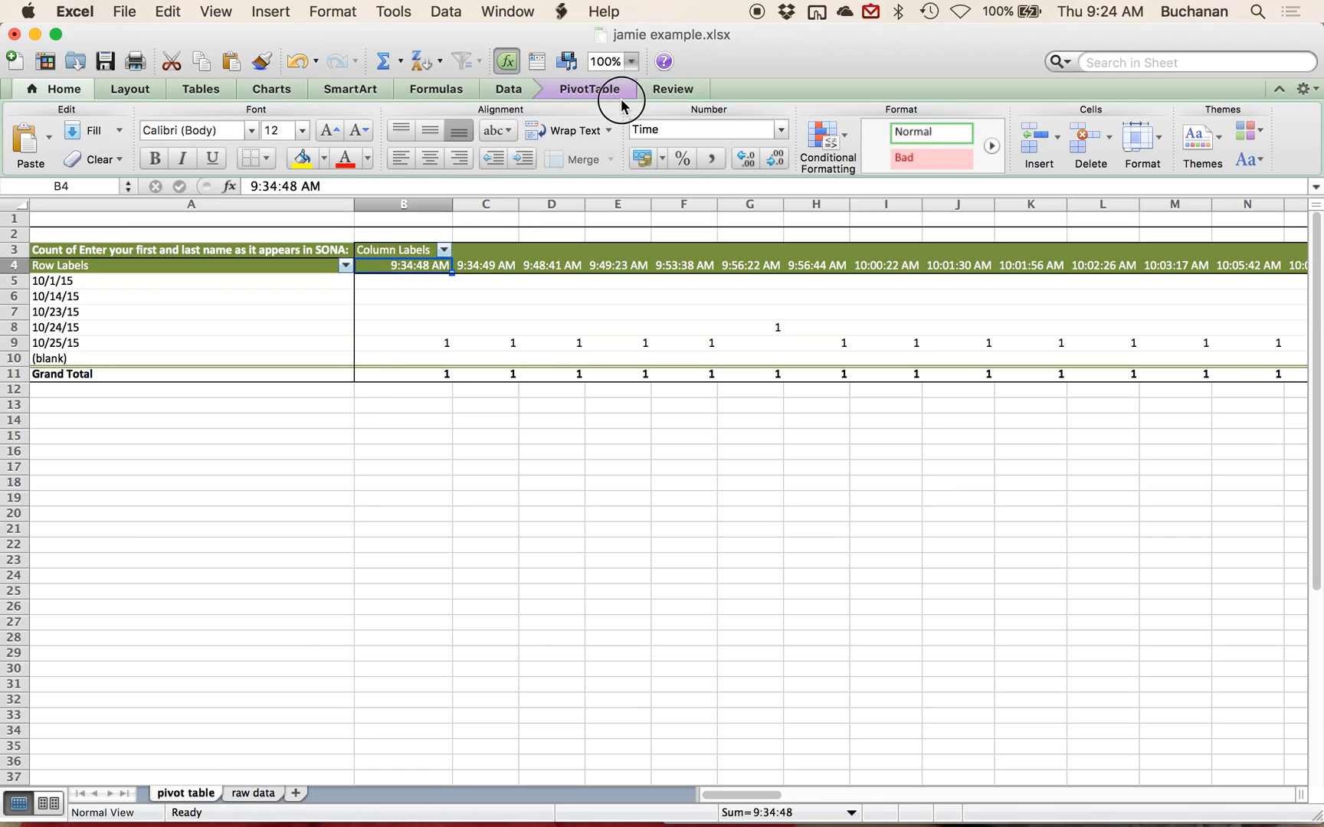
- Refresh the pivot table so its columns show period codes 1–5 with per-date counts
click(589, 89)
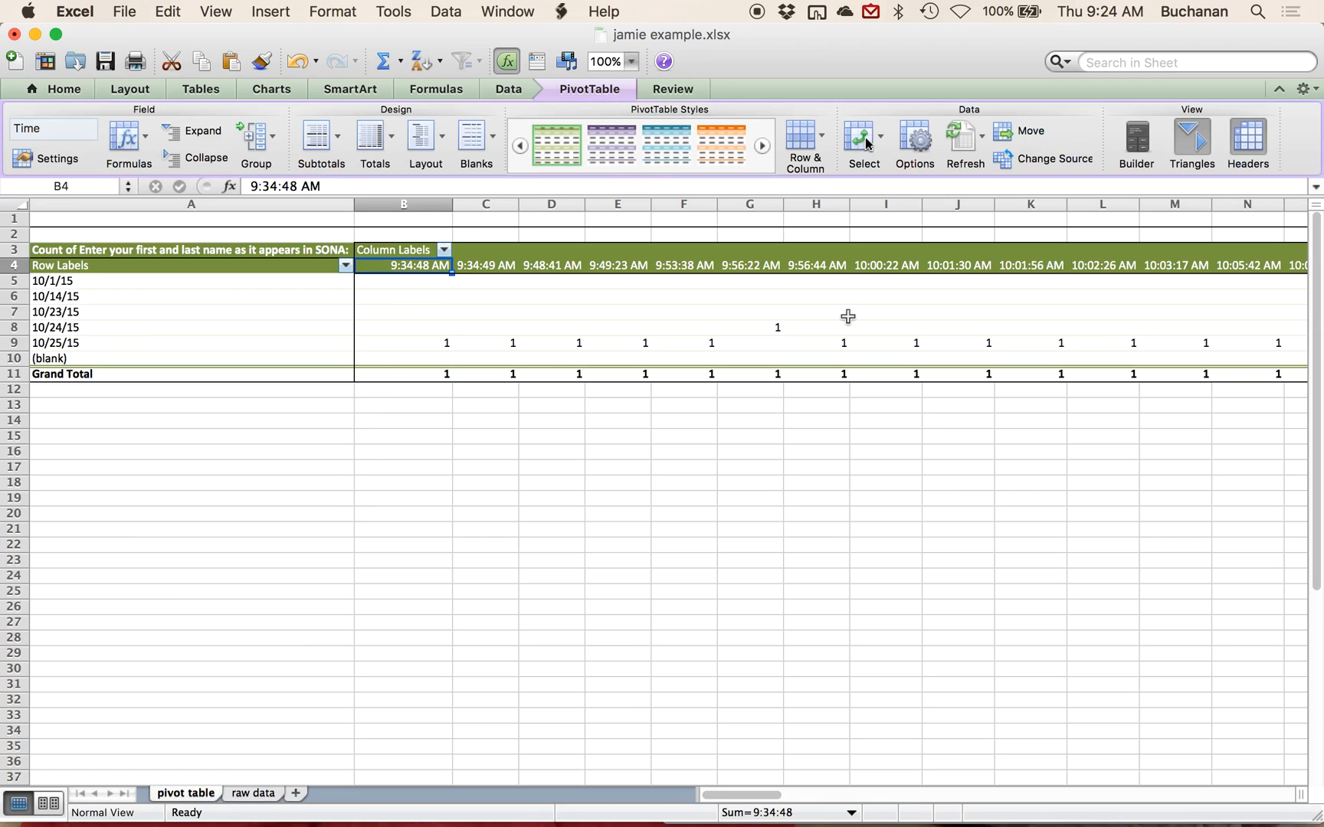
click(977, 135)
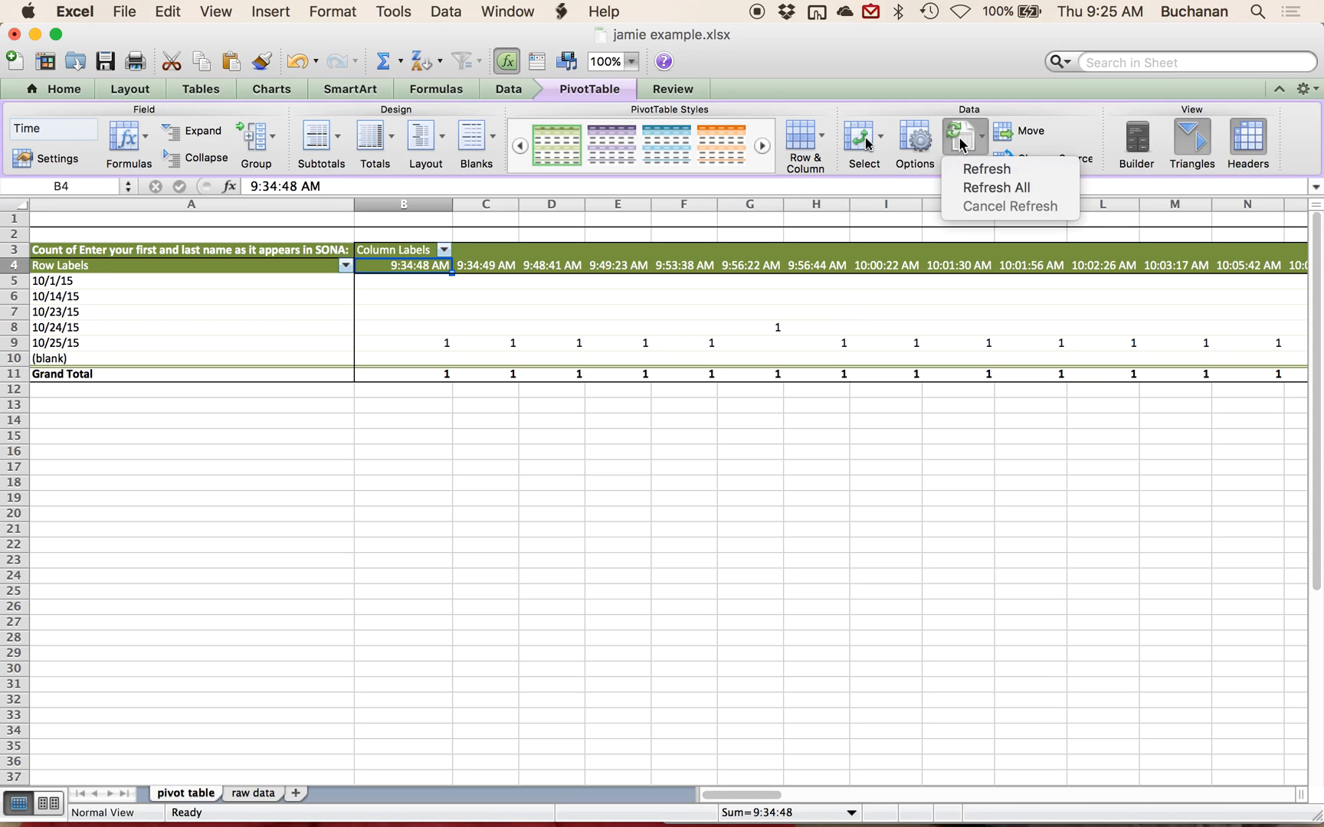
click(986, 170)
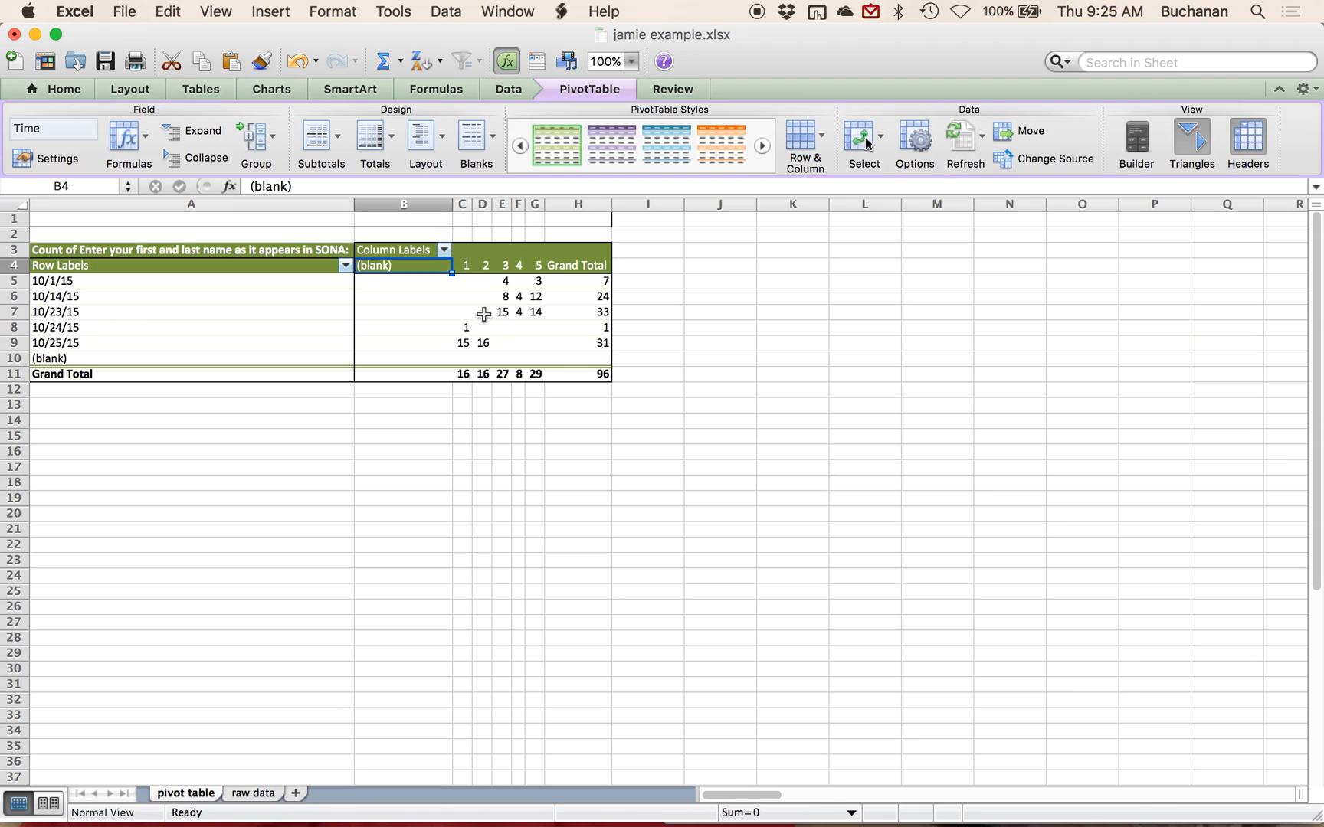
- Select the first date row label and reopen the PivotTable Builder field list
click(462, 282)
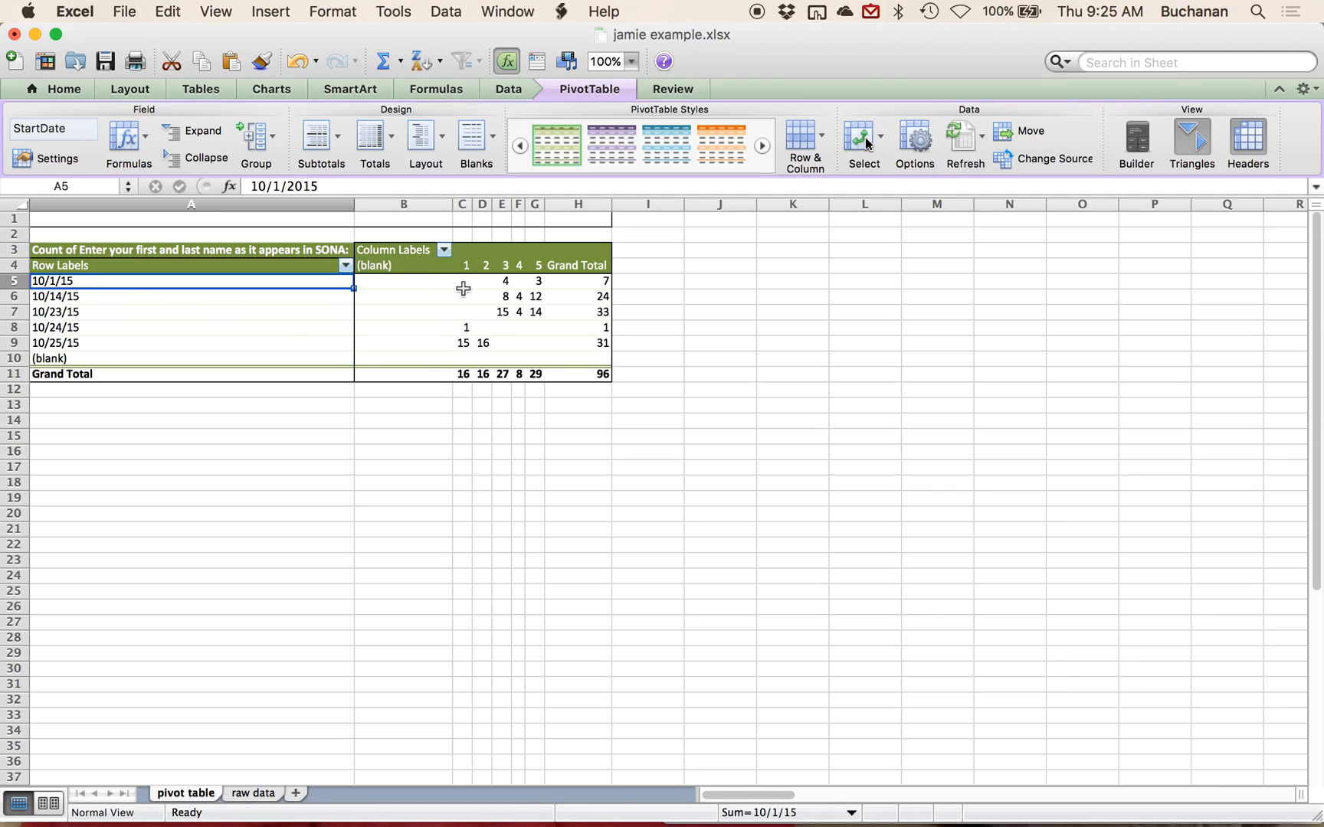
mouse_move(380, 298)
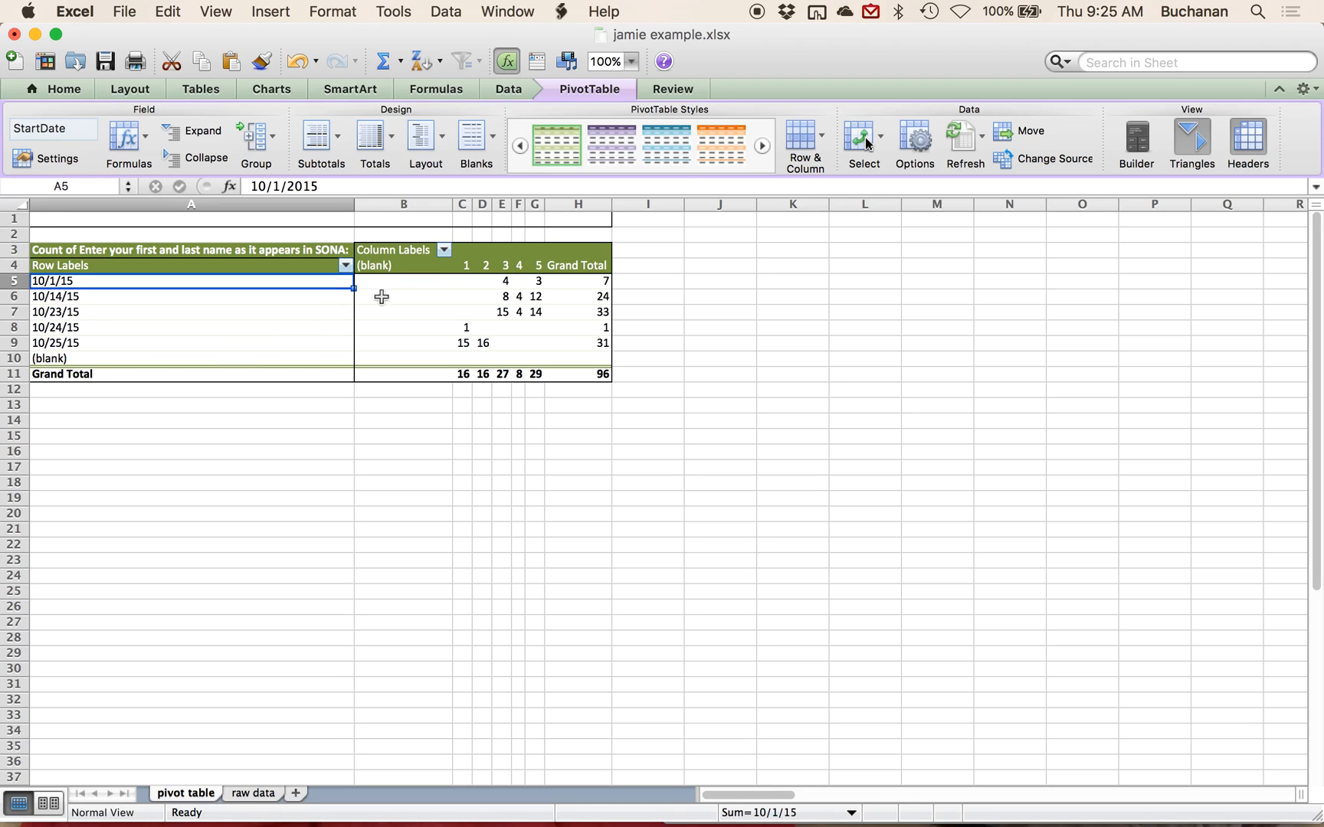
mouse_move(579, 385)
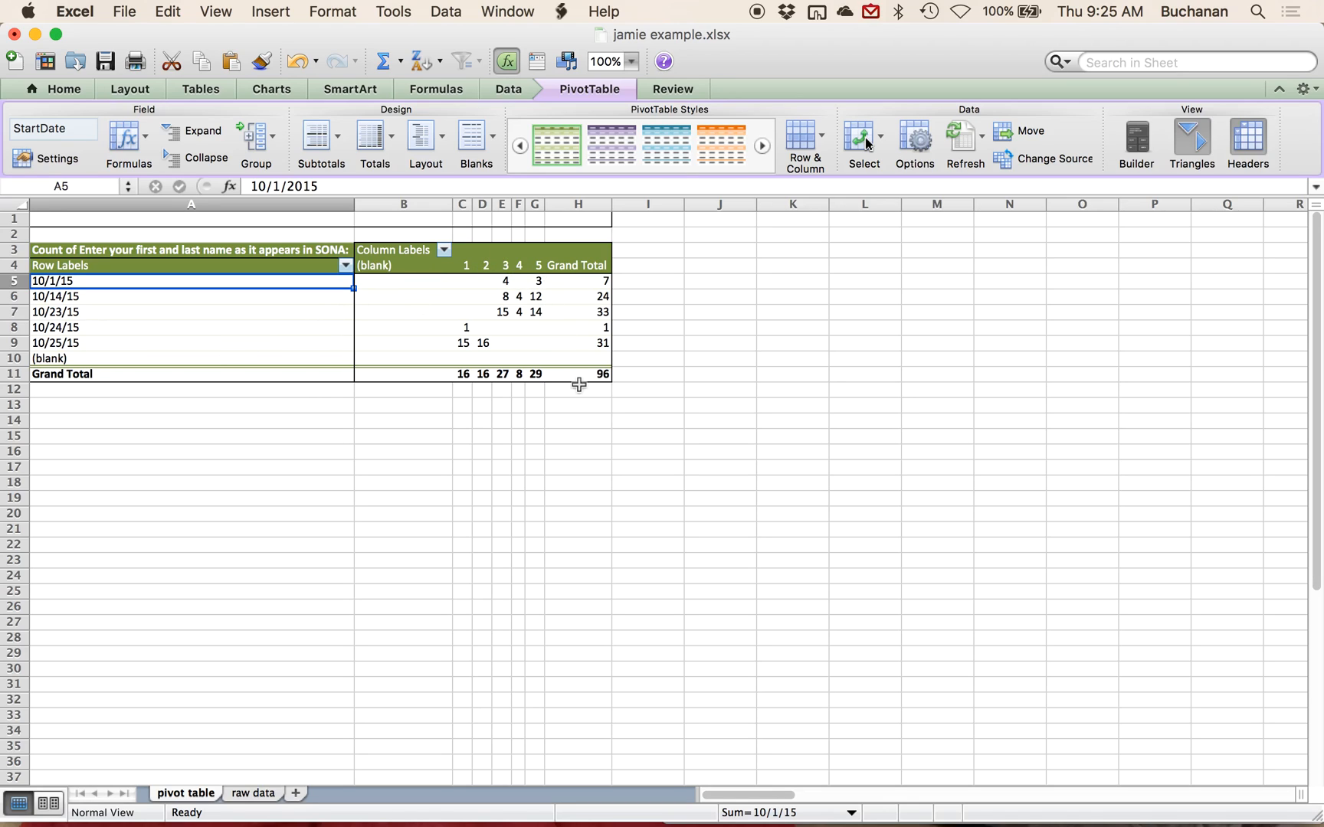
click(1137, 137)
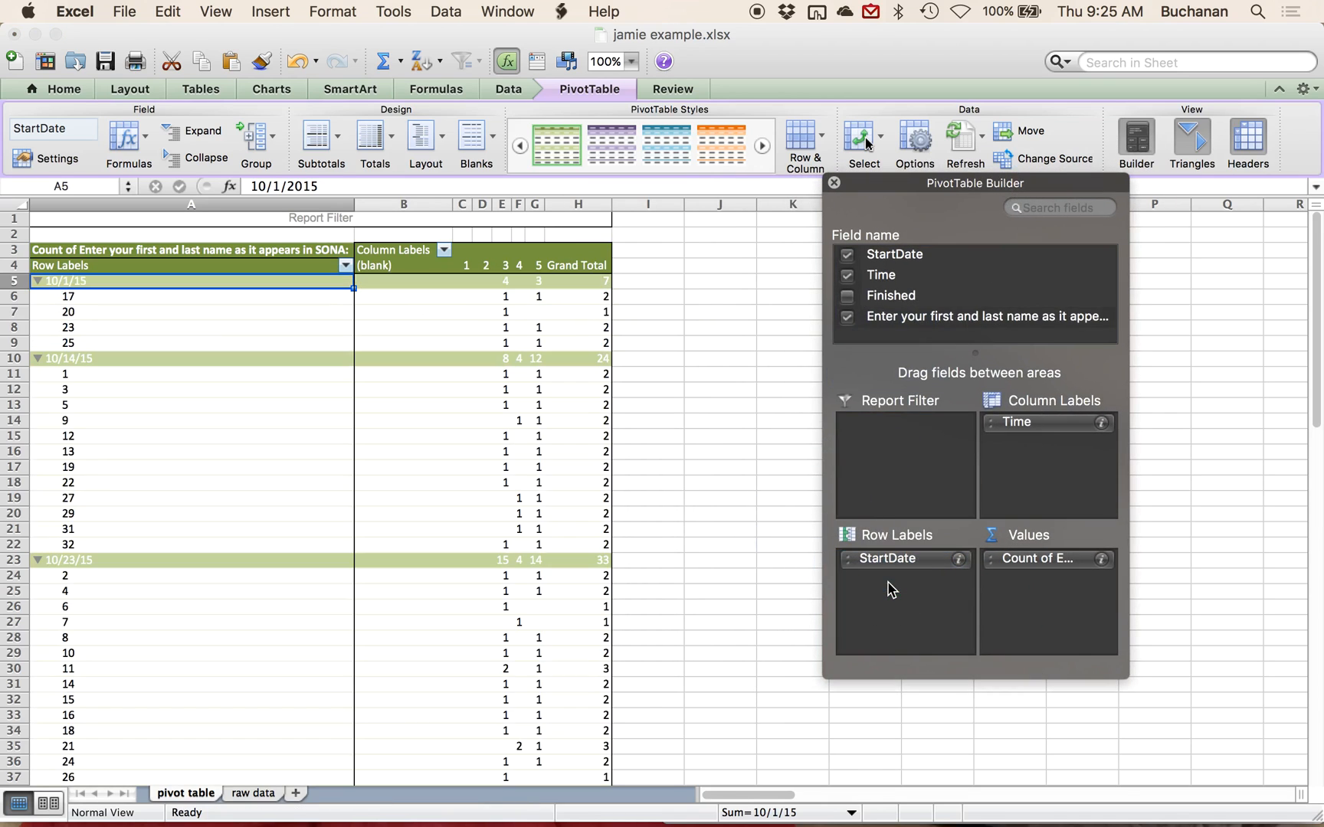
- Nest the name field under StartDate in Row Labels and check a participant's period-3 count and the 10/1/15 subtotal
drag(984, 317, 904, 579)
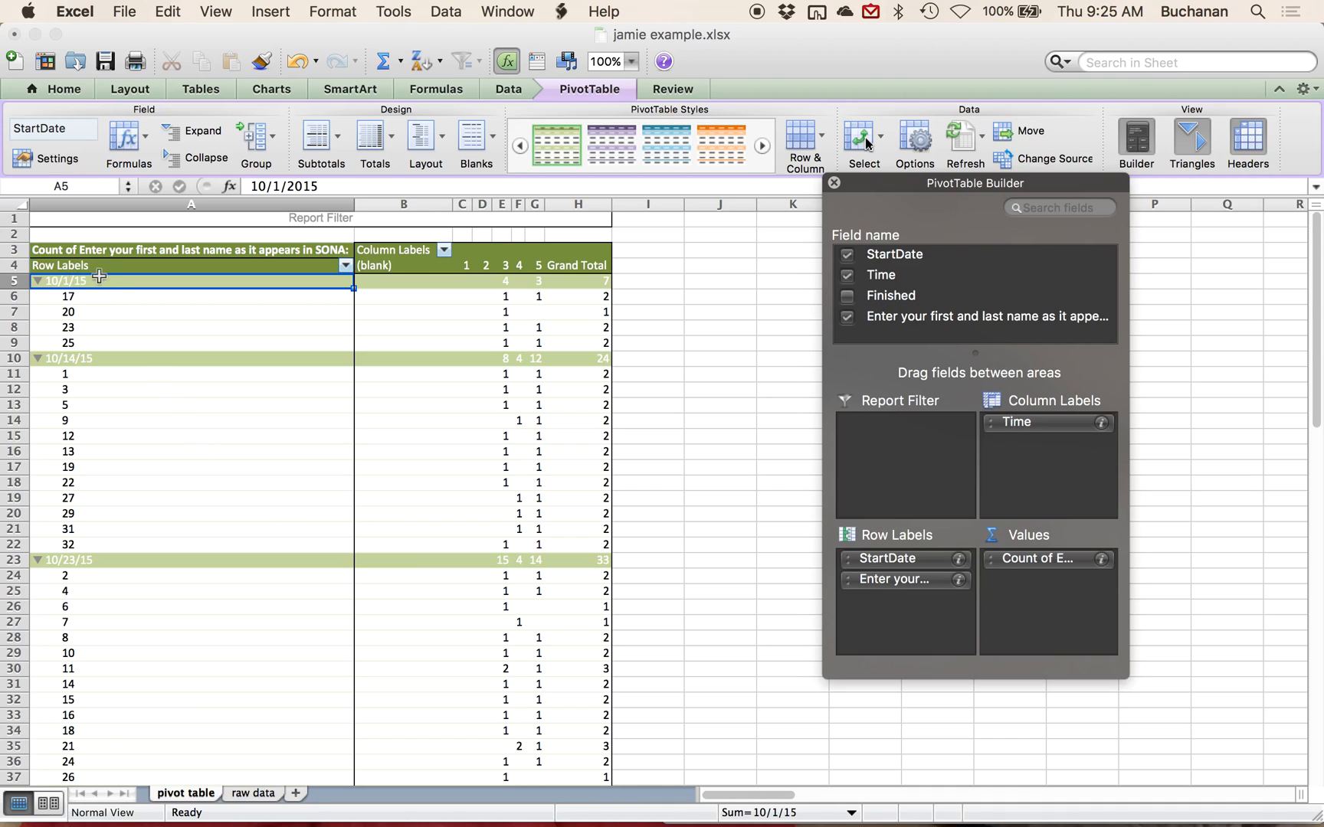
click(76, 297)
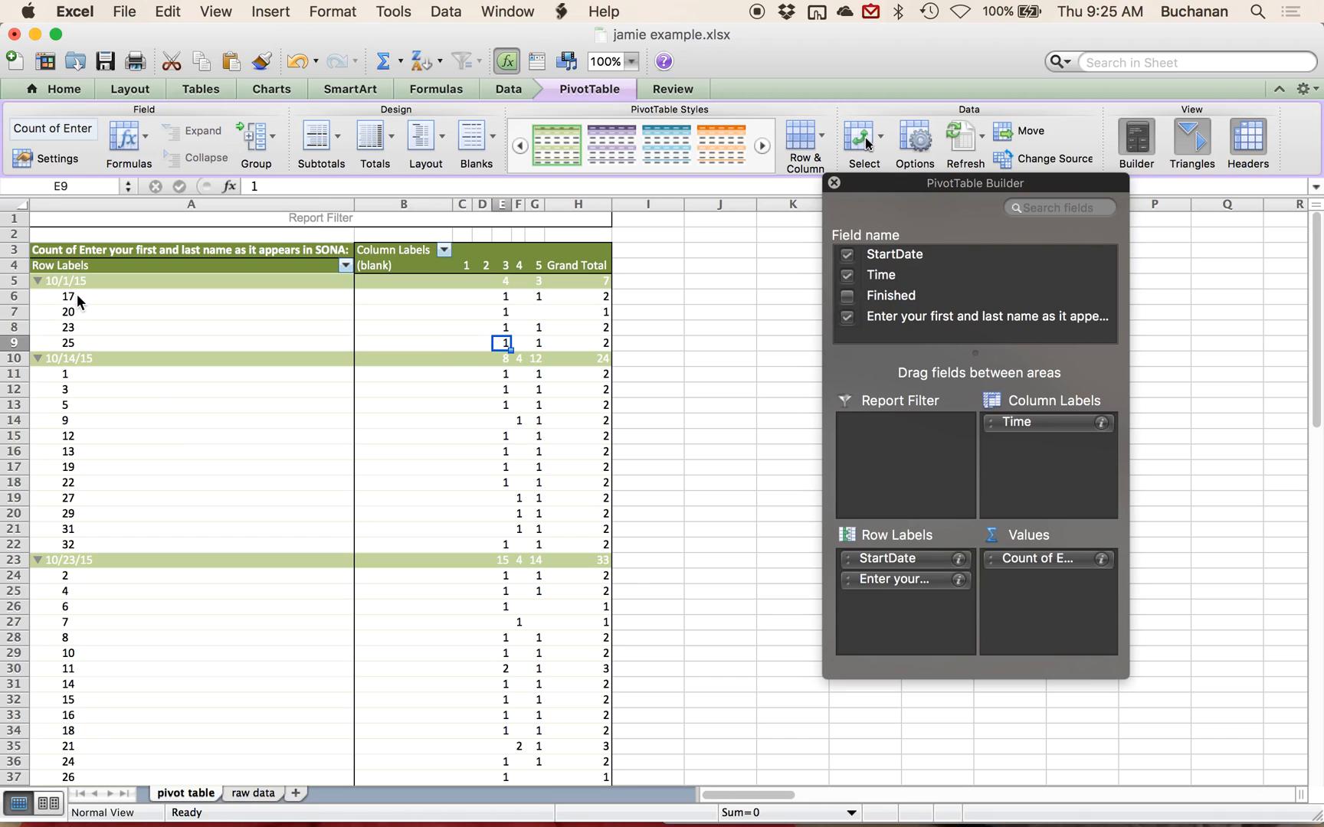
click(578, 343)
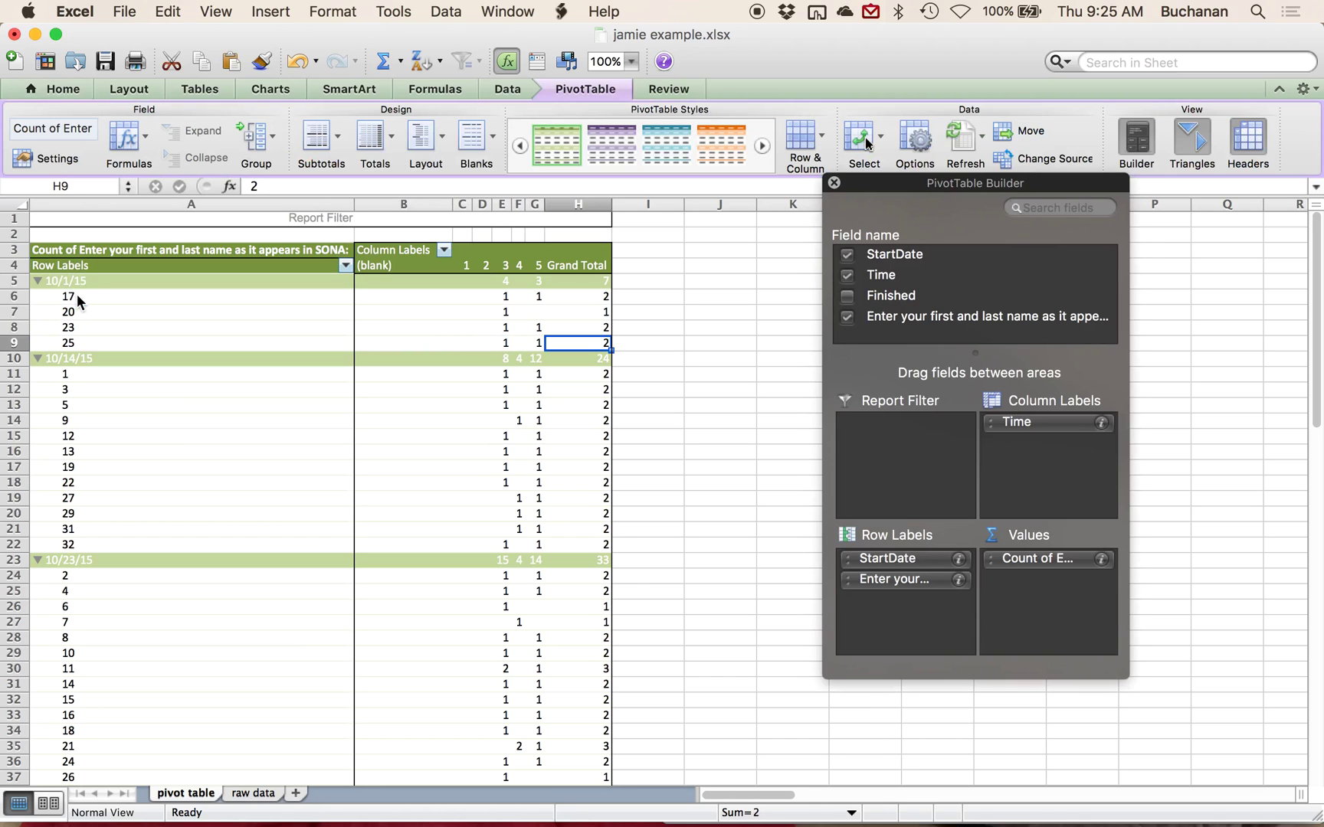
mouse_move(135, 302)
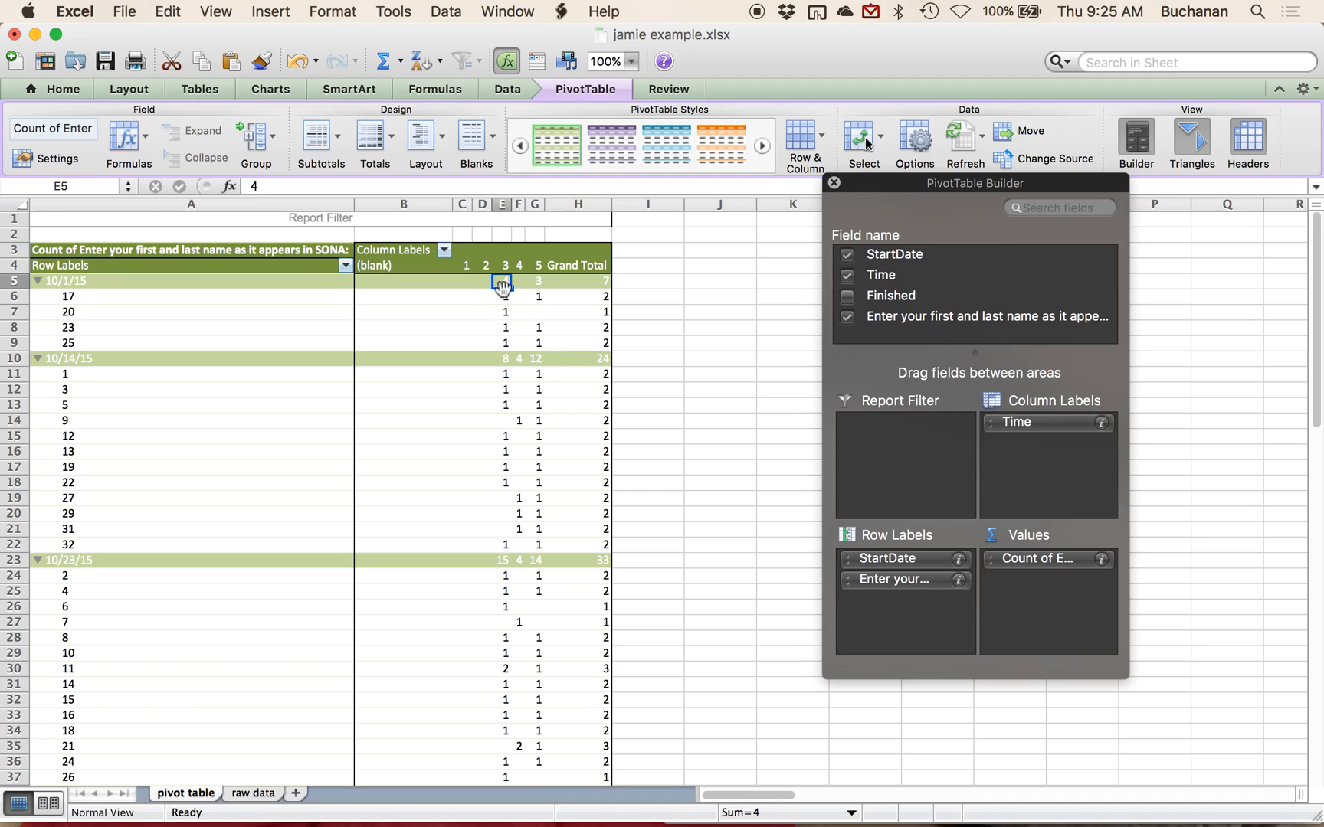
click(538, 282)
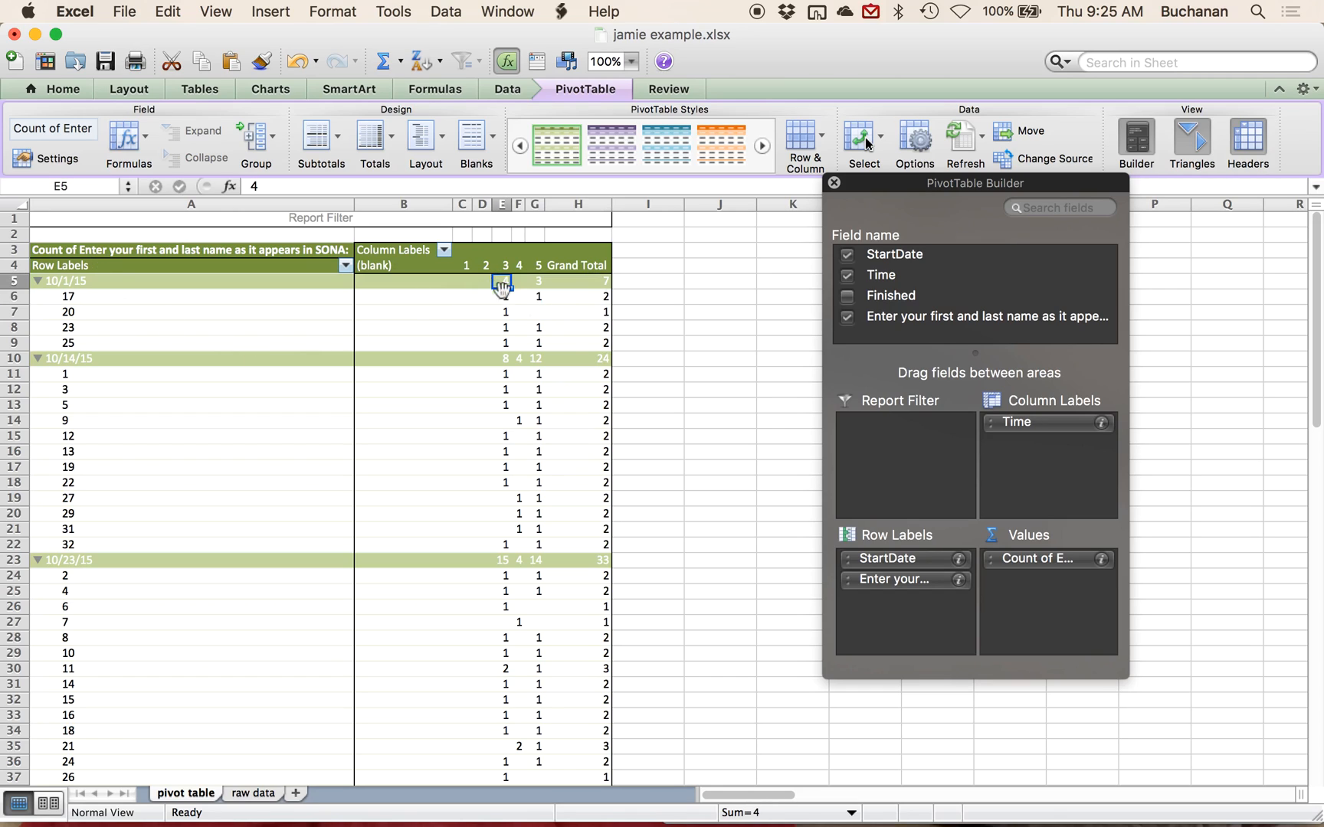
- Reorder Row Labels so StartDate is nested under each participant's name instead of above it
drag(894, 558, 938, 439)
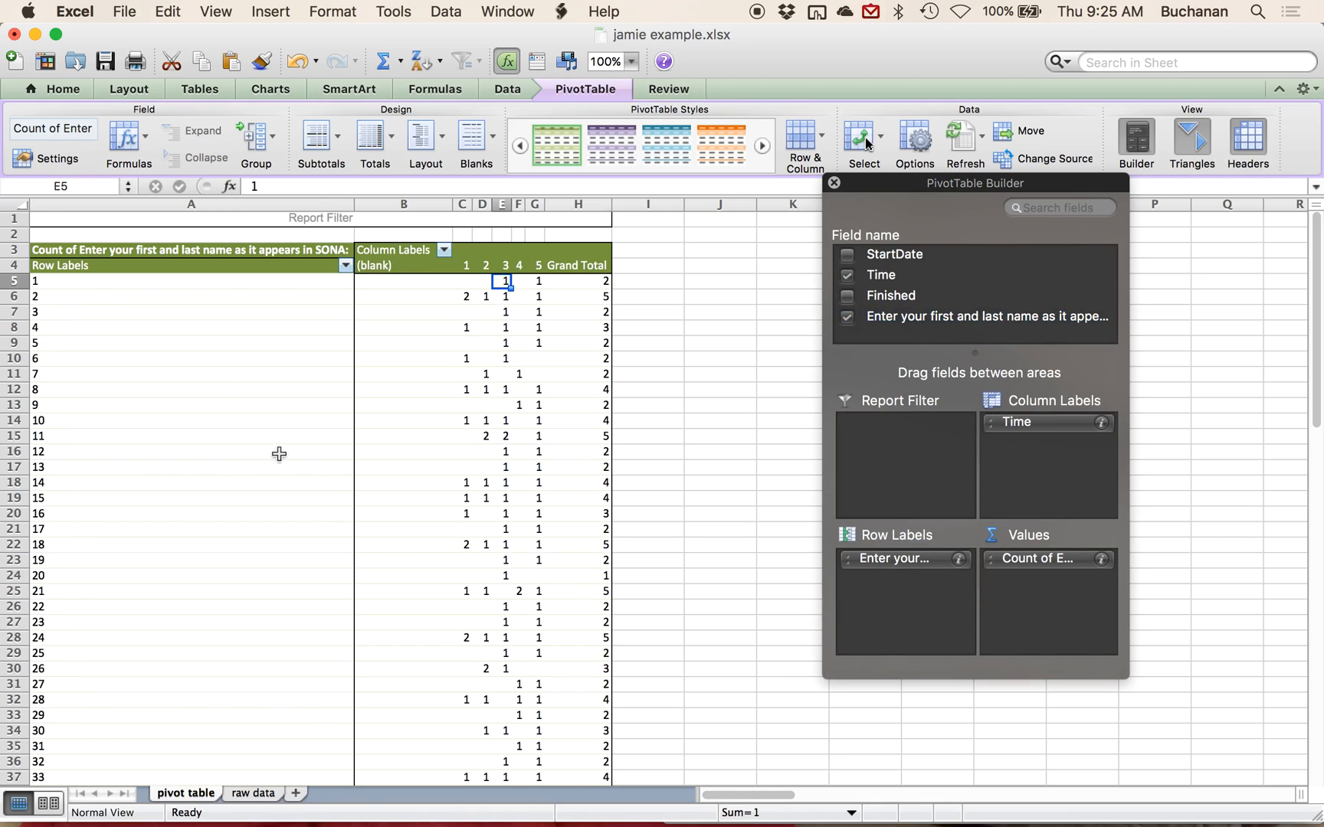
scroll(down, 3)
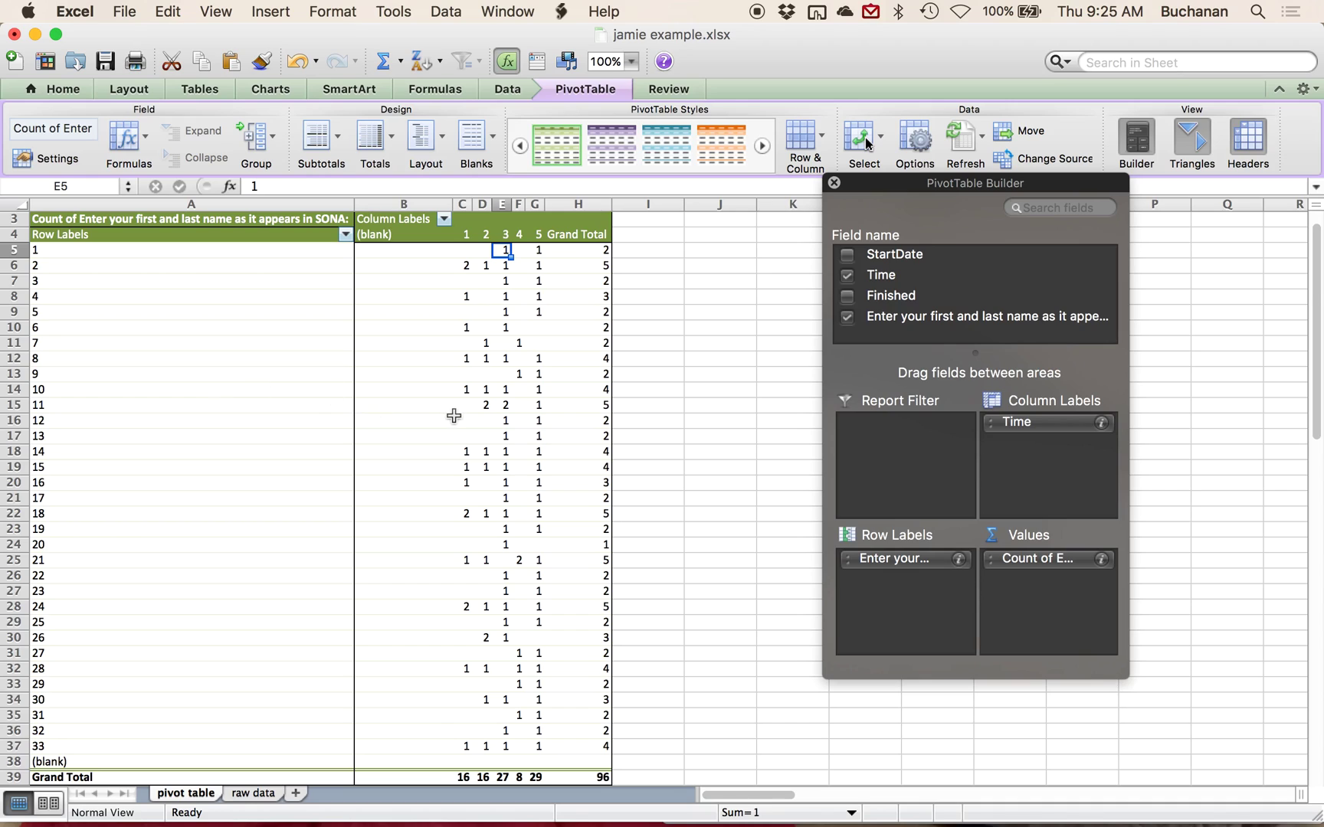
scroll(down, 3)
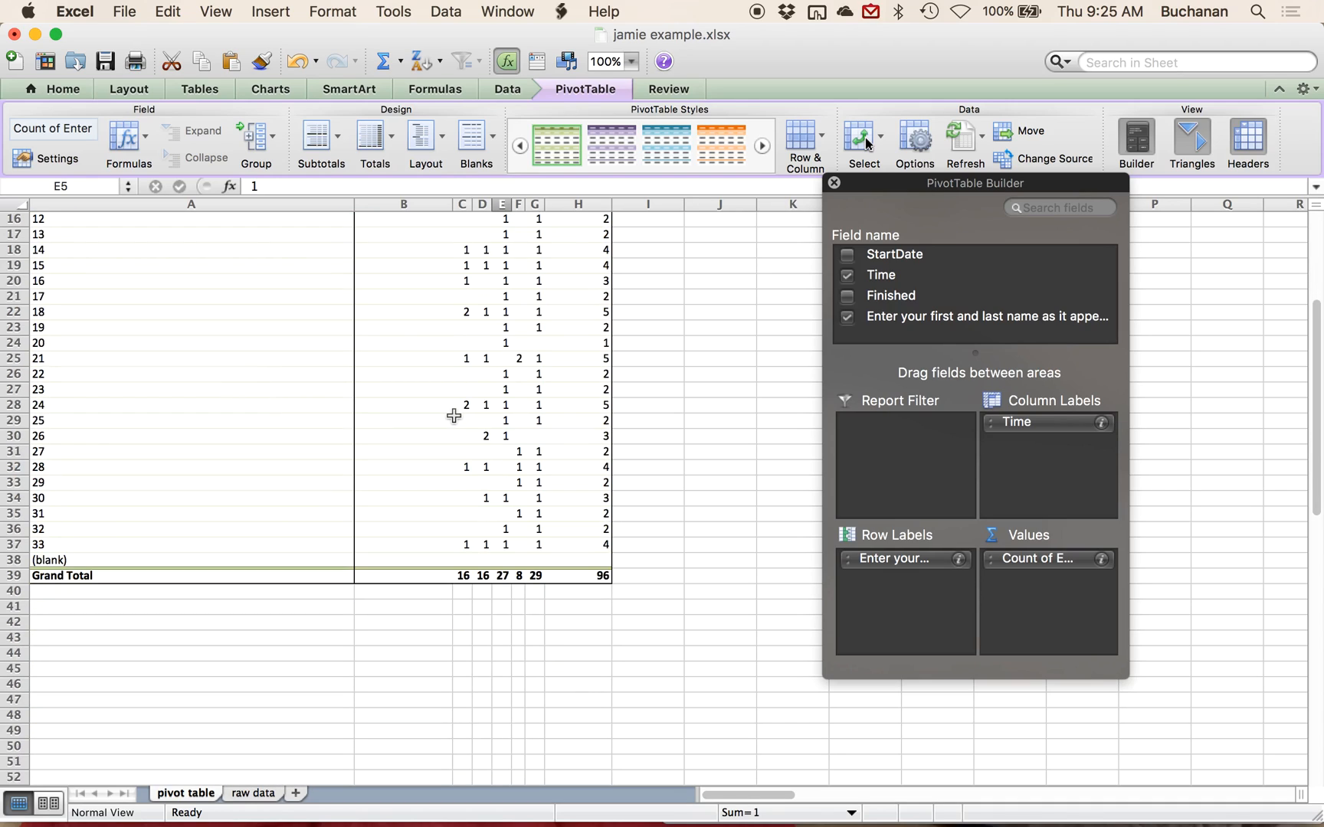
drag(893, 254, 928, 588)
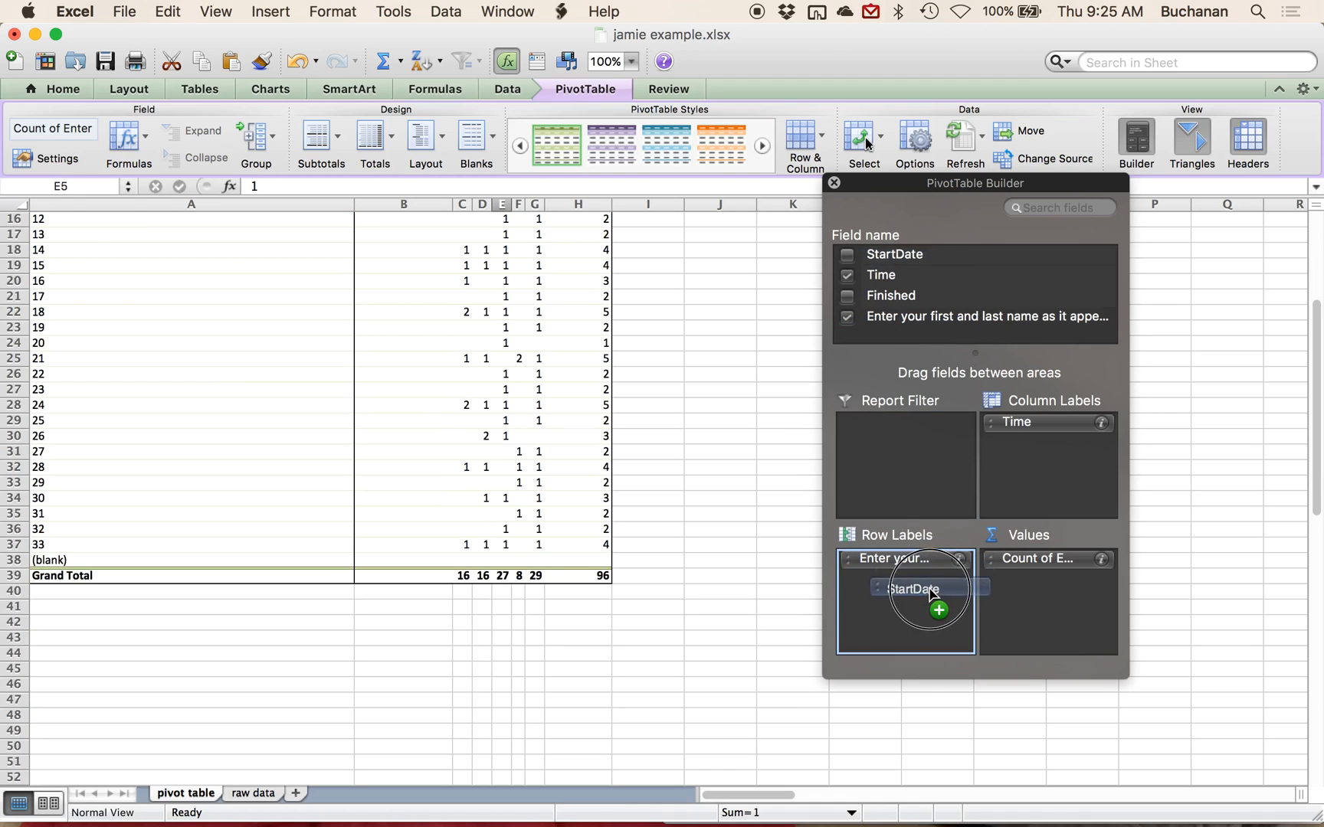
drag(924, 588, 906, 580)
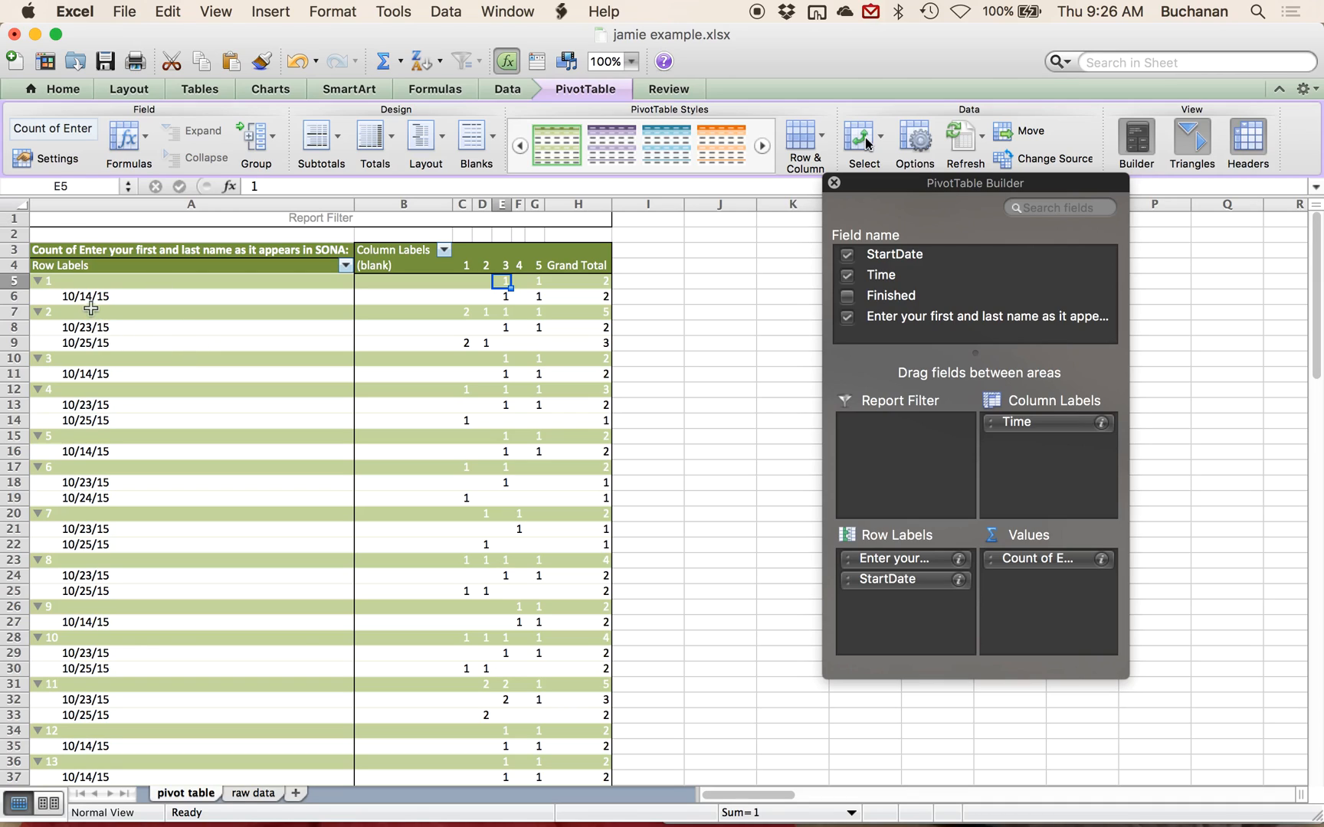
mouse_move(285, 294)
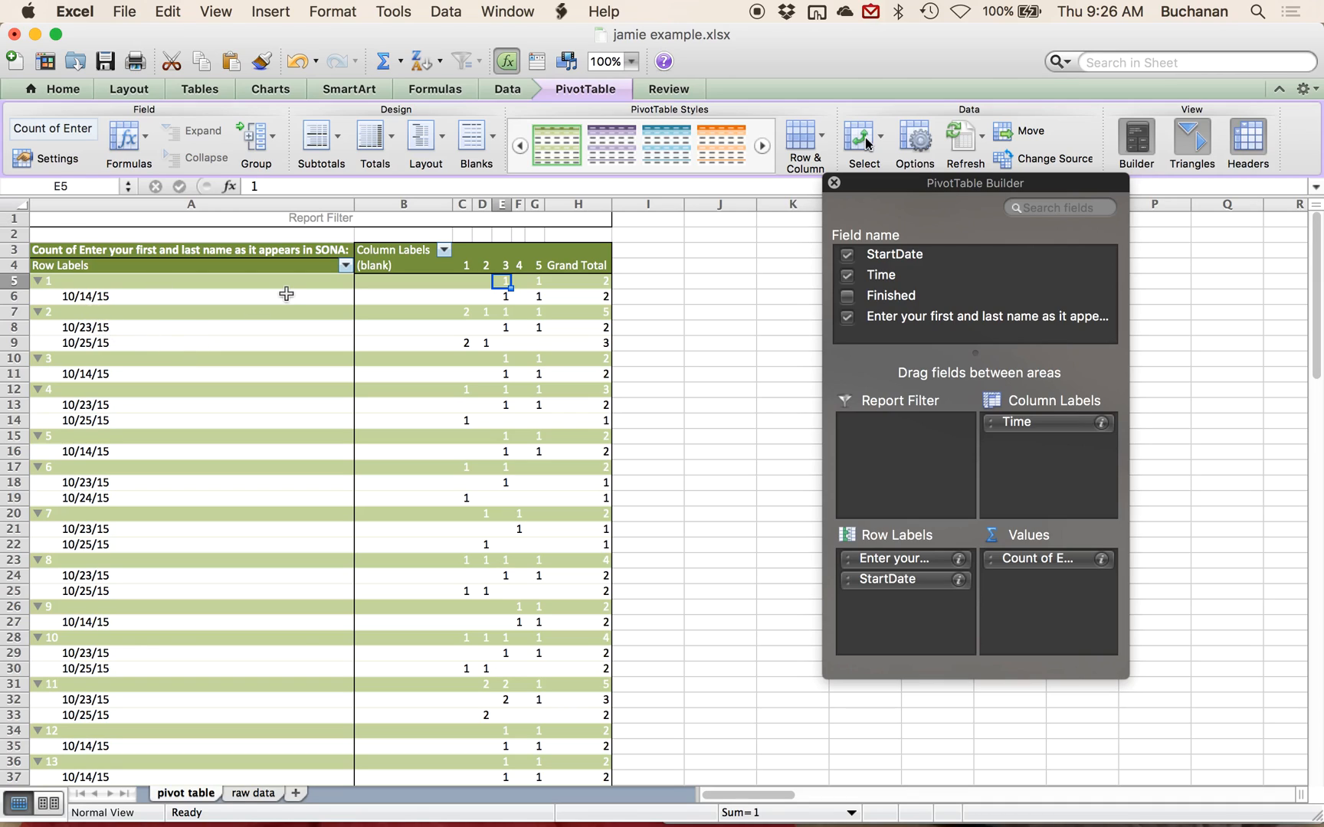
mouse_move(297, 350)
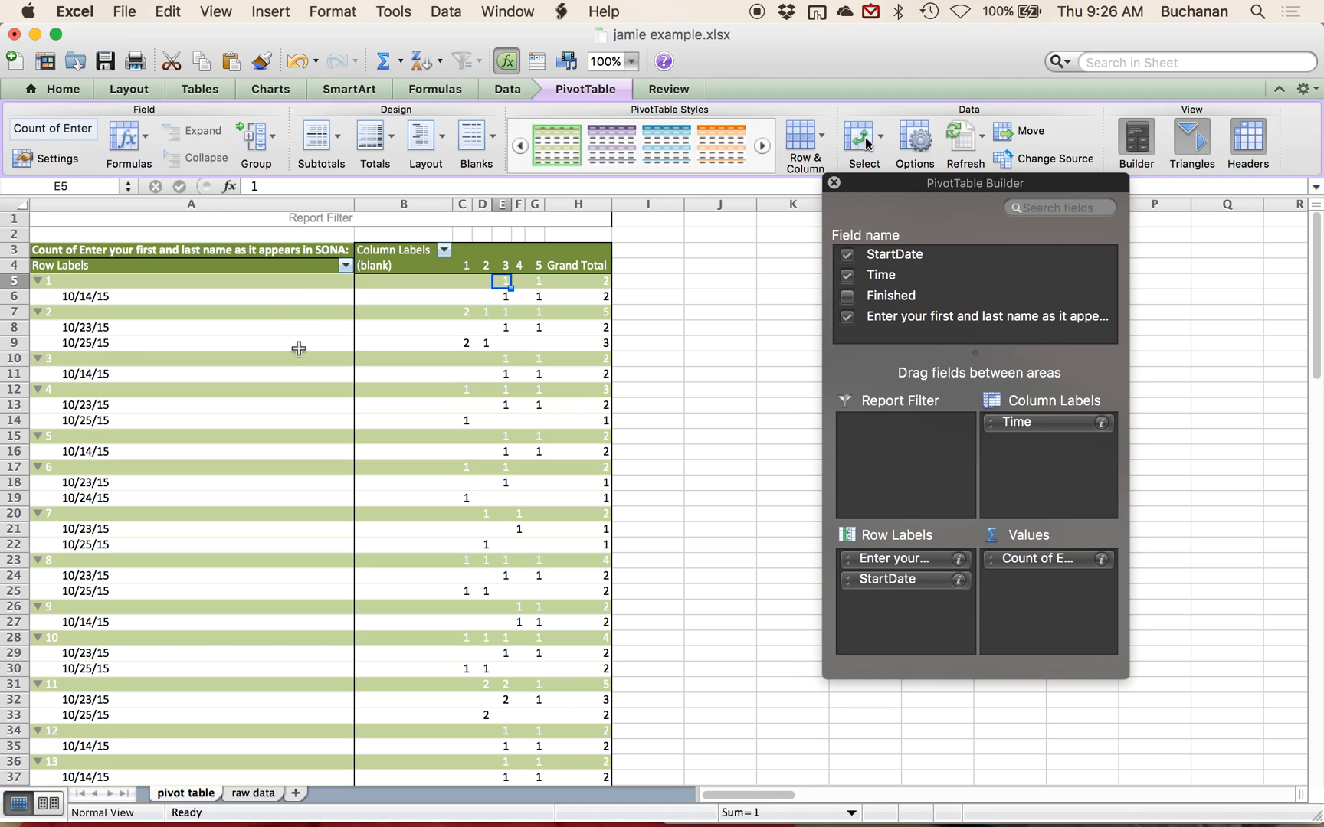
mouse_move(769, 493)
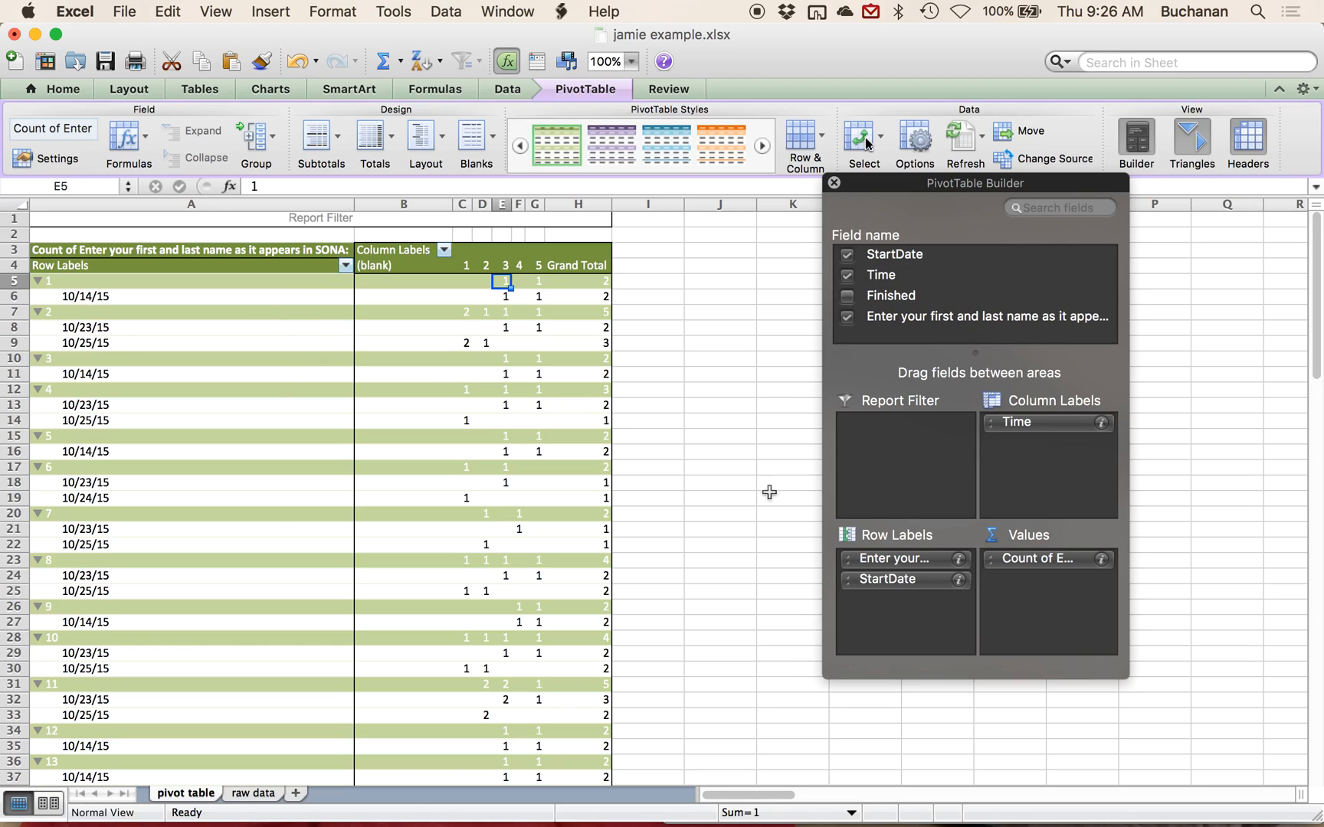
mouse_move(918, 565)
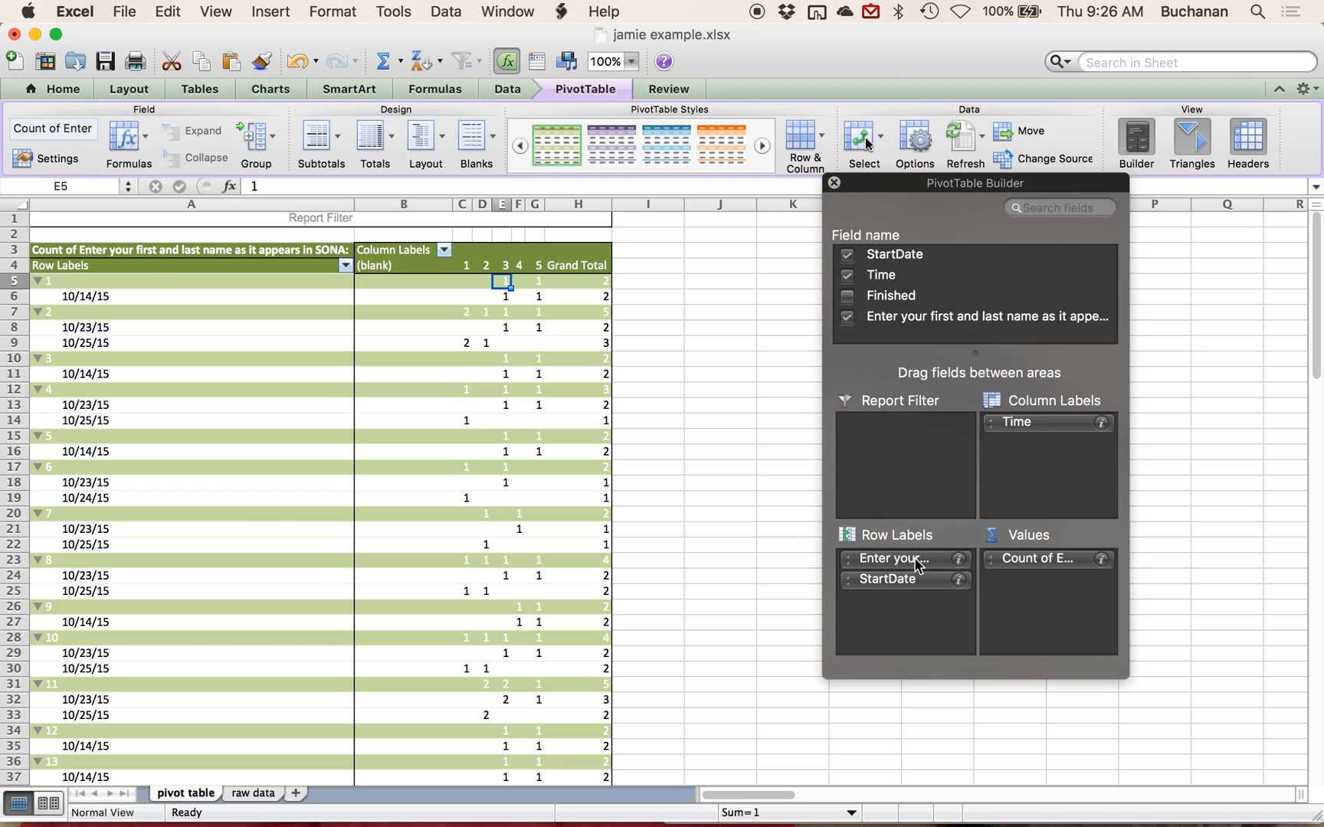
mouse_move(927, 578)
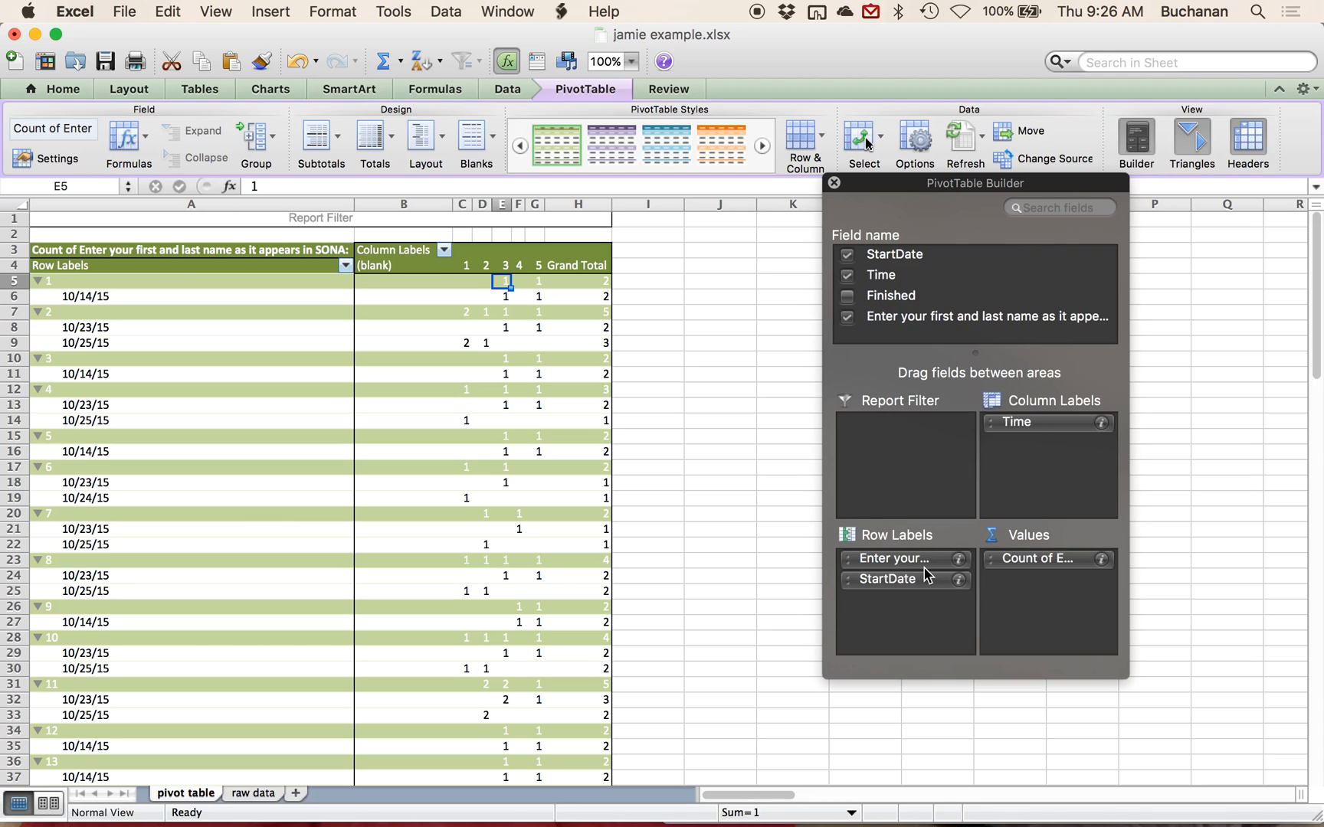
mouse_move(812, 582)
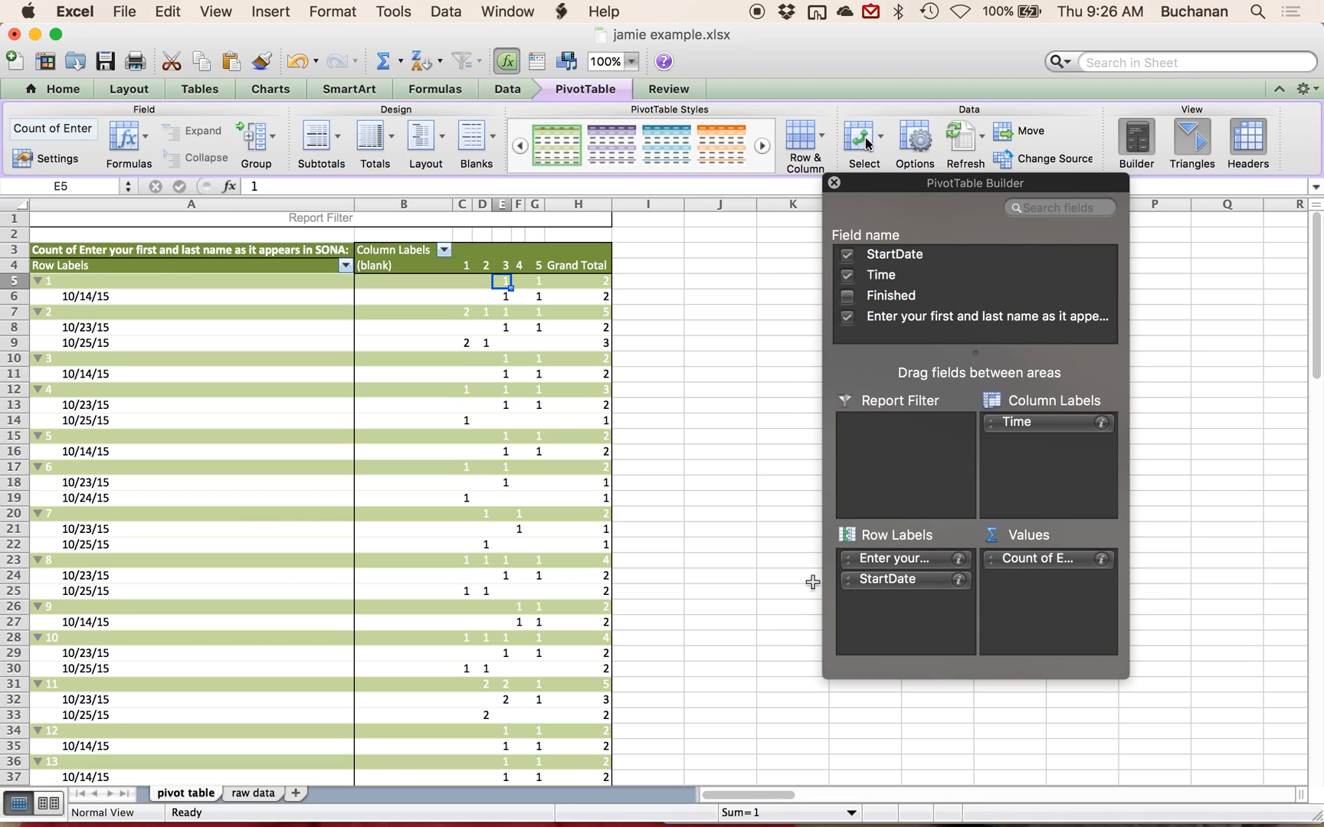
- Scroll down and back up through the participant-by-date pivot table
scroll(down, 3)
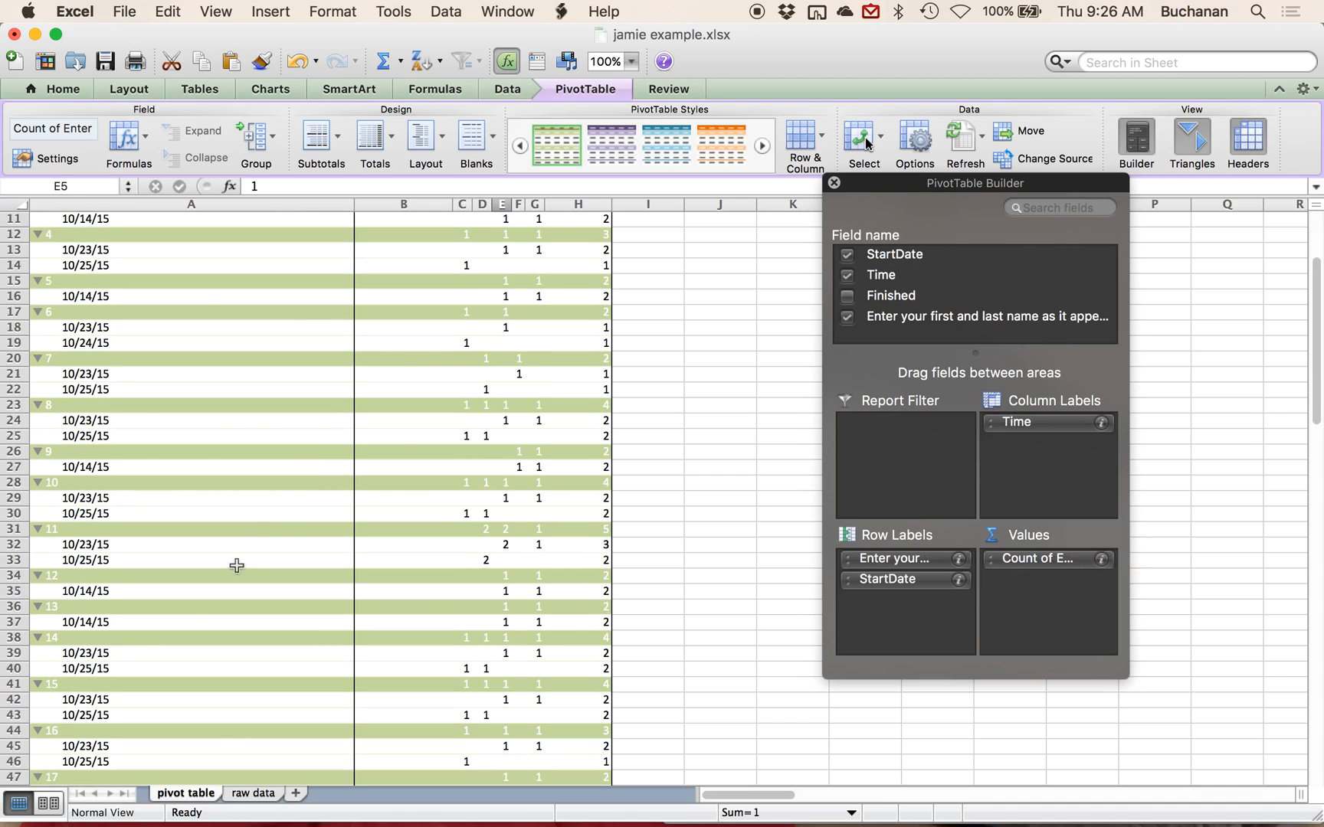
scroll(up, 3)
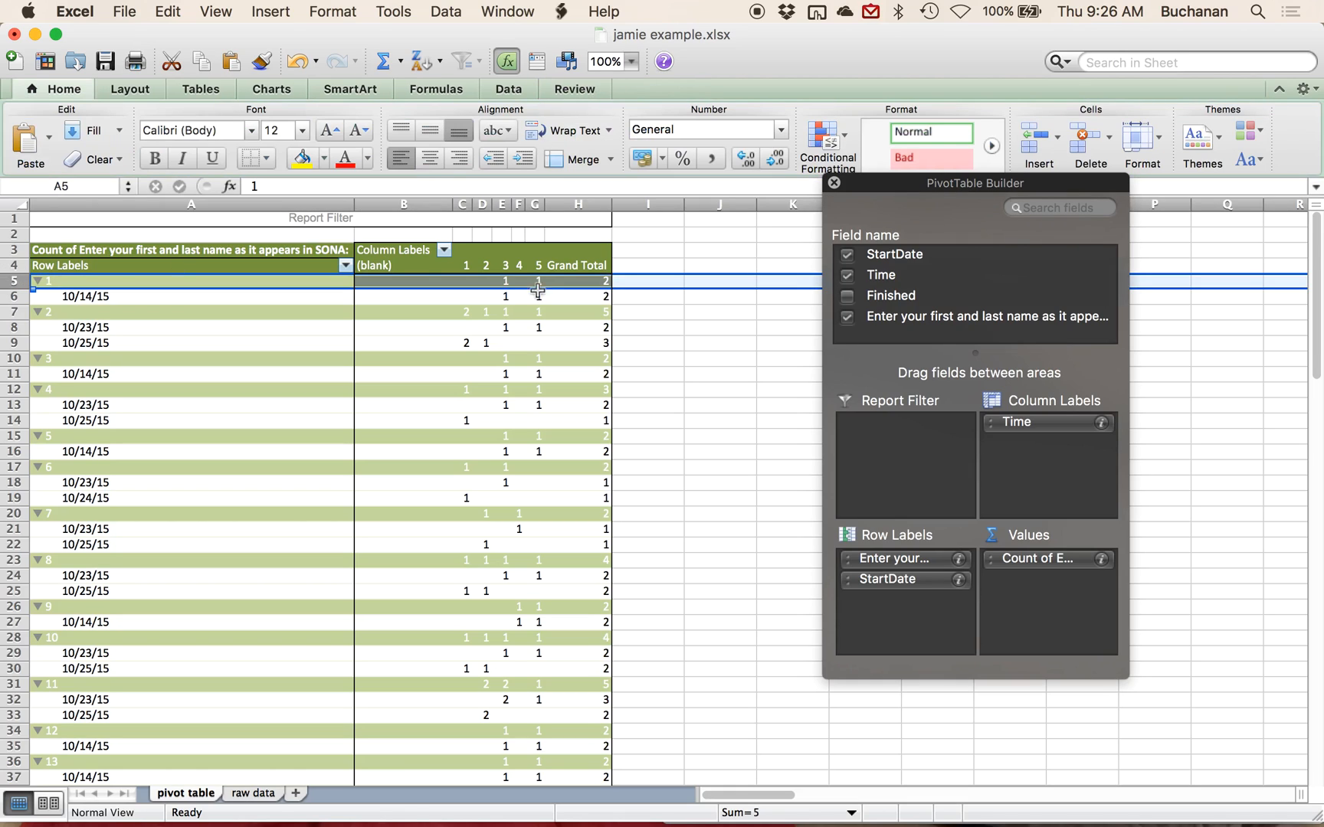
mouse_move(54, 467)
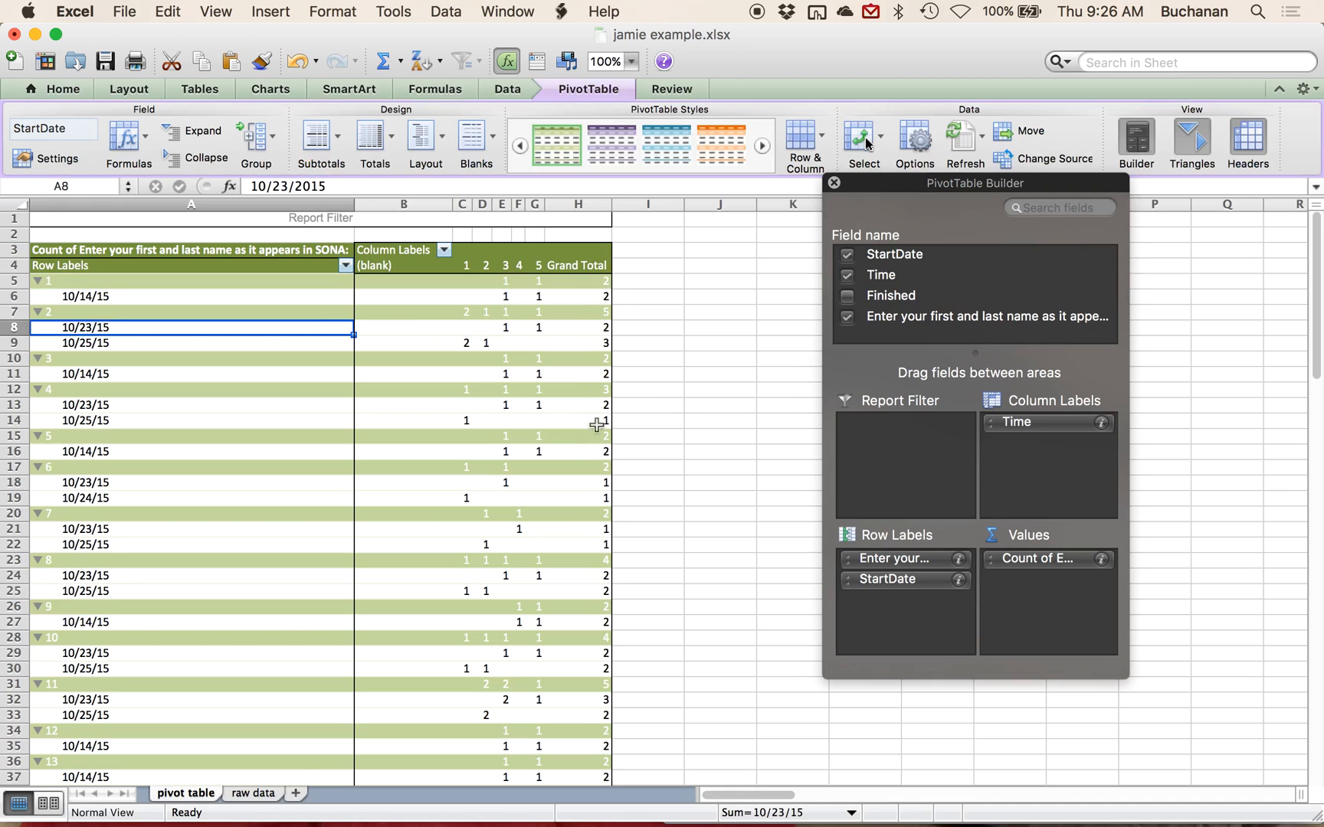
mouse_move(650, 339)
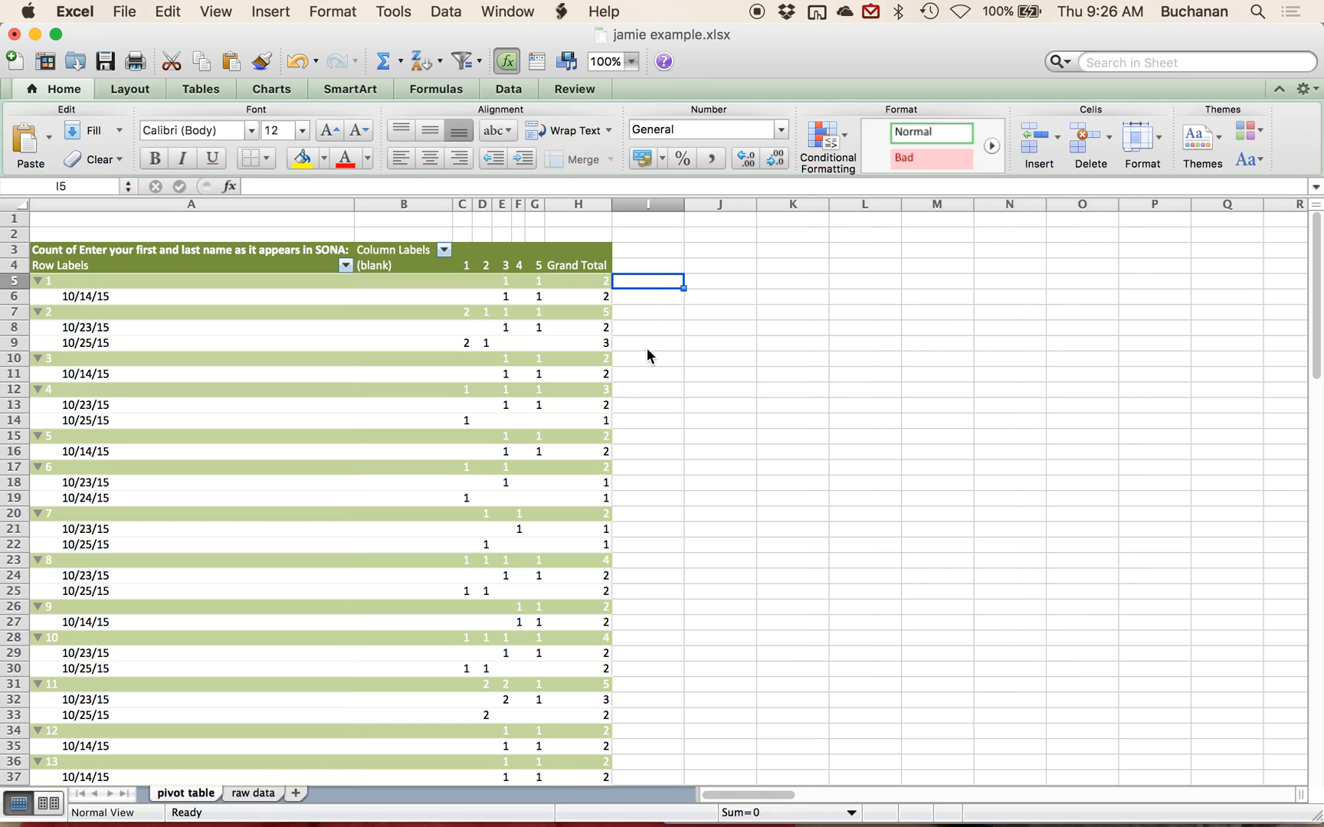
text(=H5)
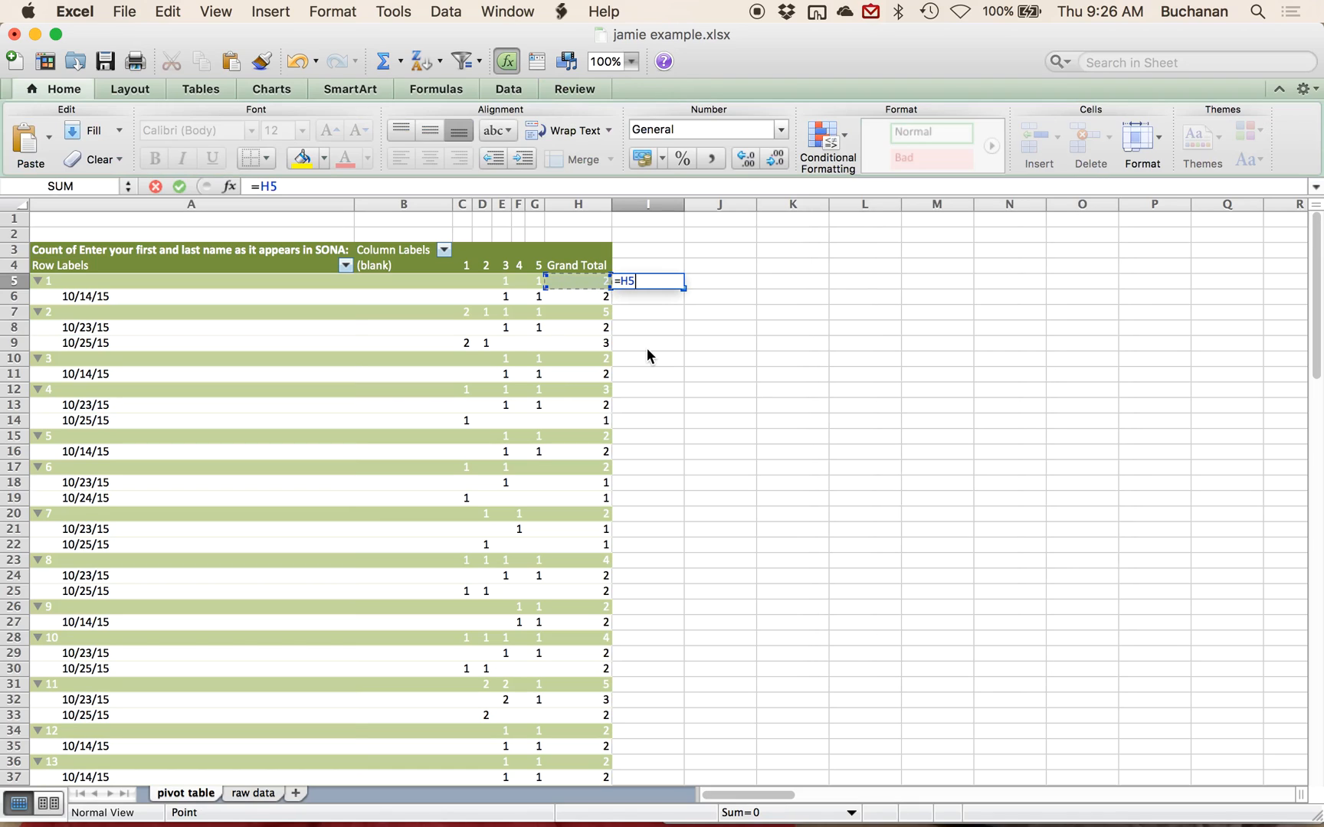
text(/)
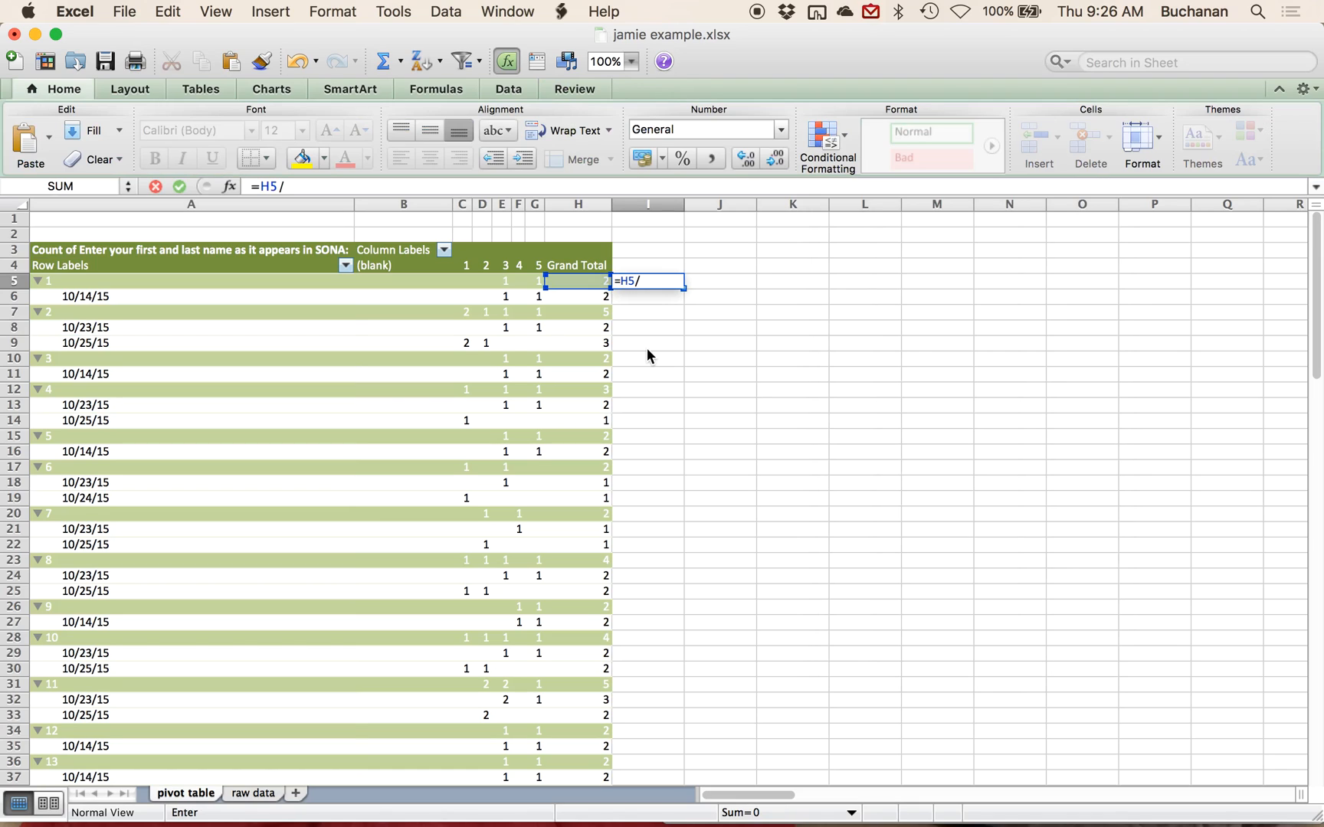
text(25)
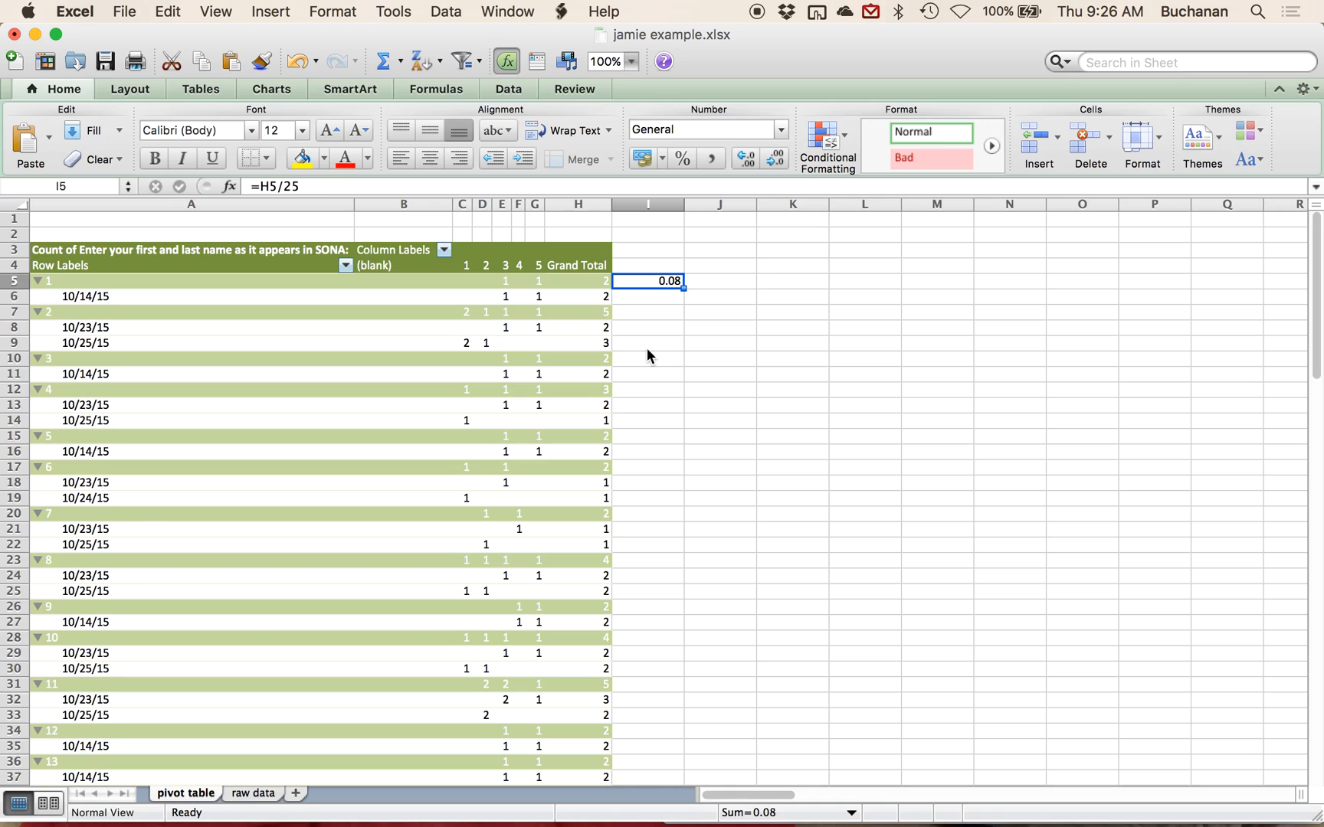
click(647, 297)
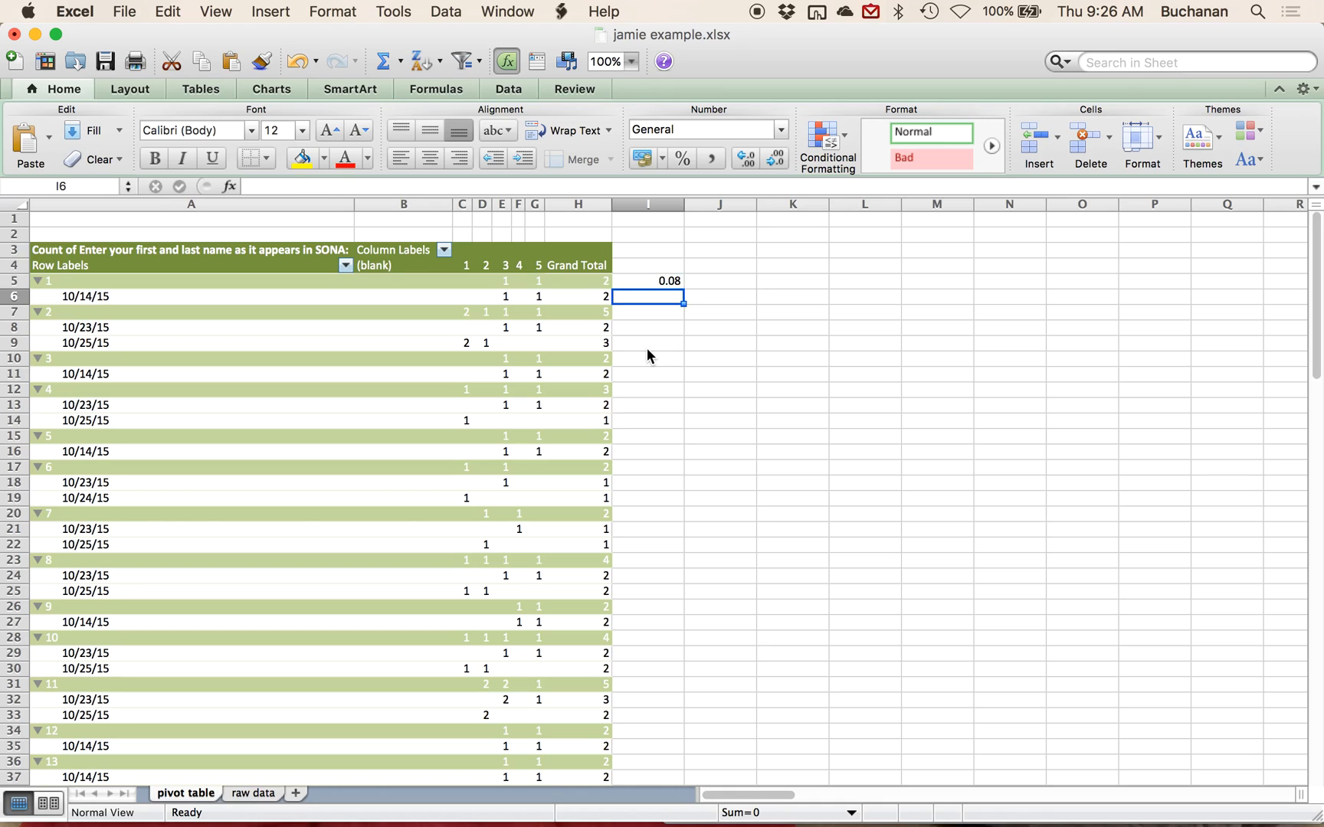
text(=H6)
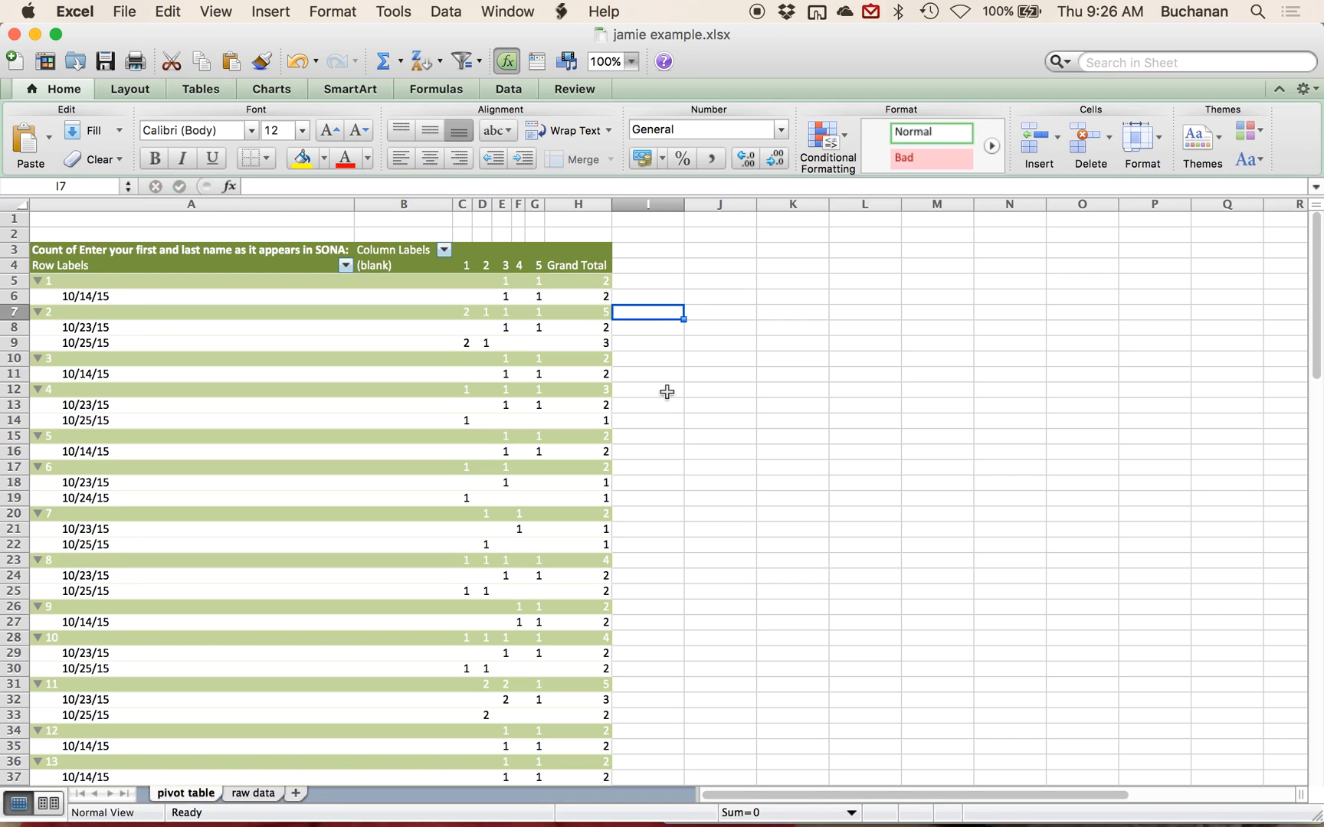
scroll(down, 3)
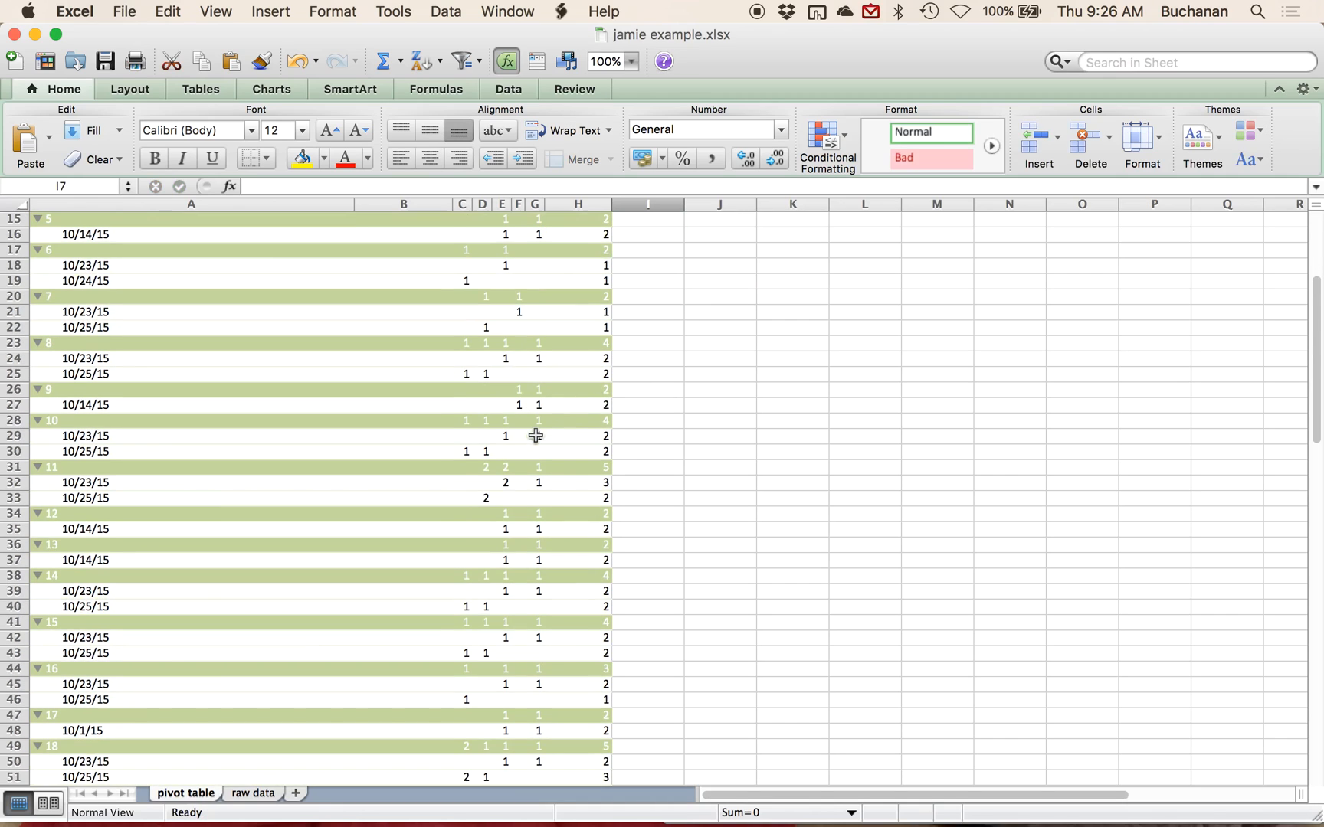
scroll(down, 3)
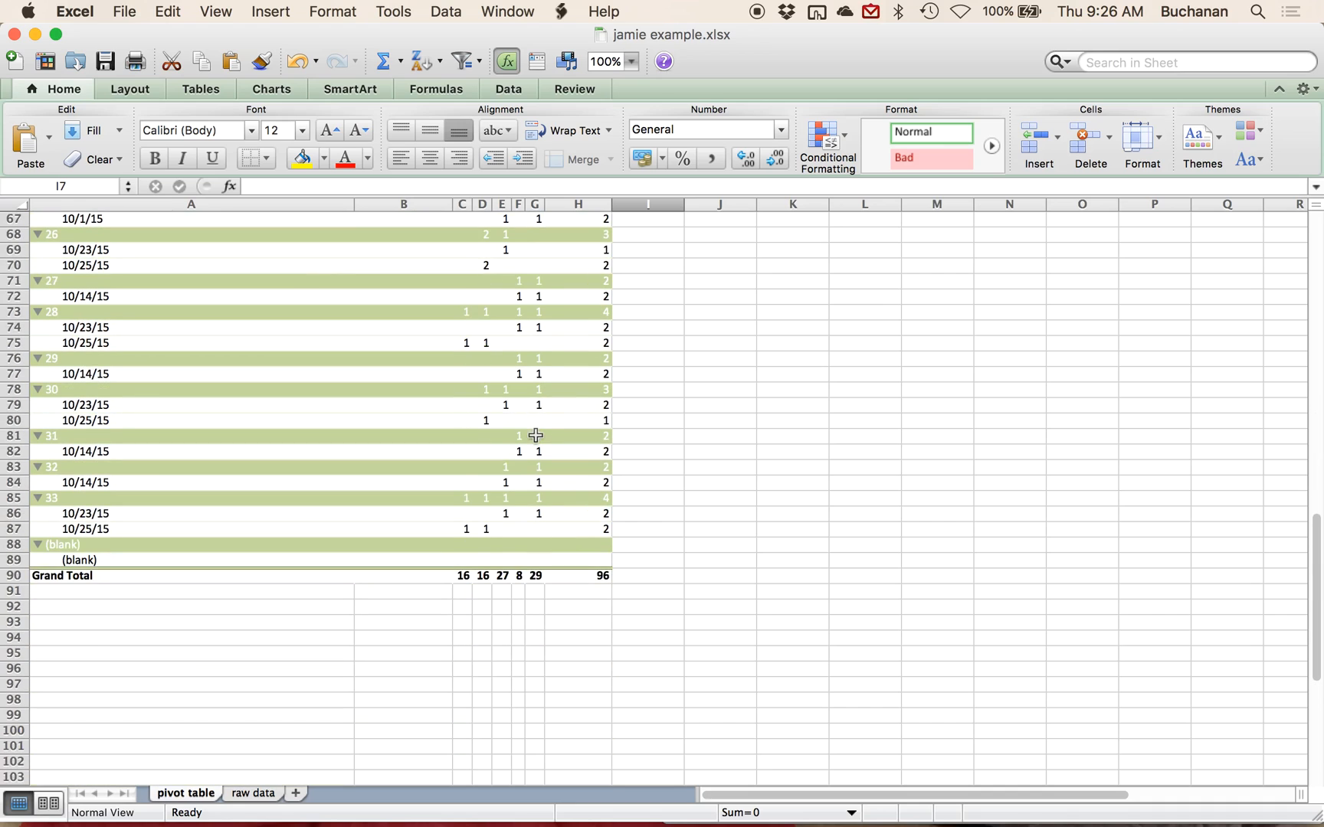
mouse_move(496, 611)
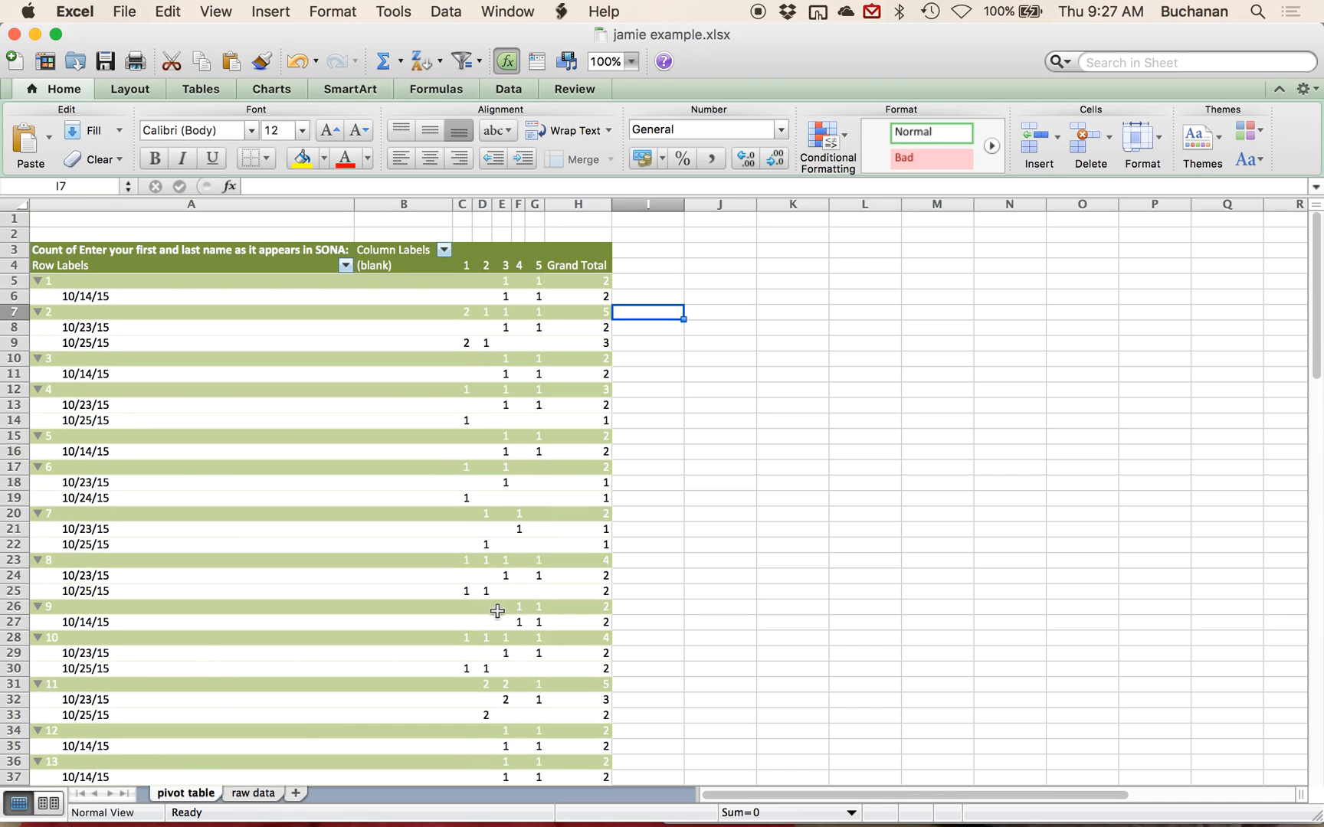
mouse_move(409, 657)
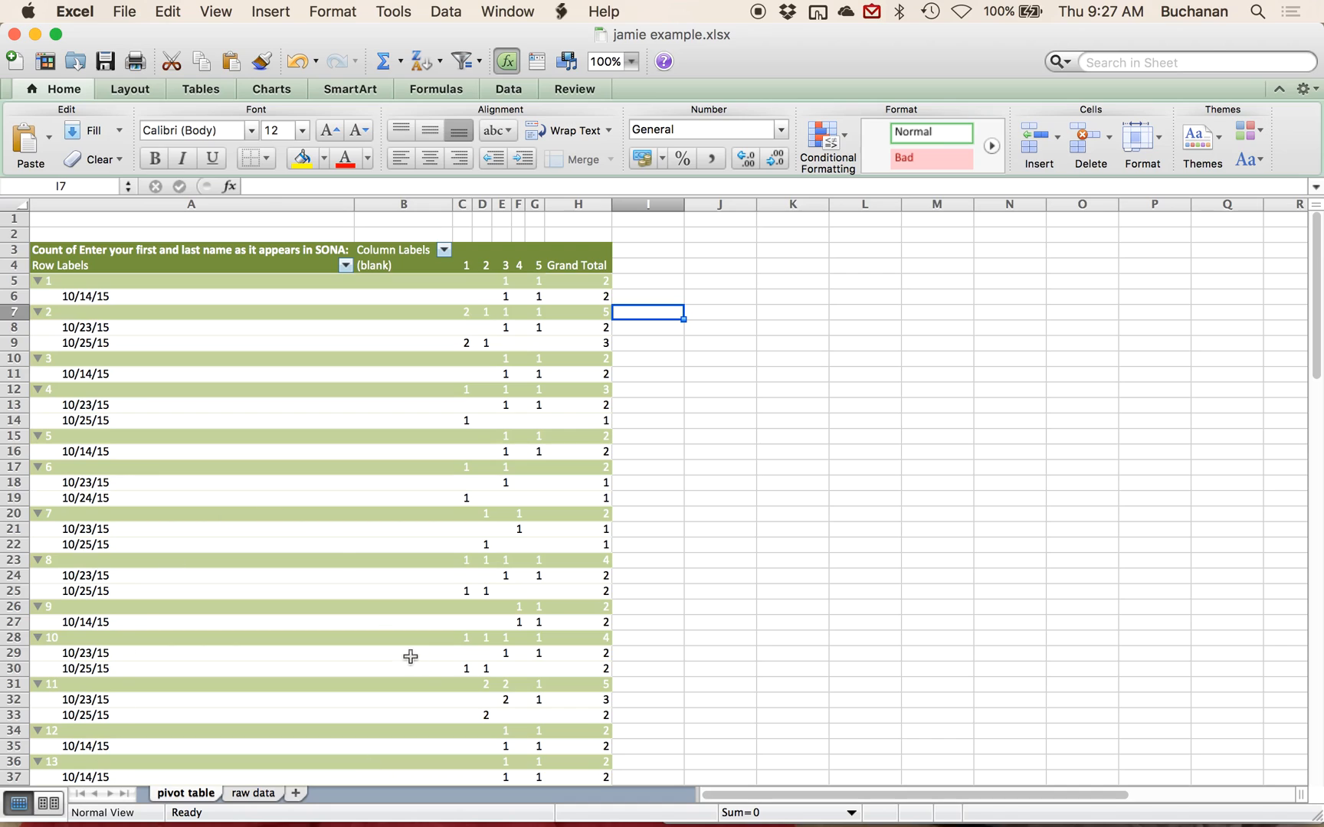
scroll(down, 3)
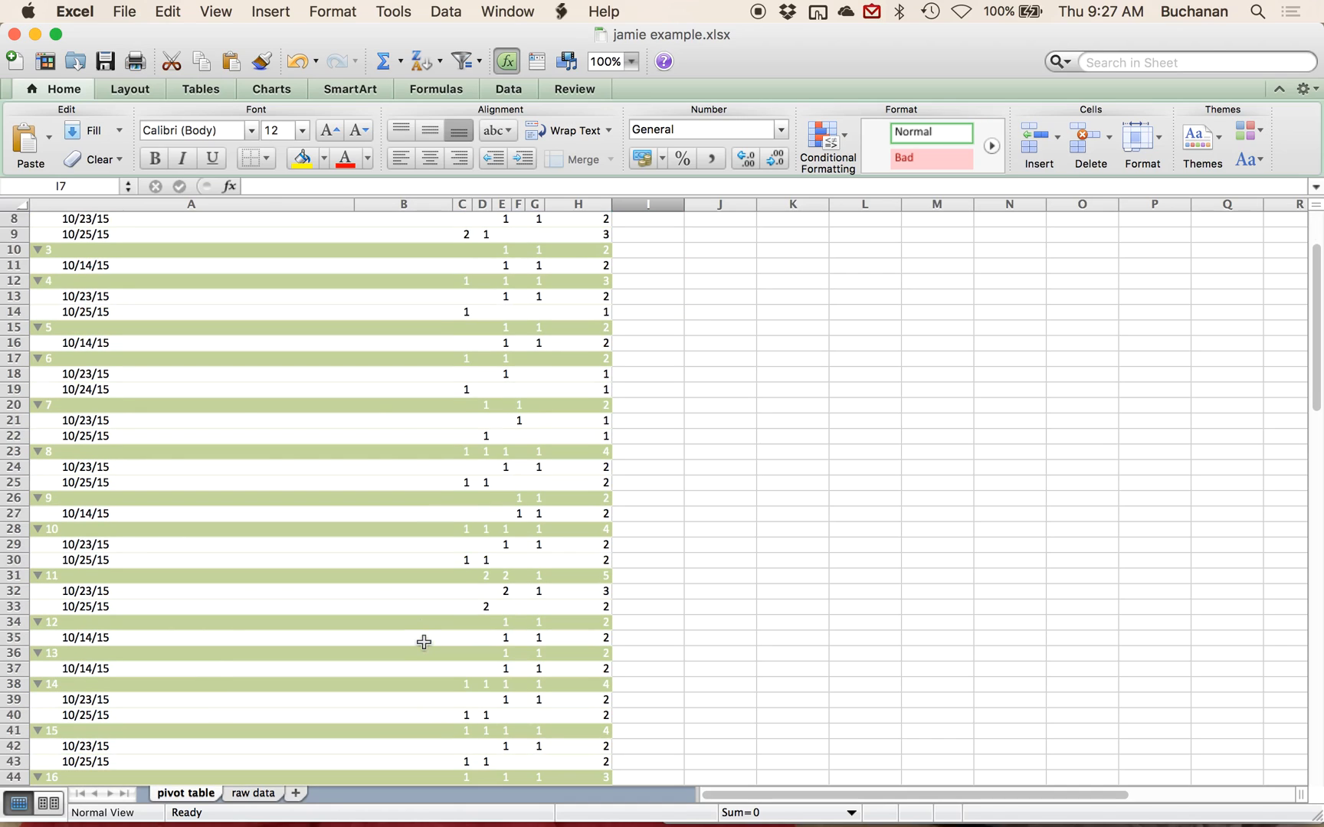